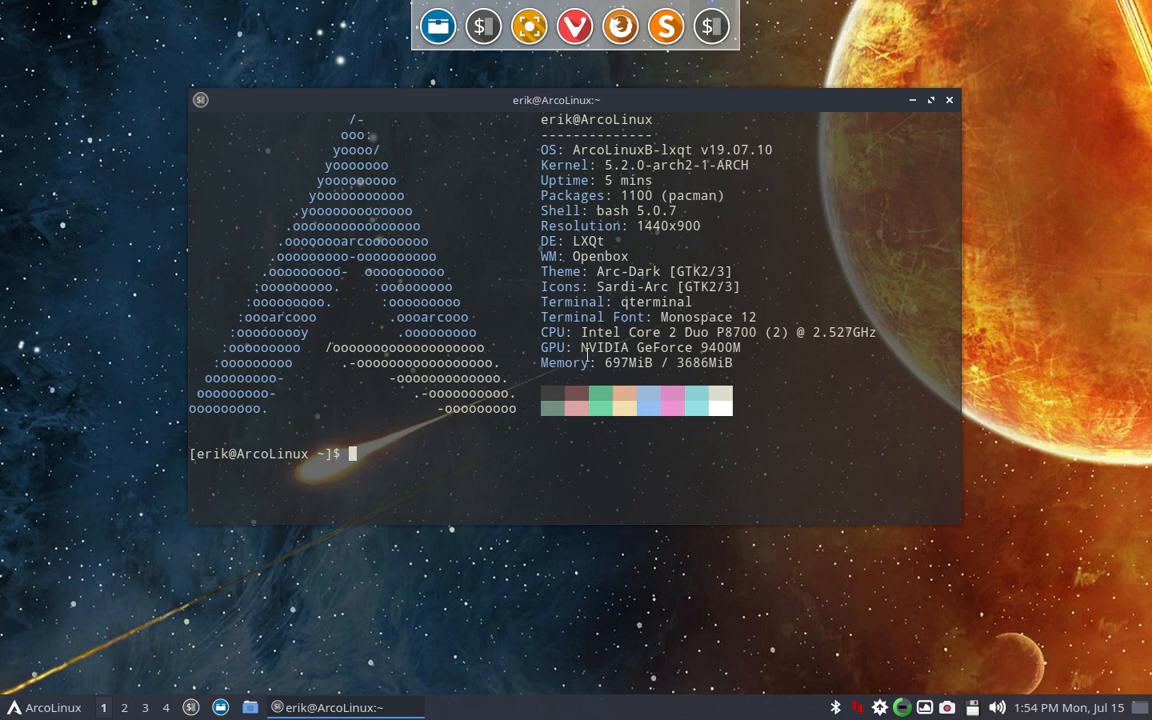
Step: Highlight the GPU and LXQt desktop entries in the neofetch summary, then close the terminal
double_click(620, 348)
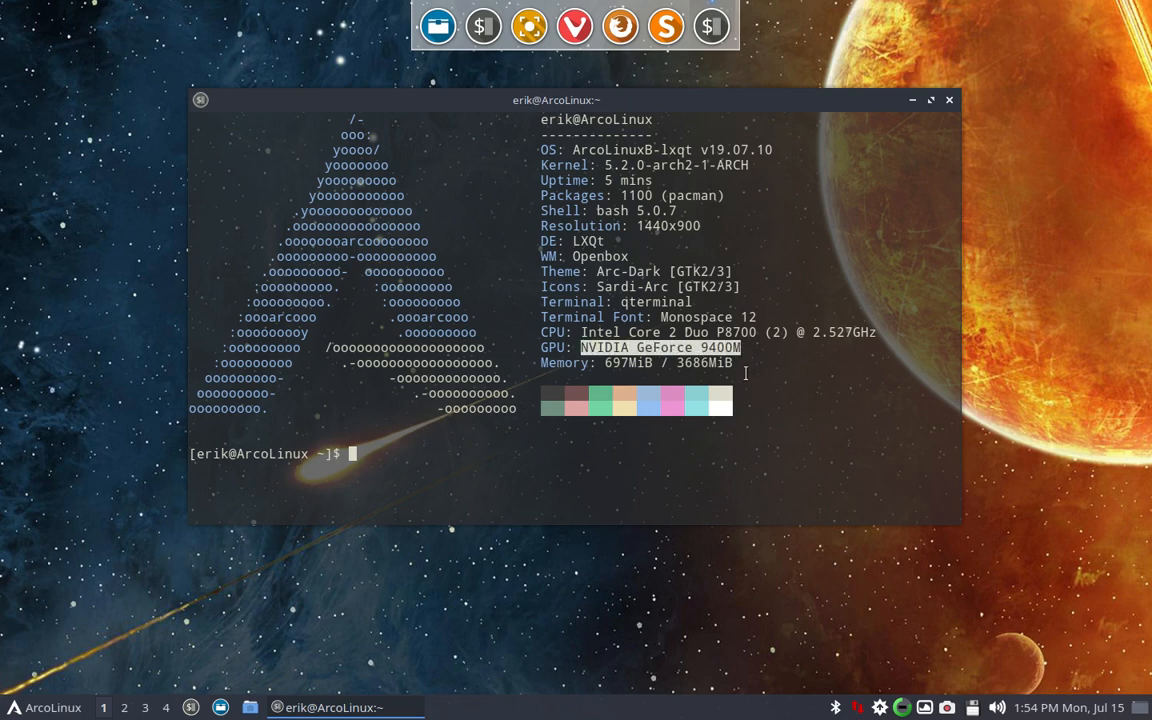
left_click(744, 372)
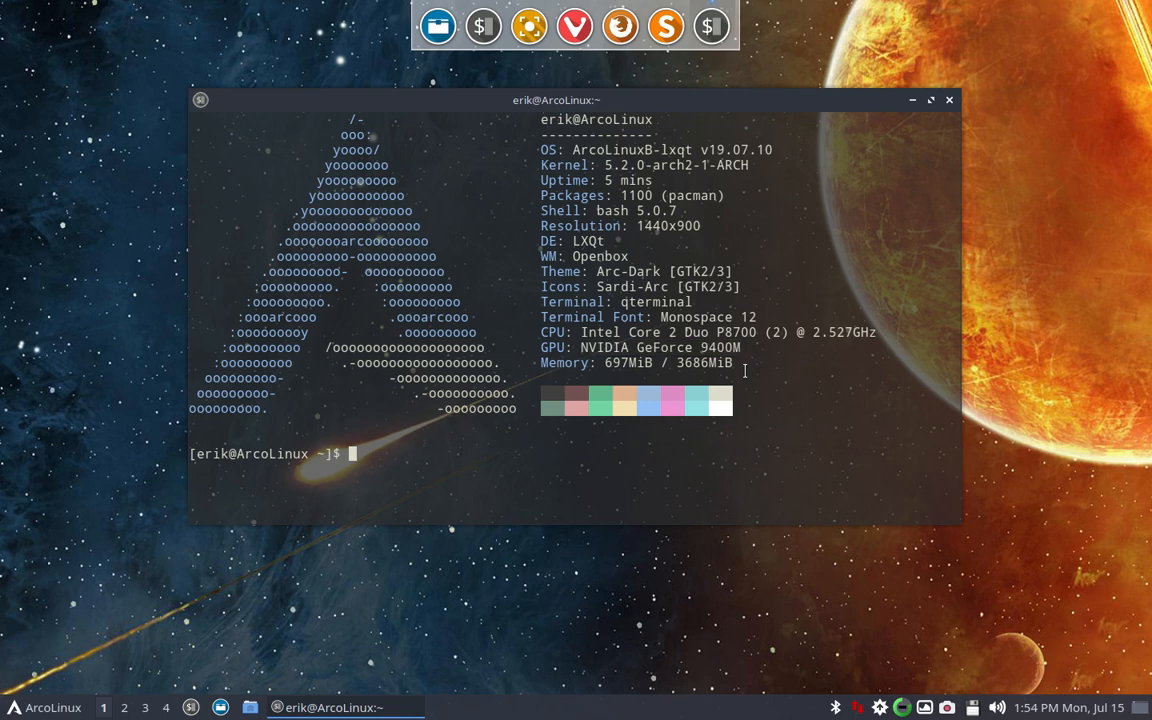
mouse_move(588, 240)
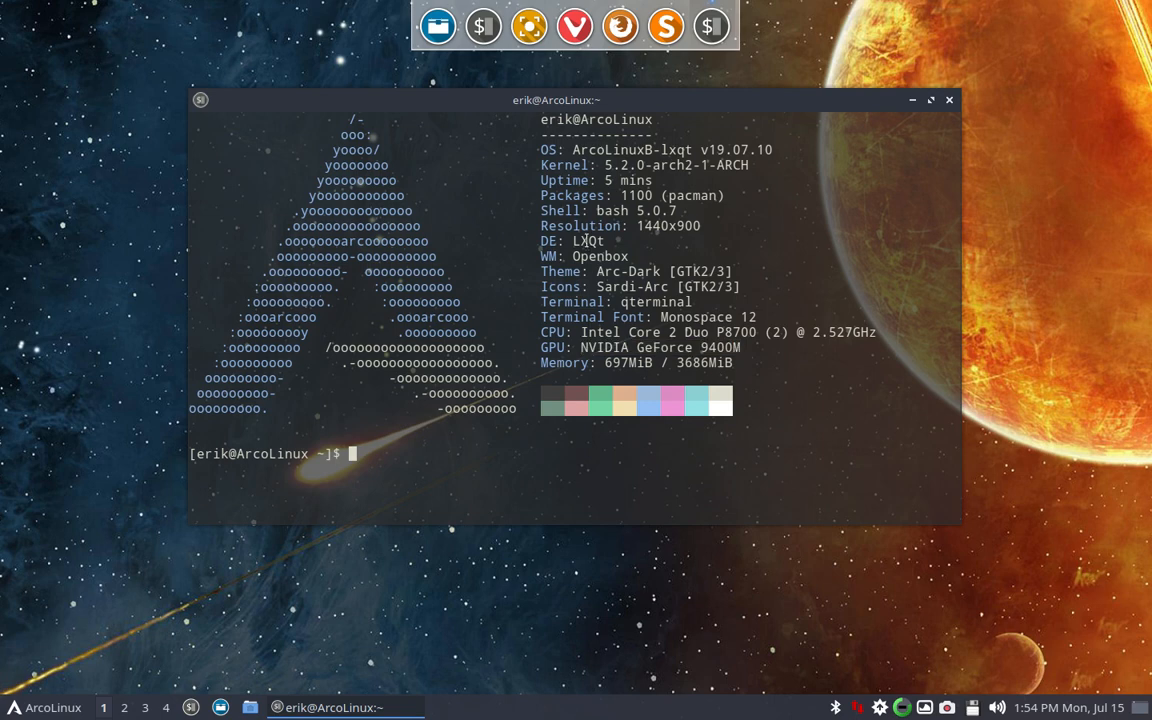
double_click(588, 240)
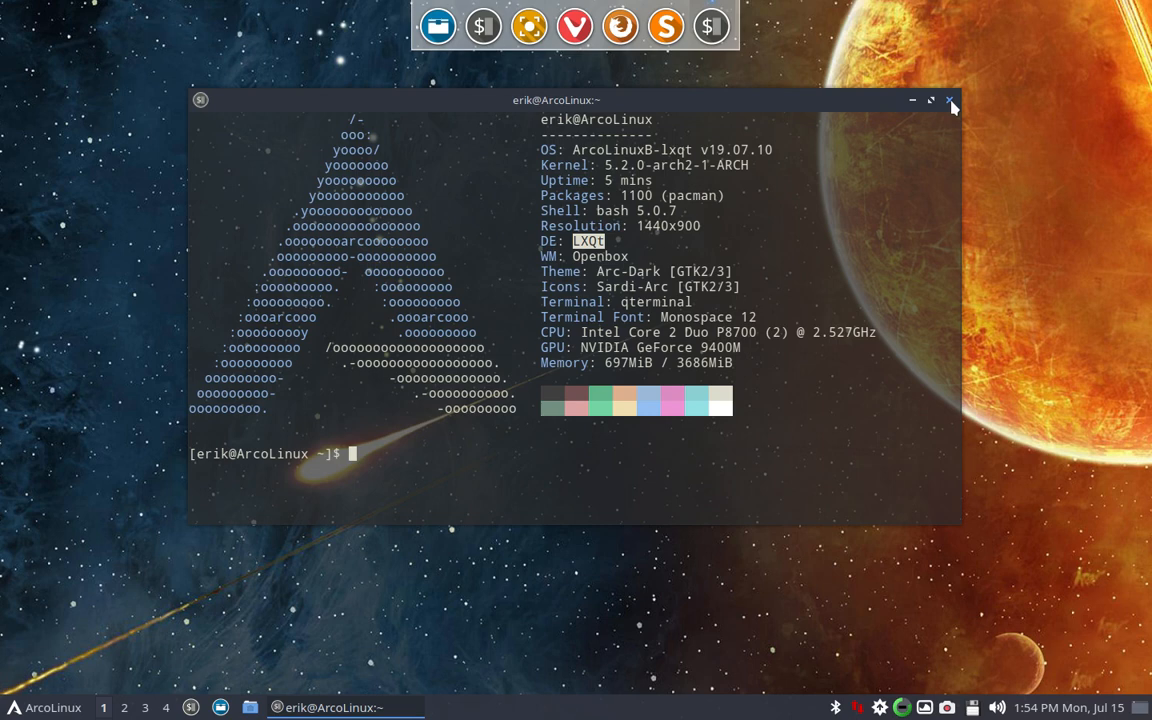
left_click(952, 100)
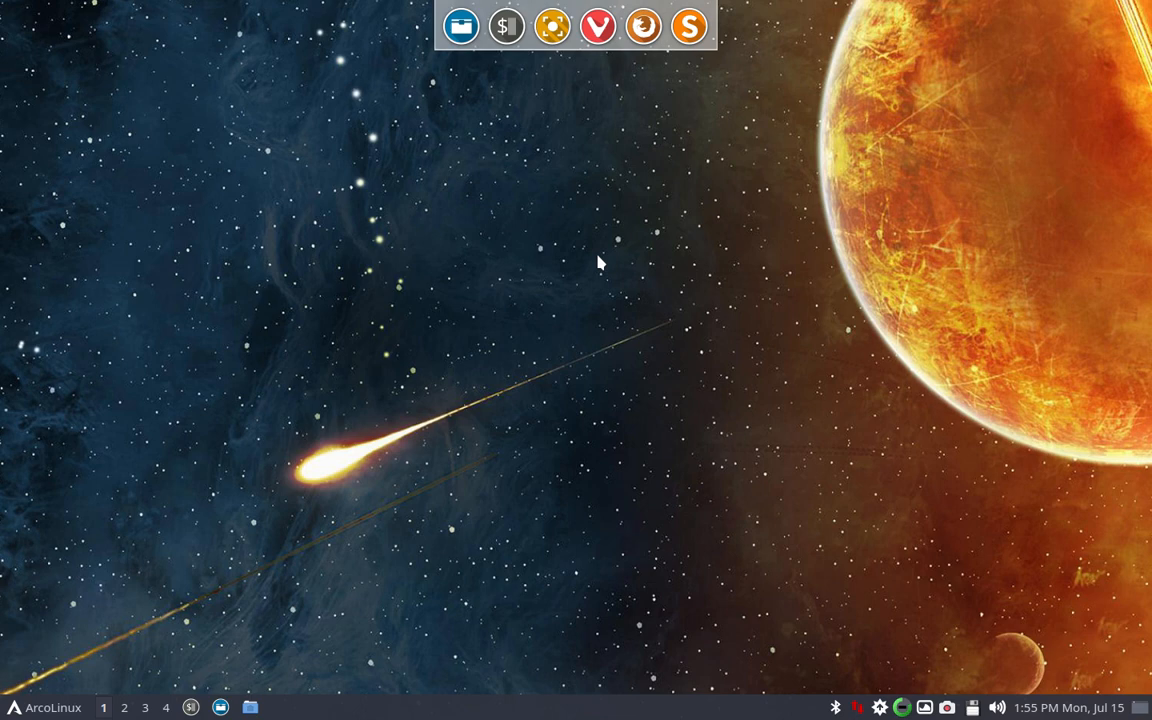
mouse_move(600, 262)
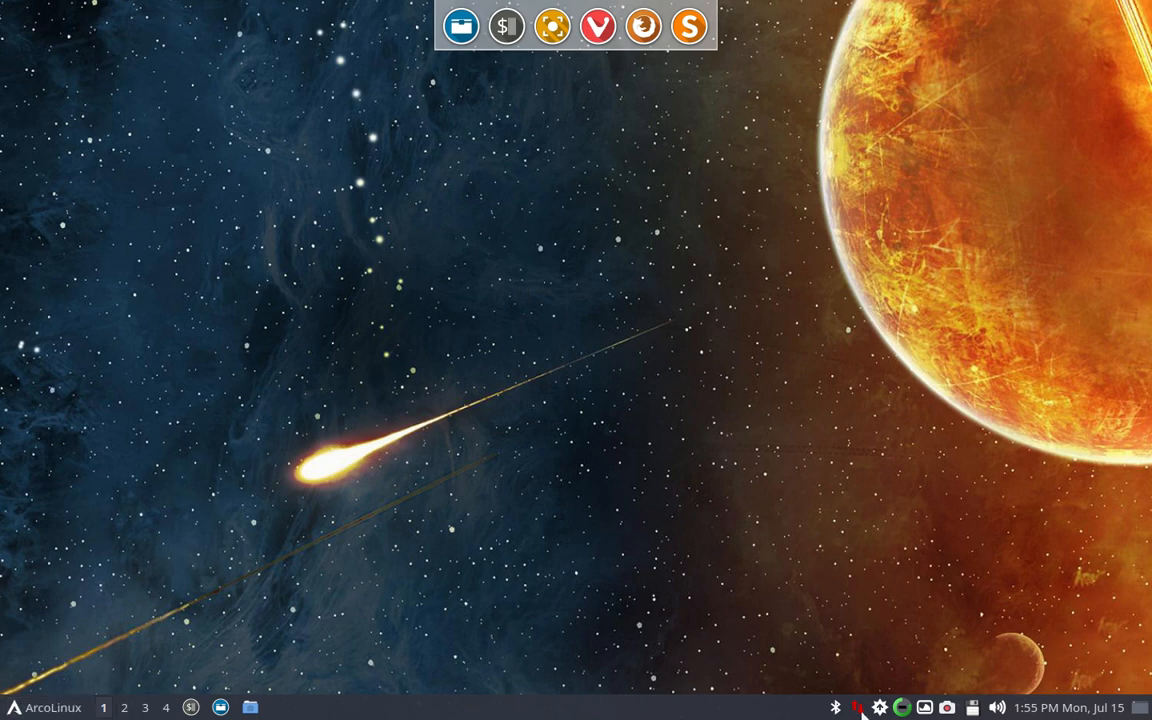
mouse_move(984, 432)
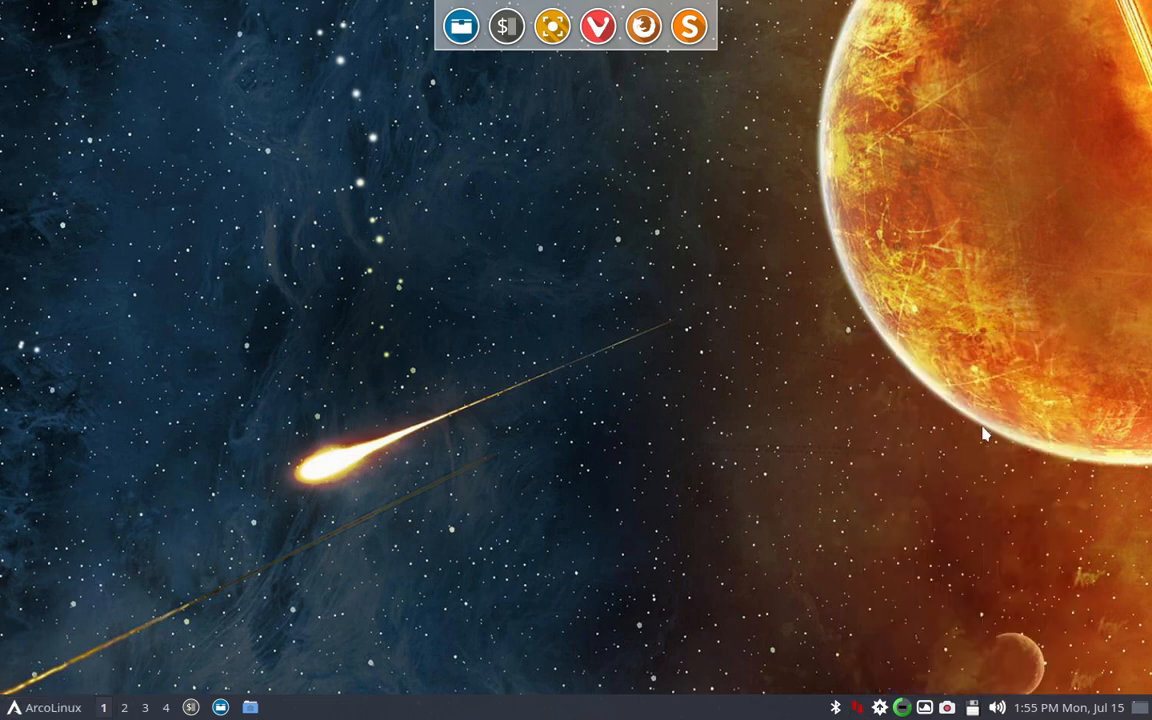
mouse_move(858, 712)
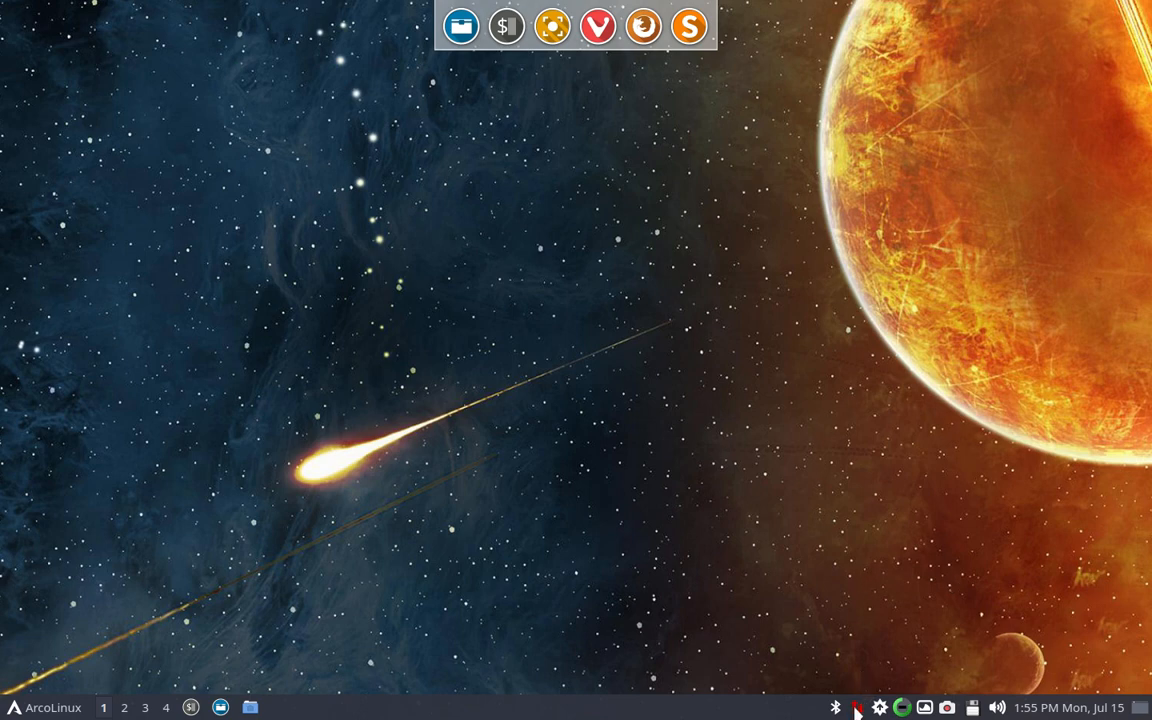
mouse_move(706, 478)
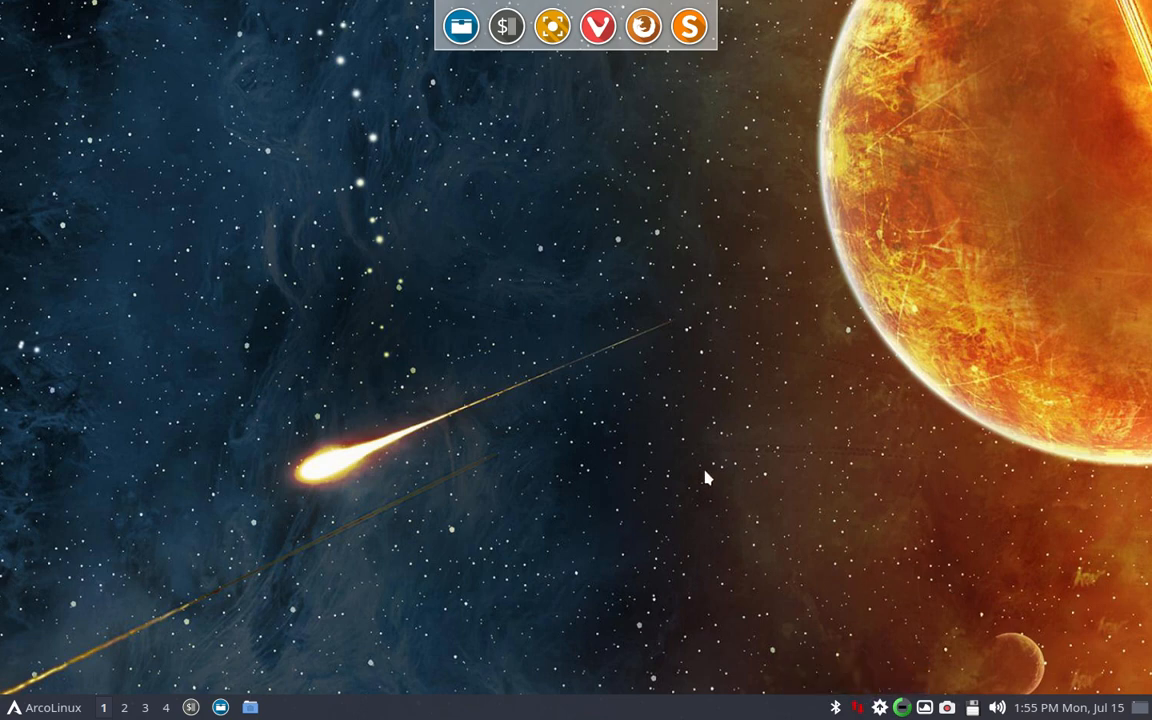
mouse_move(830, 638)
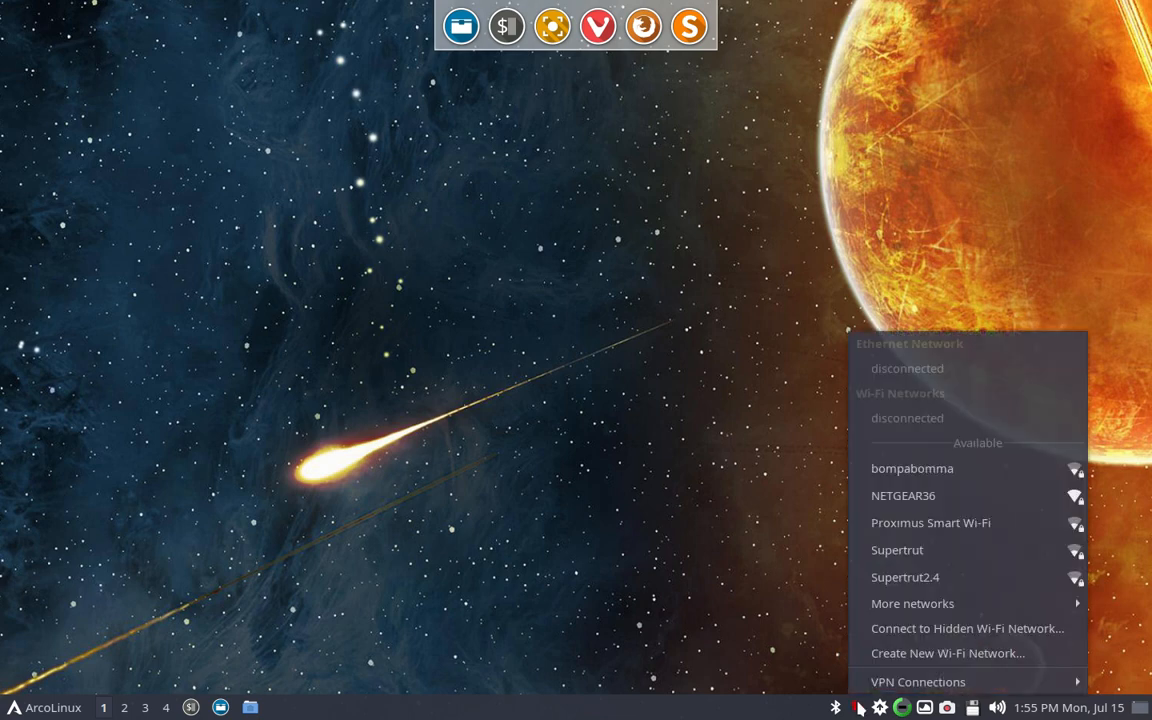
mouse_move(912, 604)
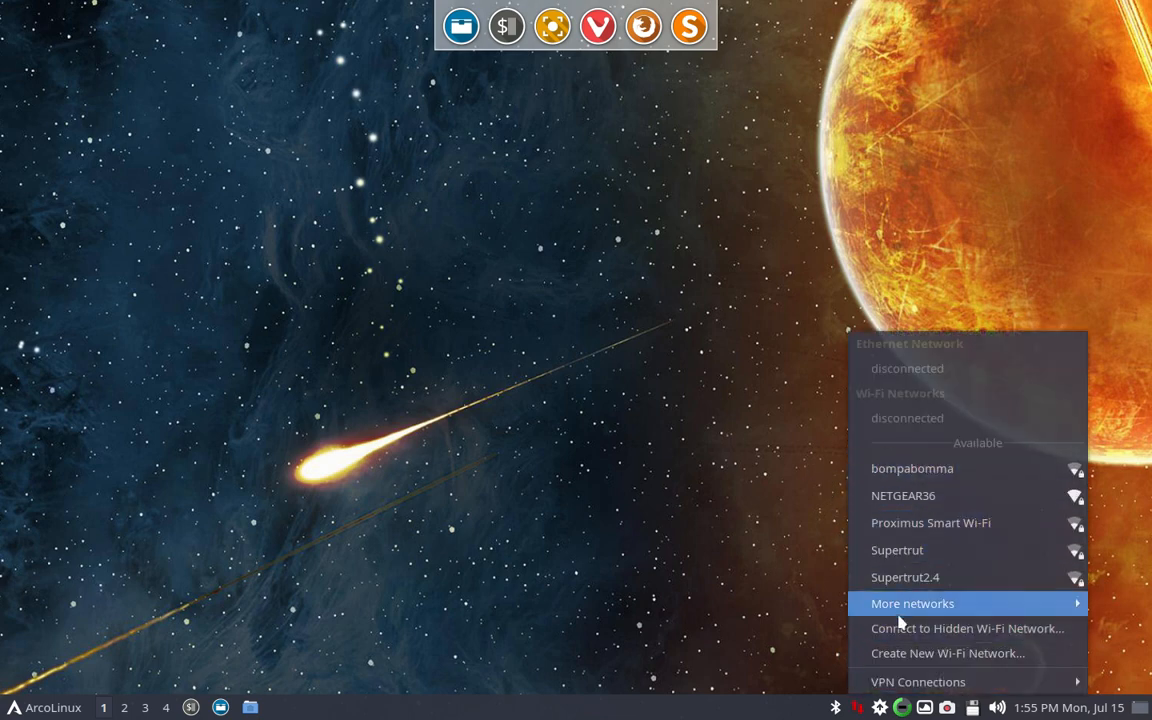
left_click(532, 496)
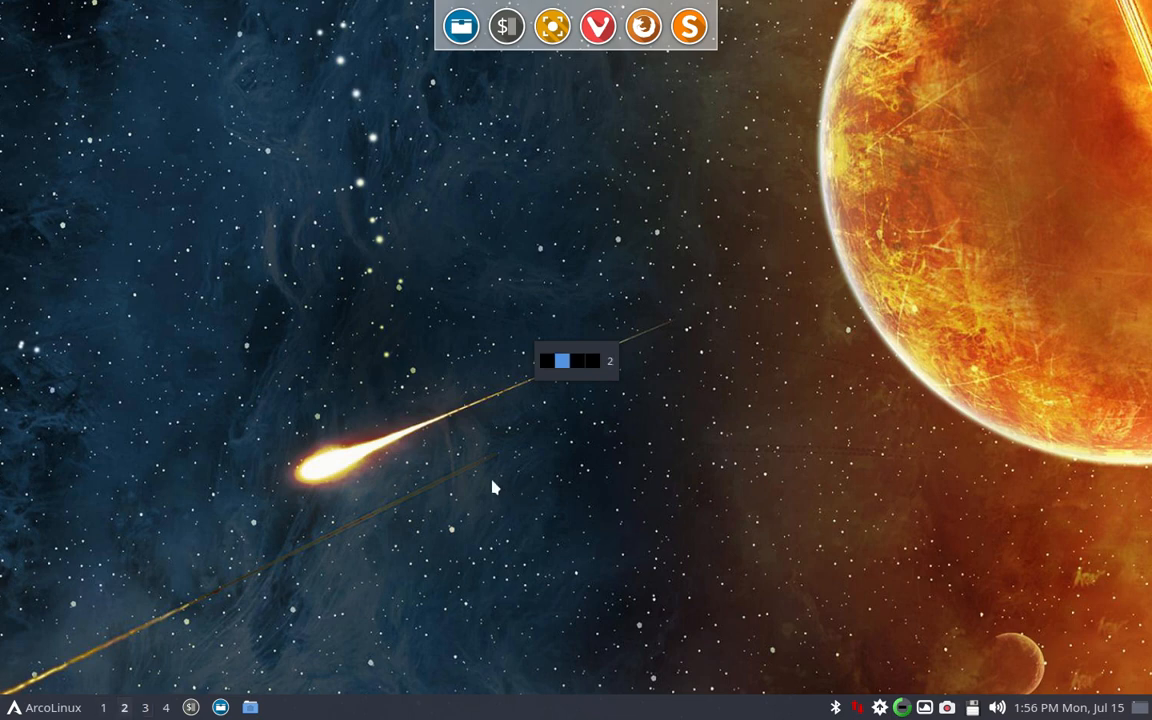
mouse_move(920, 8)
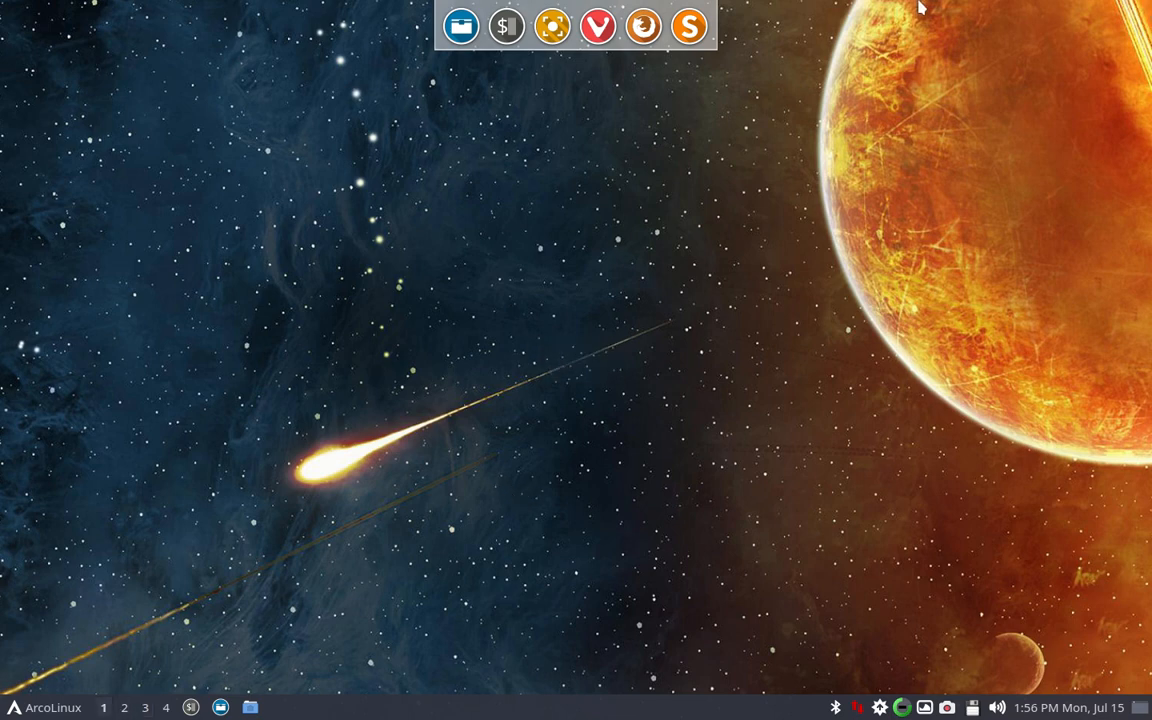
mouse_move(400, 56)
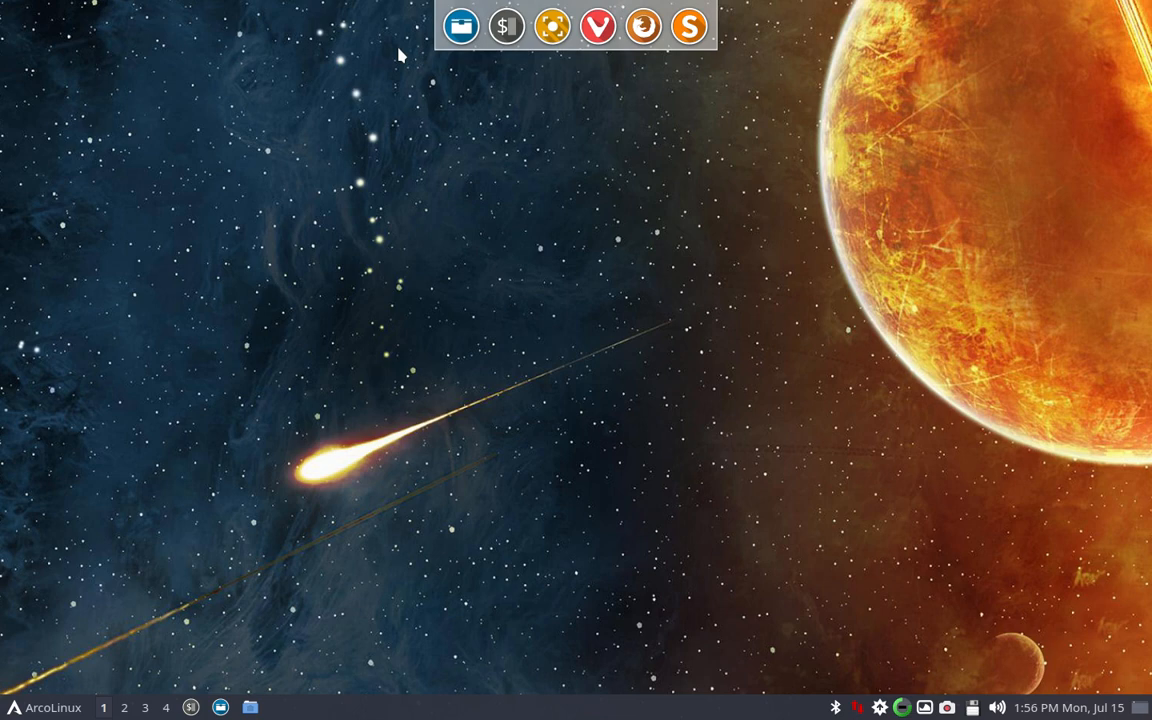
mouse_move(720, 316)
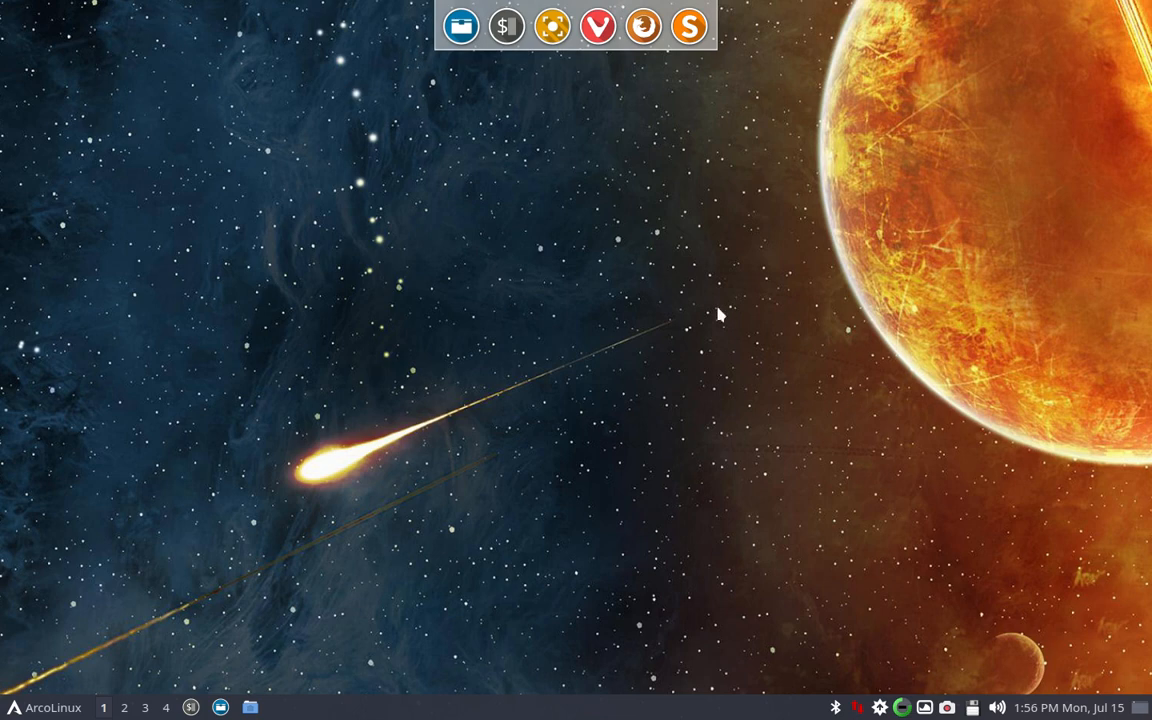
mouse_move(848, 420)
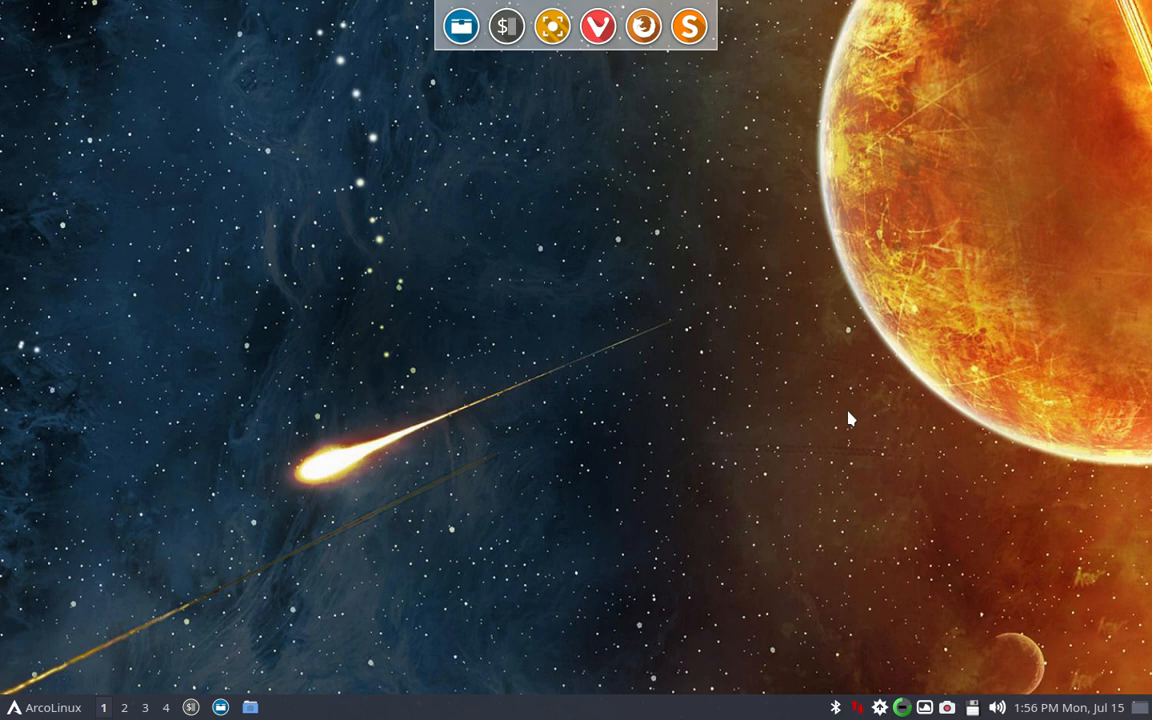
mouse_move(464, 352)
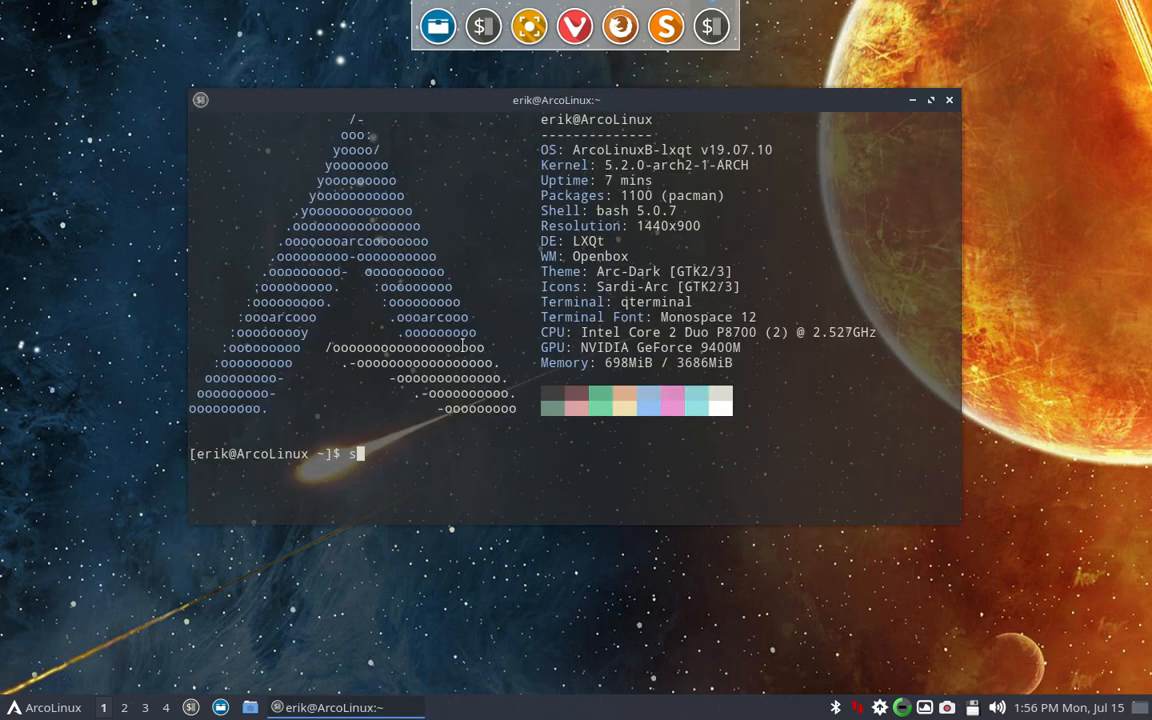
Step: Run lspci -k to list PCI devices with their kernel drivers and modules
key("BackSpace")
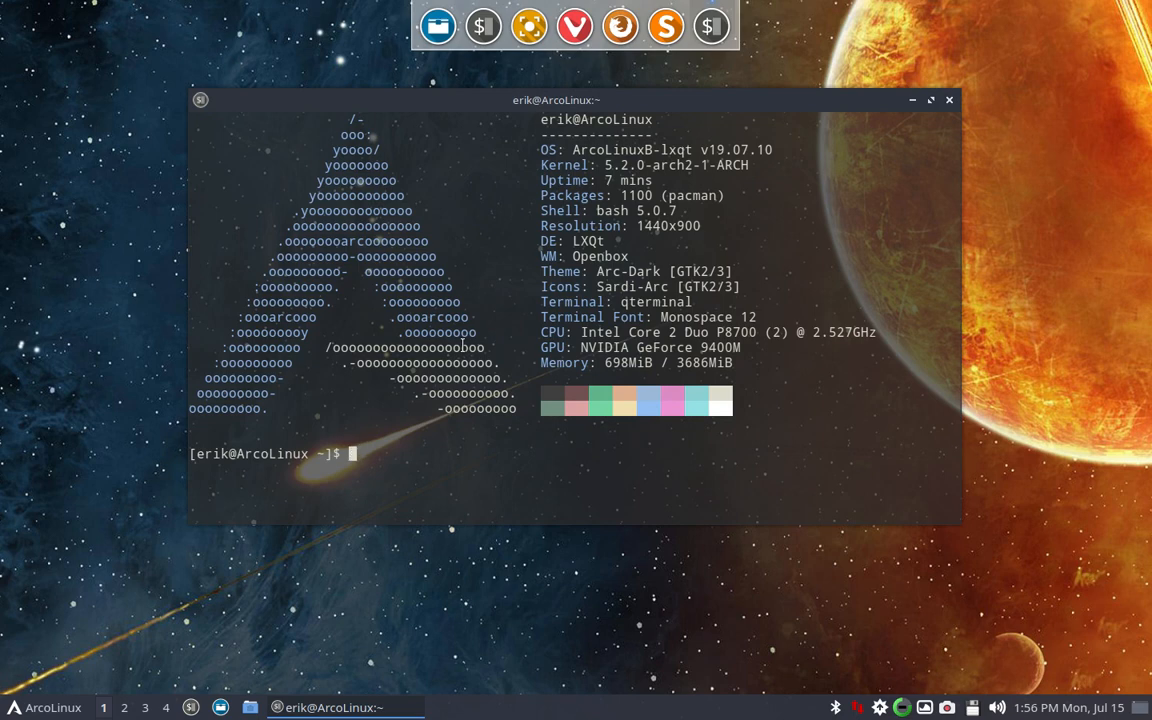
type("lspci")
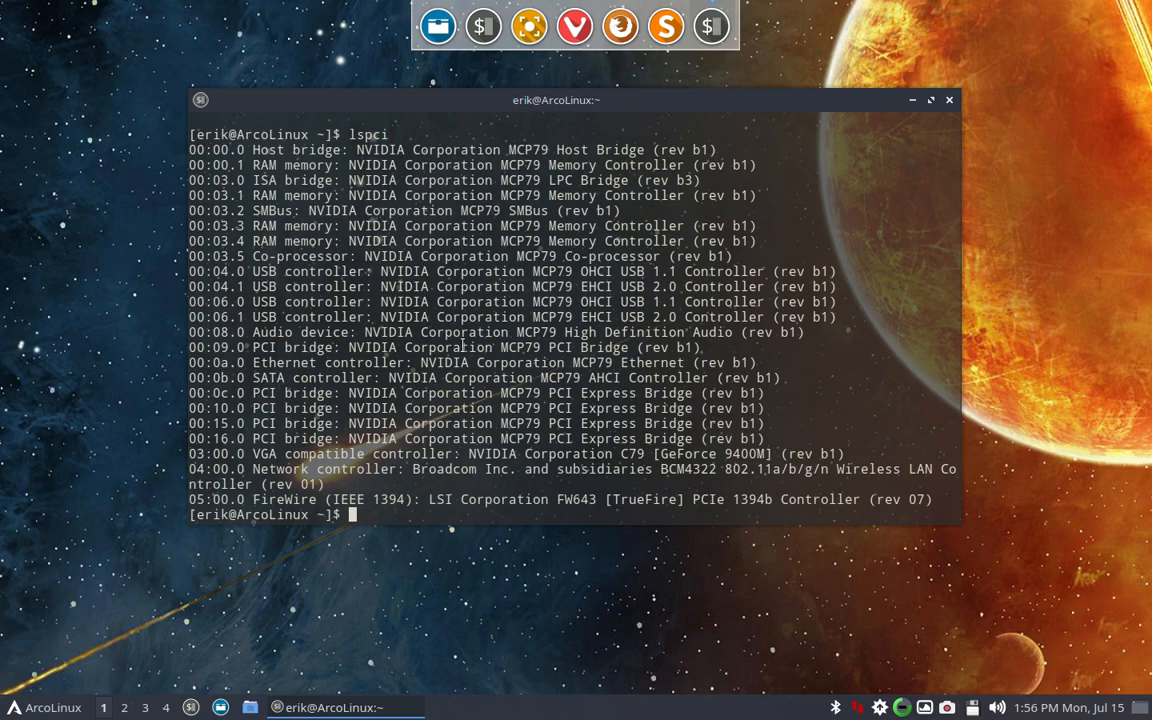
type("lspci")
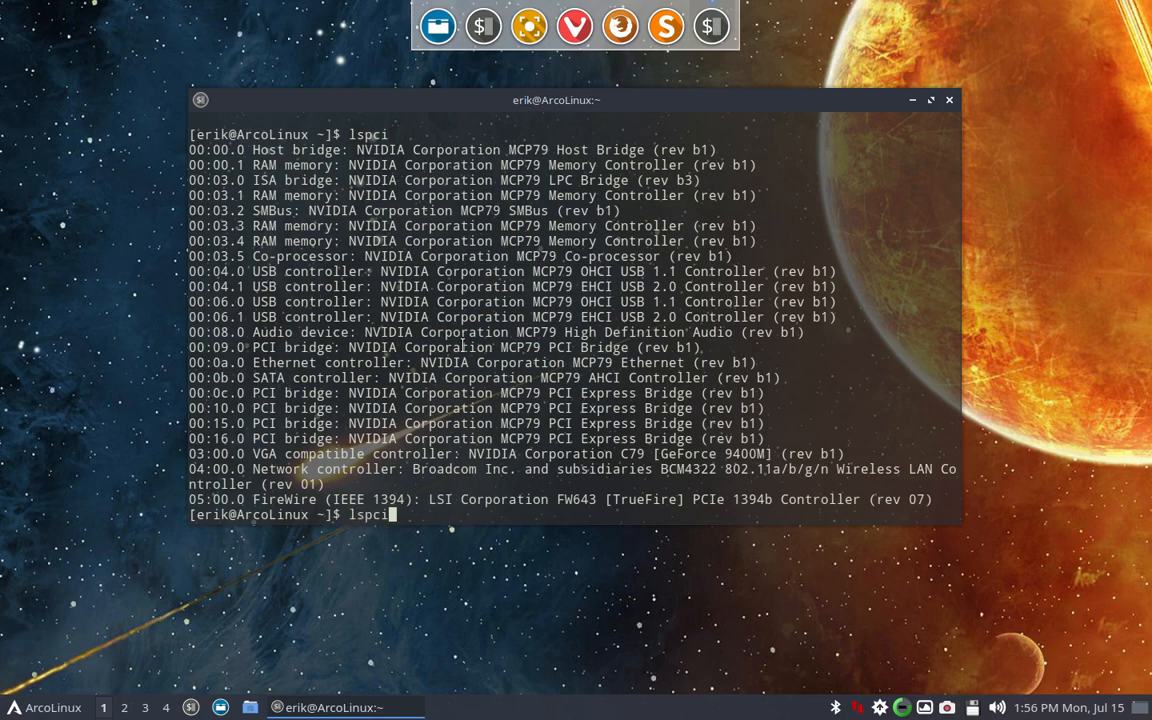
type("-k")
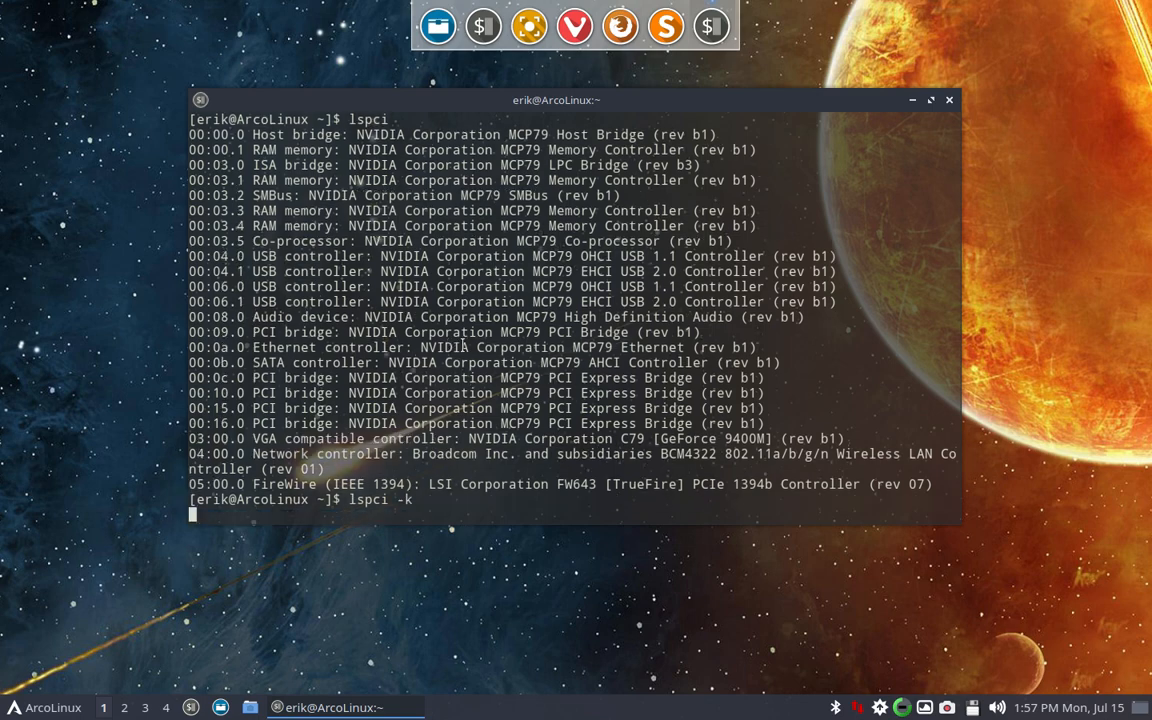
key("Return")
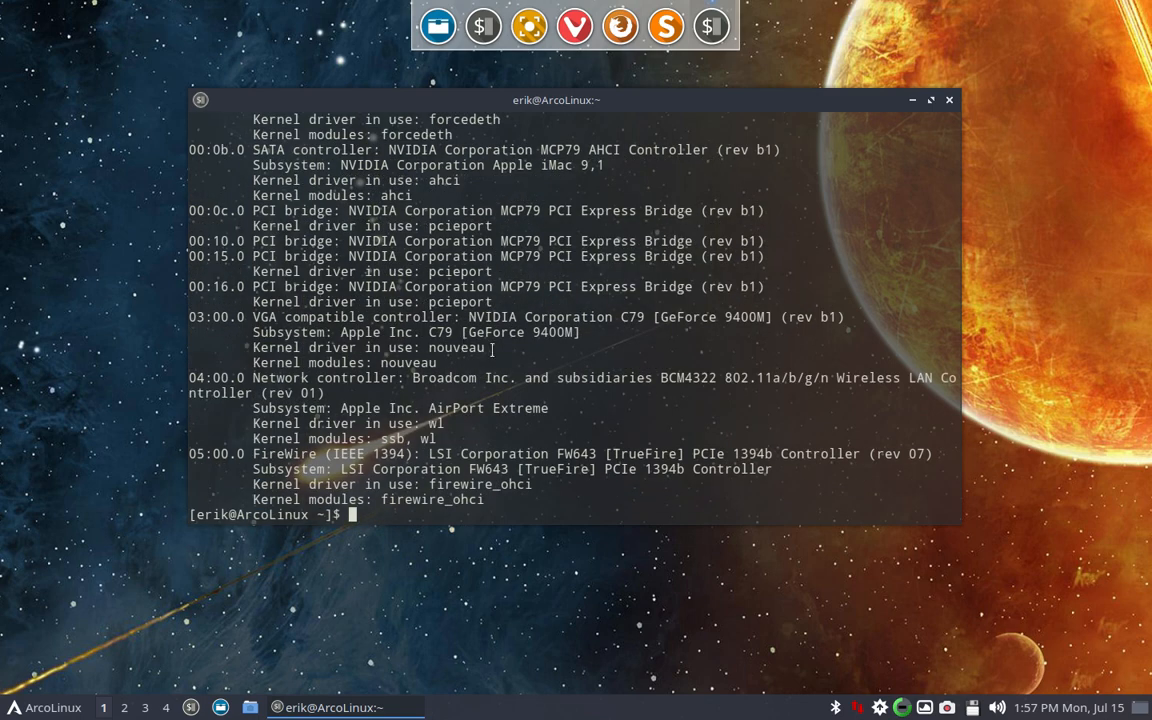
Step: Review the driver listing (nouveau, wl) and prepare lspci -k again
scroll("up", 3)
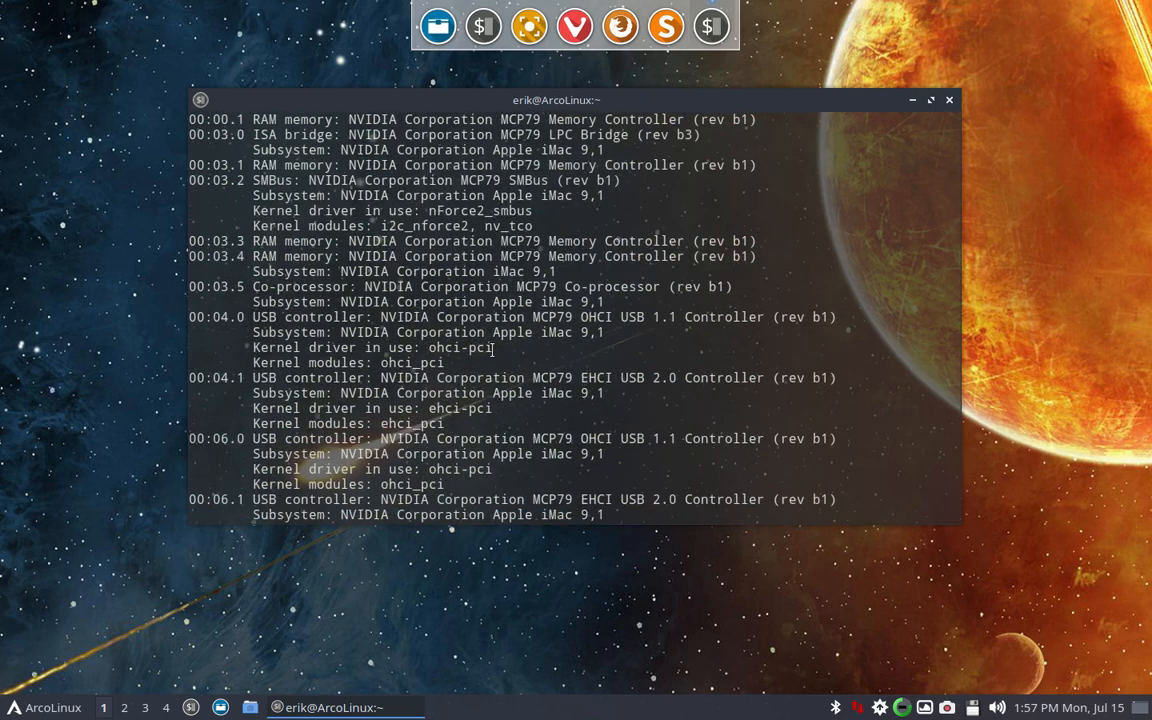
scroll("down", 3)
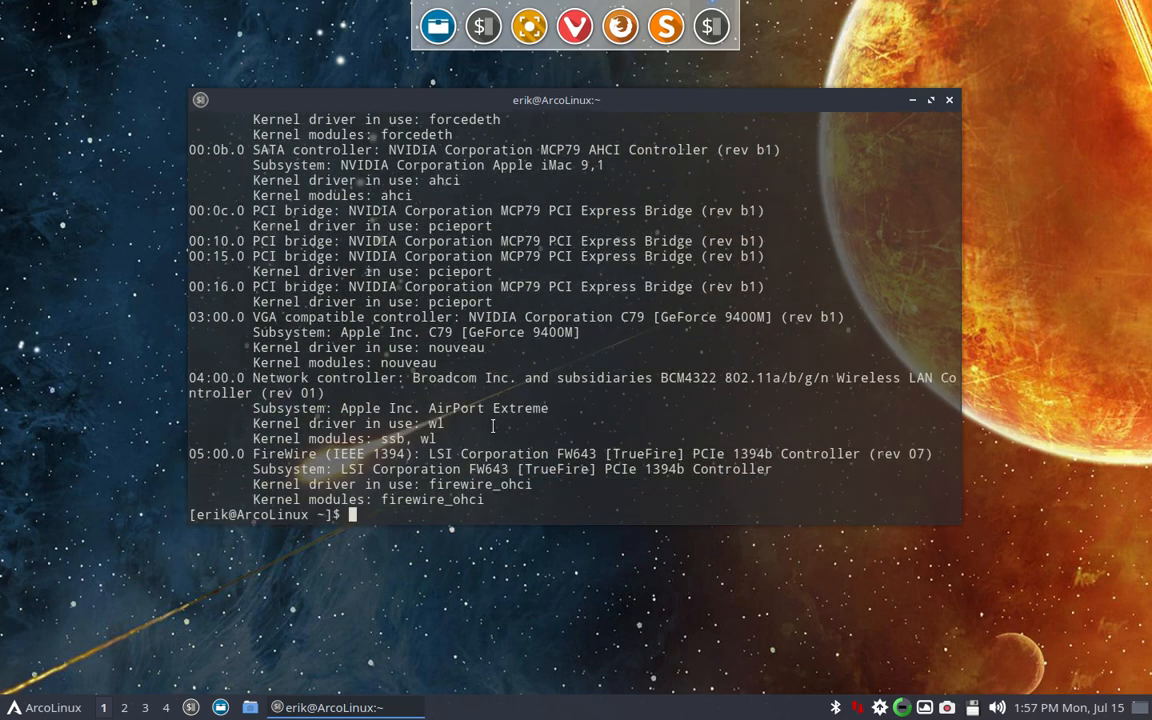
type("lspci -k")
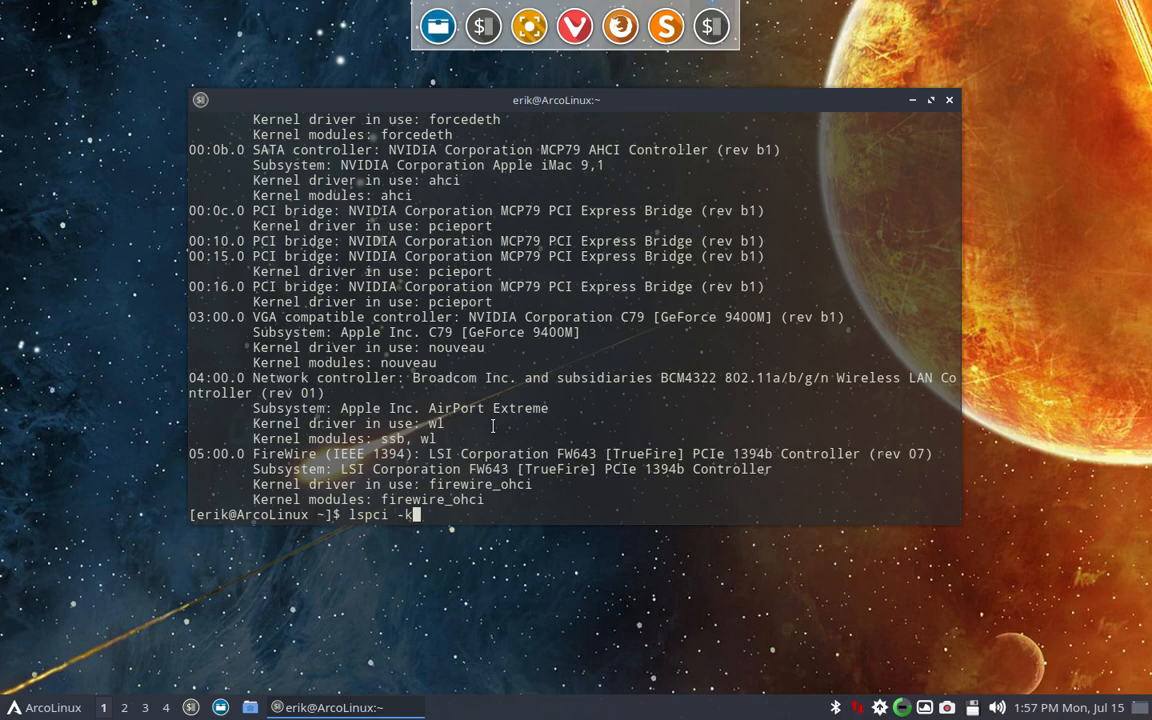
key("ctrl+c")
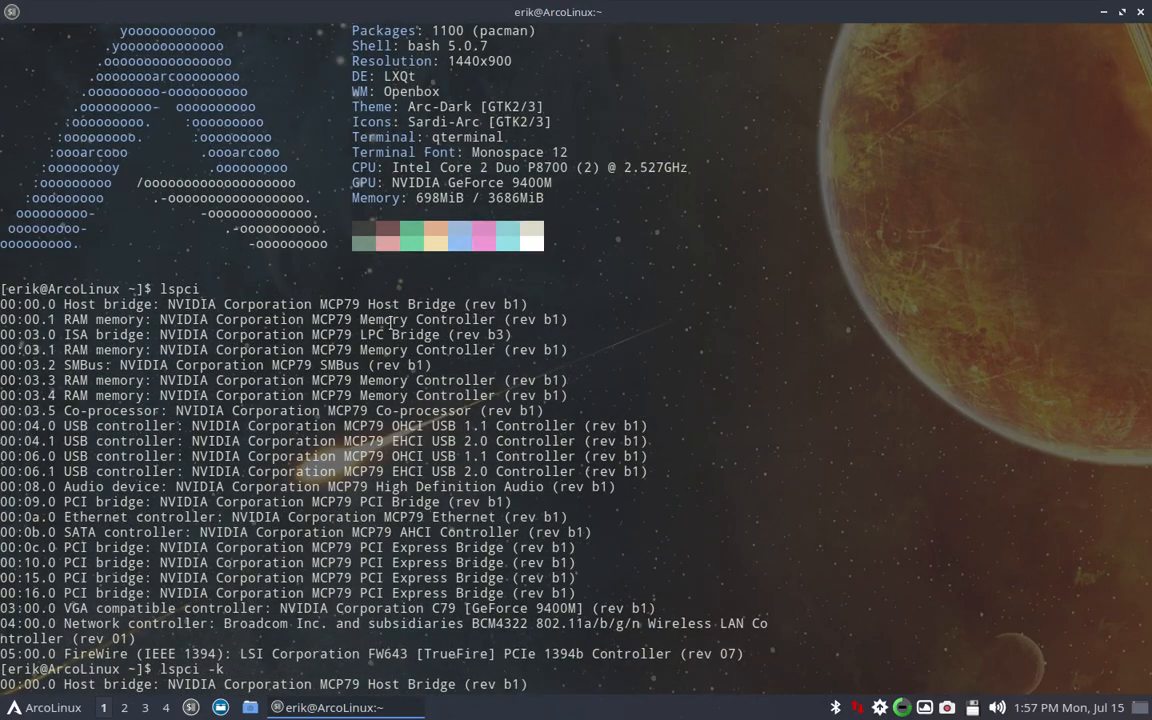
Step: Pick out the Broadcom BCM4322 network controller entry and rerun the driver listing
scroll("down", 3)
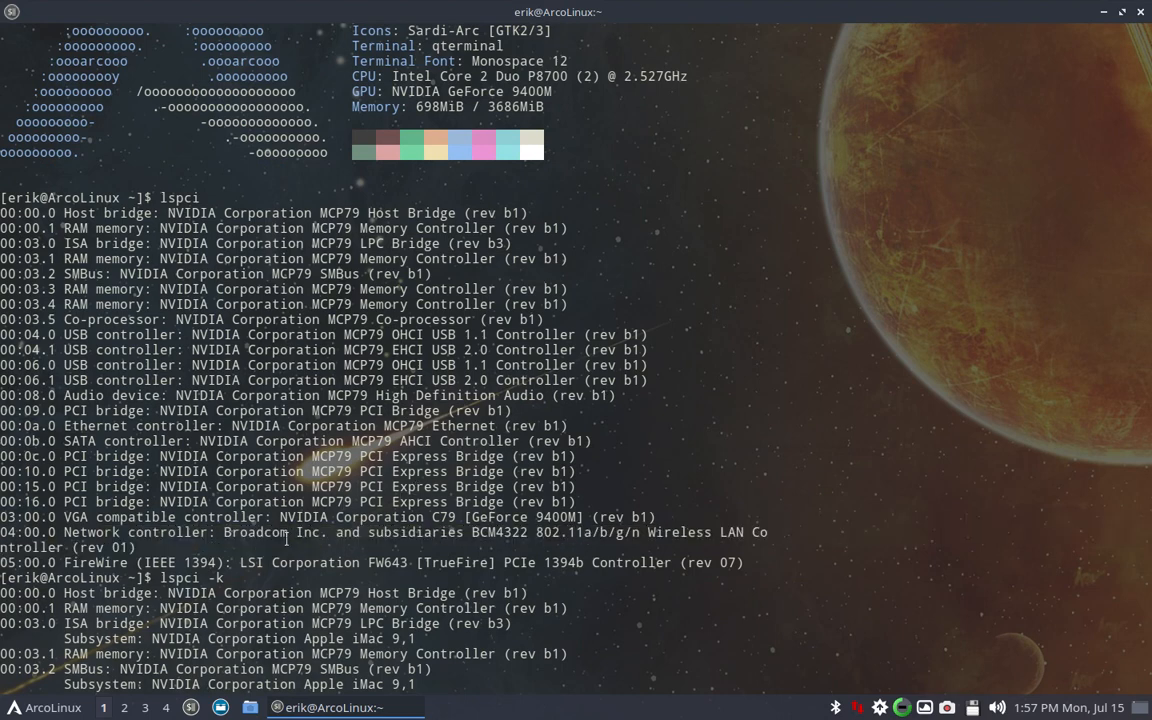
double_click(496, 532)
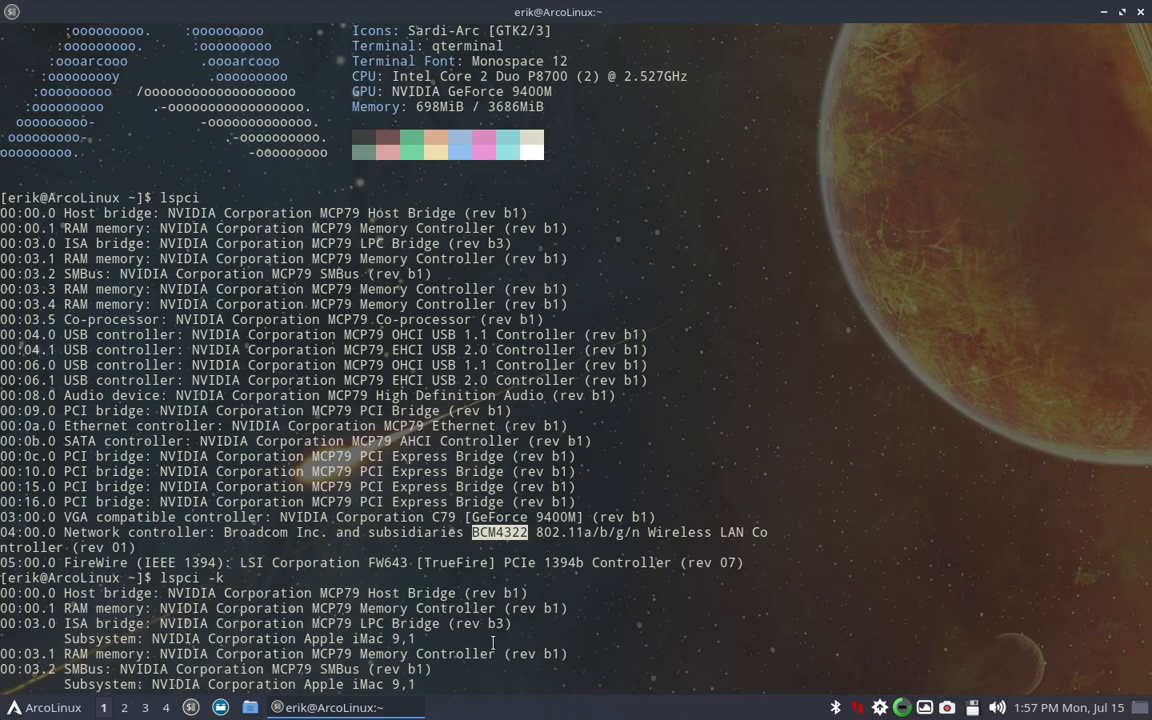
scroll("down", 3)
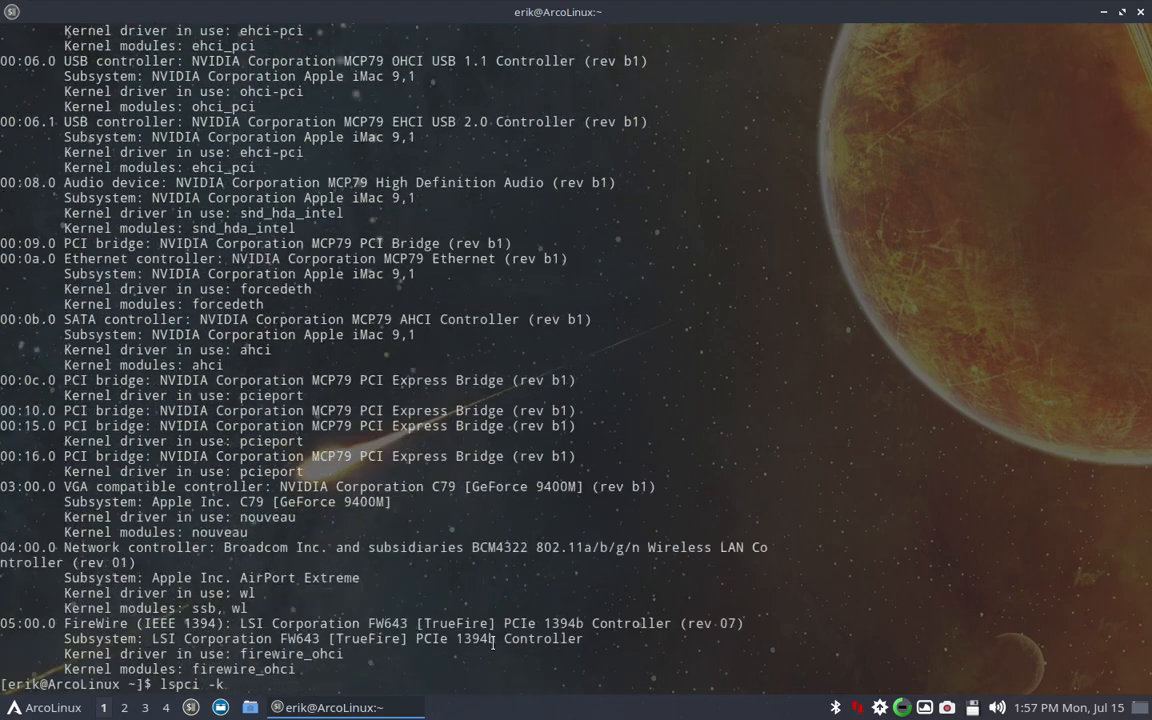
key("Return")
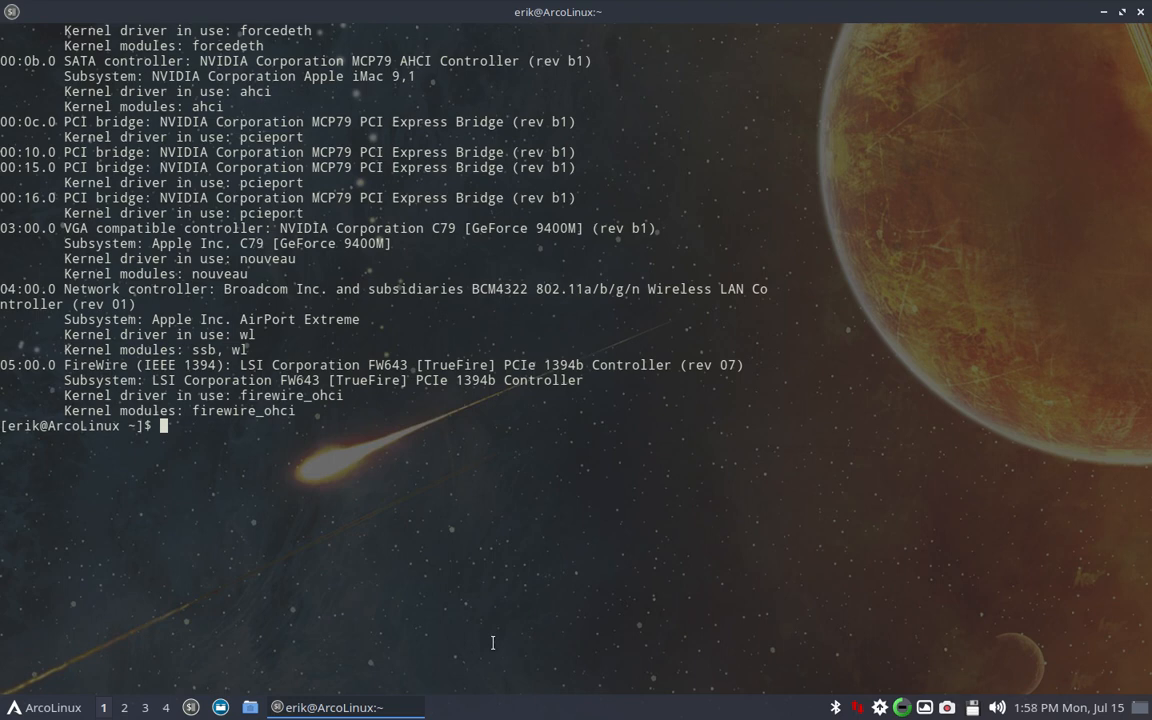
mouse_move(632, 500)
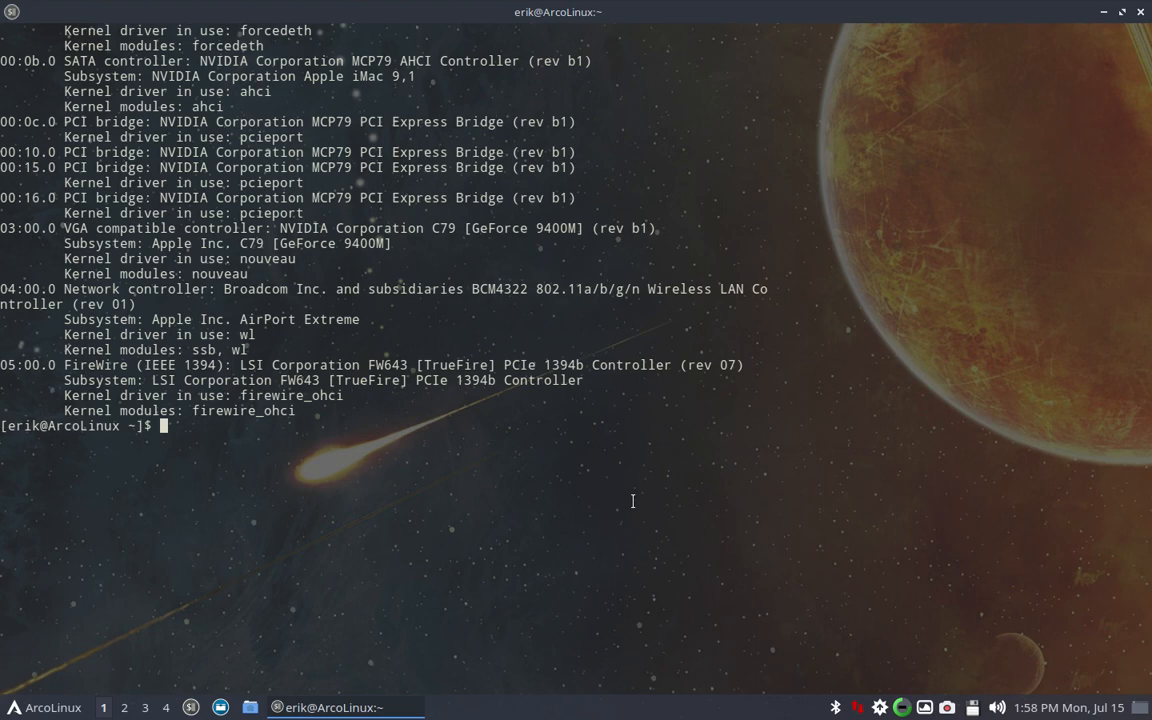
mouse_move(384, 484)
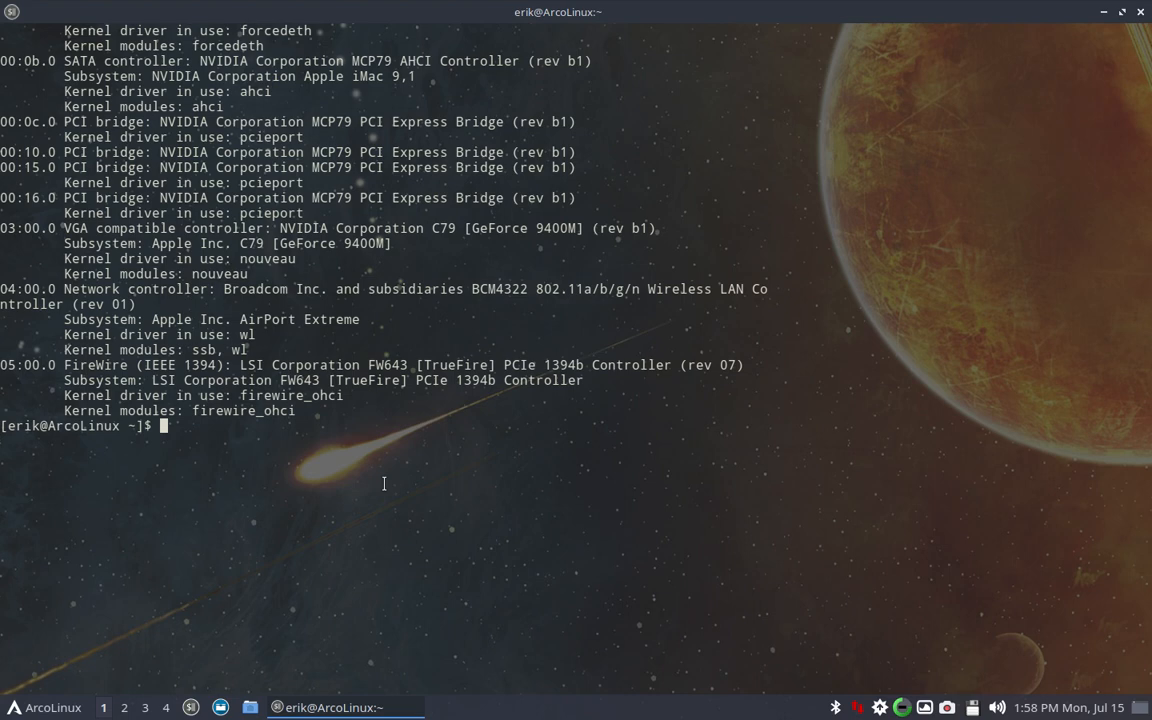
mouse_move(576, 406)
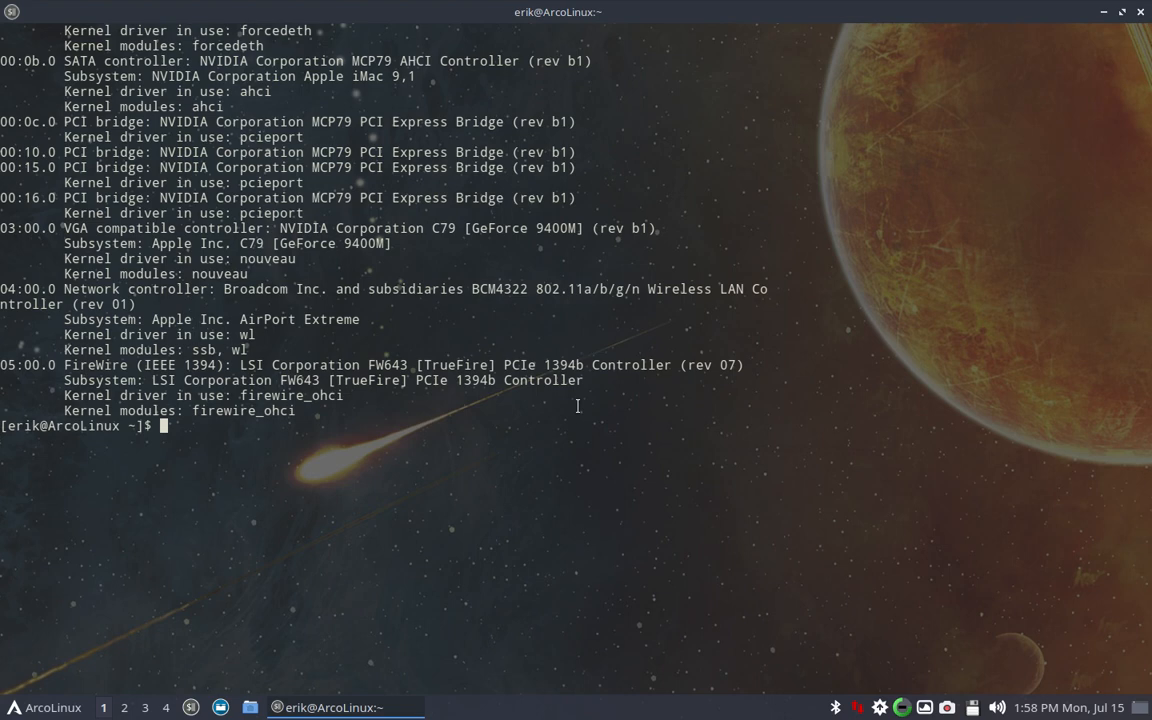
Step: Run ip link to list the network interfaces, revealing the dormant wlp4s0
type("ip")
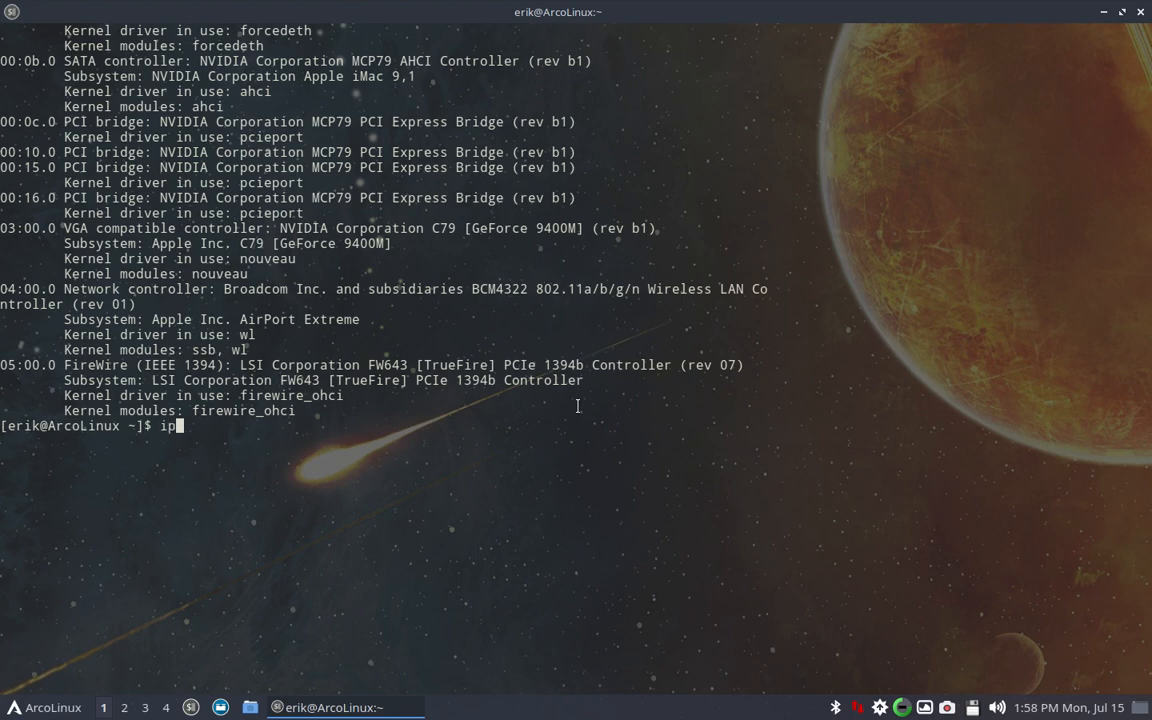
key("Return")
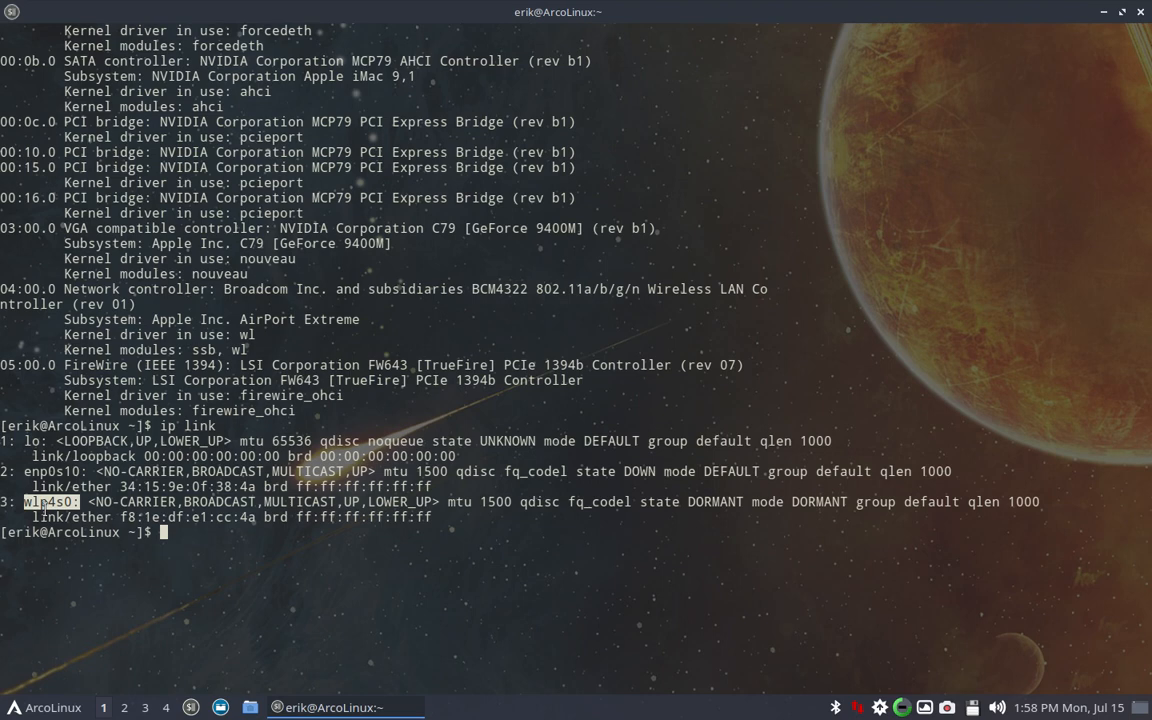
mouse_move(558, 460)
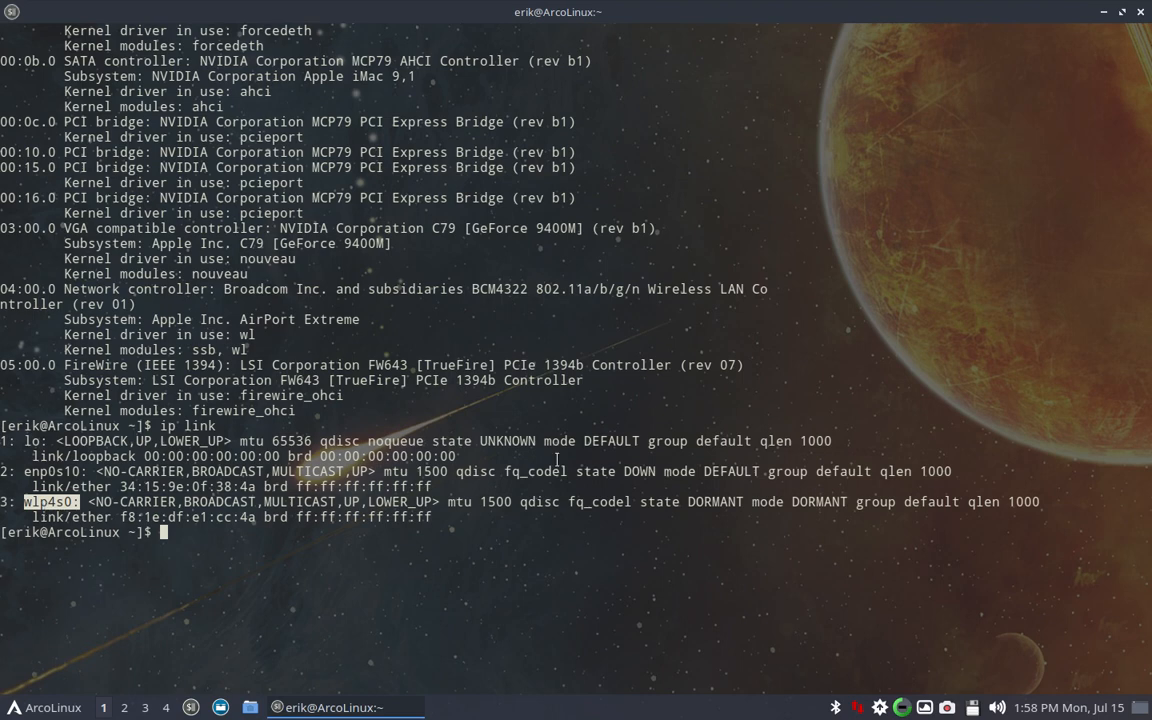
Step: Run ip link set wlp4s0, then retry it with sudo and enter the administrator password
type("ip")
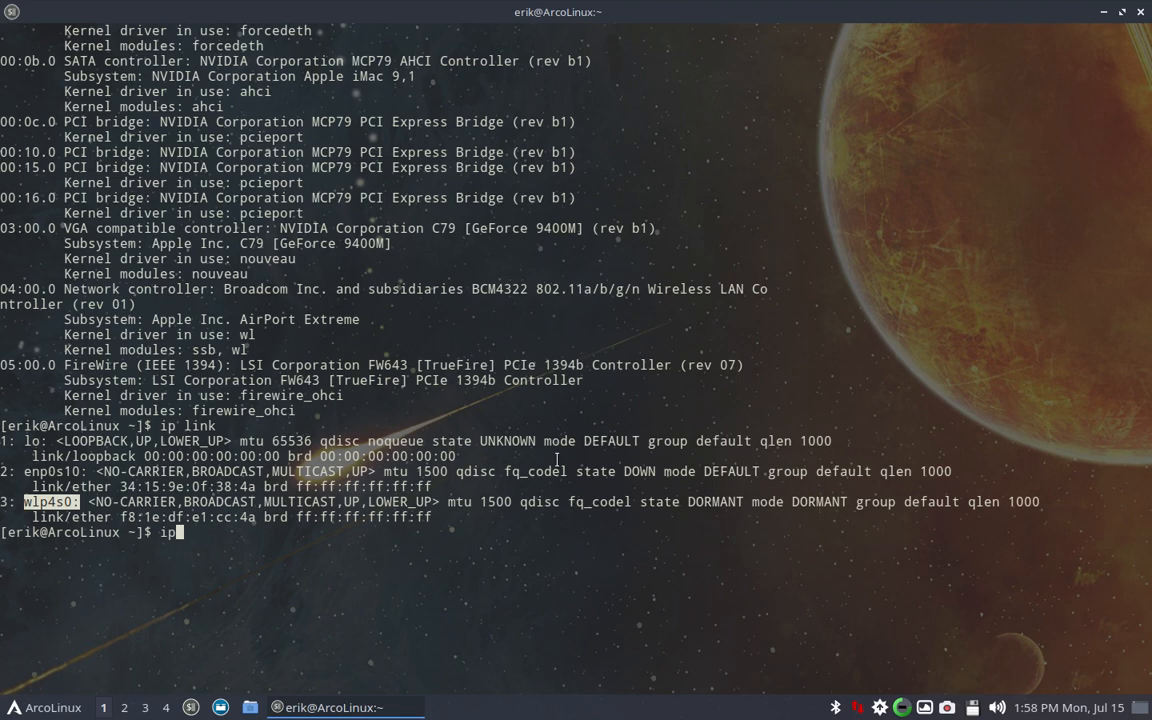
type("link")
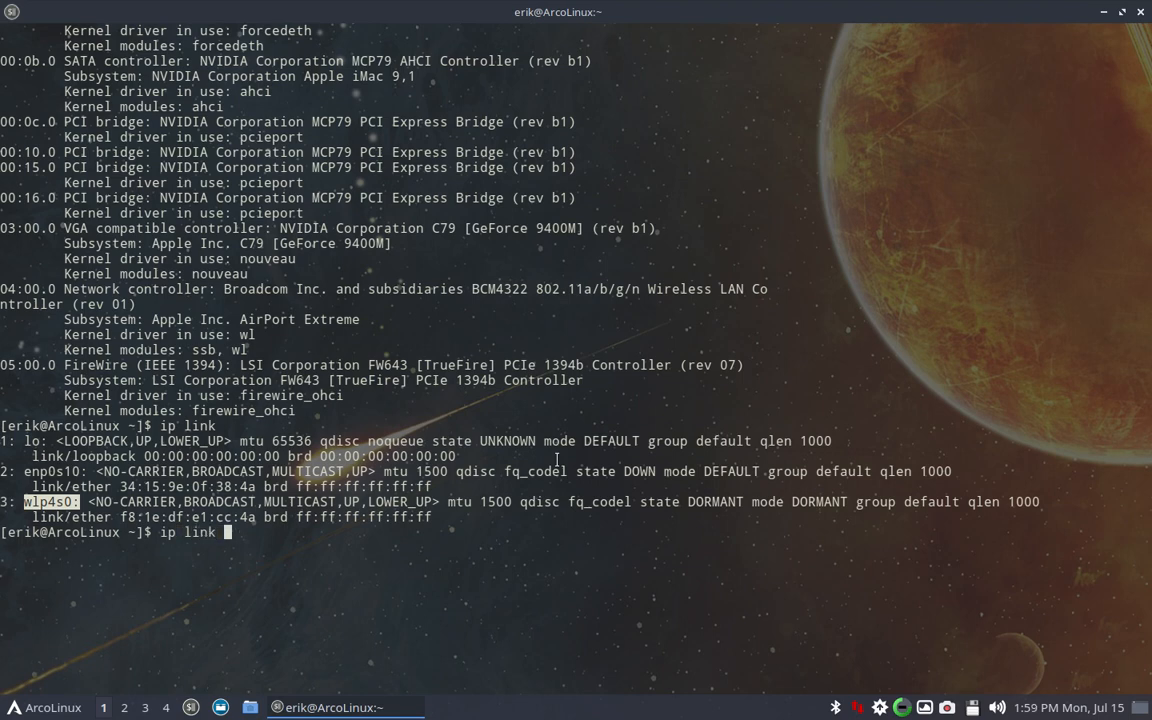
type("qz")
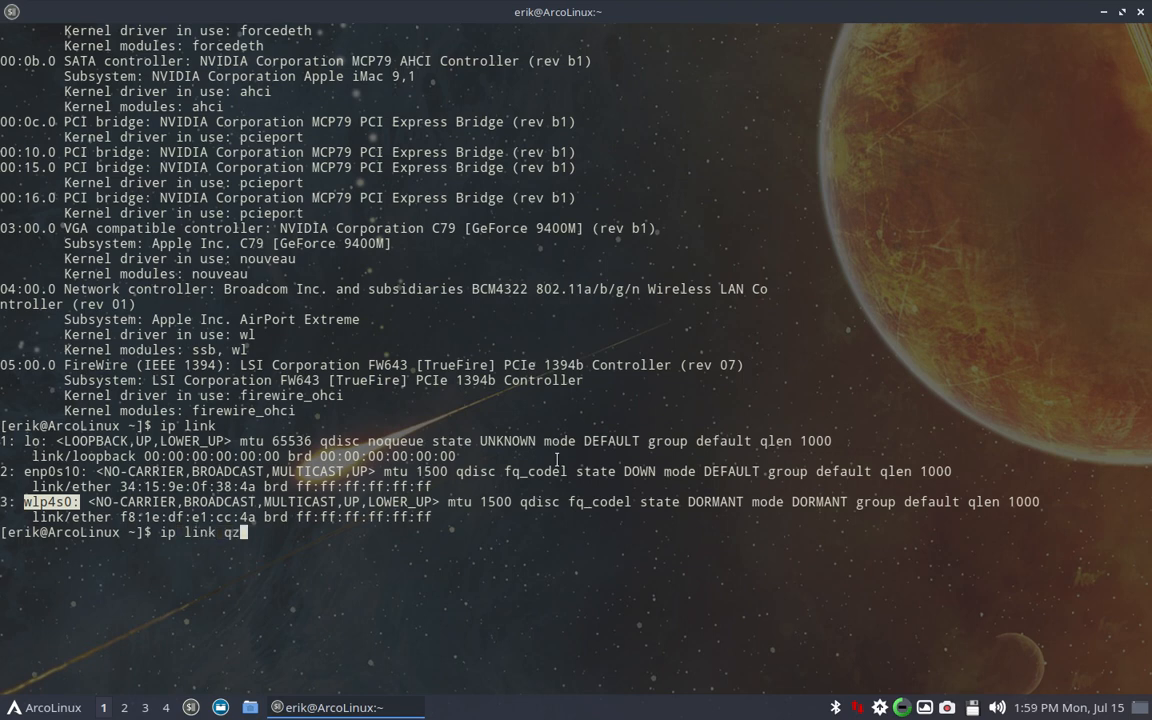
type("set")
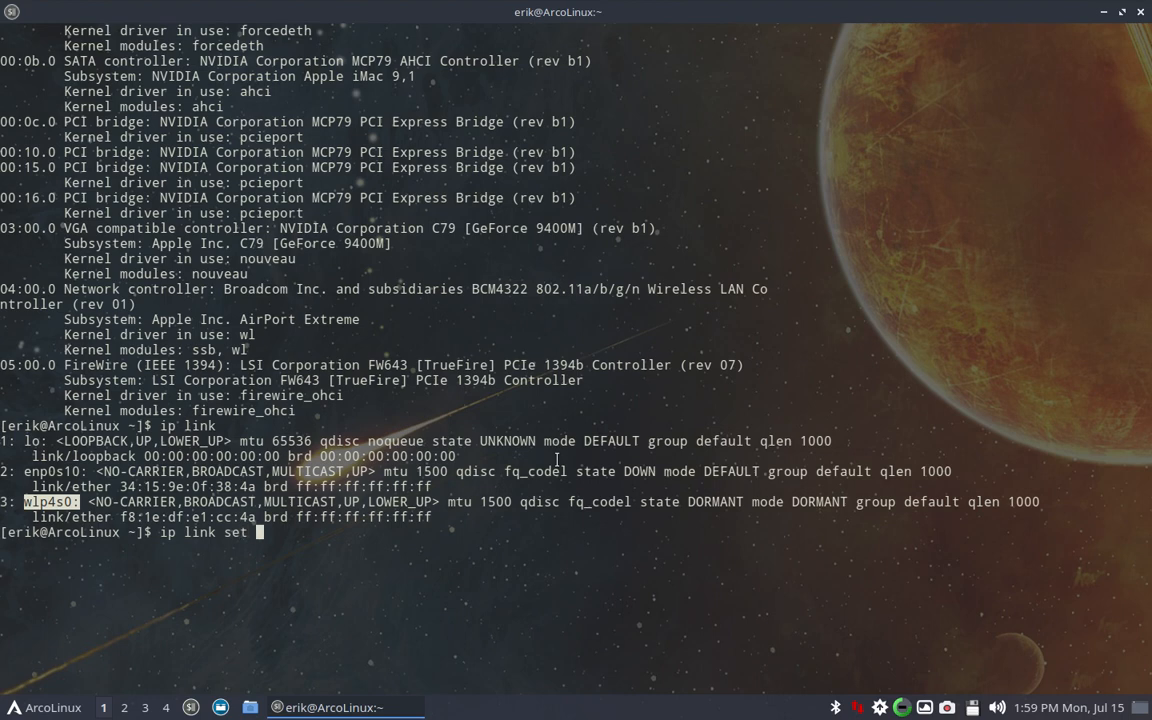
type("wl")
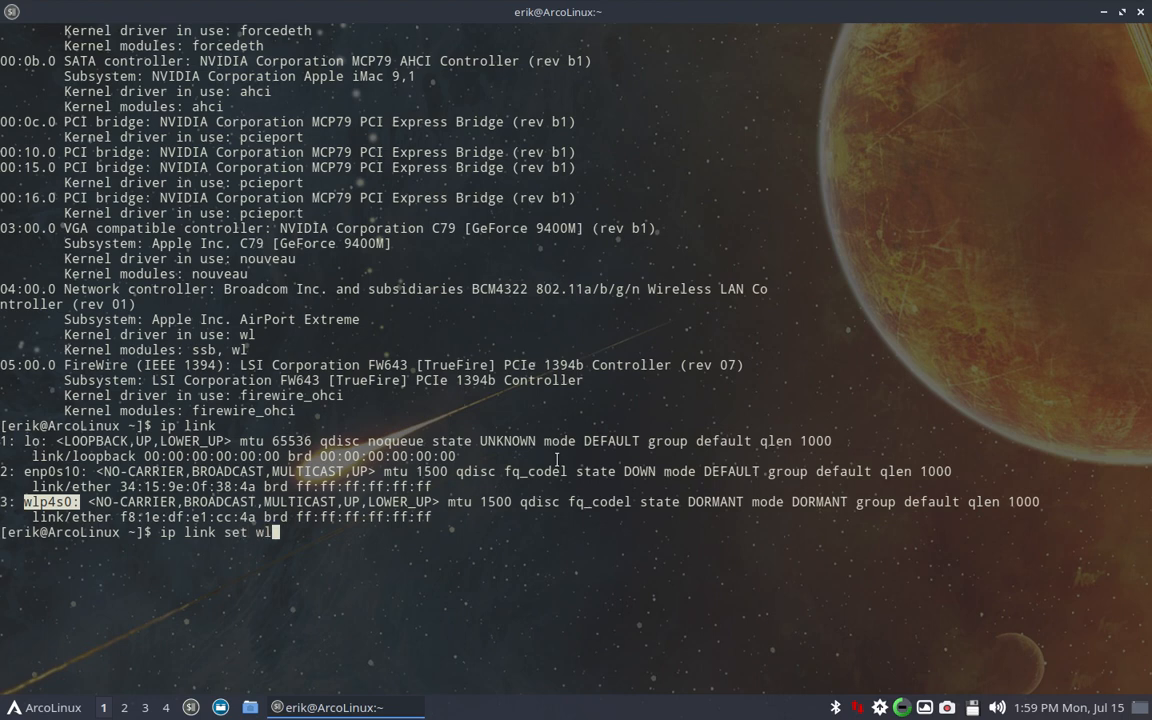
type("p")
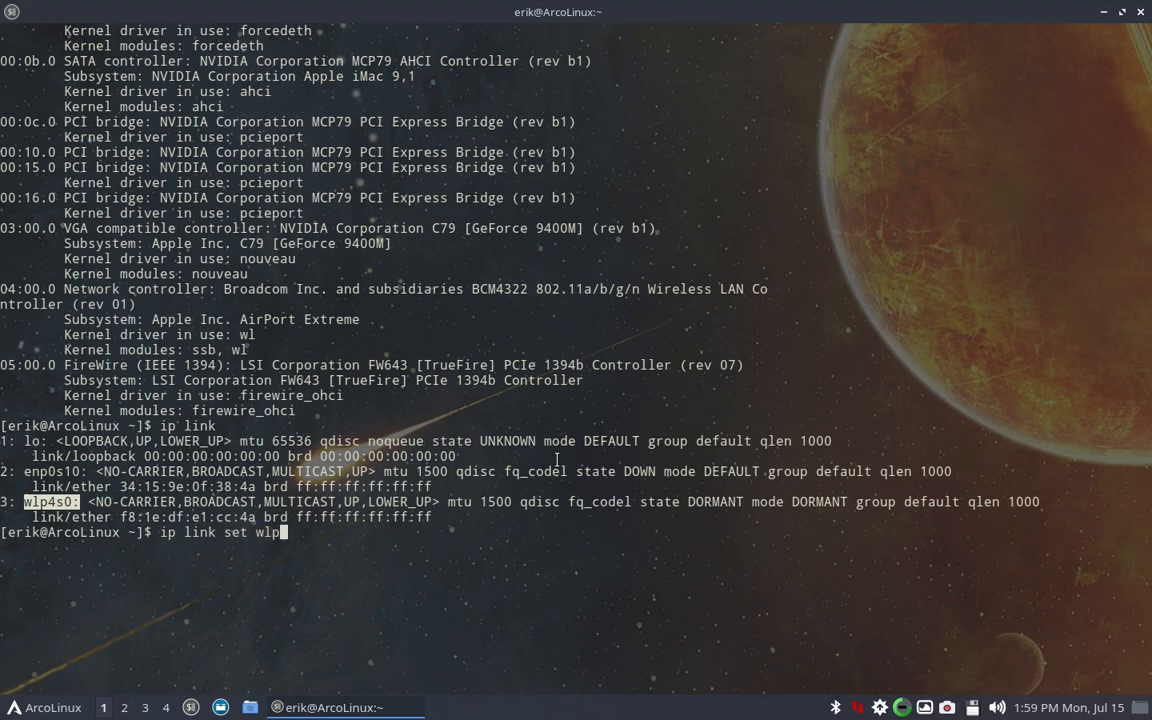
type("4s")
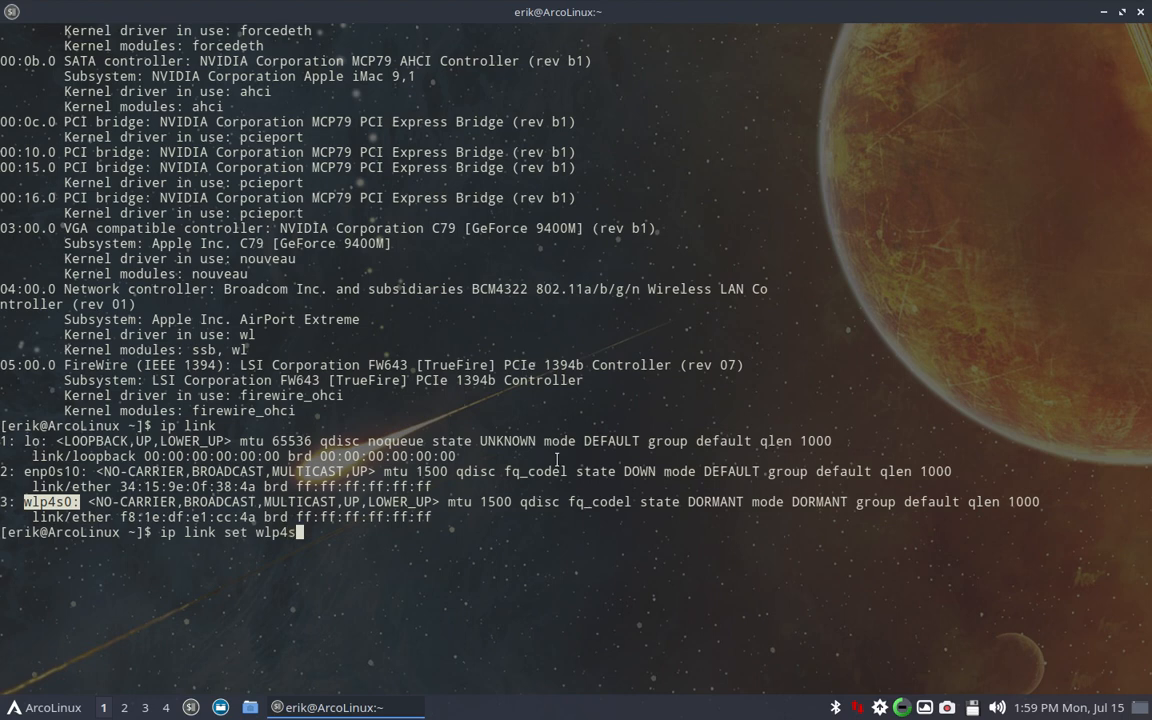
type("0")
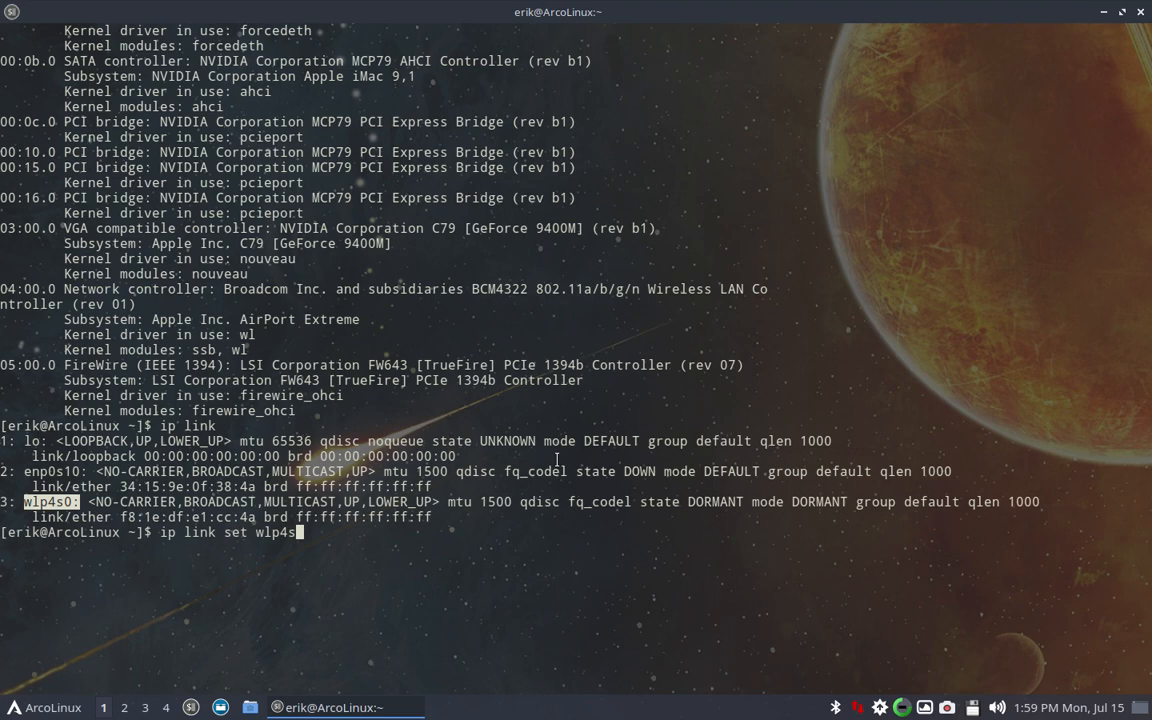
type("0")
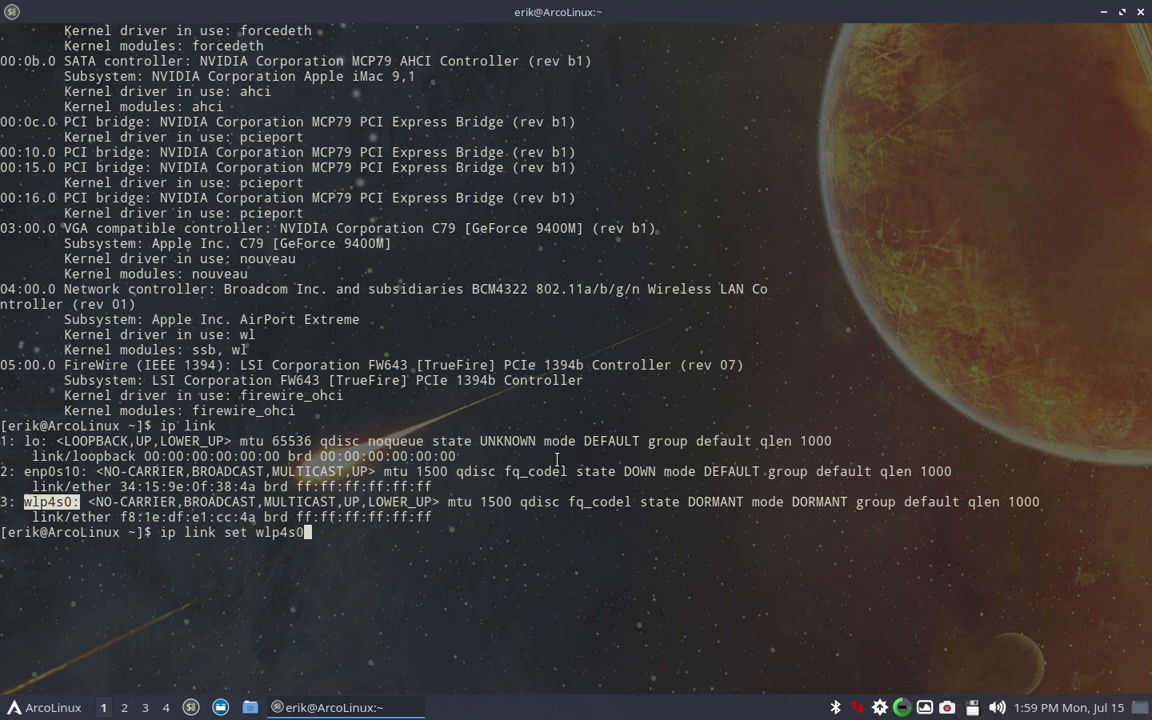
key("Return")
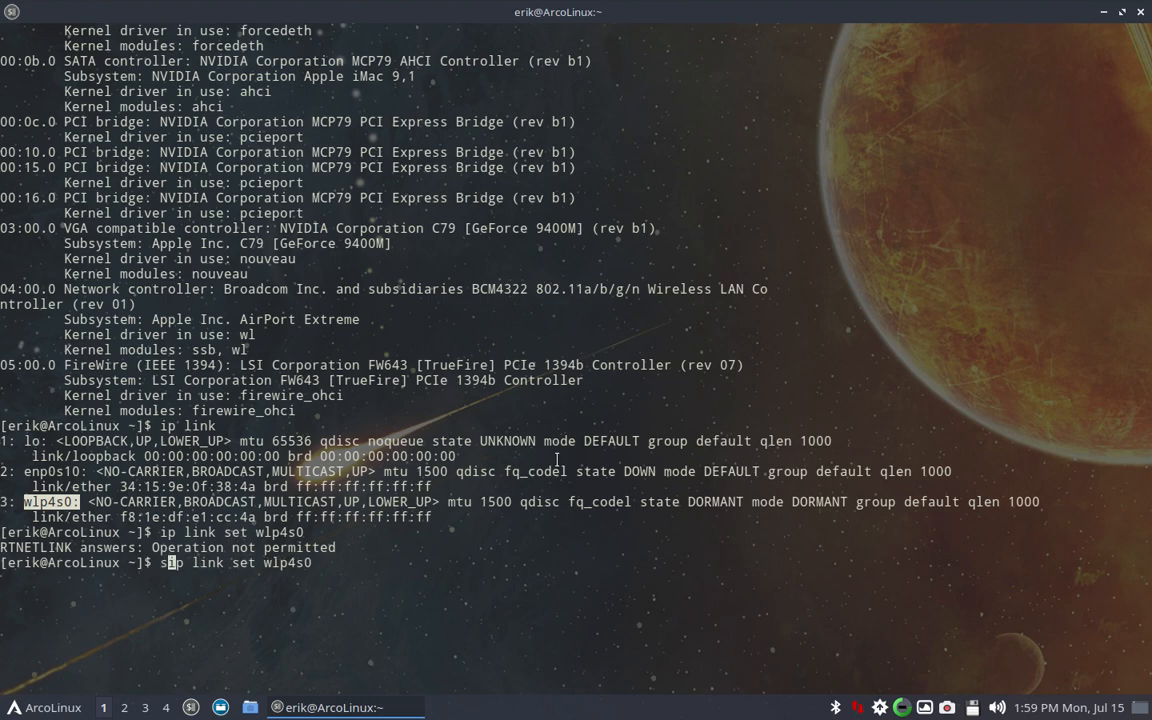
type("udo")
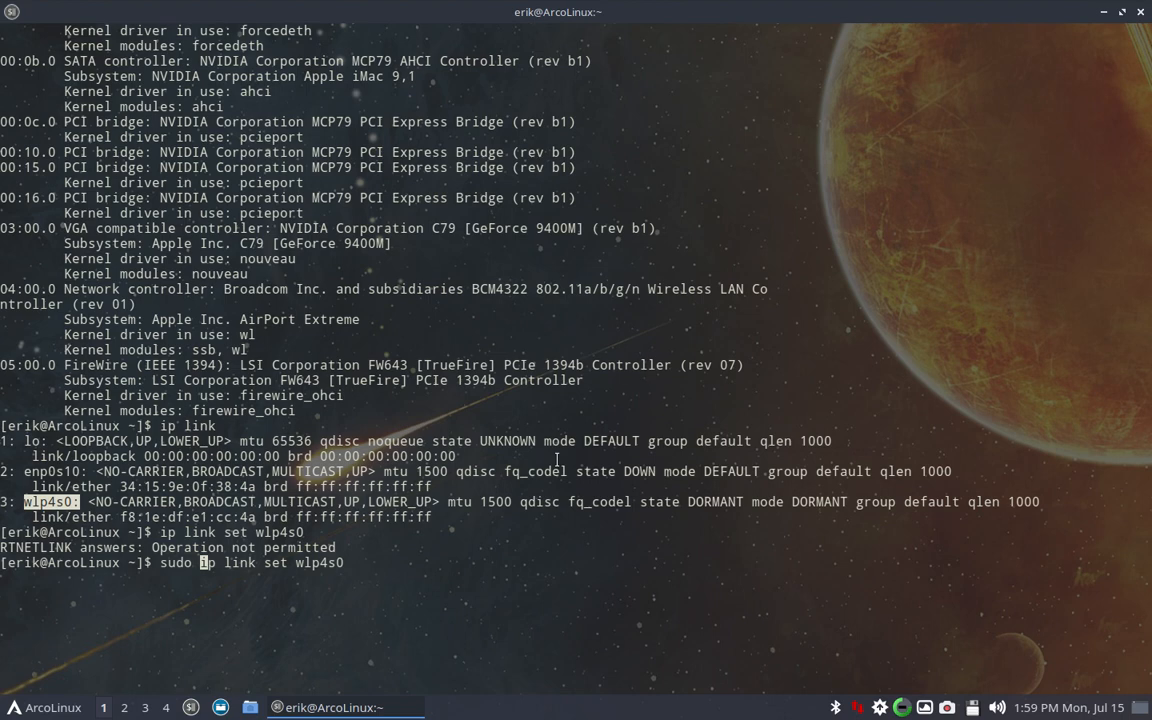
key("Return")
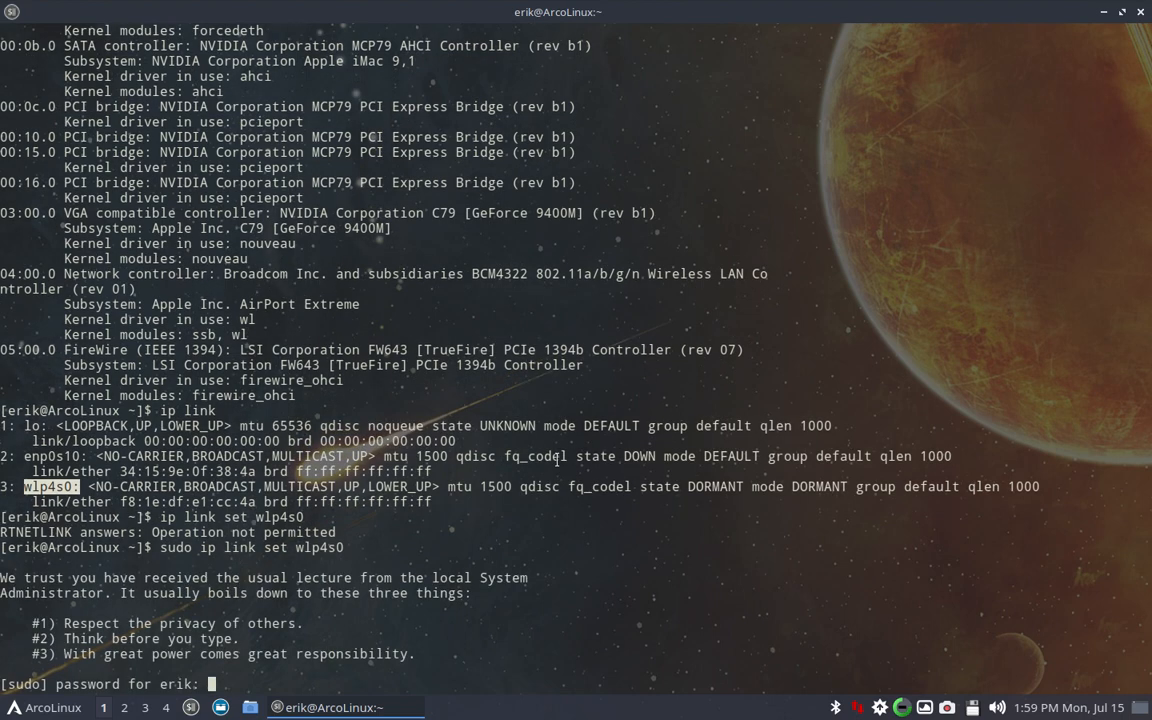
key("Return")
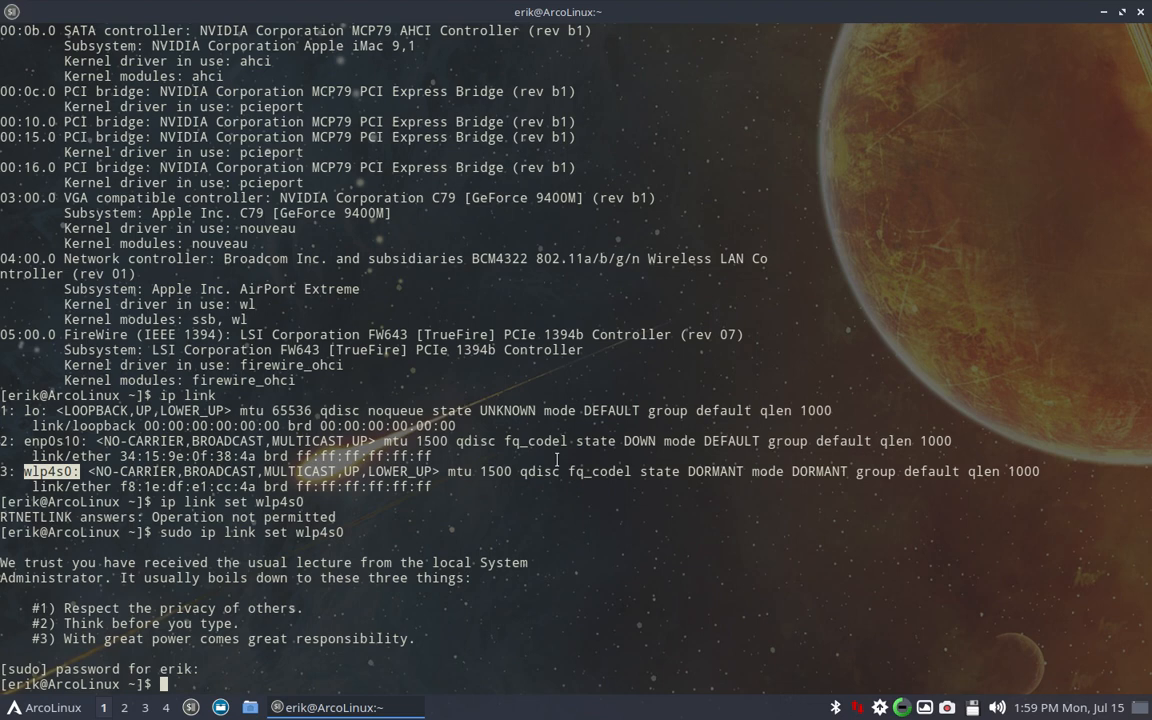
Step: Retry sudo ip link set with mistyped interface names wlp4so and wlp4sO, then abandon the command
type("sudo ip link set wlp4so")
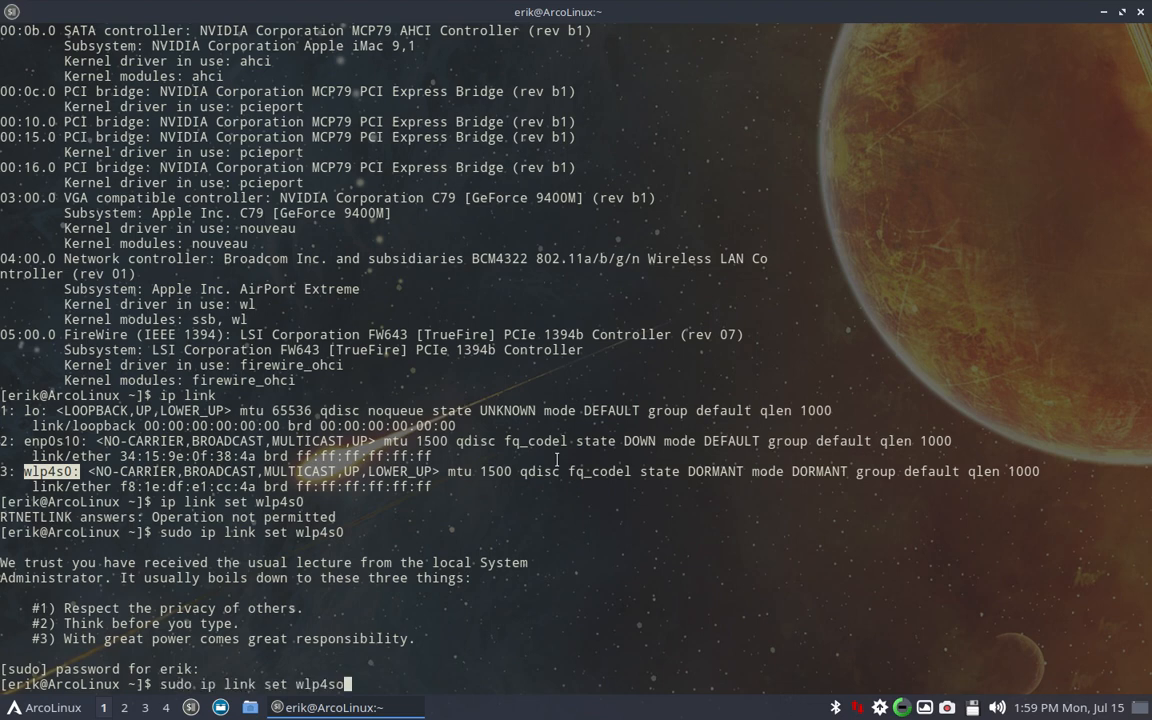
key("Return")
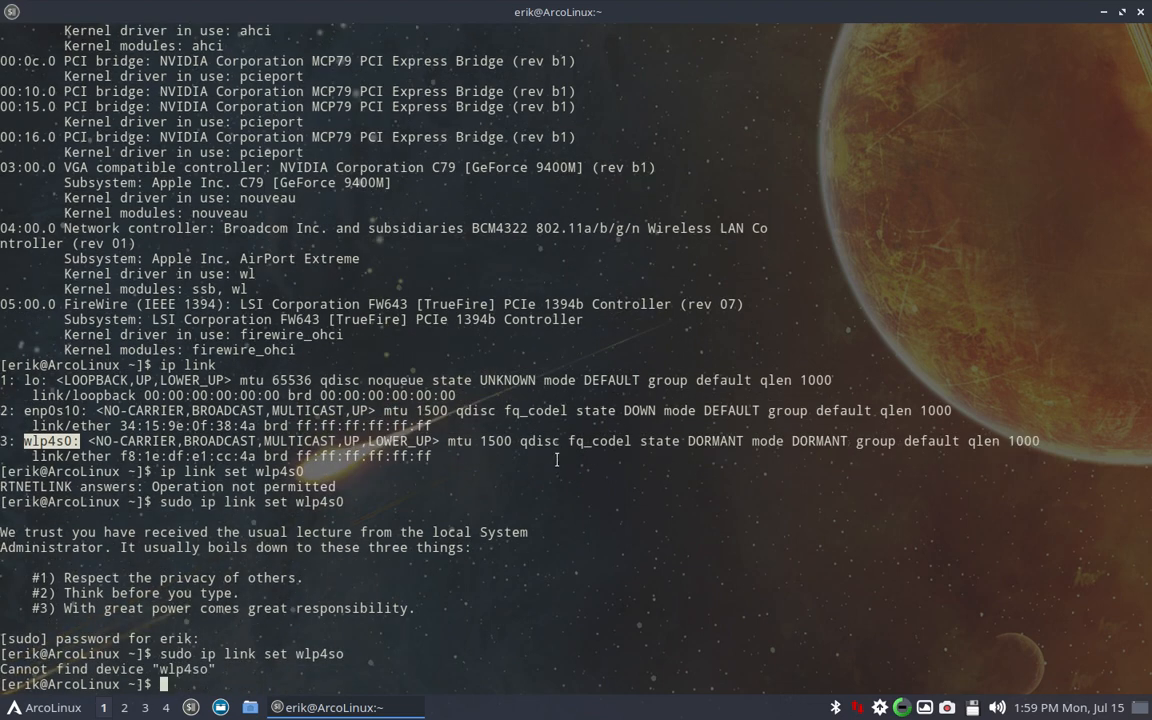
type("sudo ip link set wlp4sO")
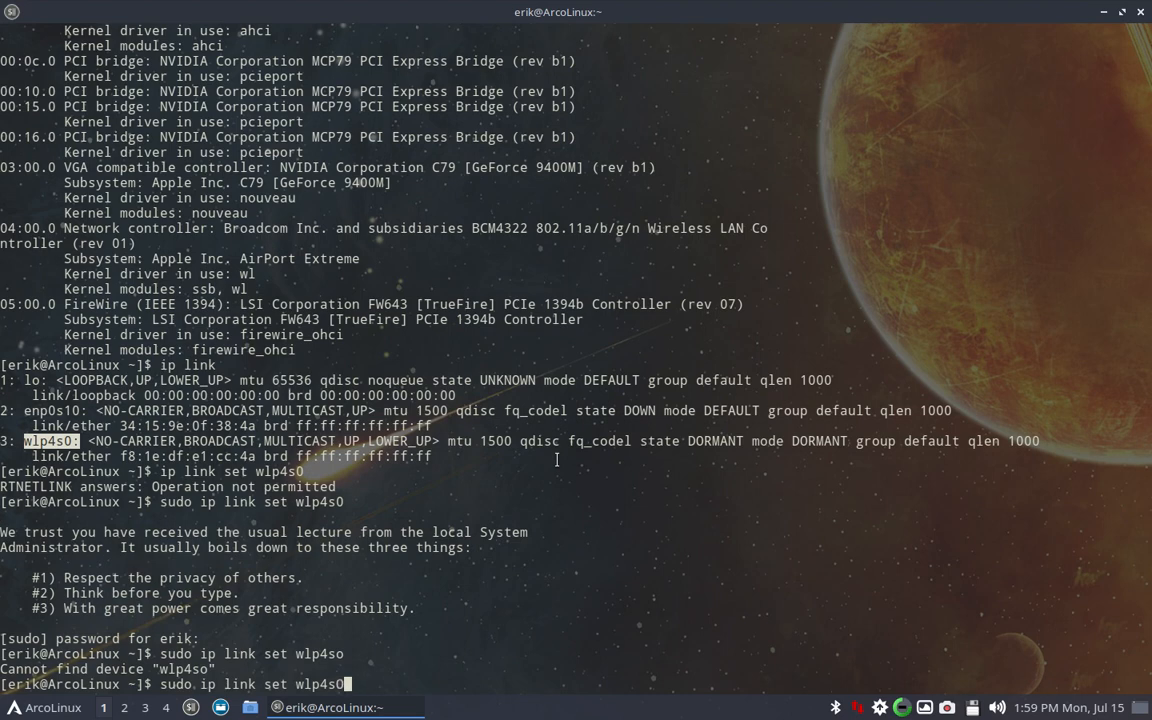
key("Return")
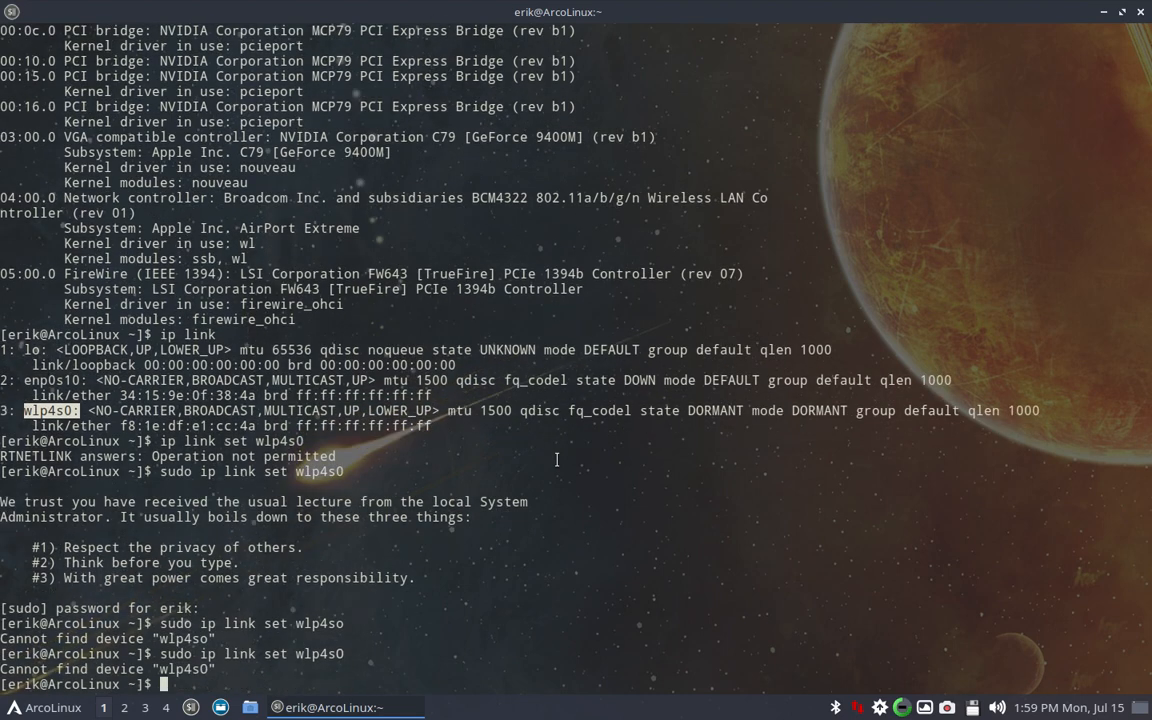
type("sudo ip link set wlp4s")
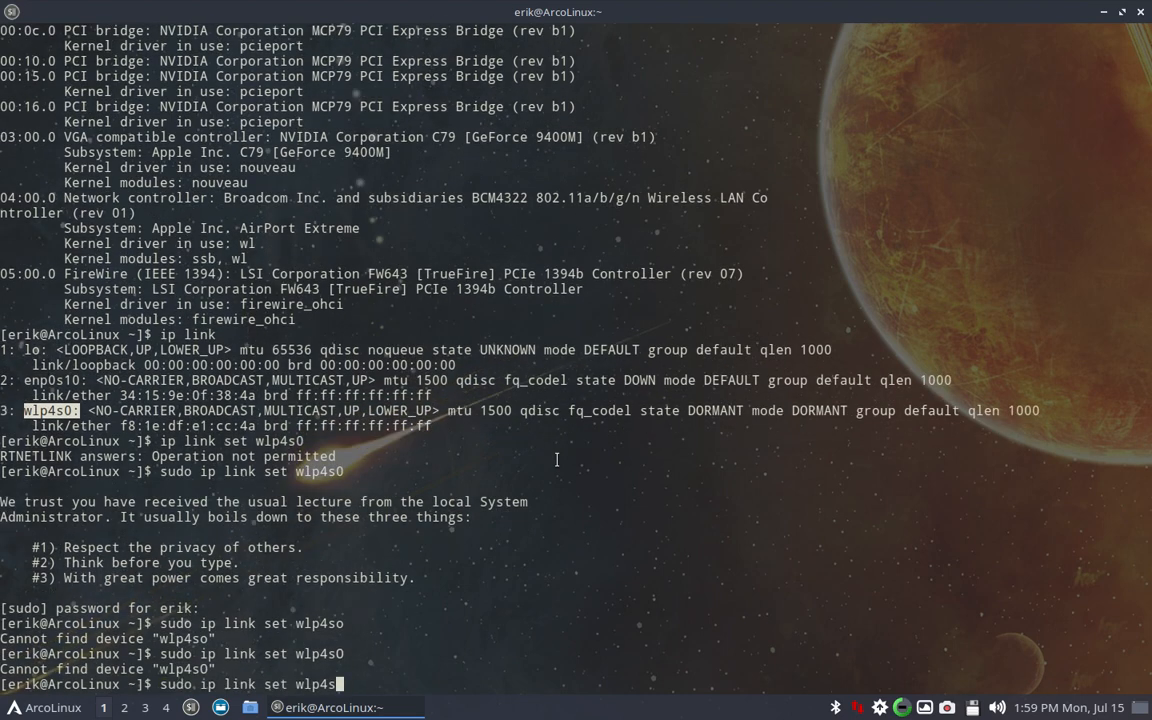
key("Return")
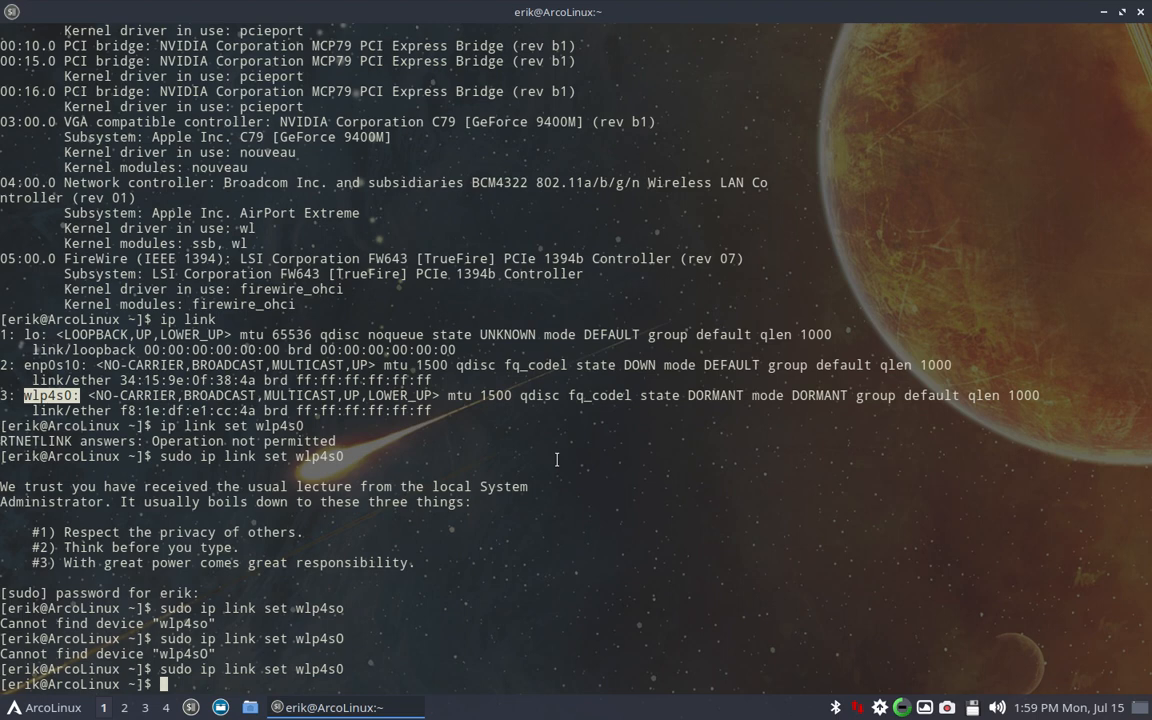
mouse_move(1144, 206)
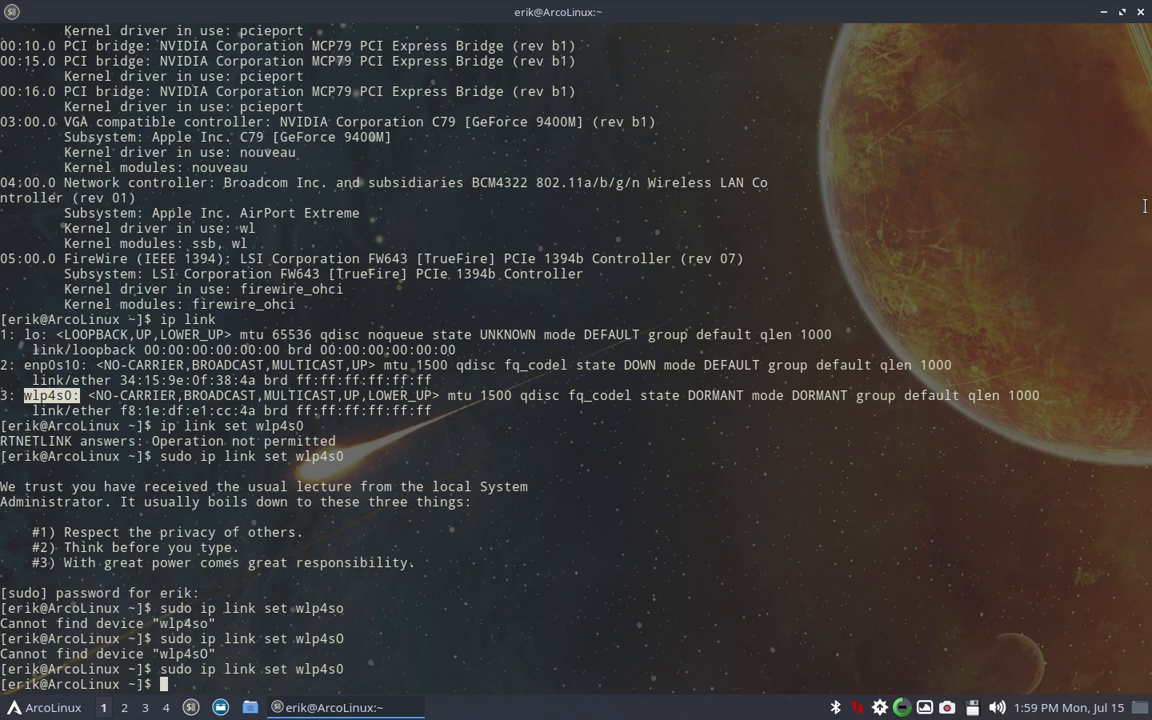
mouse_move(644, 236)
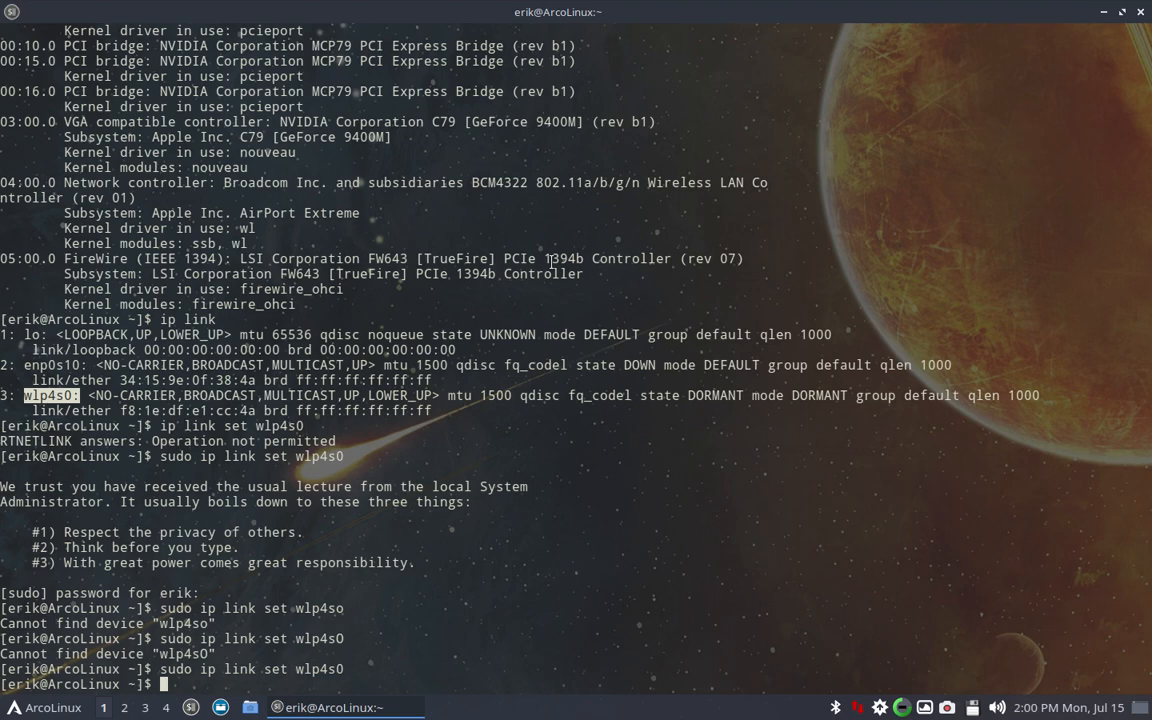
Step: Search the kernel log with dmesg | grep firmware, returning no matches
type("dmesg s\"")
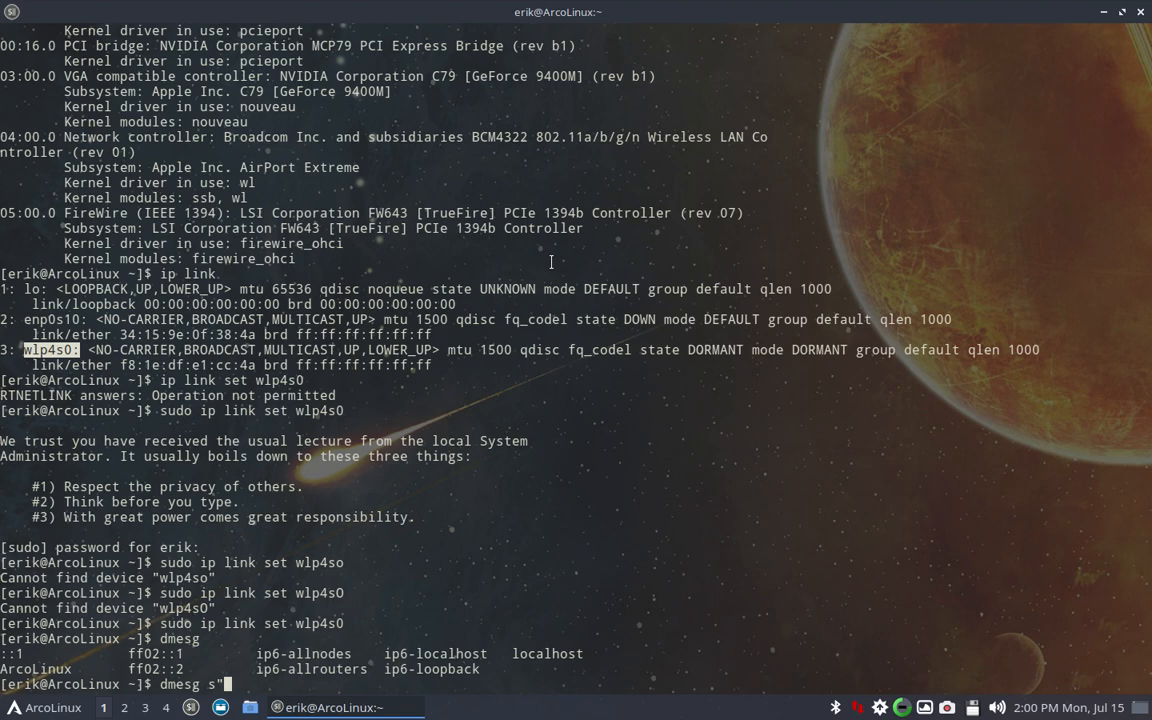
key("BackSpace")
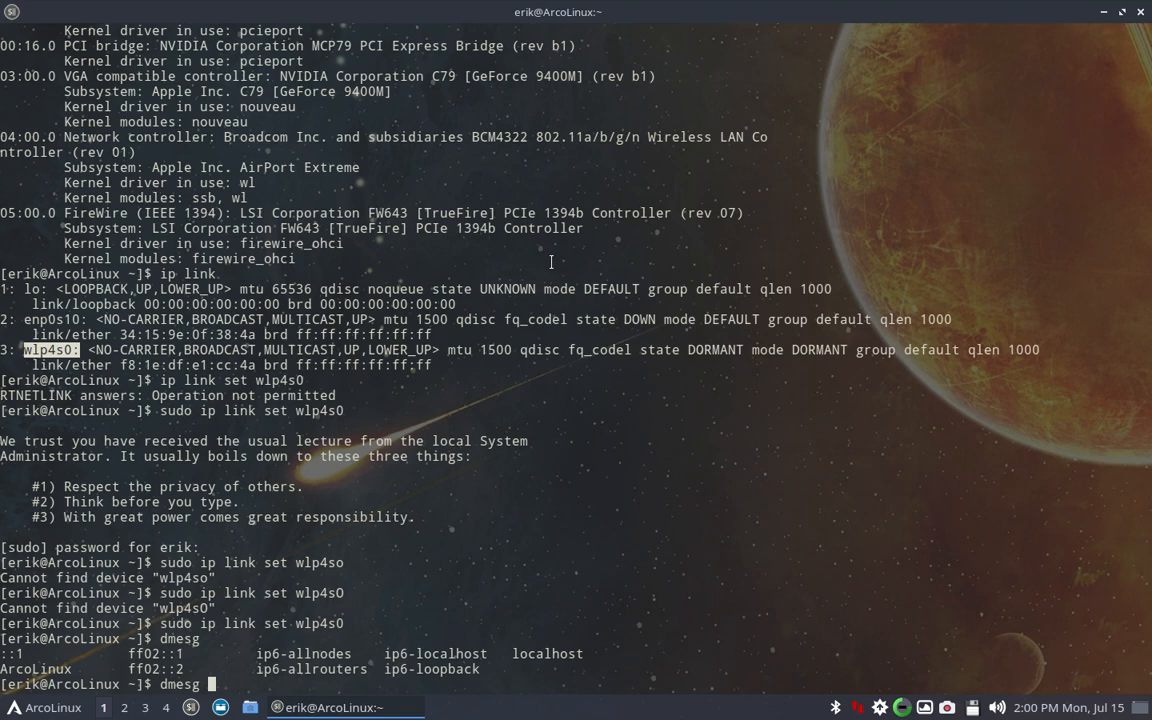
type("s&")
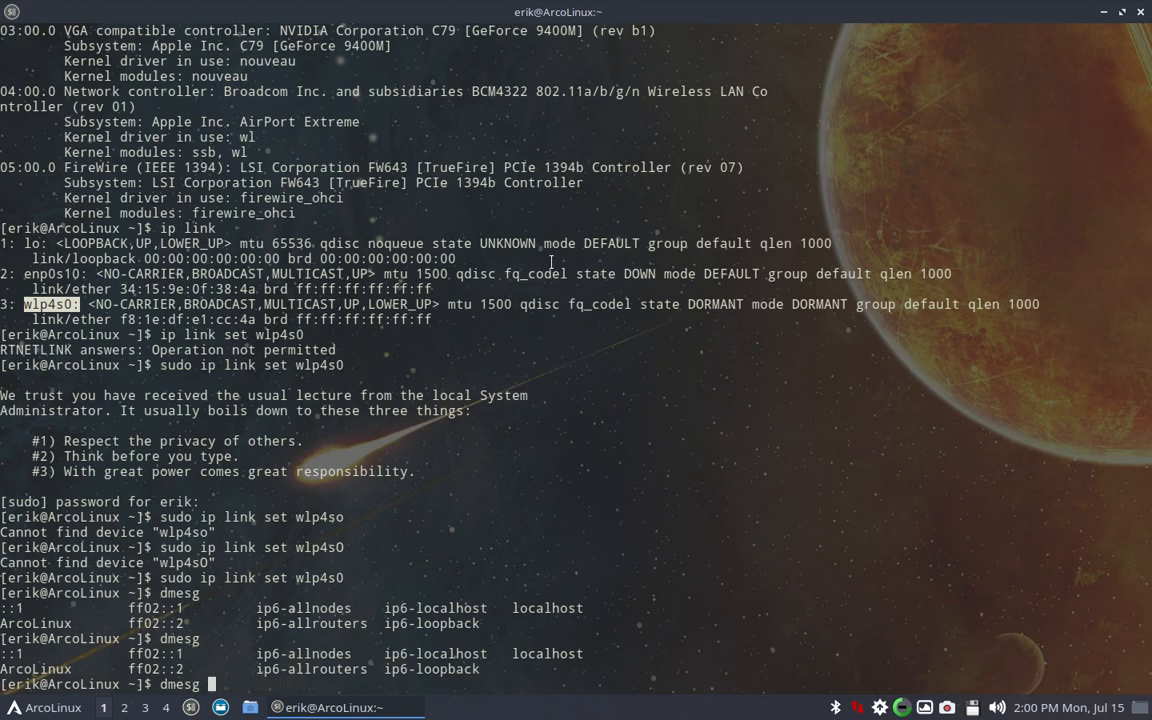
type("| grep firmwar")
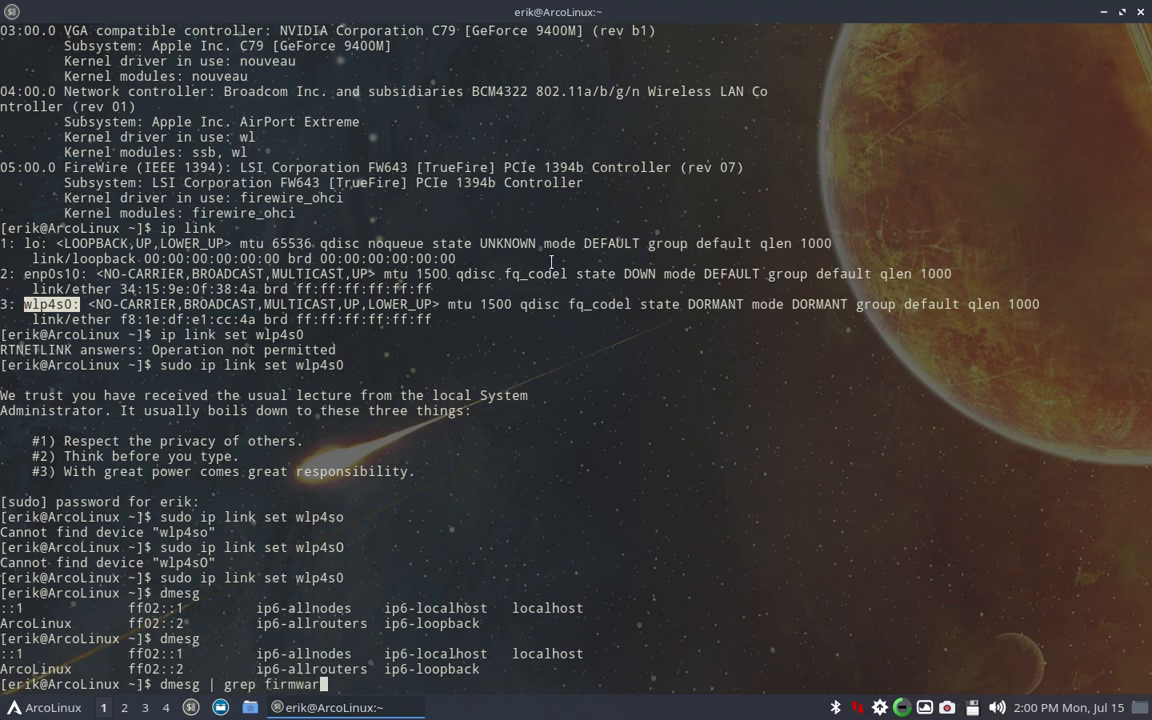
key("Return")
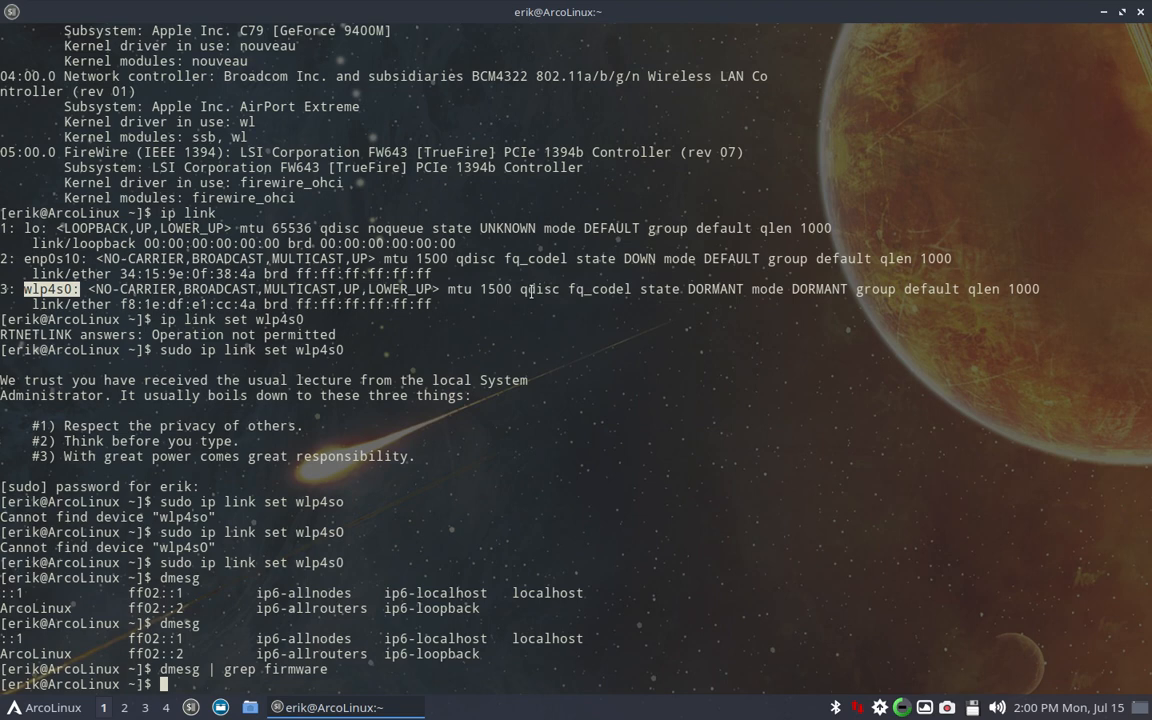
Step: Search the kernel log with dmesg | grep iwlwifi, also returning no matches
type("dmes")
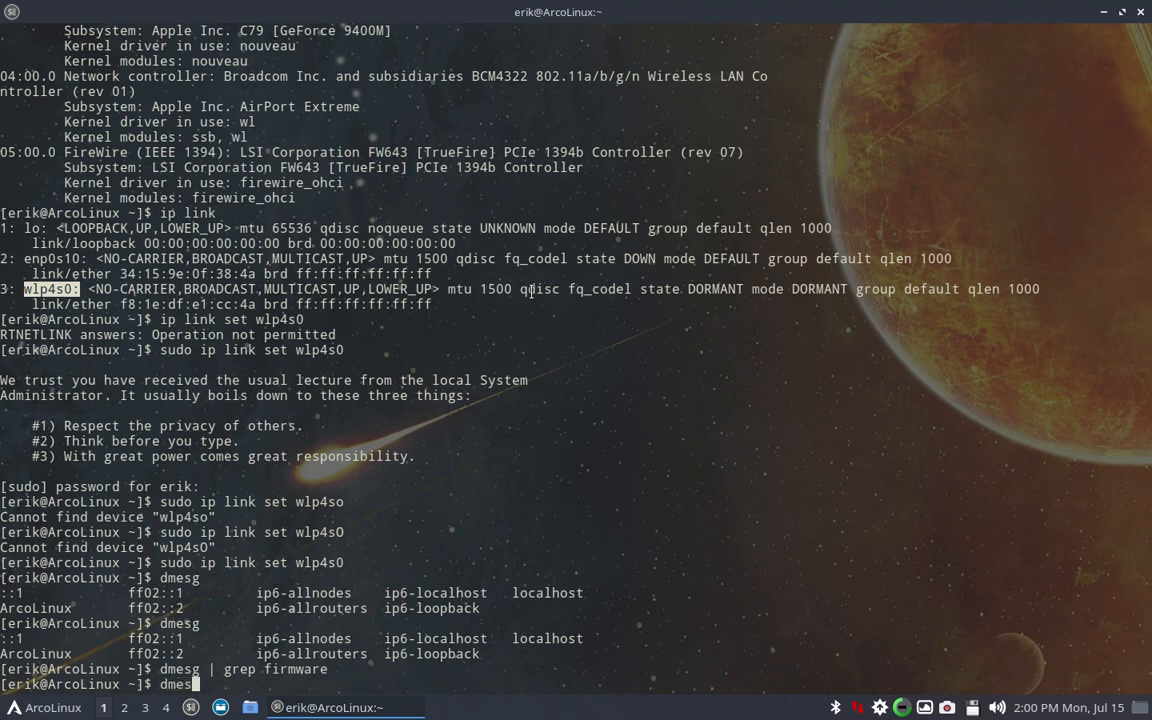
type("g |")
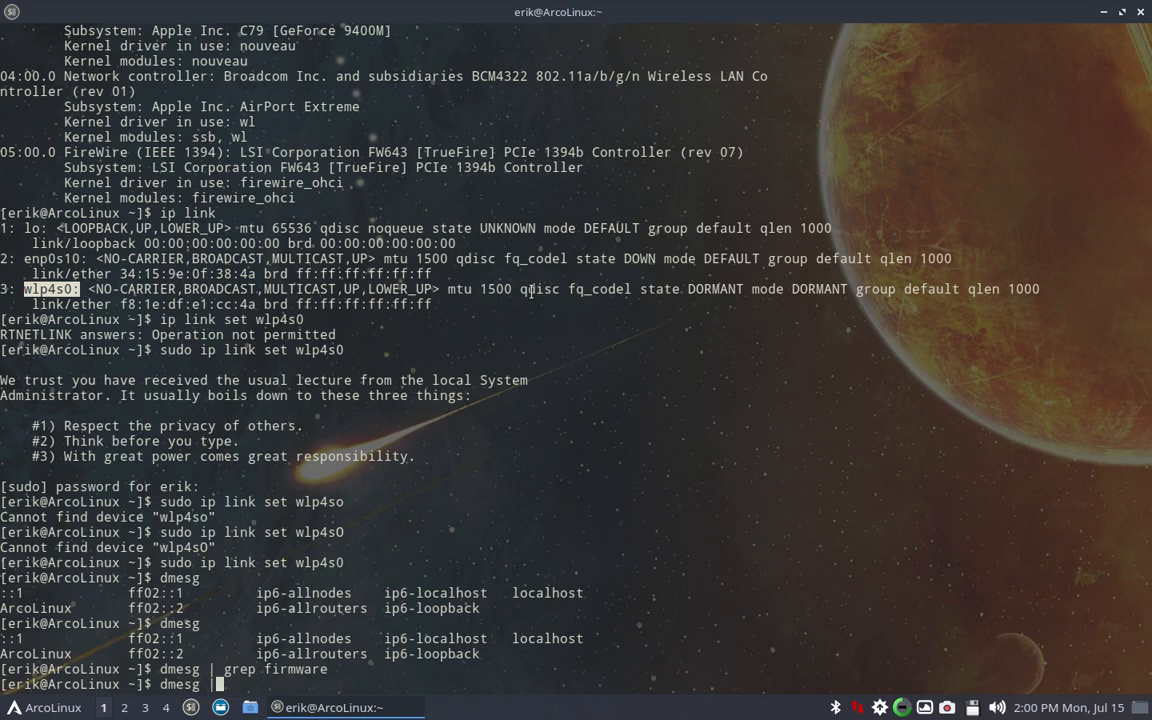
type("g")
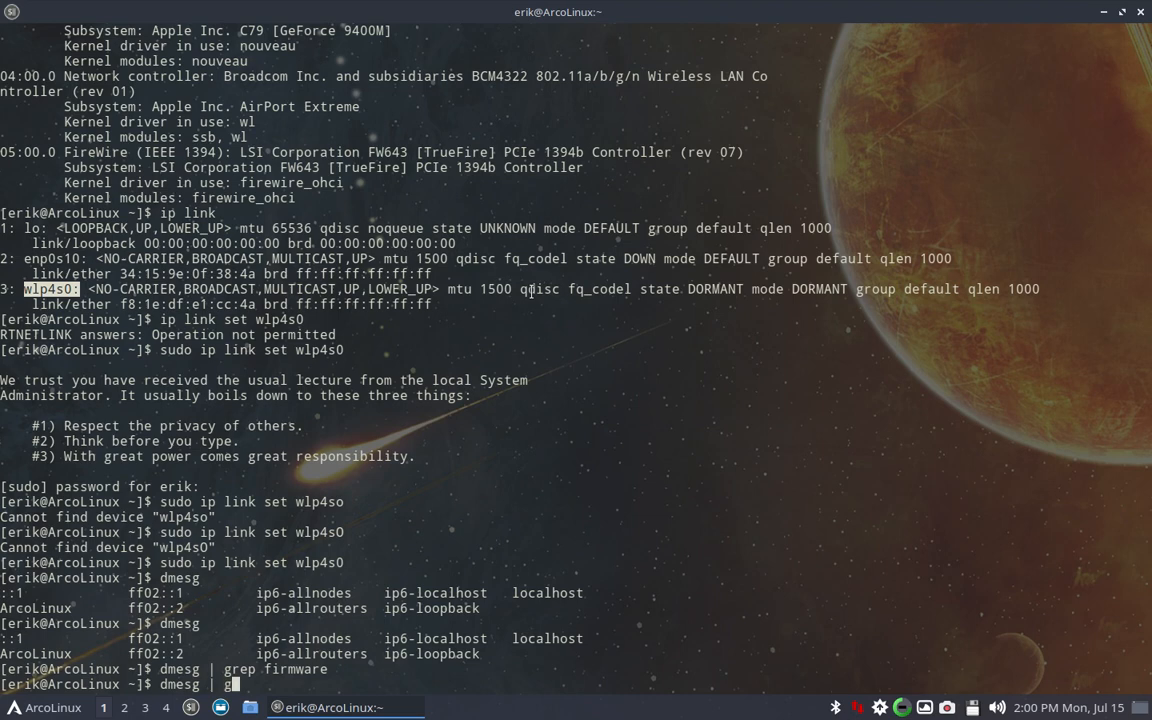
type("rep")
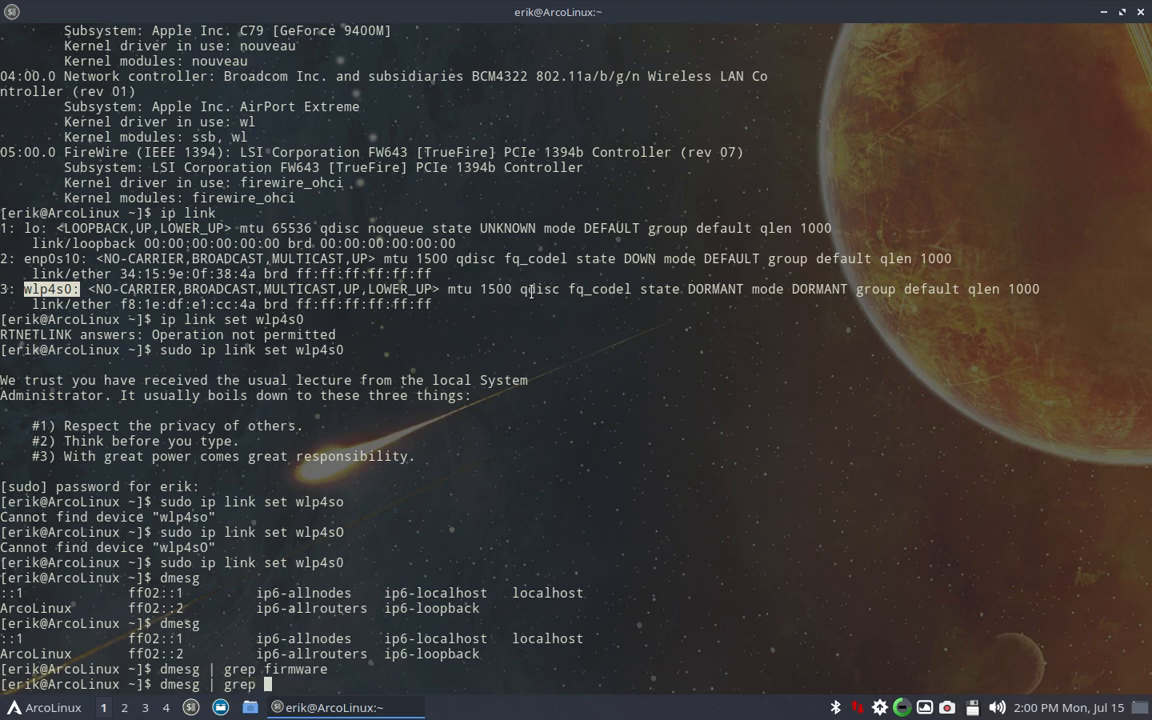
type("iwlwi")
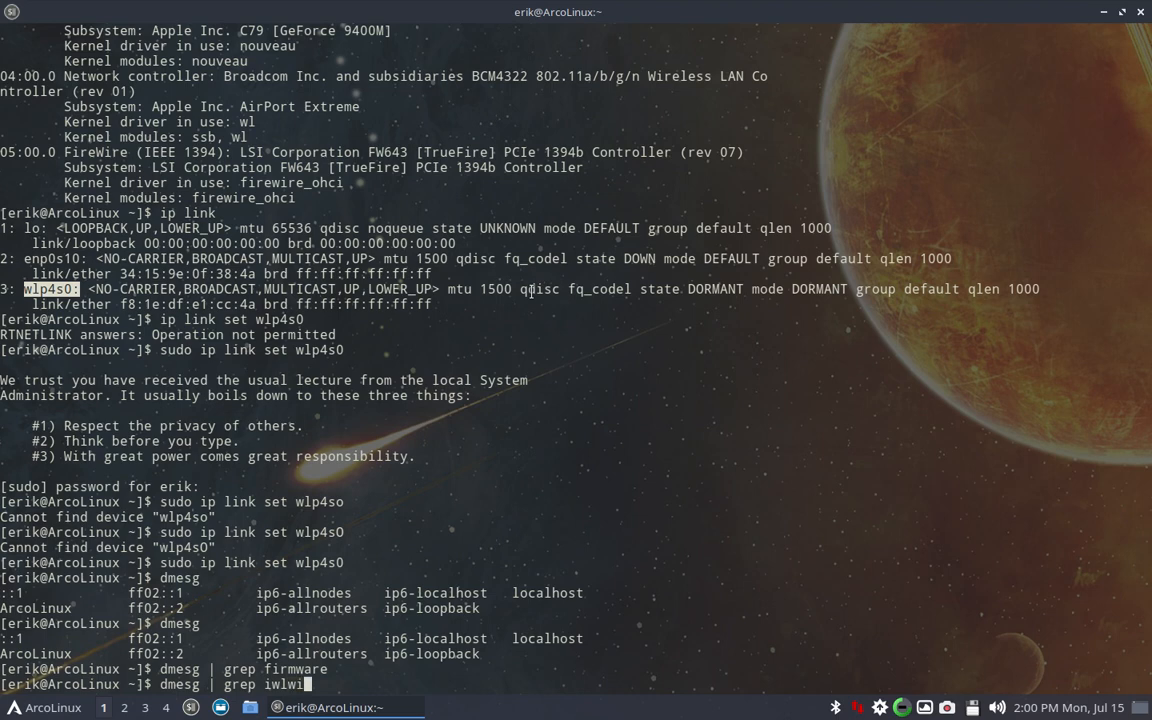
key("Return")
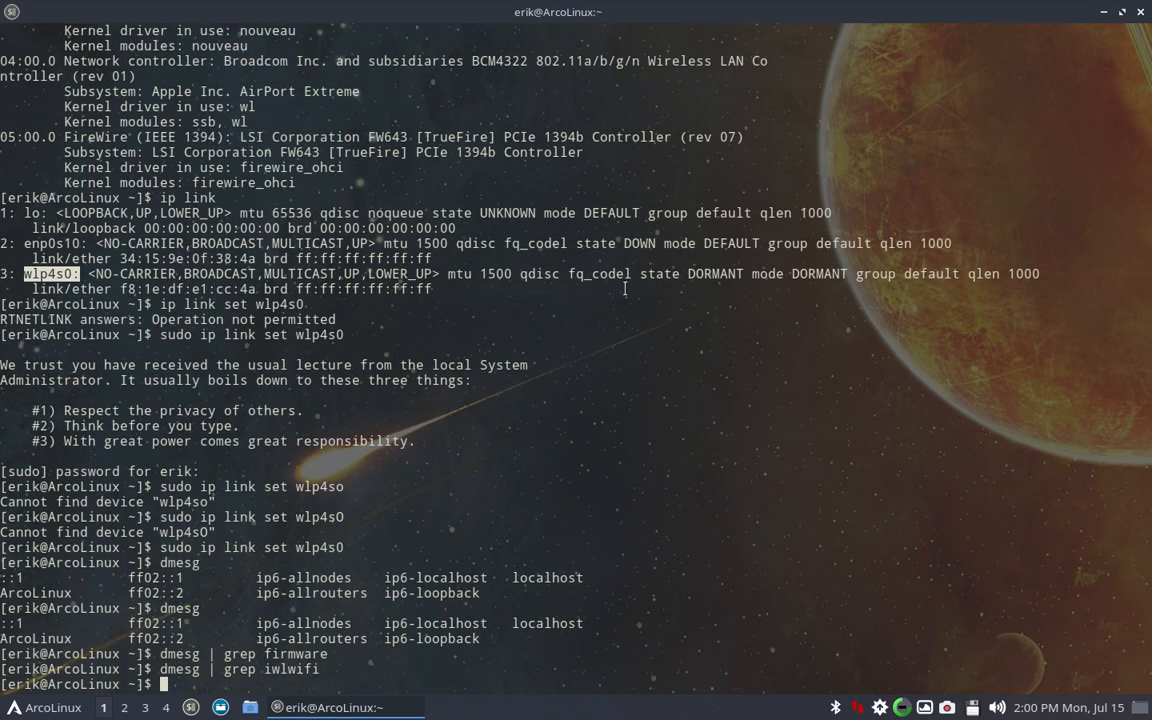
mouse_move(880, 206)
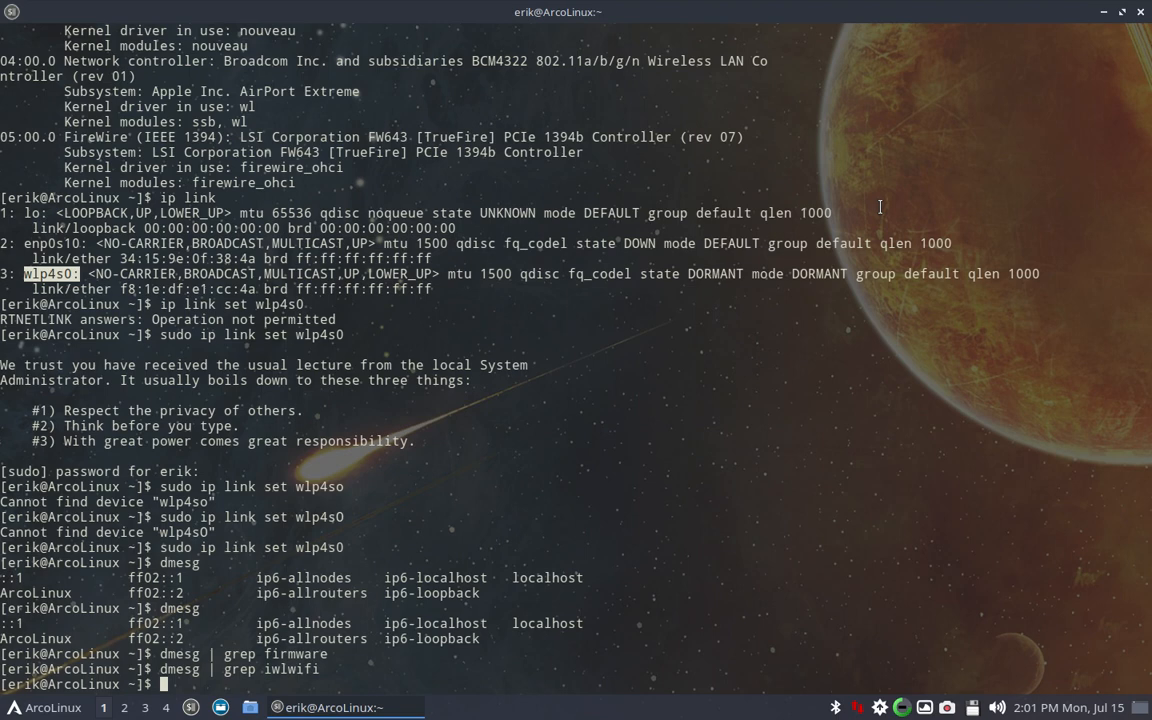
Step: Run sudo pacman -R iw, which fails because crda depends on iw
type("s")
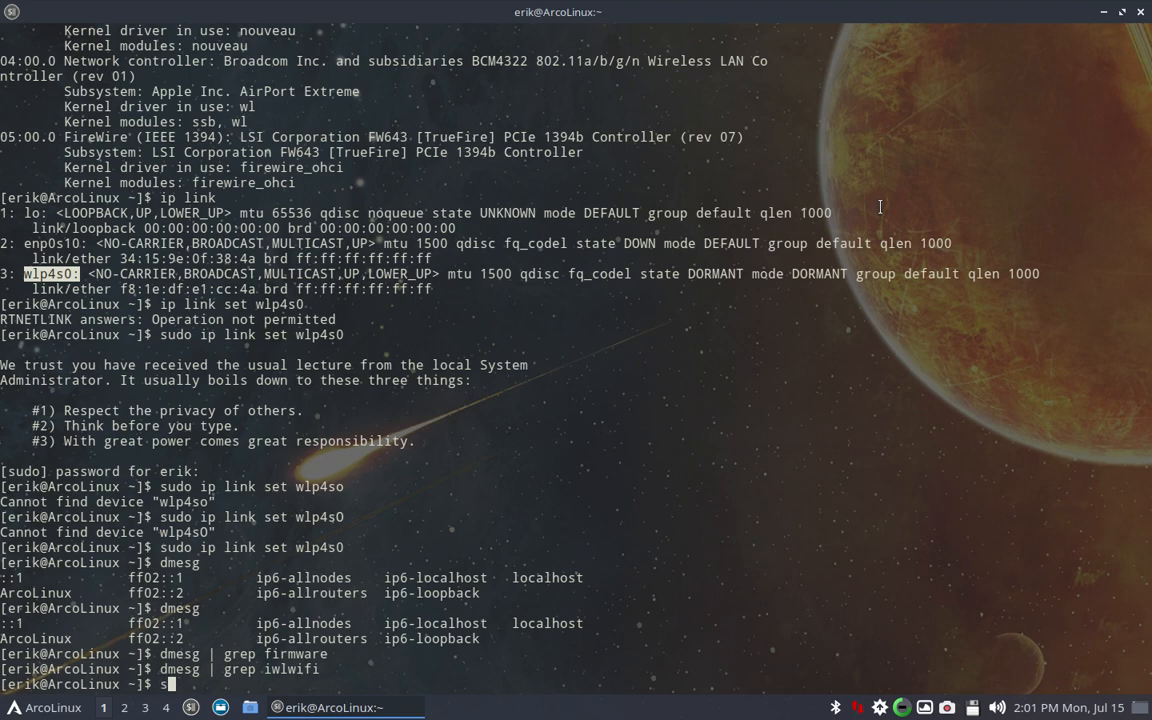
type("ud")
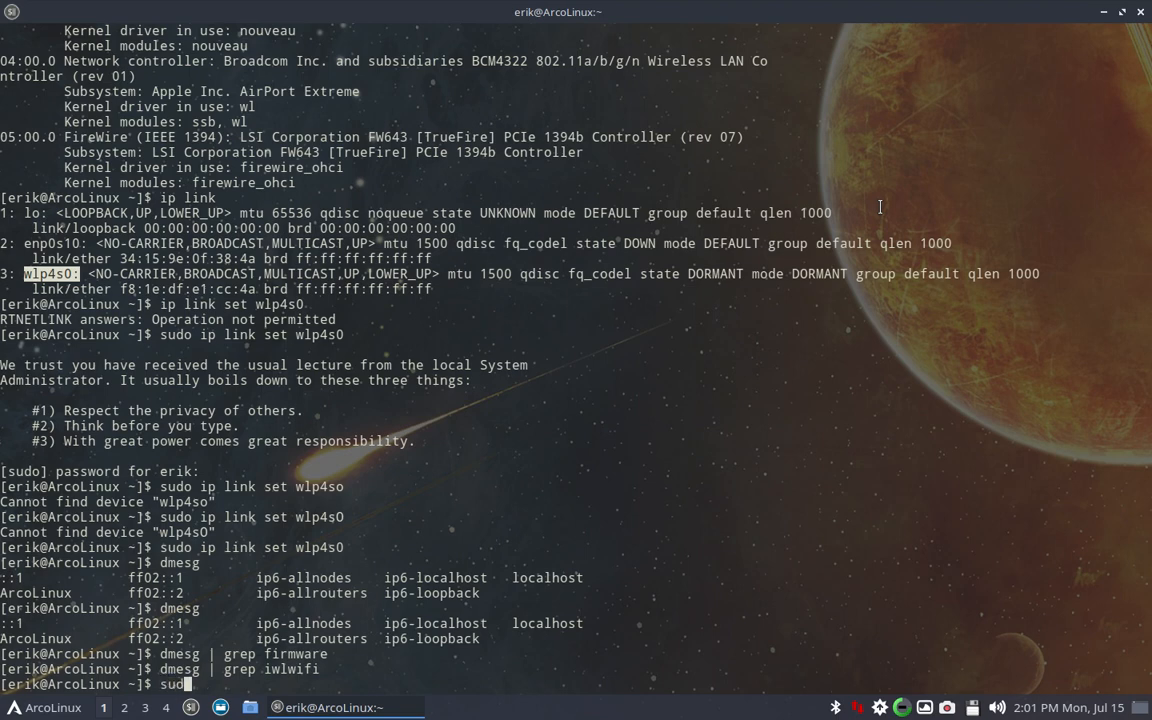
type("pam")
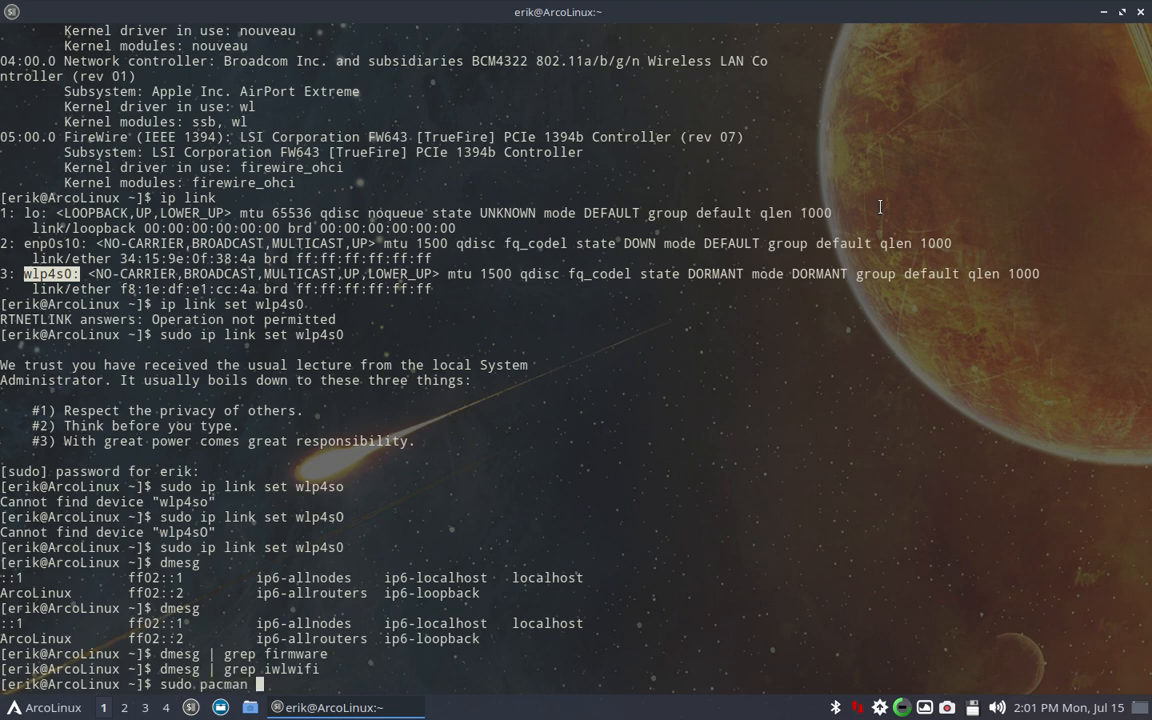
type("-R s")
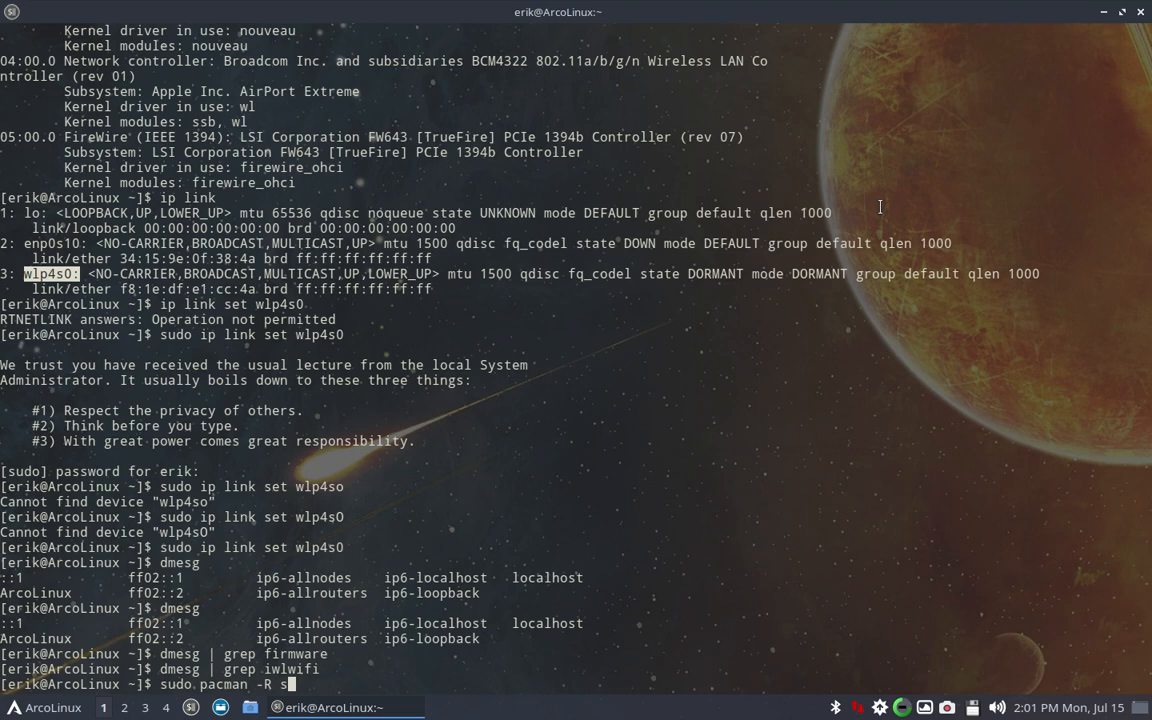
type("ireless")
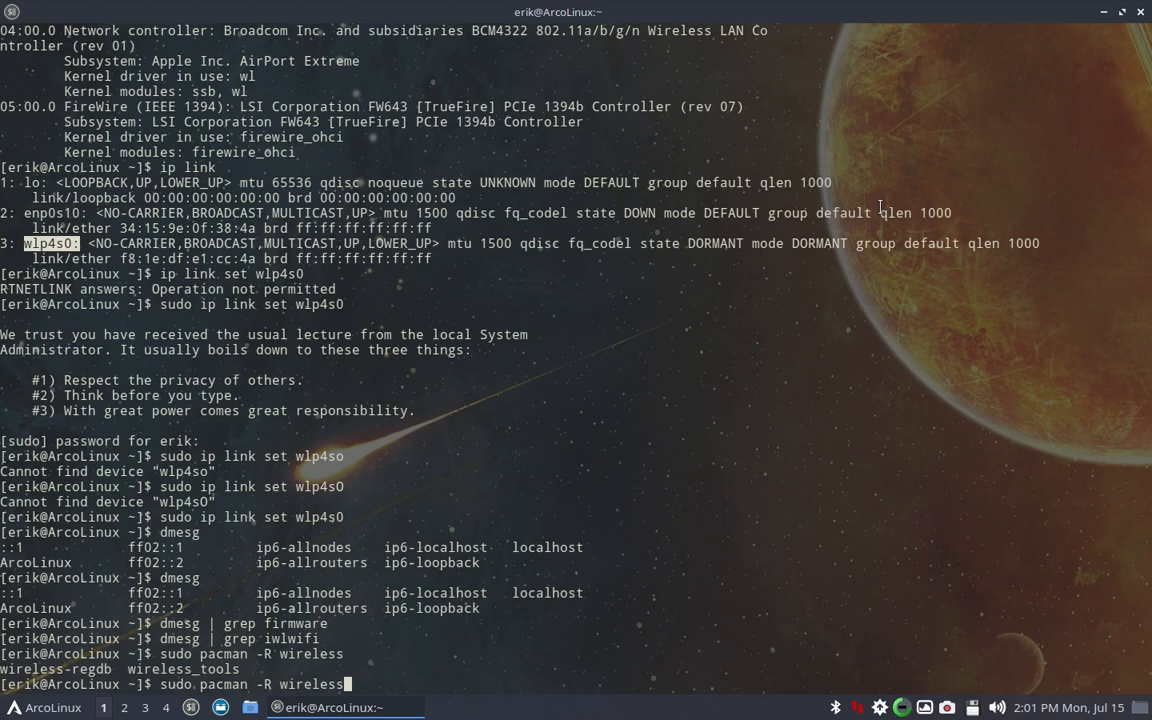
key("BackSpace")
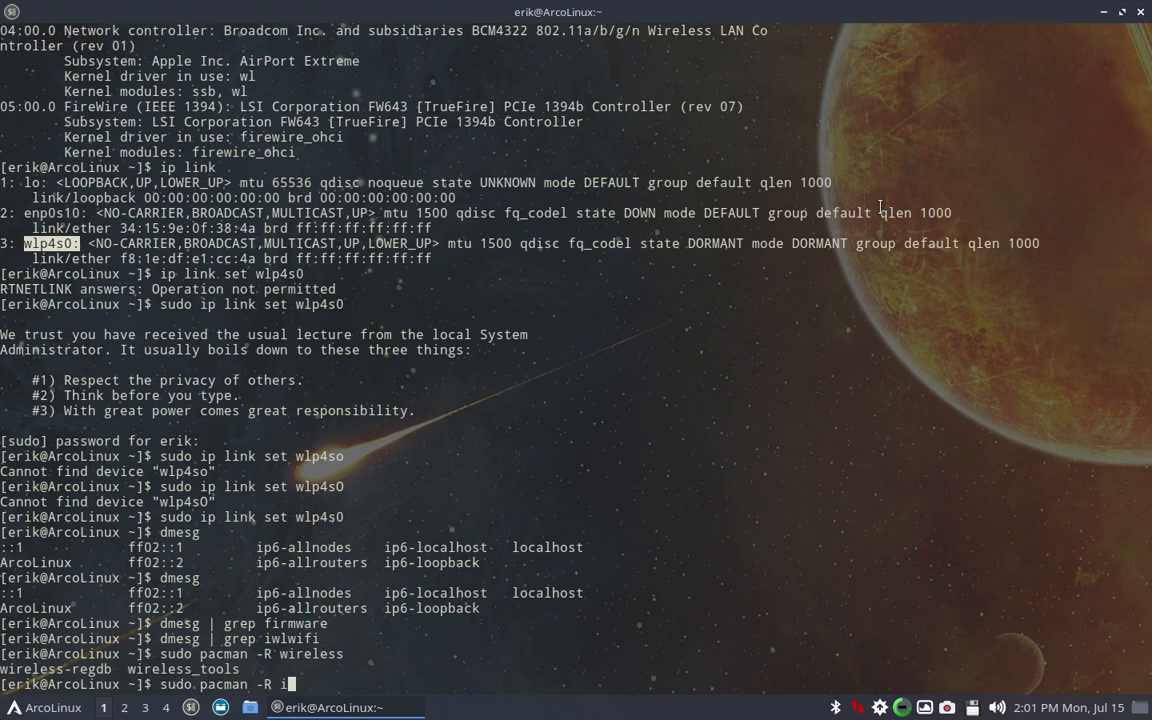
key("Return")
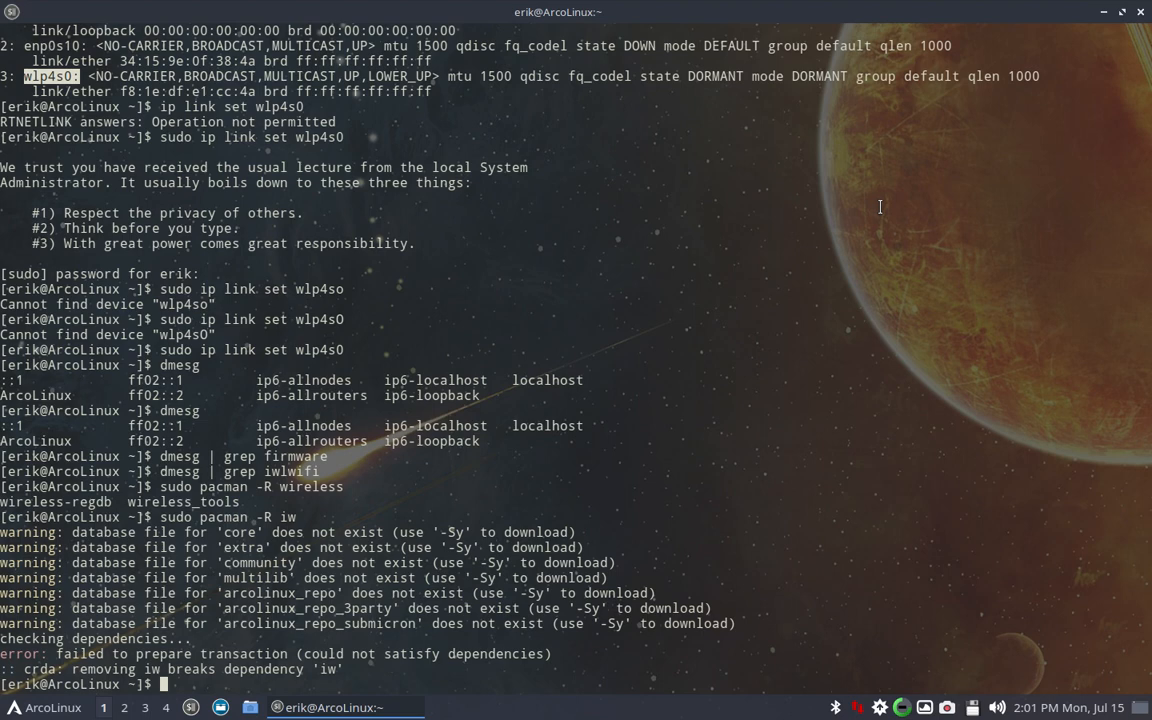
Step: Run sudo pacman -R iwd, which reports target not found, and start another removal command
type("update")
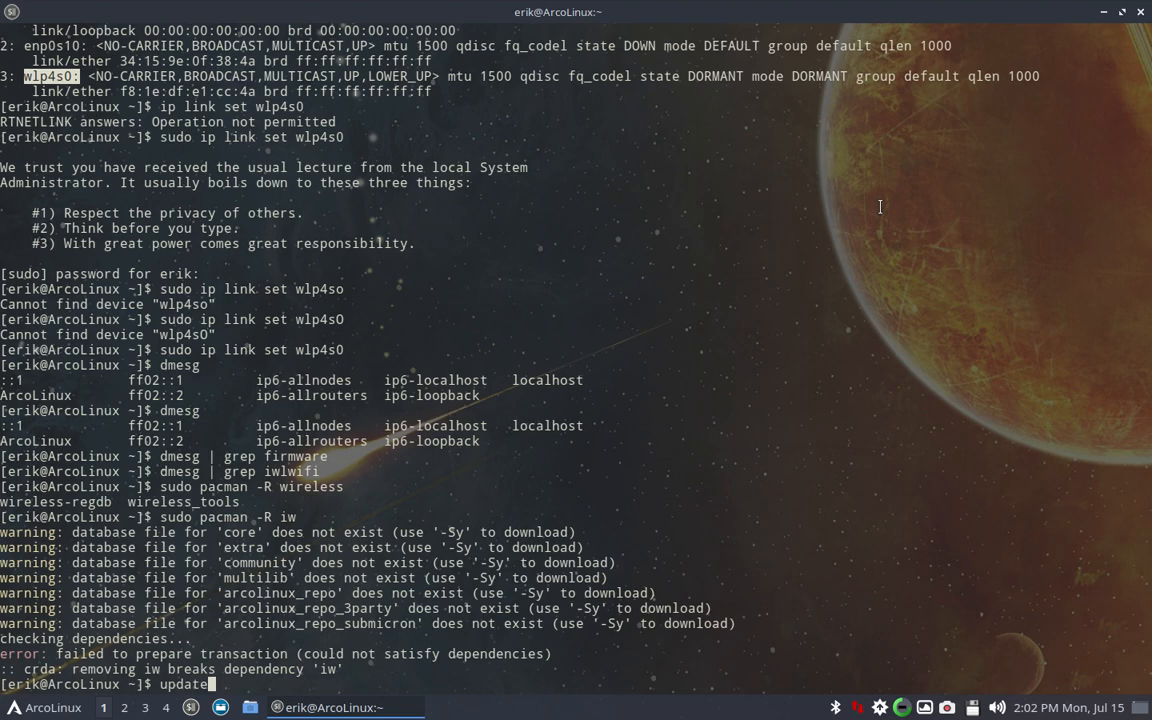
key("BackSpace")
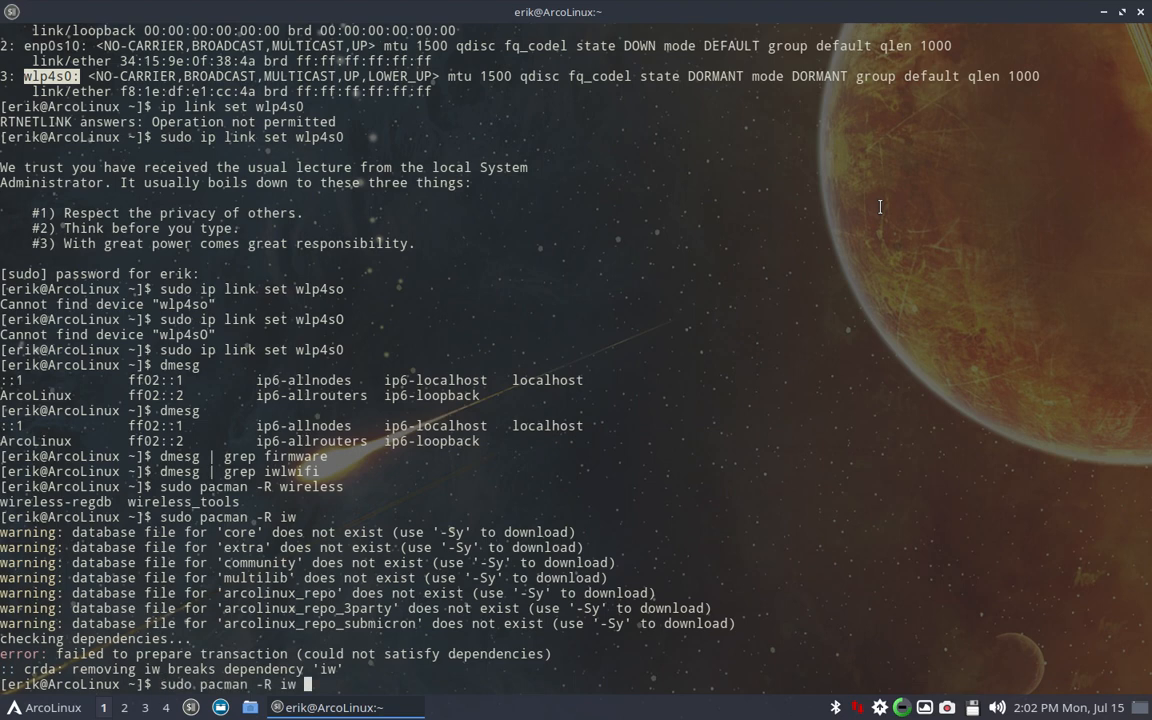
key("BackSpace")
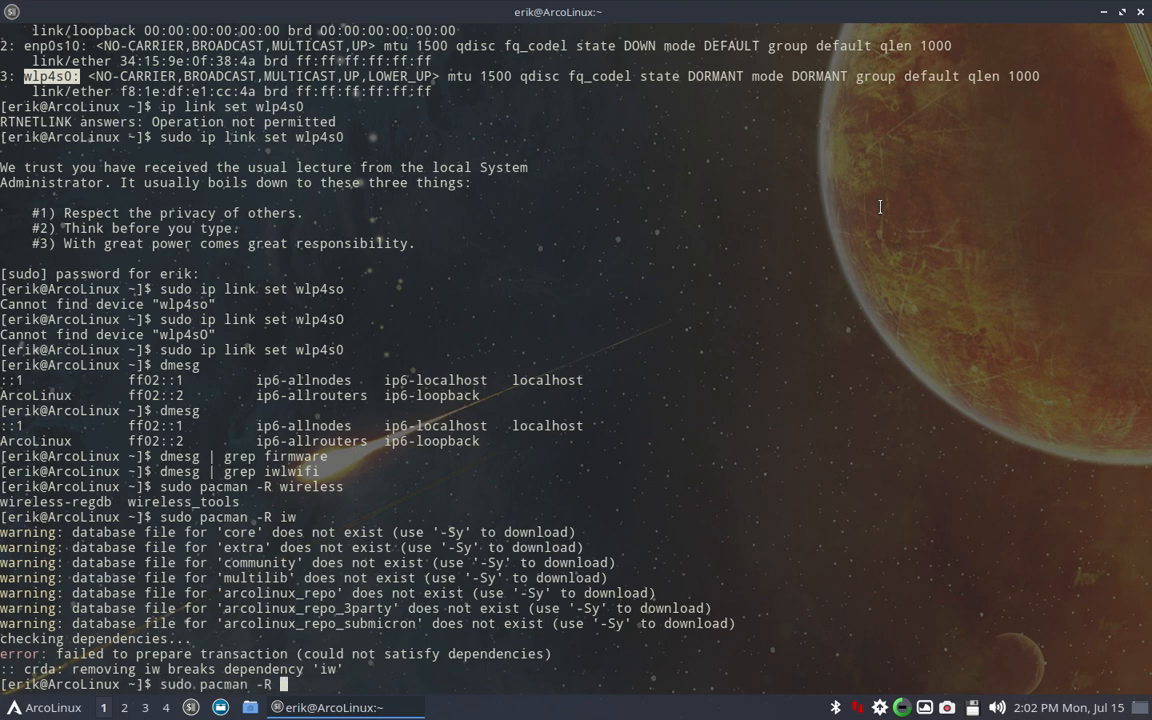
type("<")
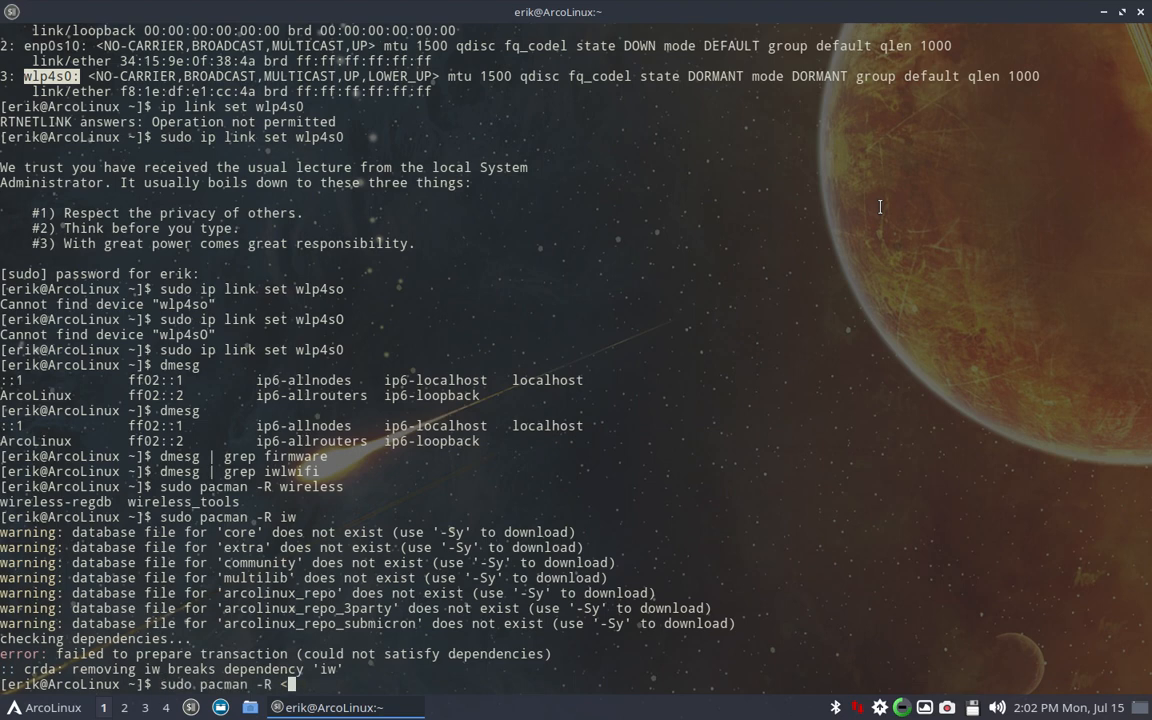
key("BackSpace")
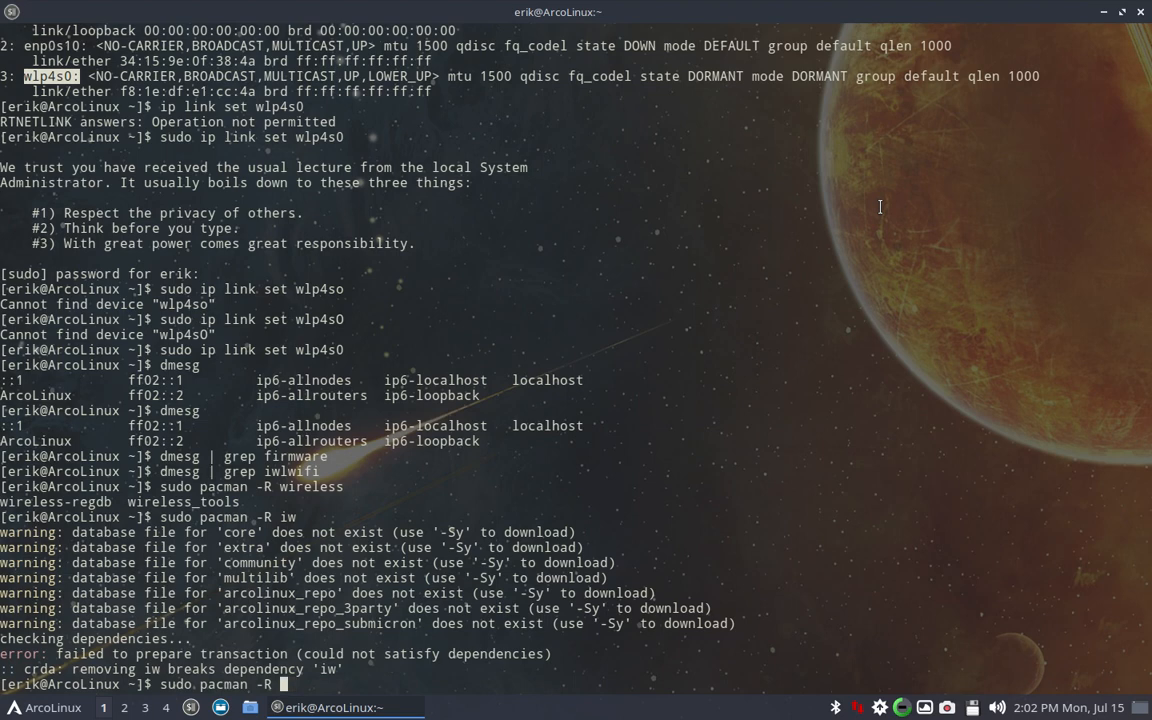
type("wpa_supplicant")
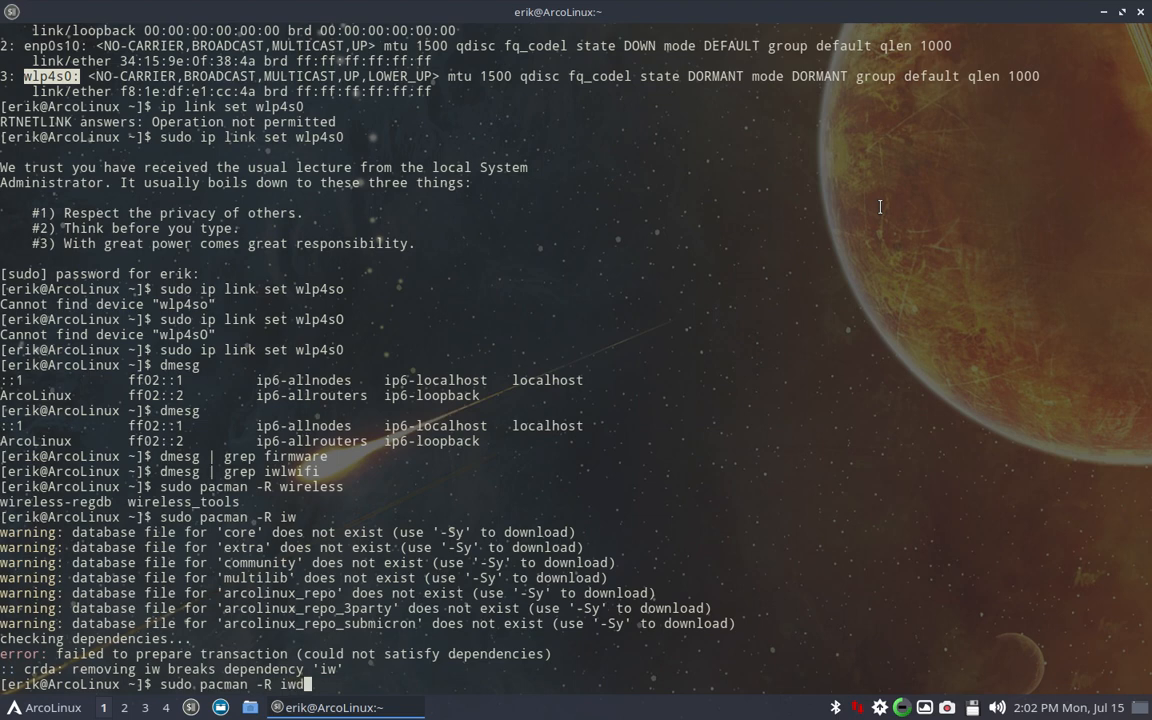
key("Return")
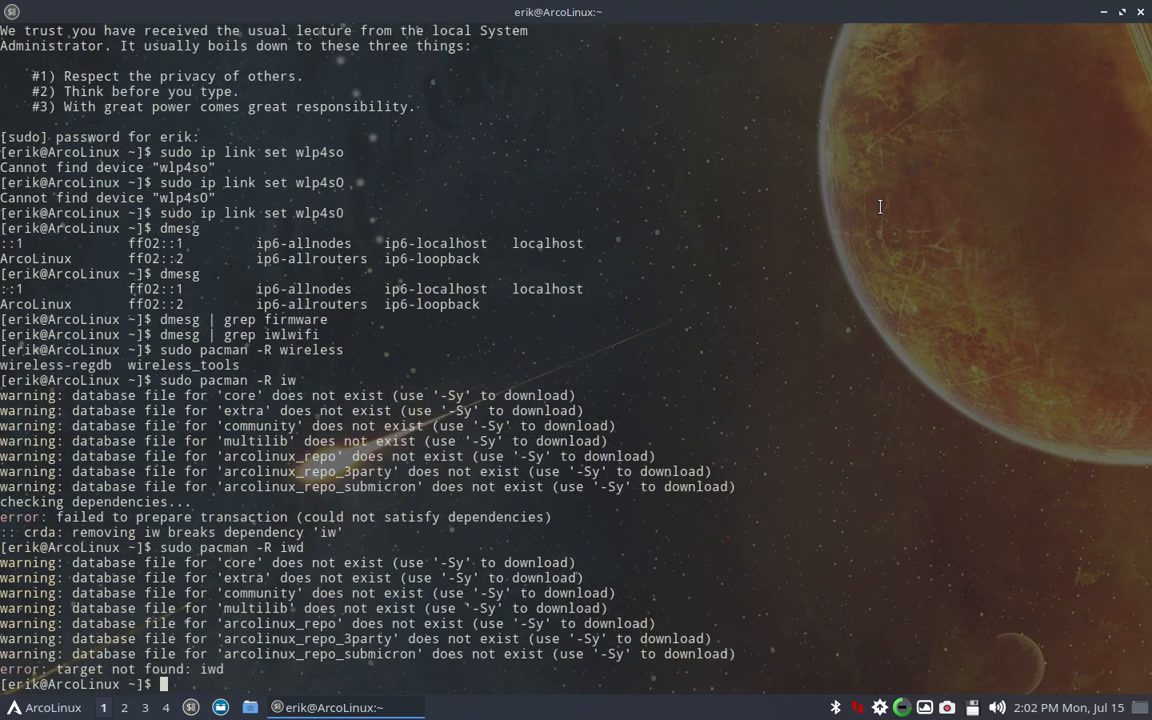
type("sudo pacman -R iw")
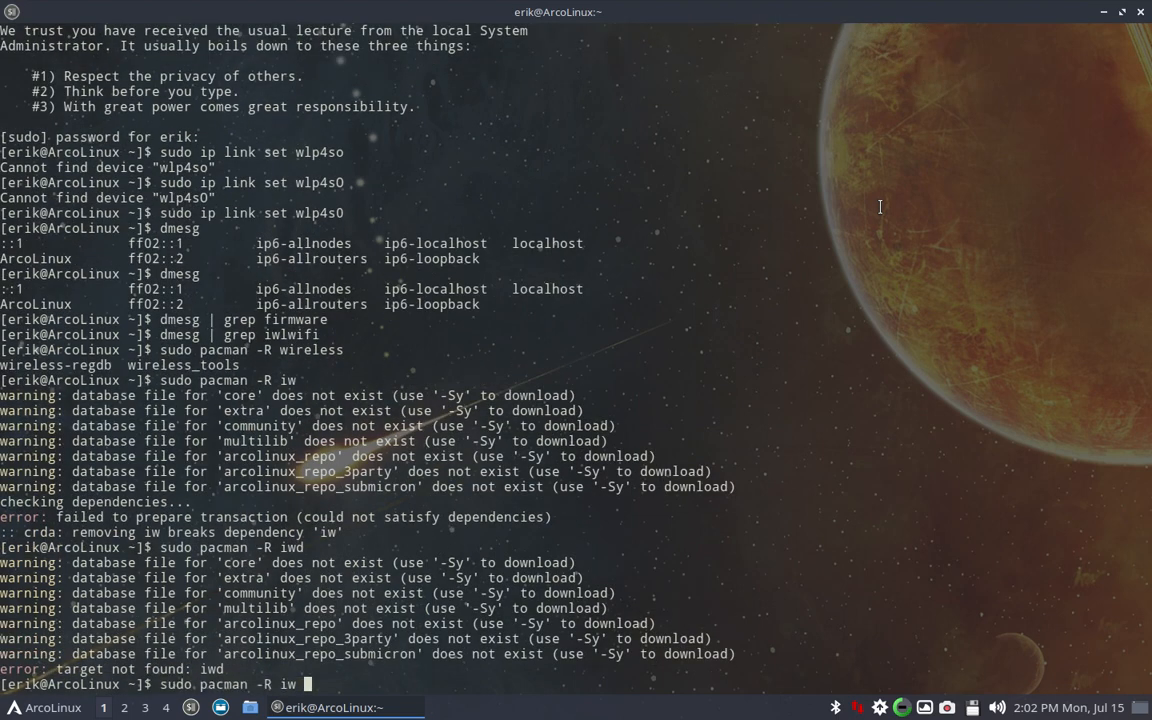
key("Tab")
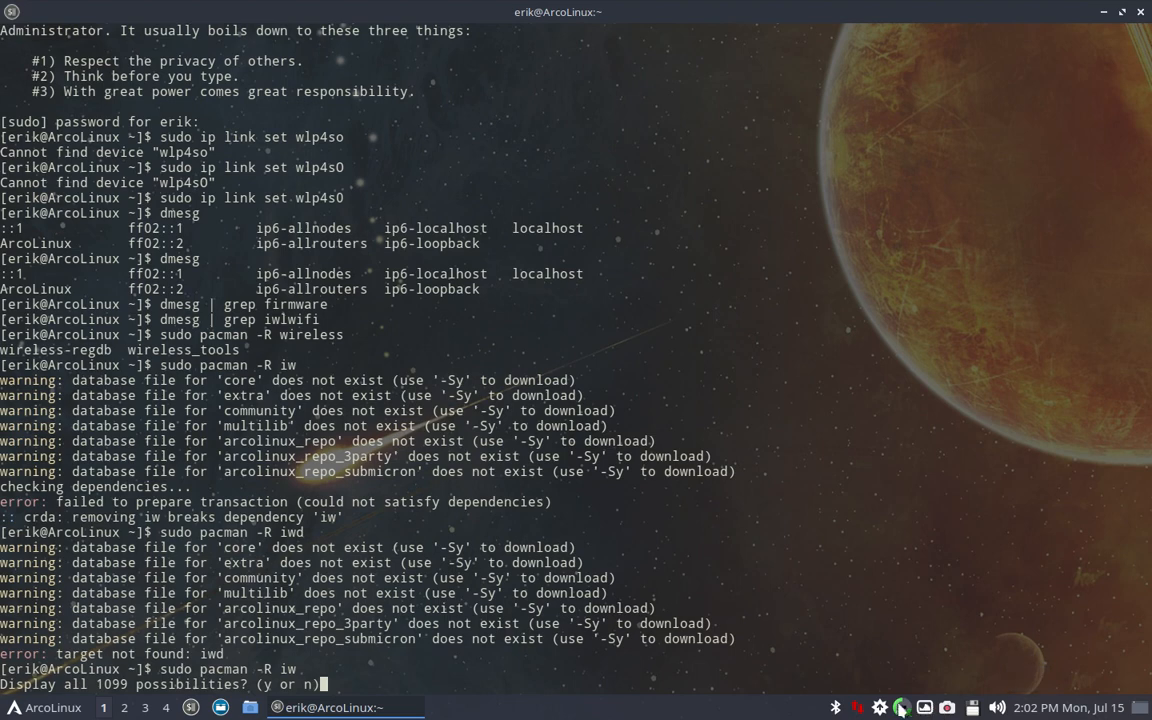
mouse_move(560, 168)
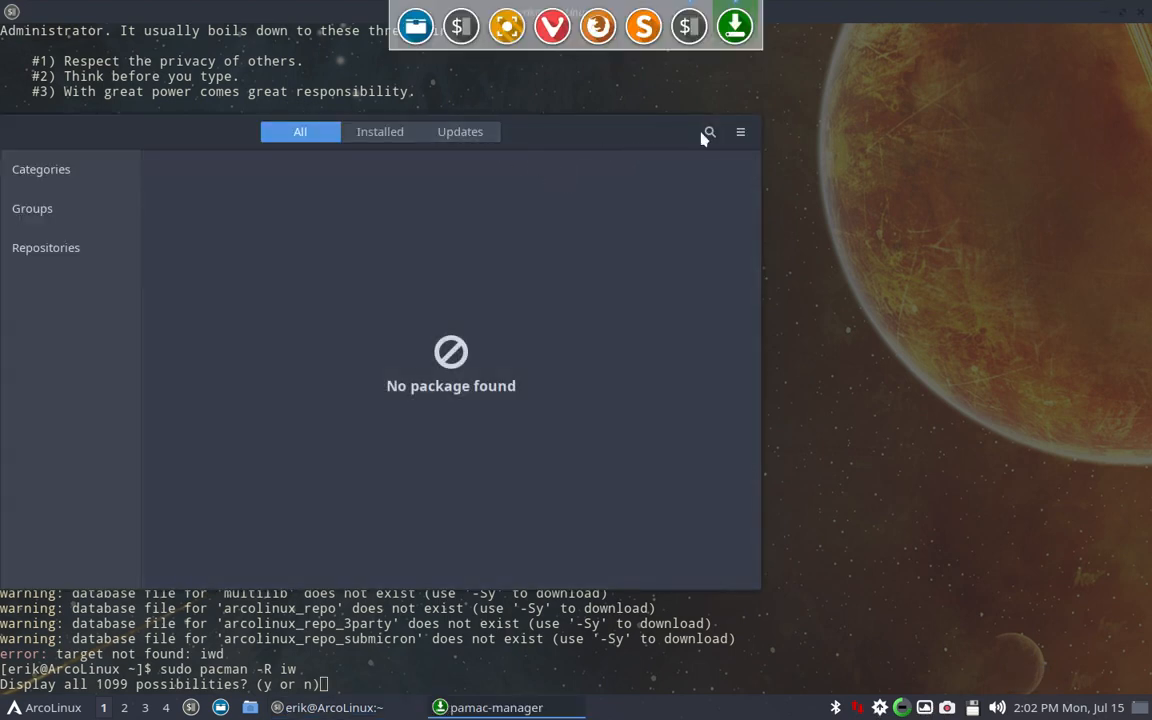
left_click(710, 132)
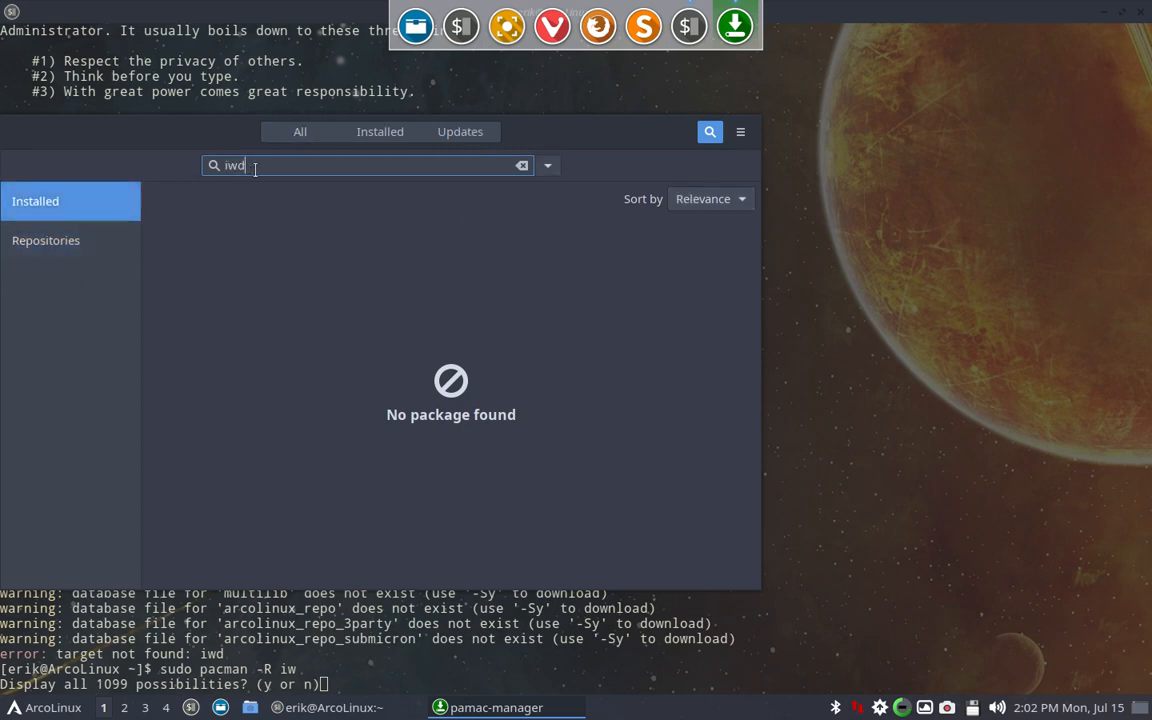
key("BackSpace")
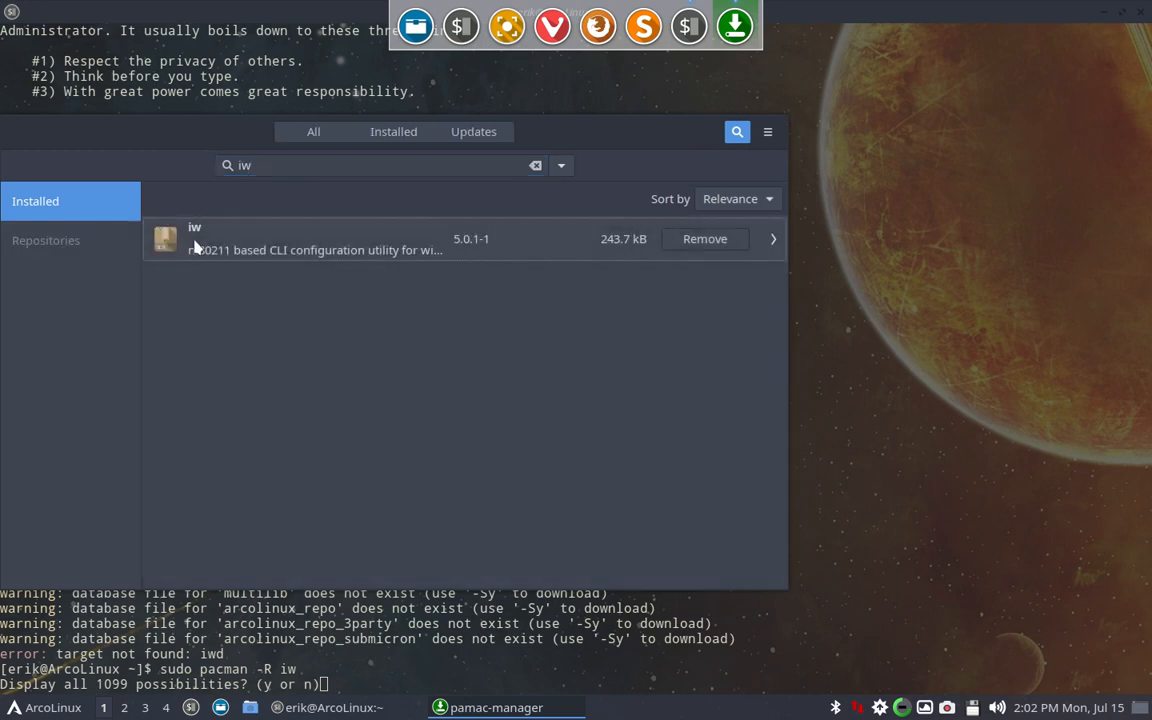
mouse_move(398, 256)
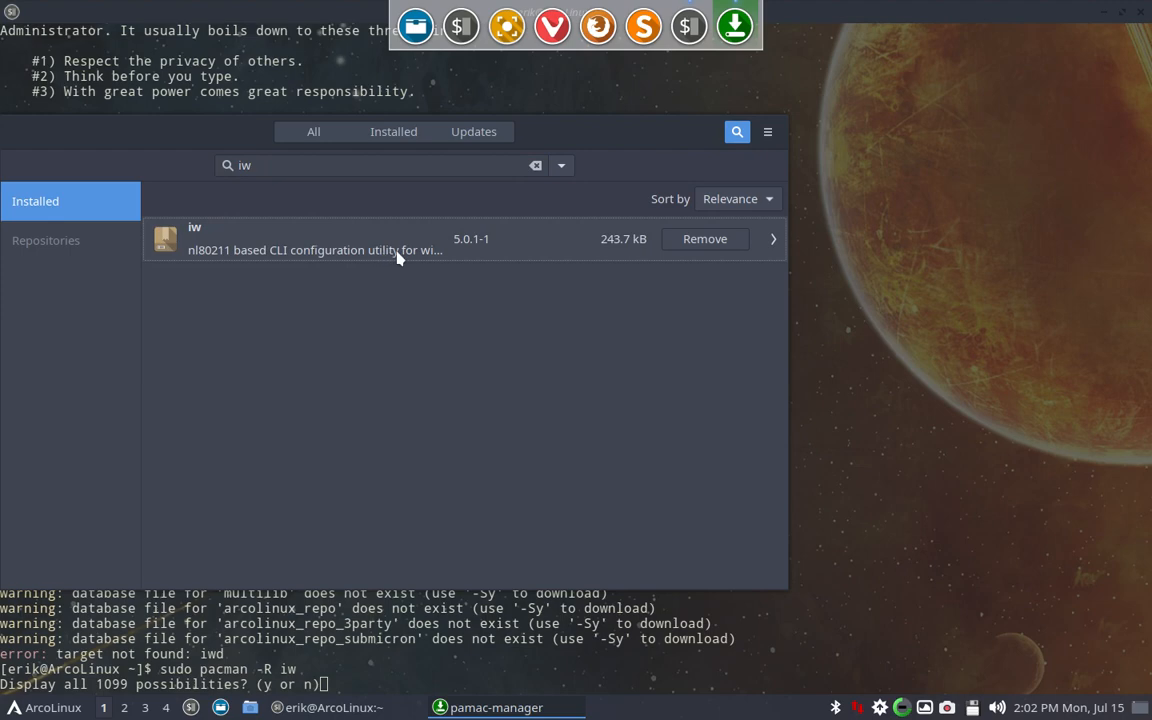
left_click(772, 238)
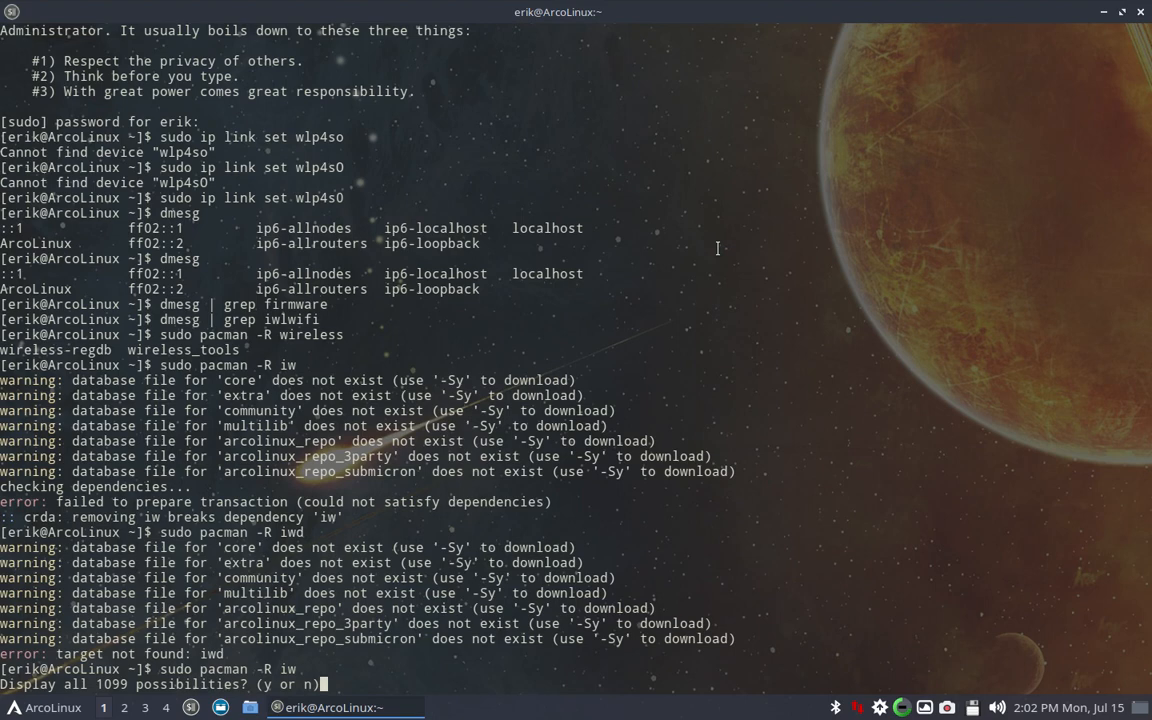
mouse_move(968, 206)
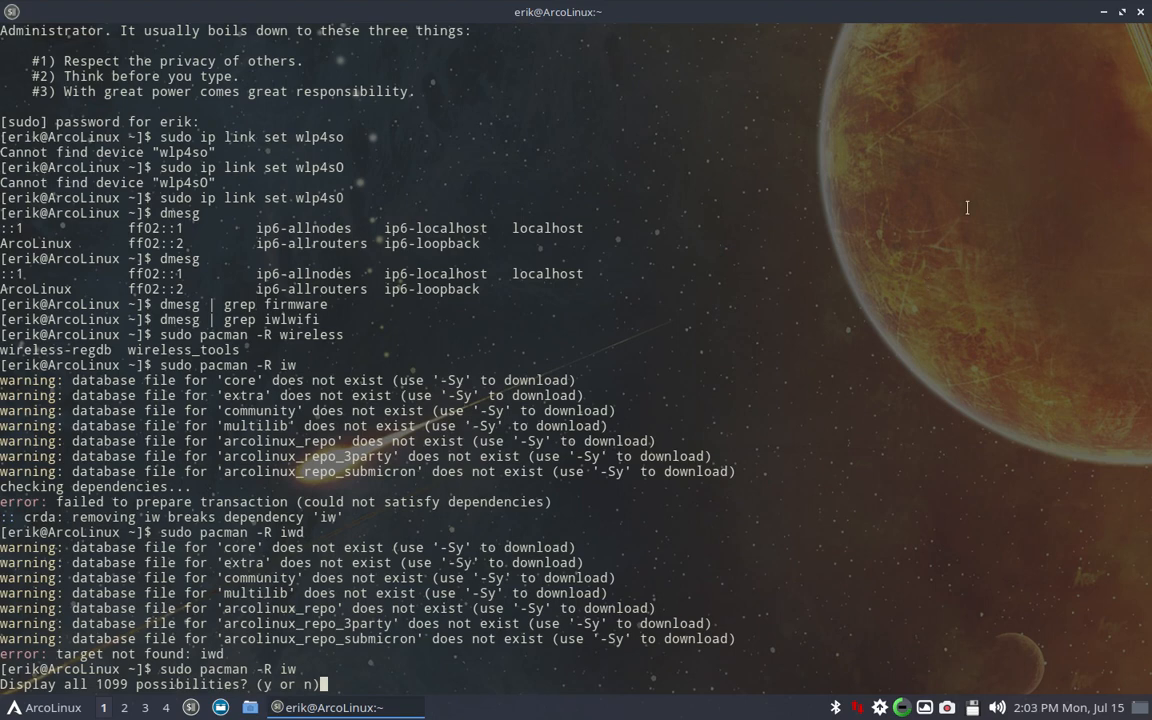
mouse_move(768, 224)
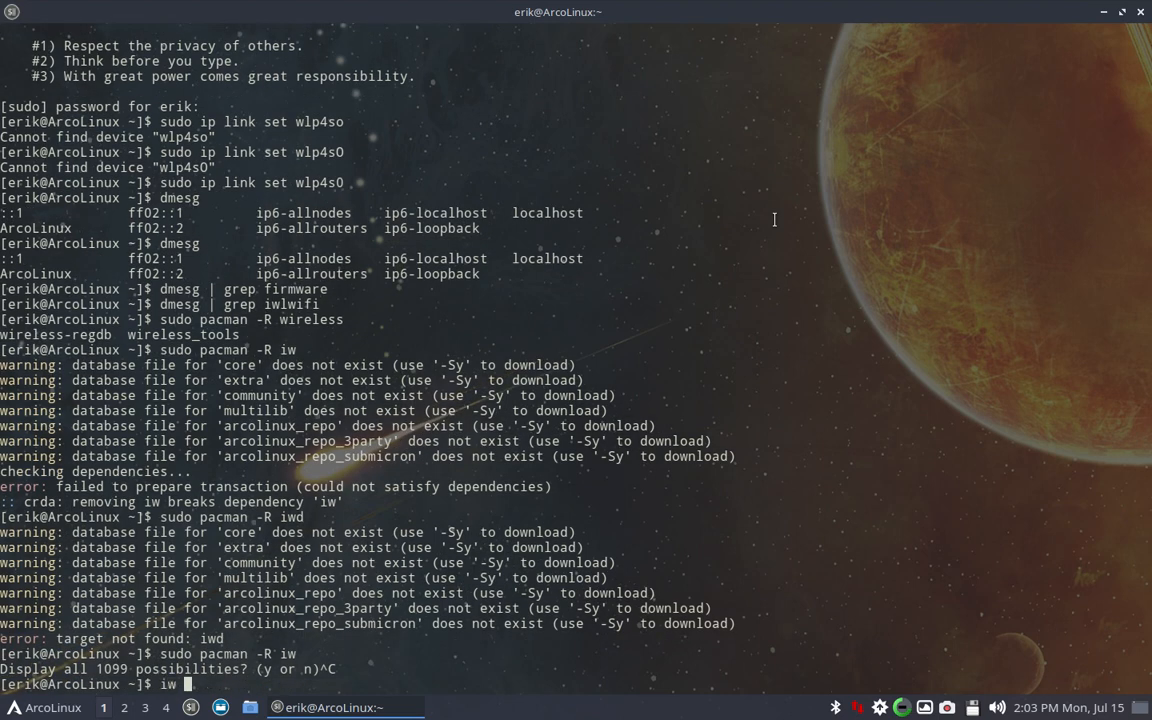
Step: Run iw dev to list the wireless devices, showing the managed wlp4s0 interface
type("d")
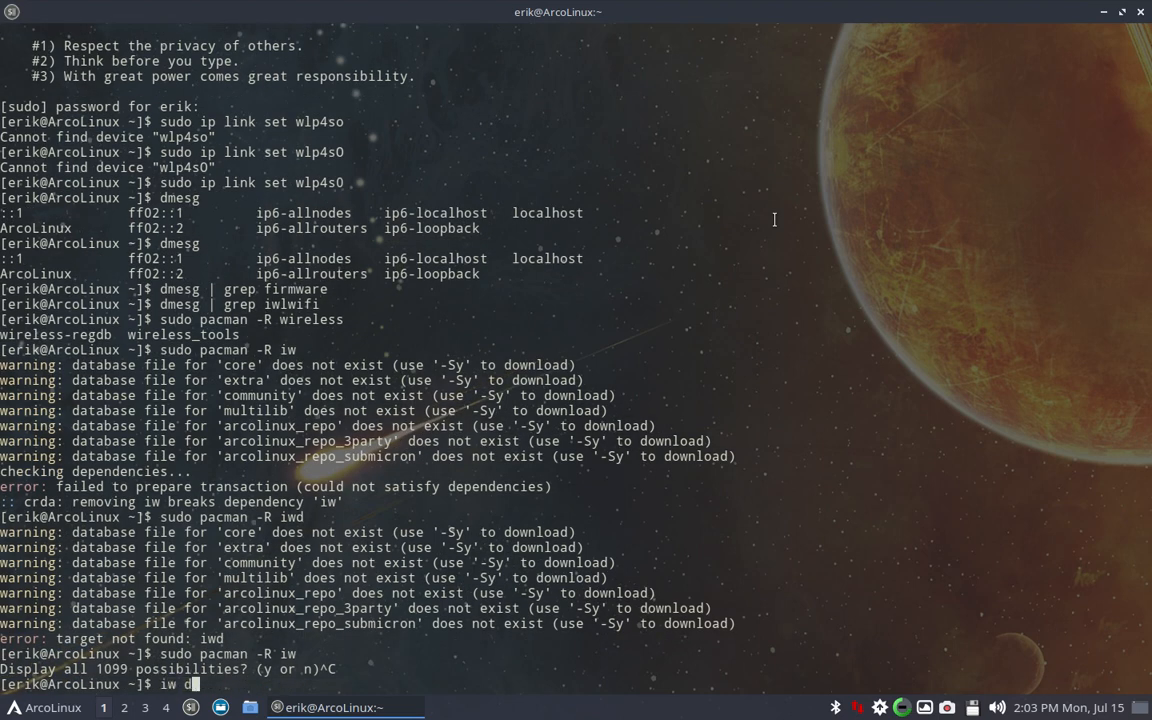
key("Return")
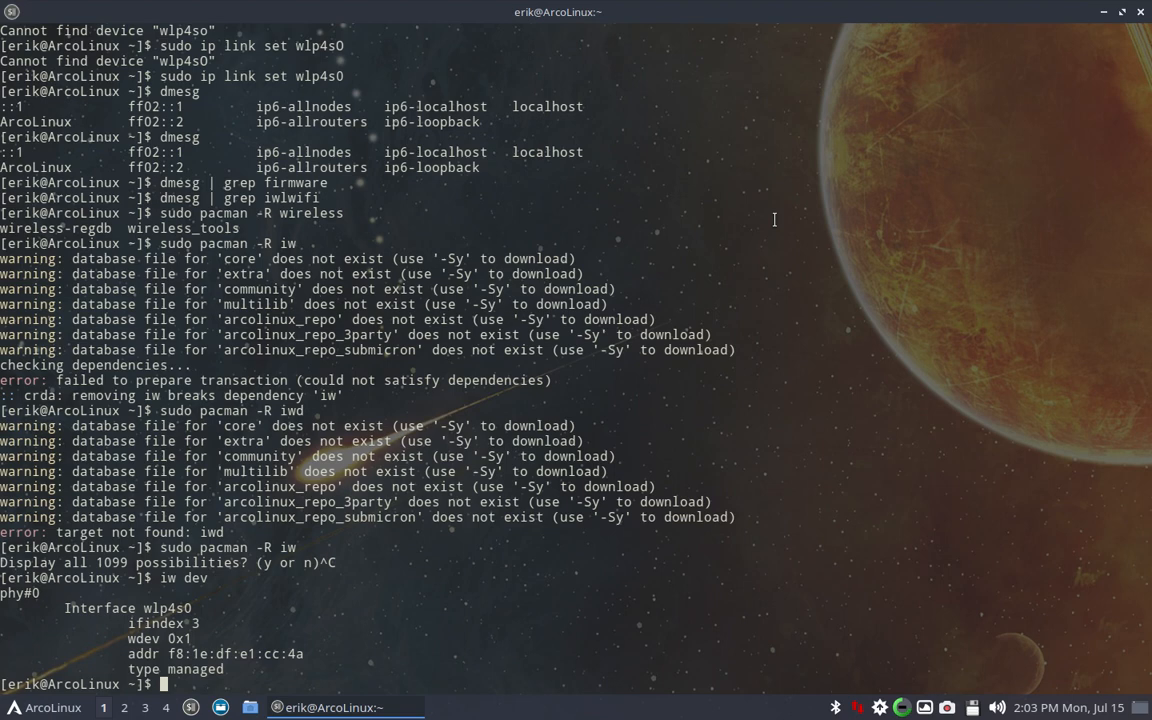
Step: Run iw dev wlp4s0 link, which reports the interface as Not connected
type("iw")
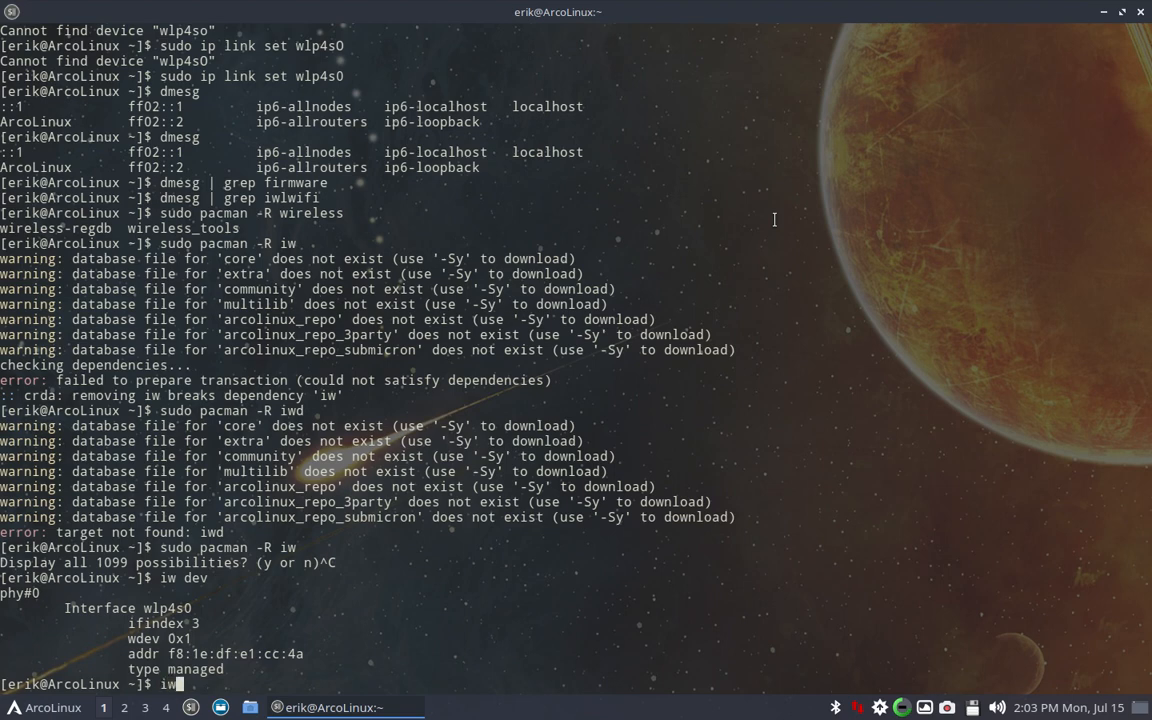
type("dve")
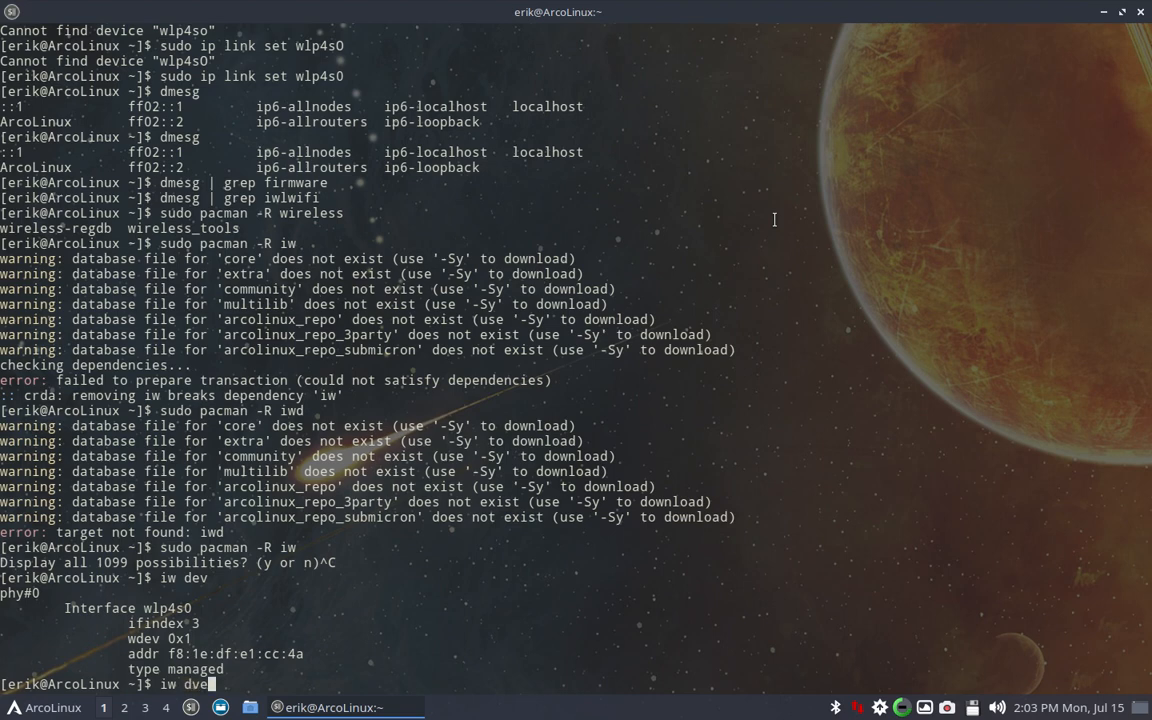
key("BackSpace")
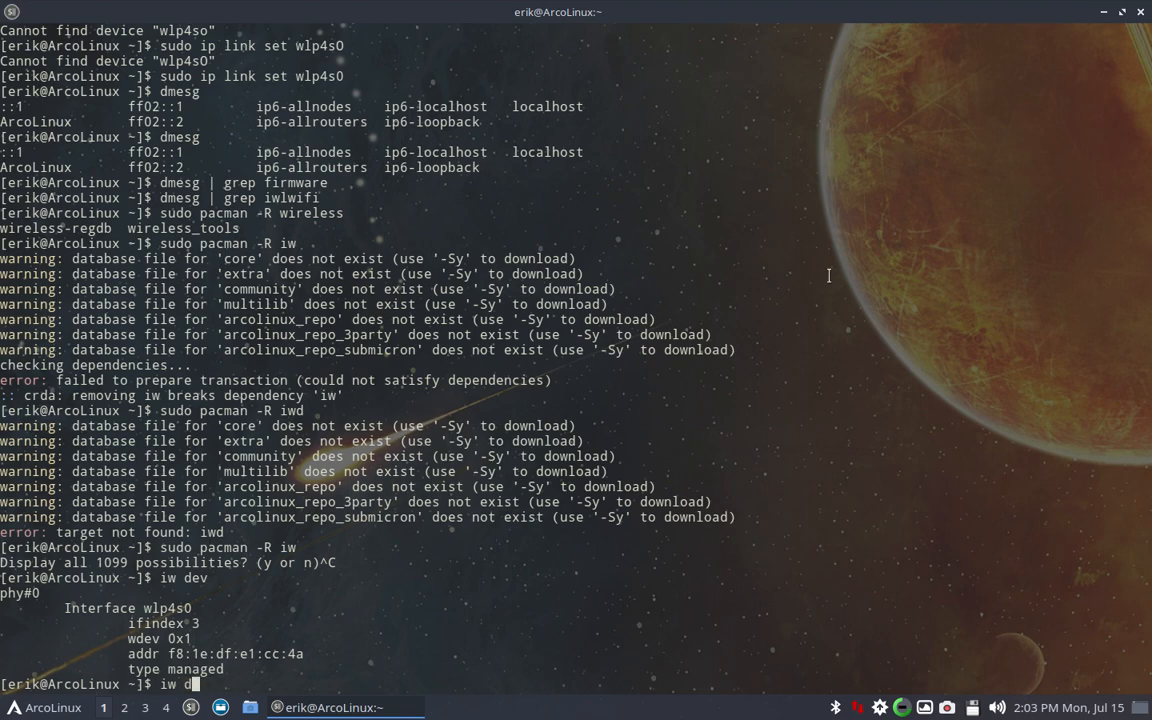
double_click(164, 608)
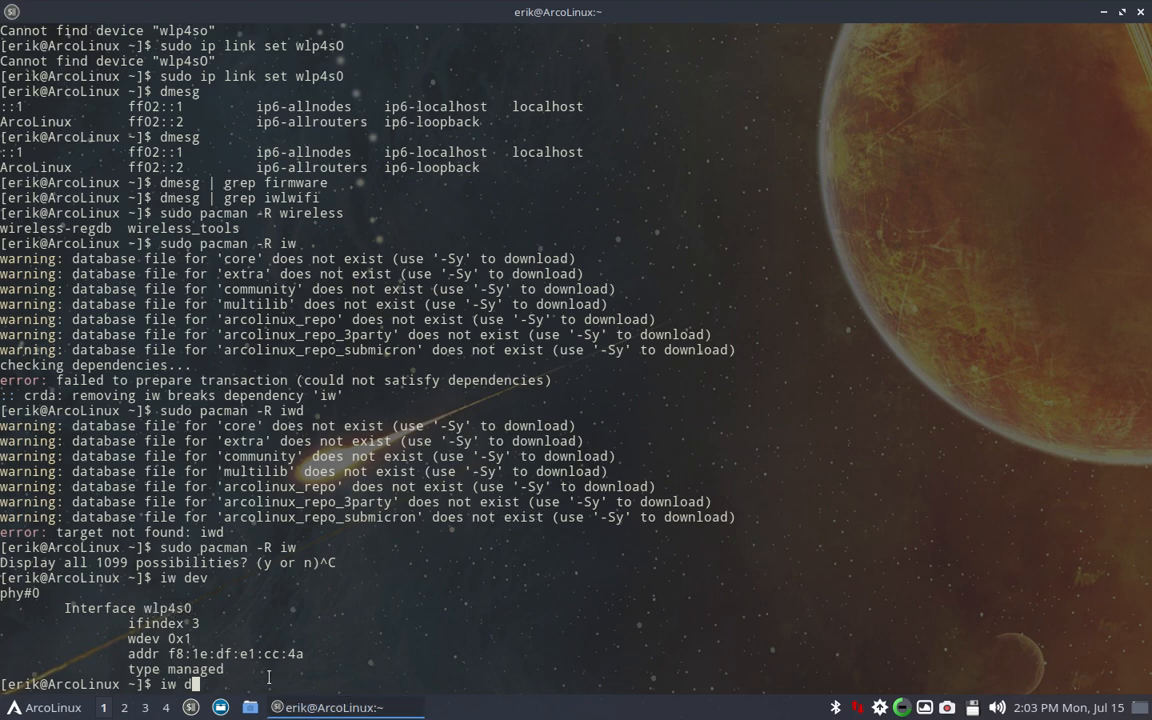
type("ev")
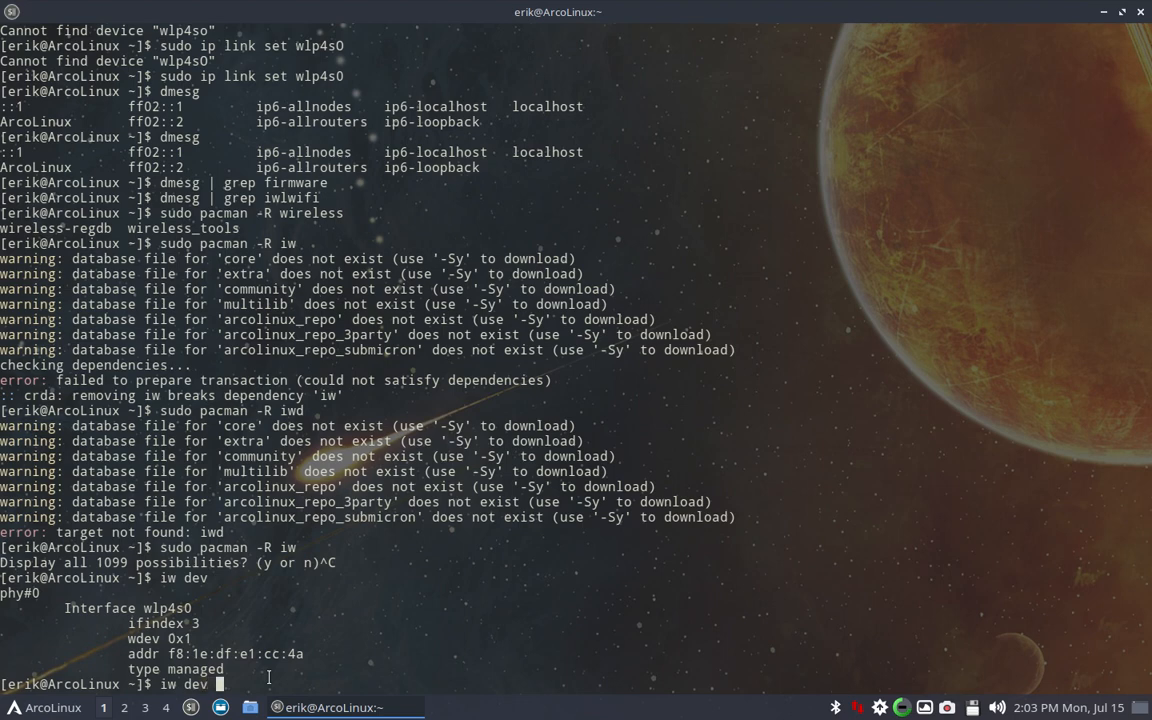
type("wlp4s0")
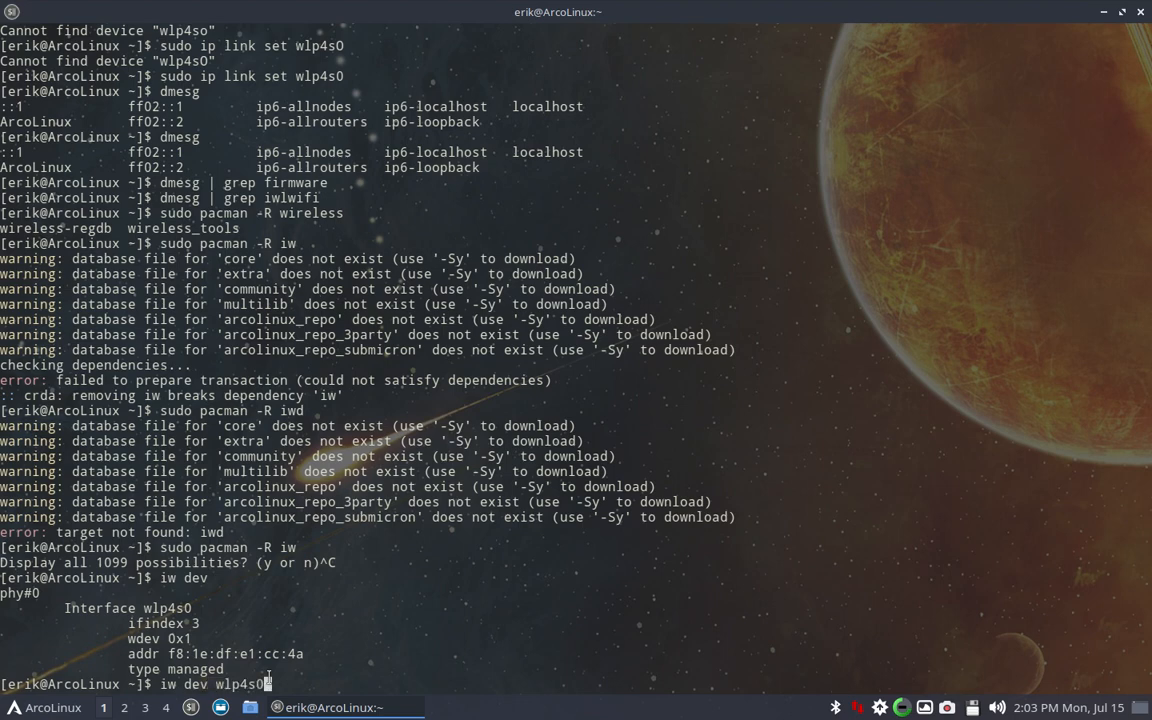
key("Return")
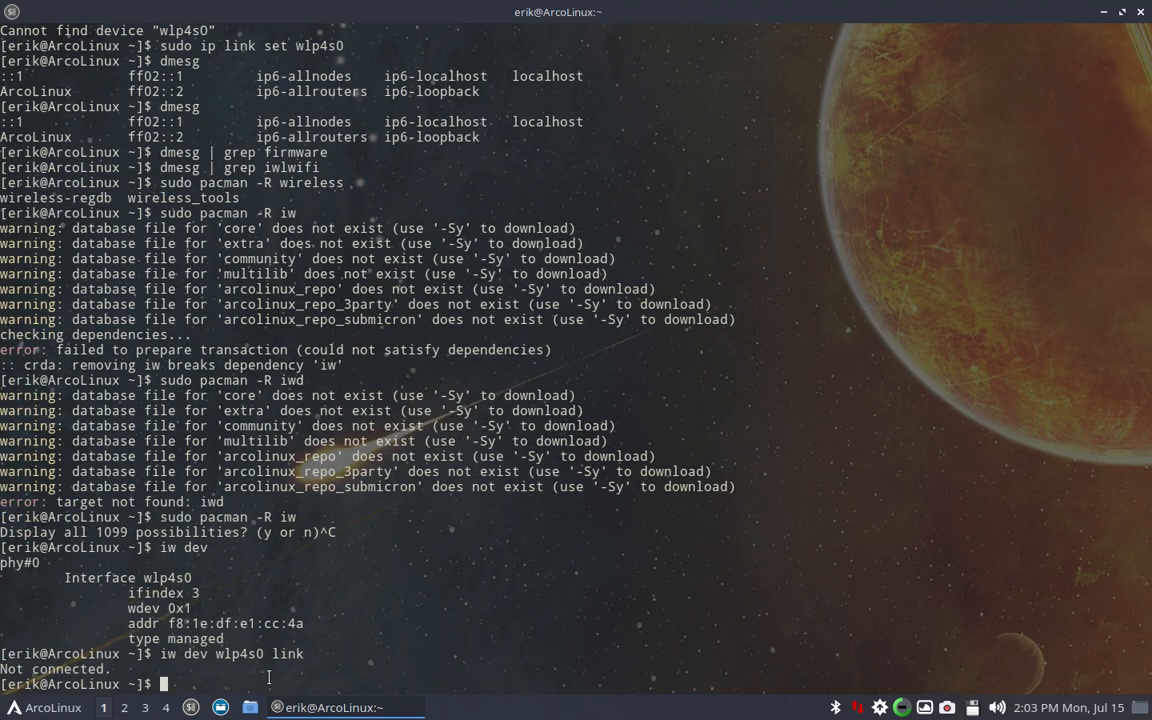
mouse_move(624, 648)
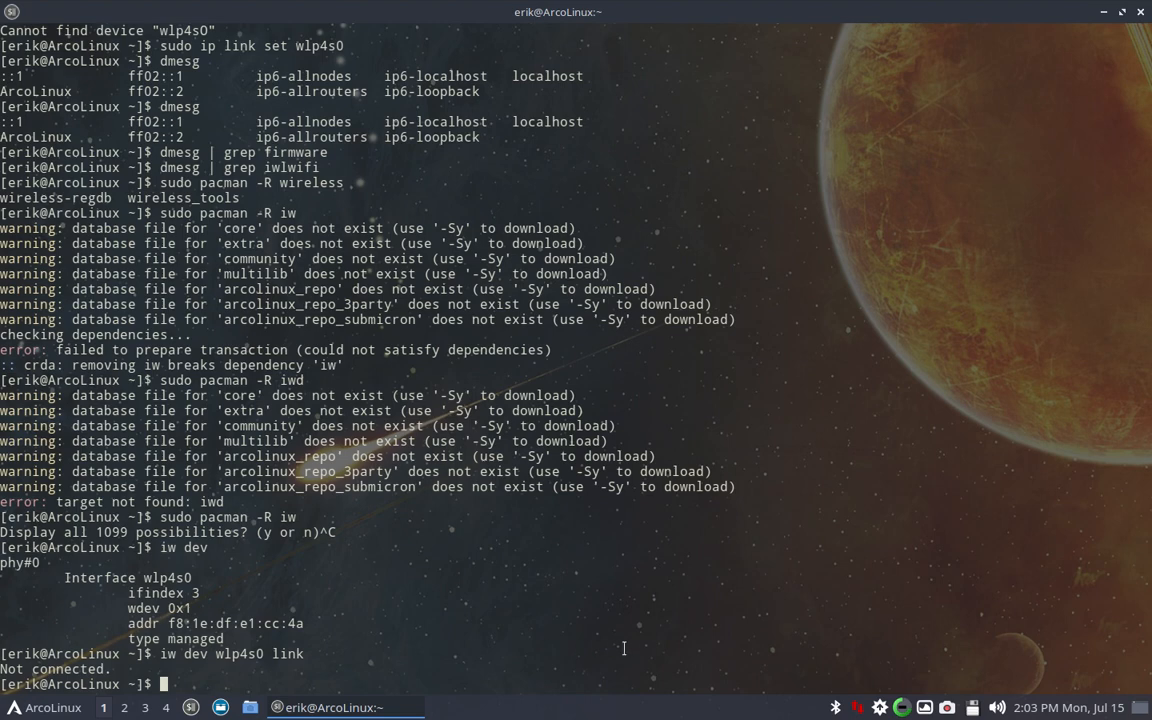
mouse_move(600, 584)
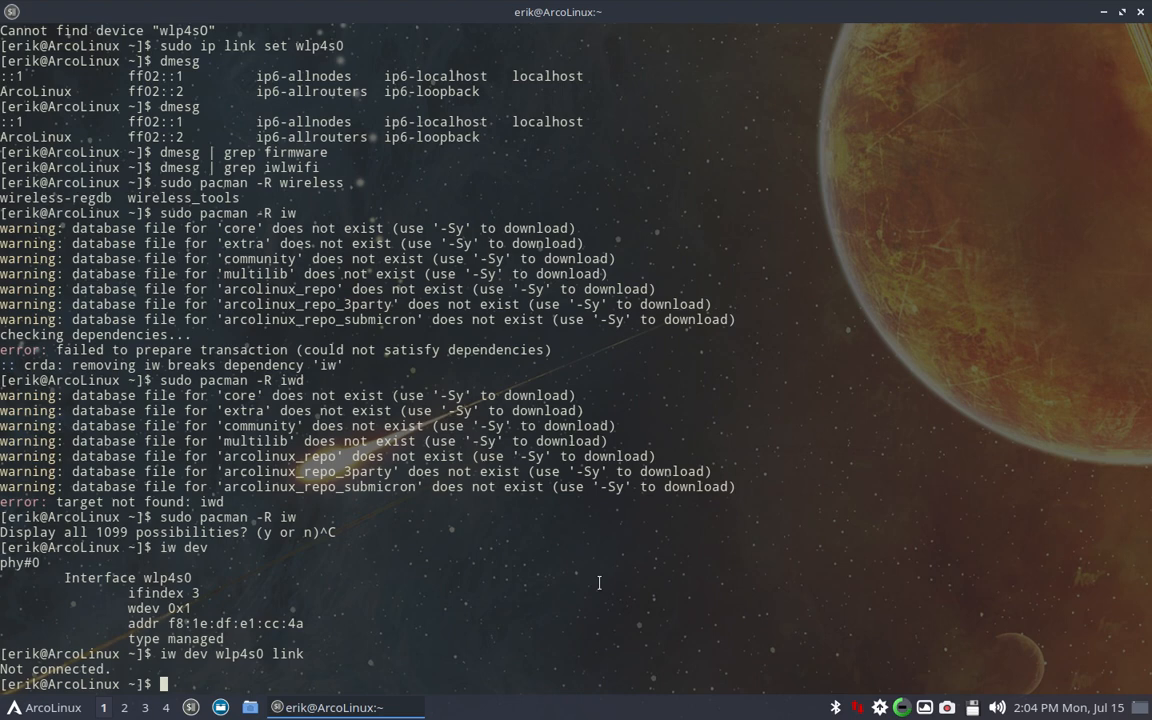
Step: Bring the wireless interface up with sudo ip link set wlp4s0 up
type("dmesg | grep iwlwifi")
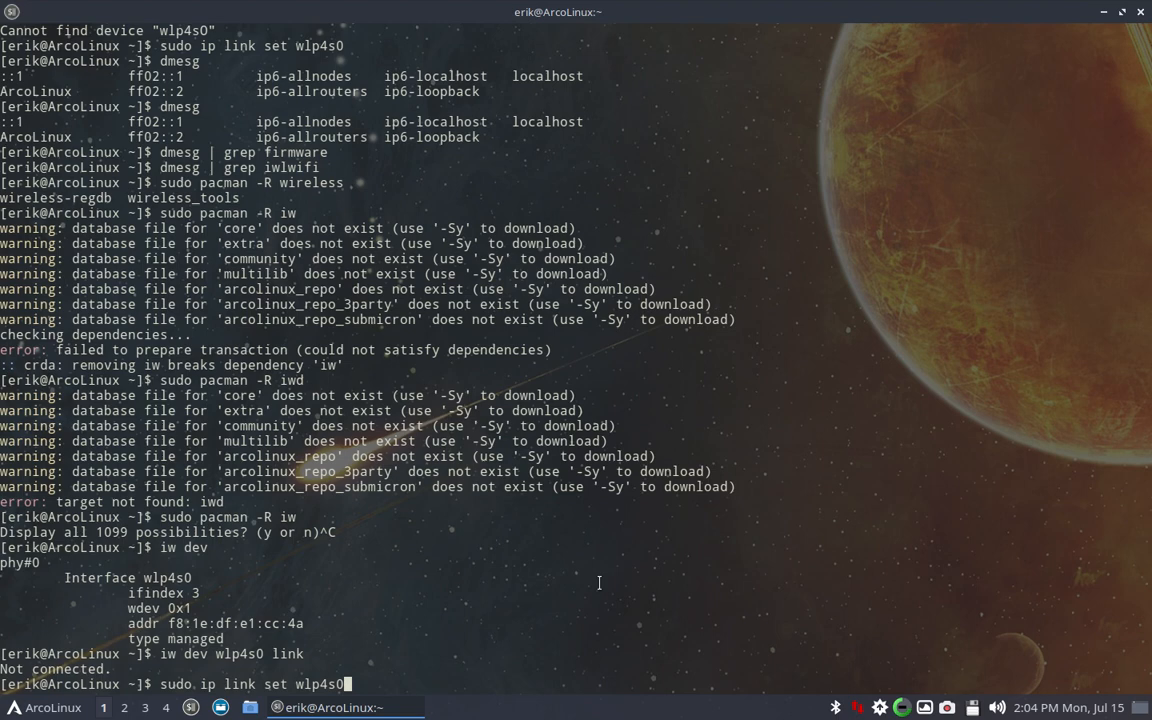
key("BackSpace")
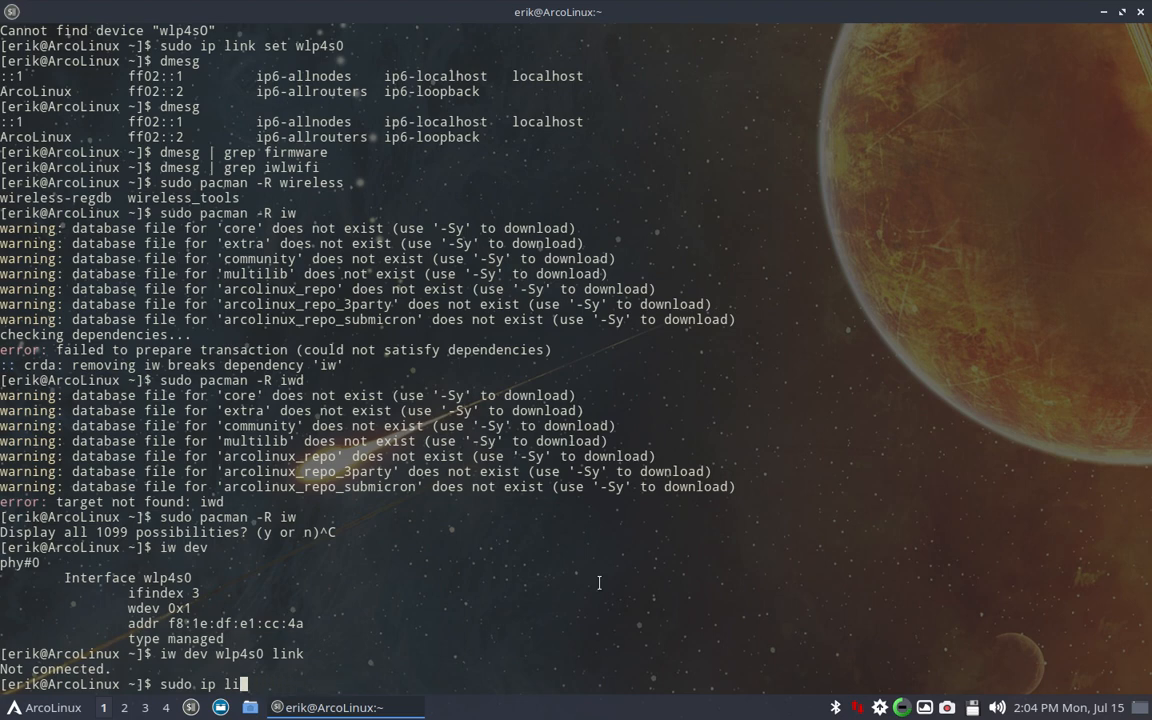
key("BackSpace")
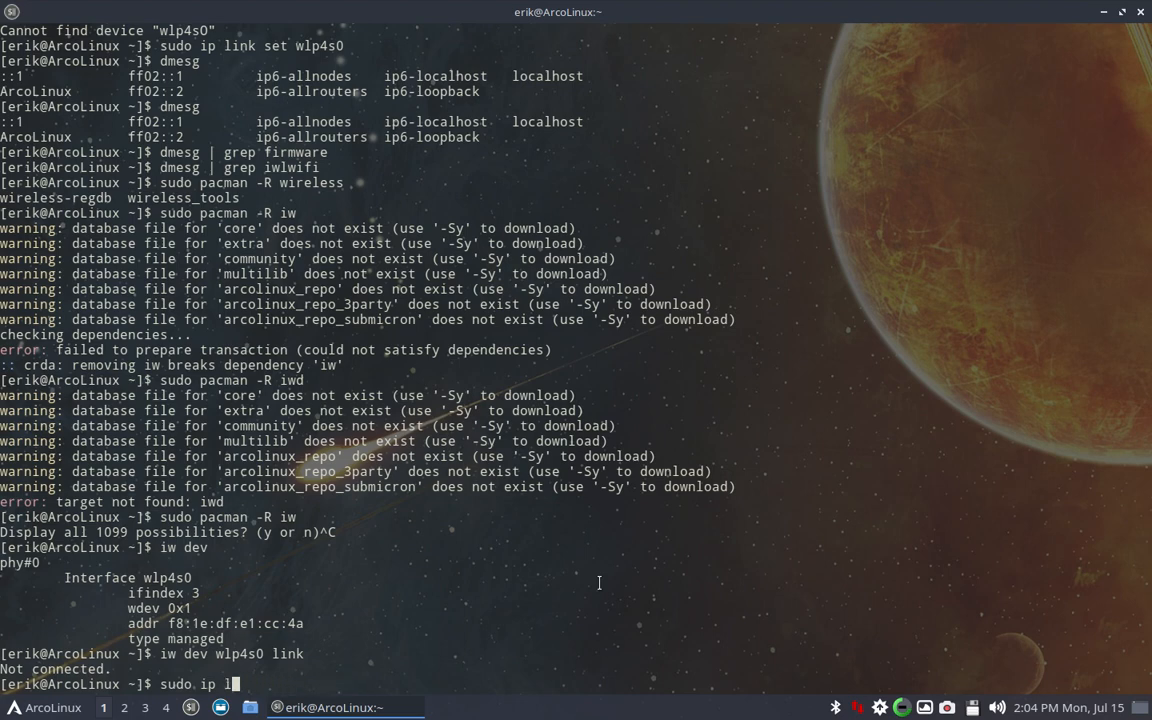
type("ink")
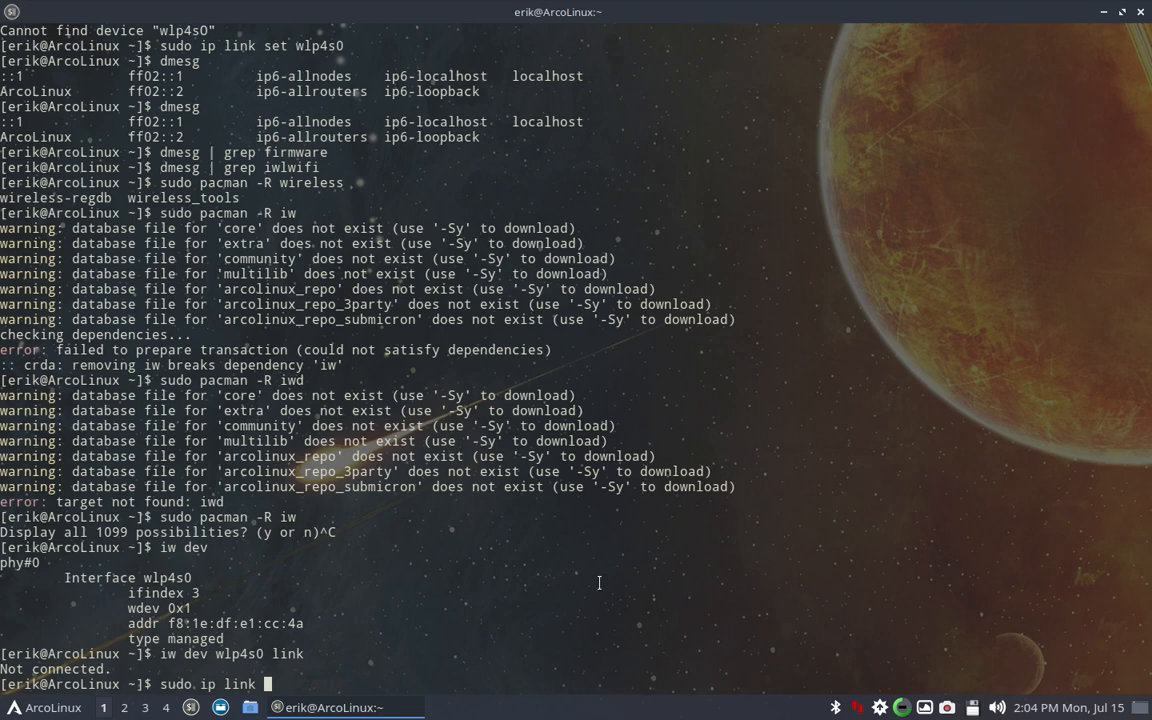
type("set")
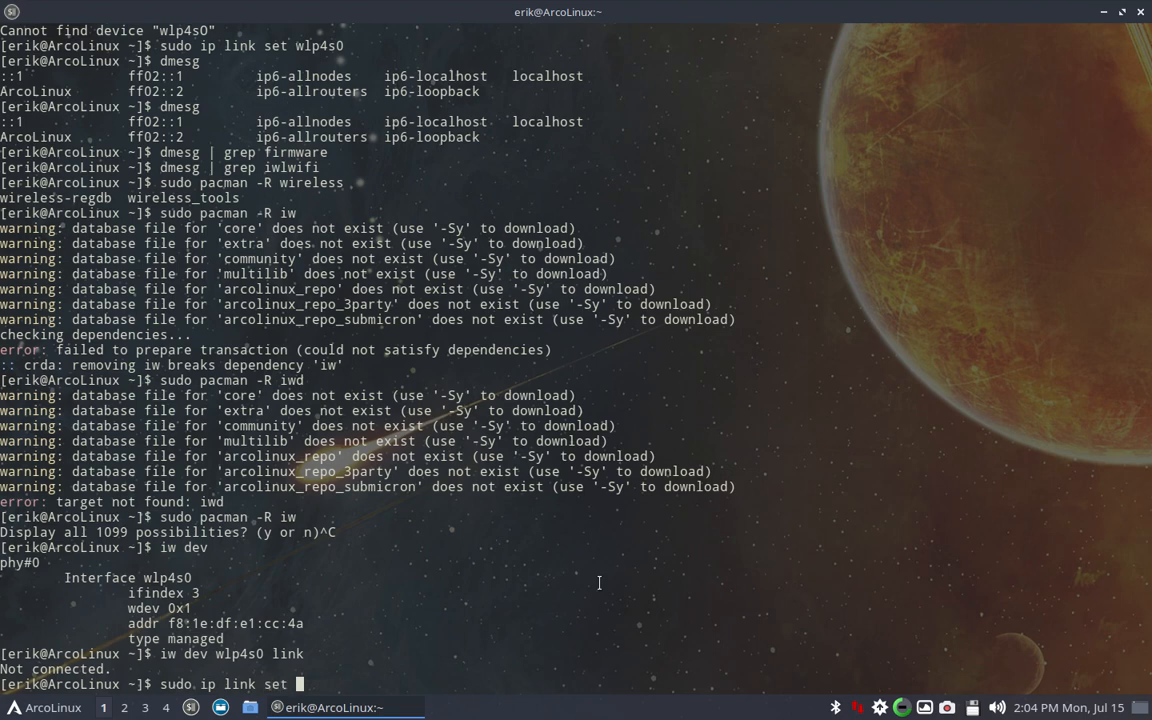
type("wlp4s0 u")
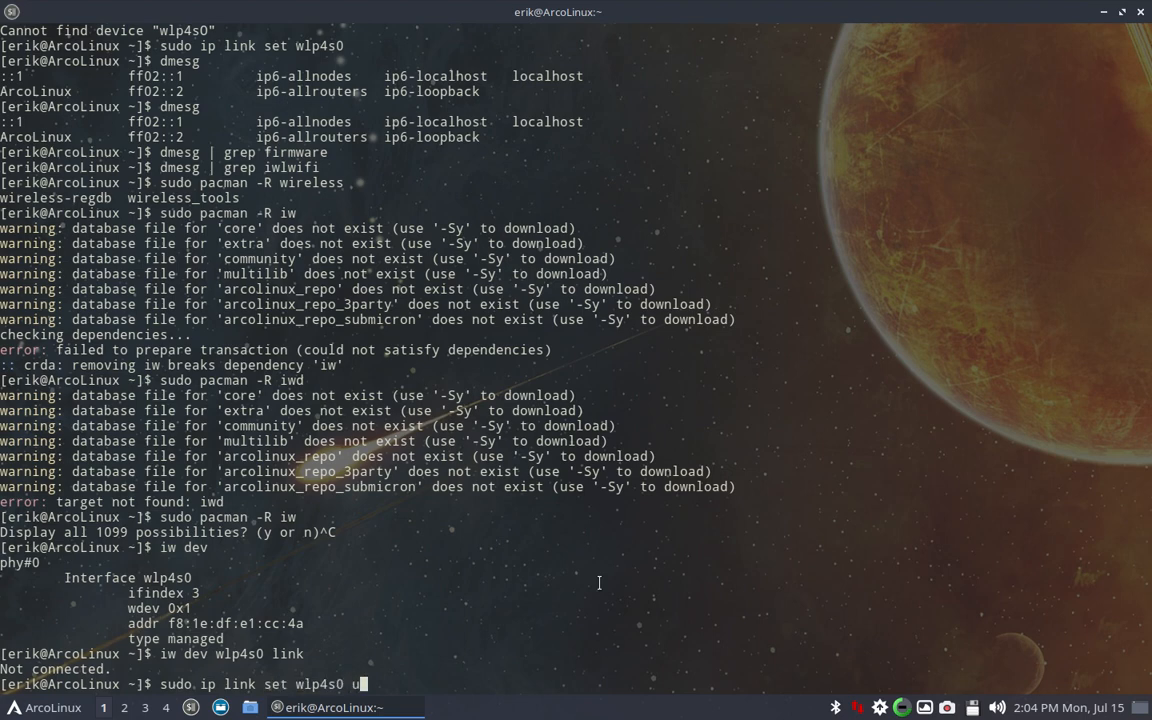
key("Return")
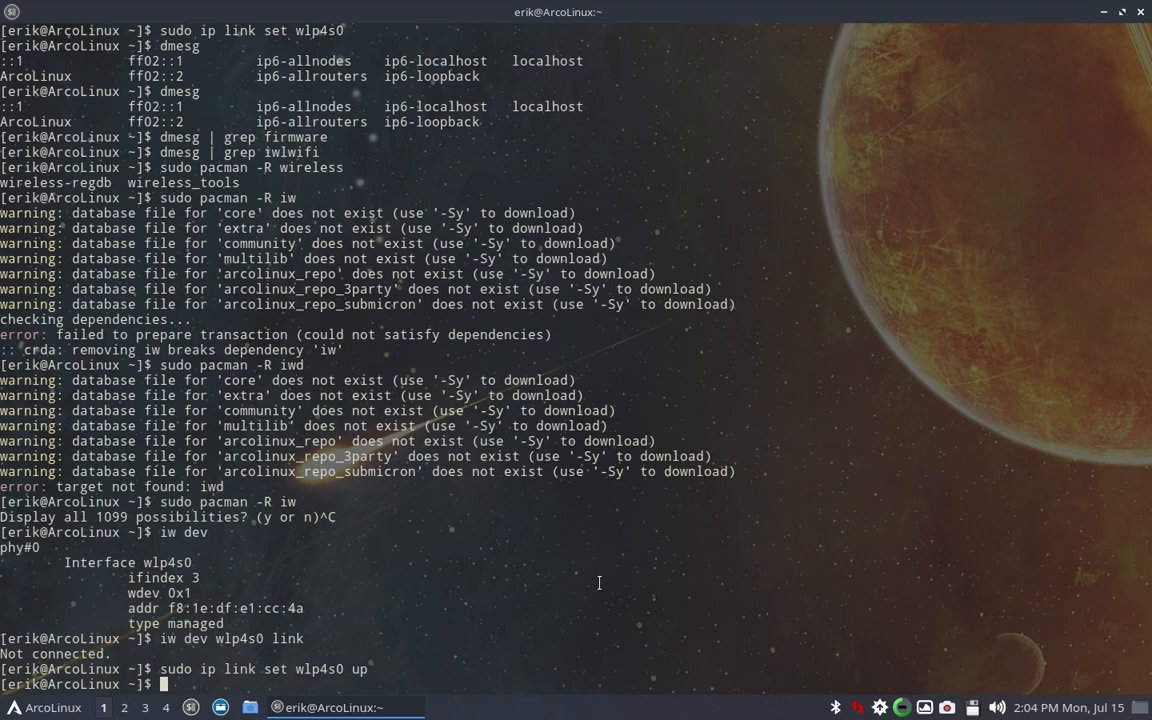
mouse_move(1124, 312)
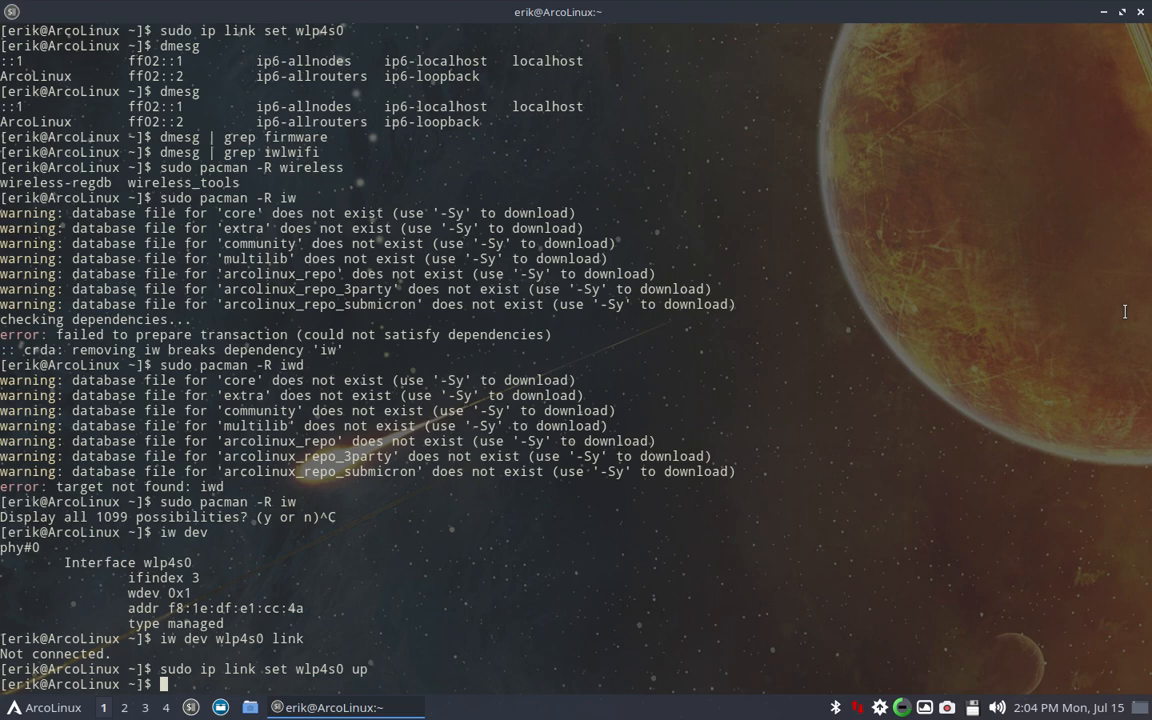
Step: Run ip link show wlp4s0, reporting UP but NO-CARRIER in DORMANT state
type("ip")
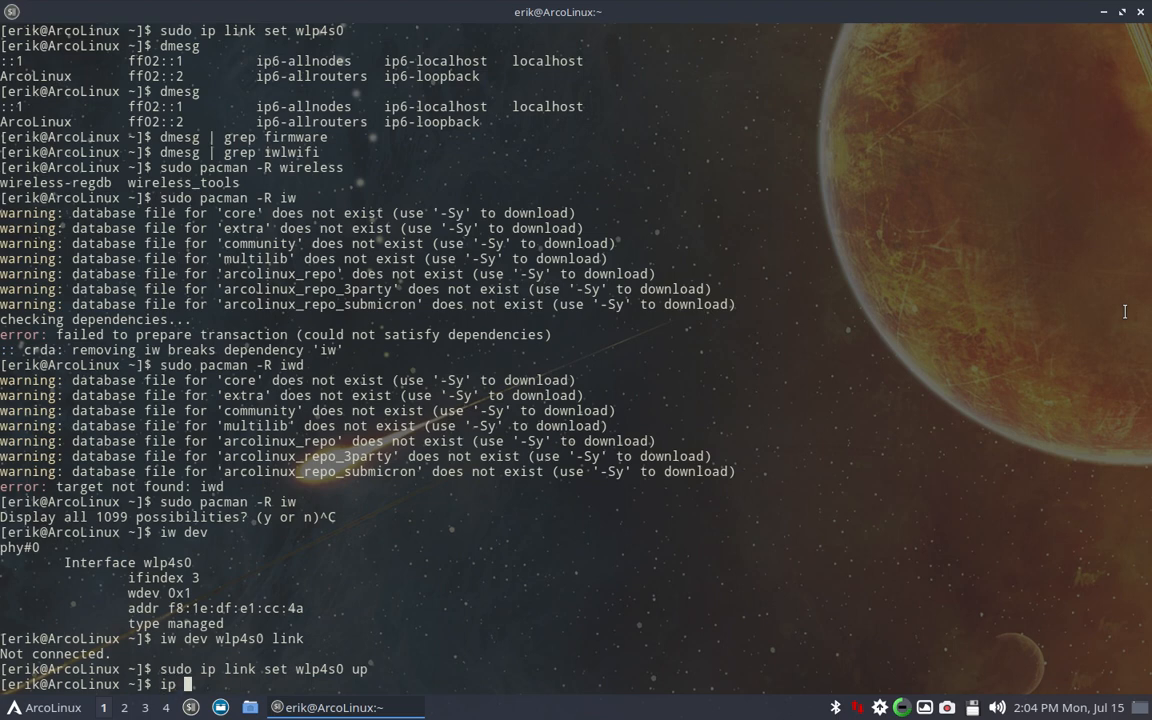
type("link show")
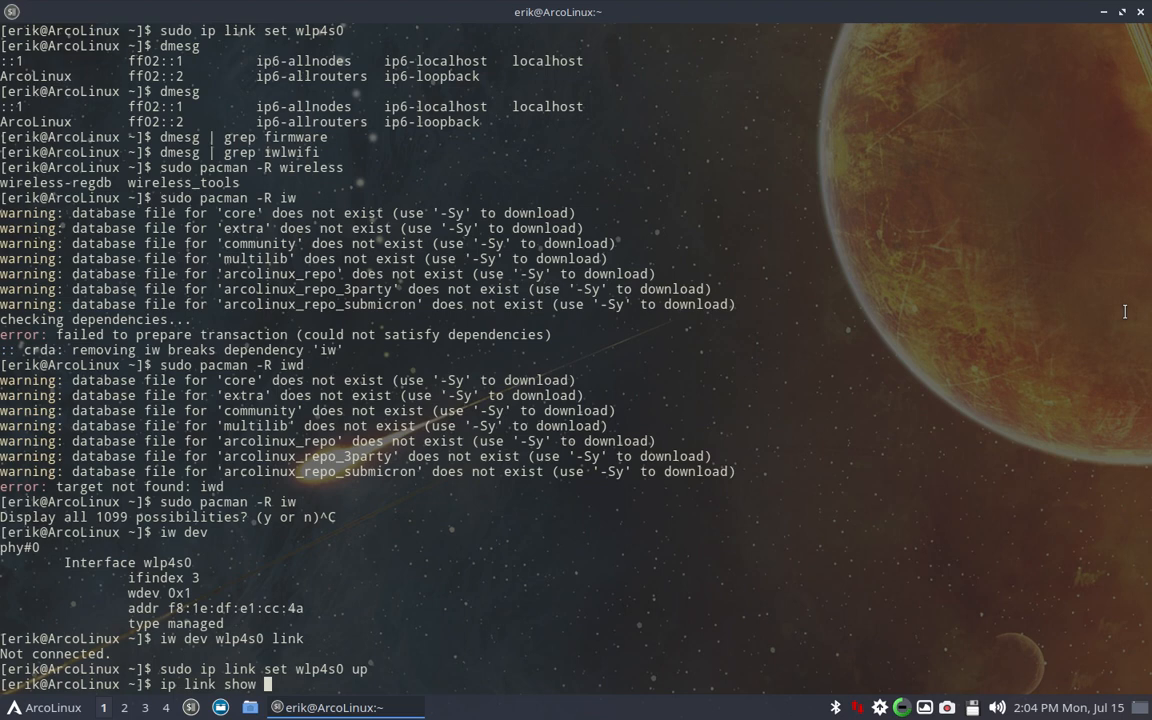
type("wlp4s0")
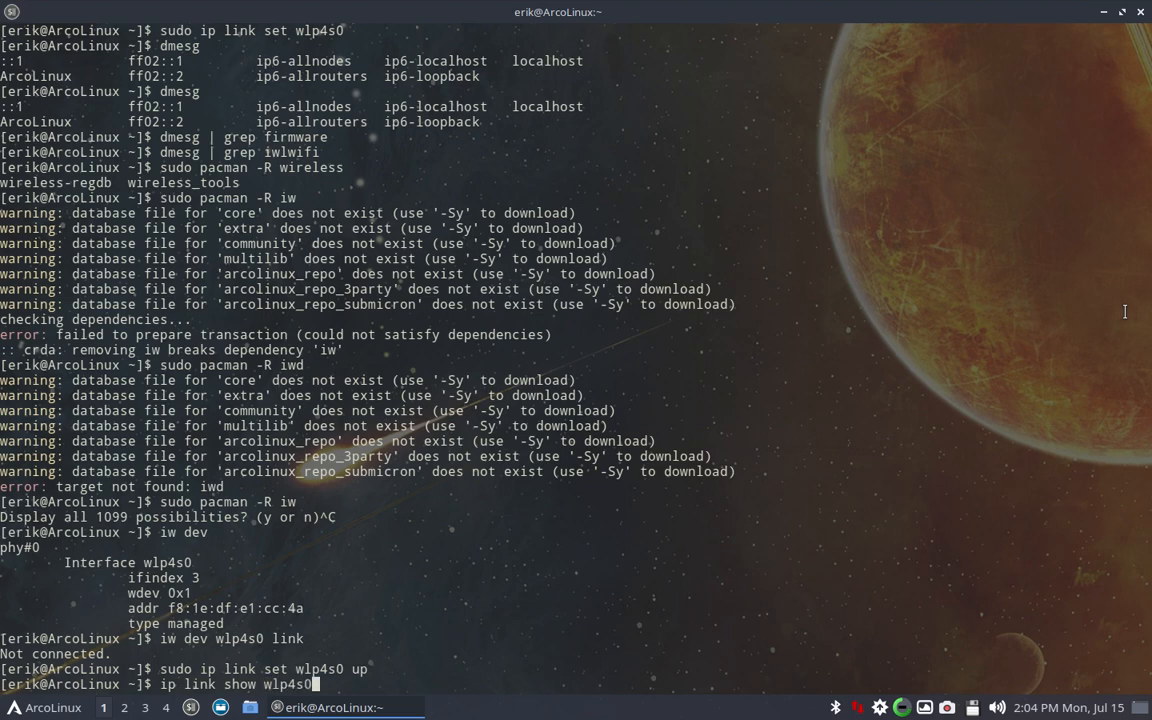
key("Return")
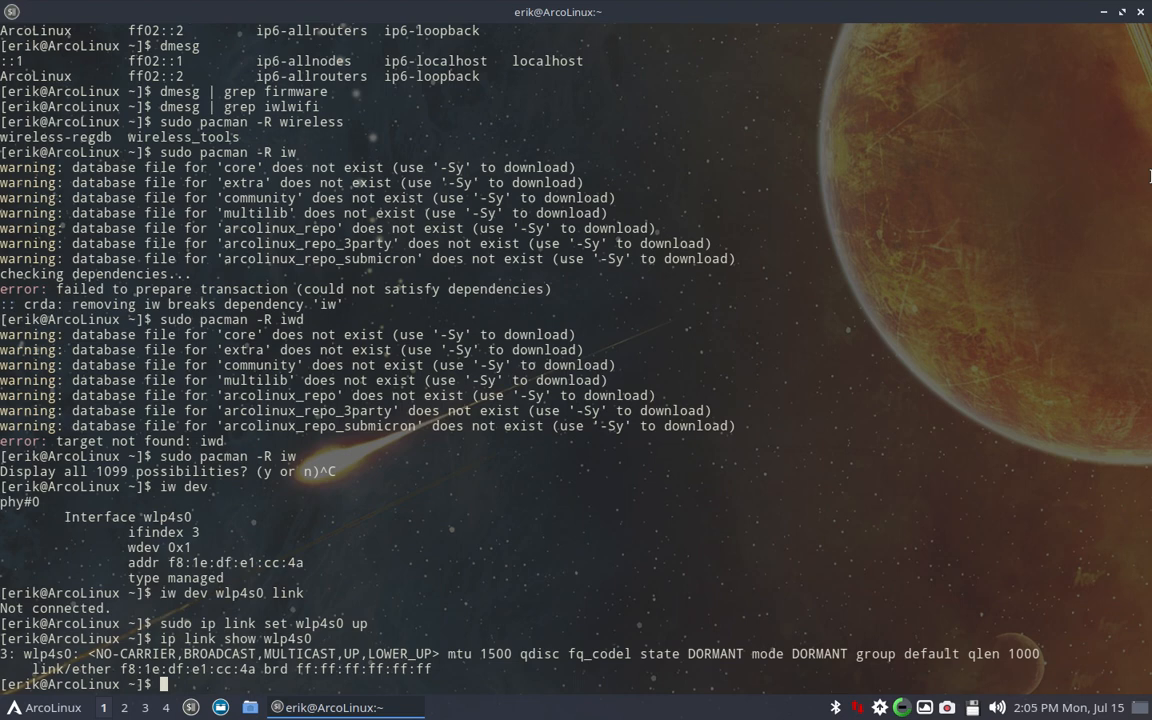
Step: Run iw dev wlp4s0 scan, get 'Operation not permitted', and start redoing it with sudo
type("iw dev")
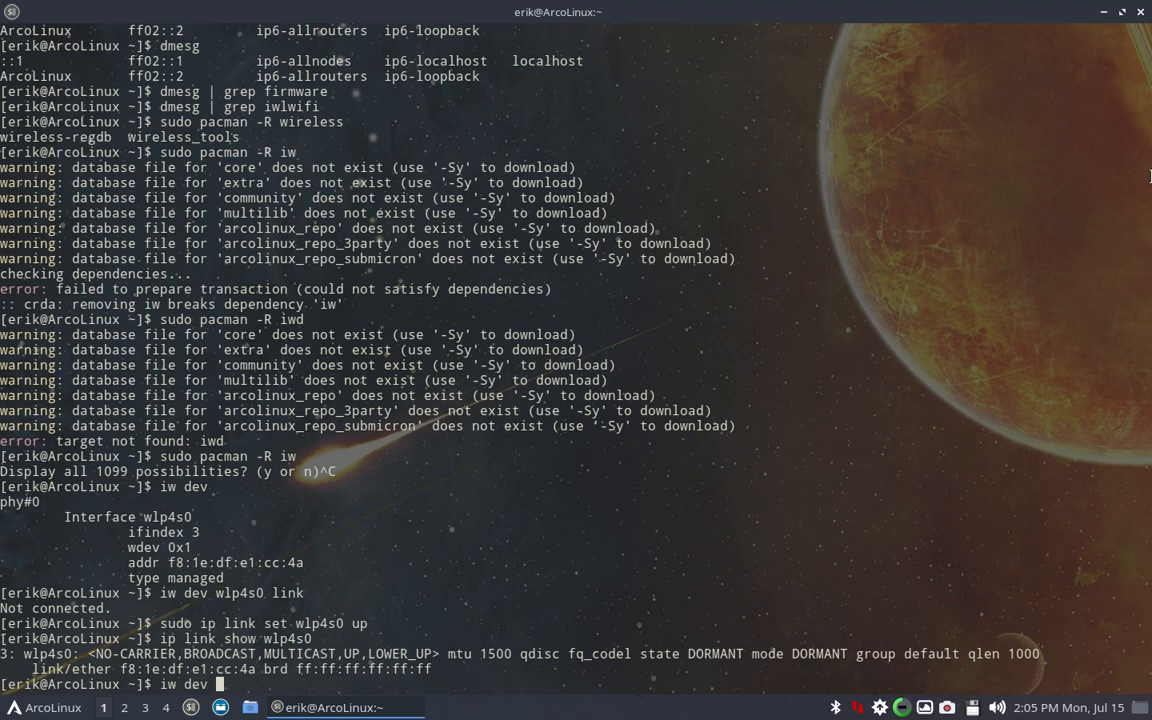
type("wlp4s0 sc")
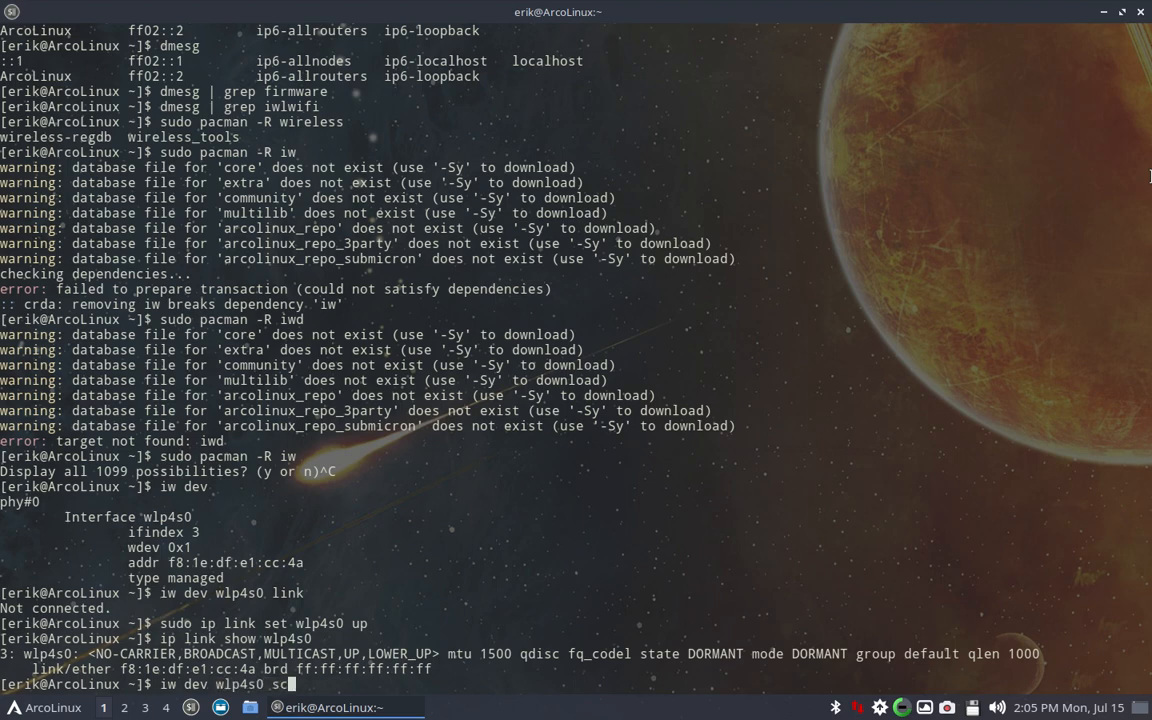
key("Return")
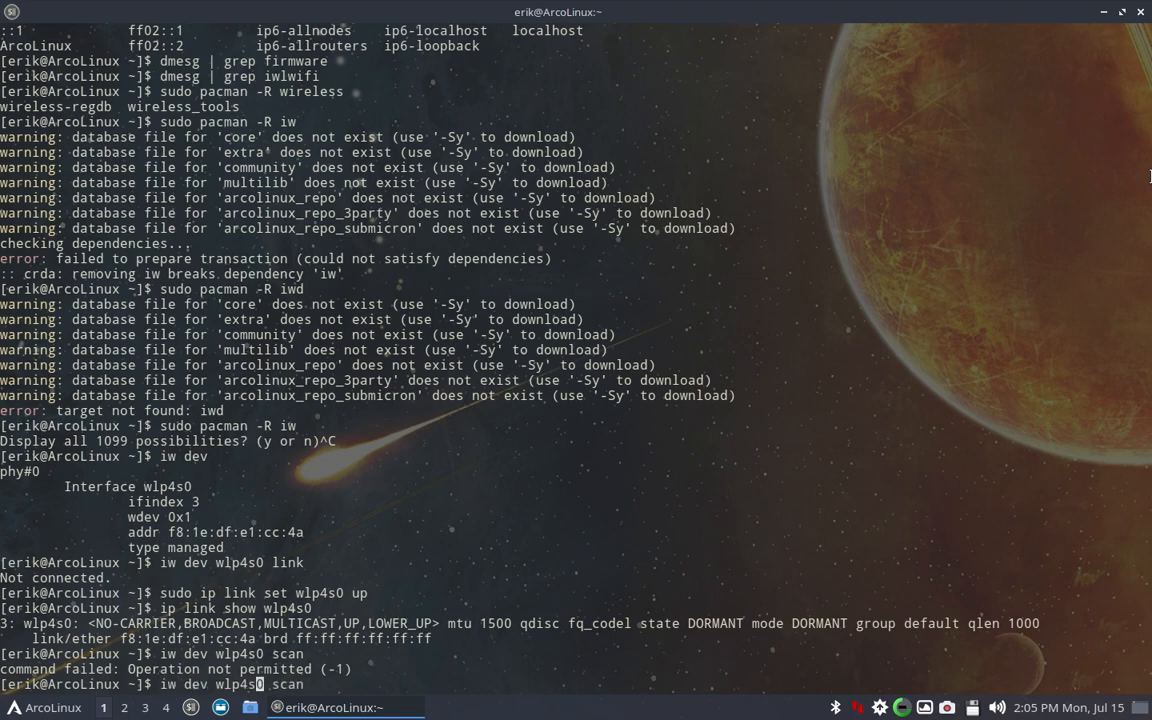
type("sudo")
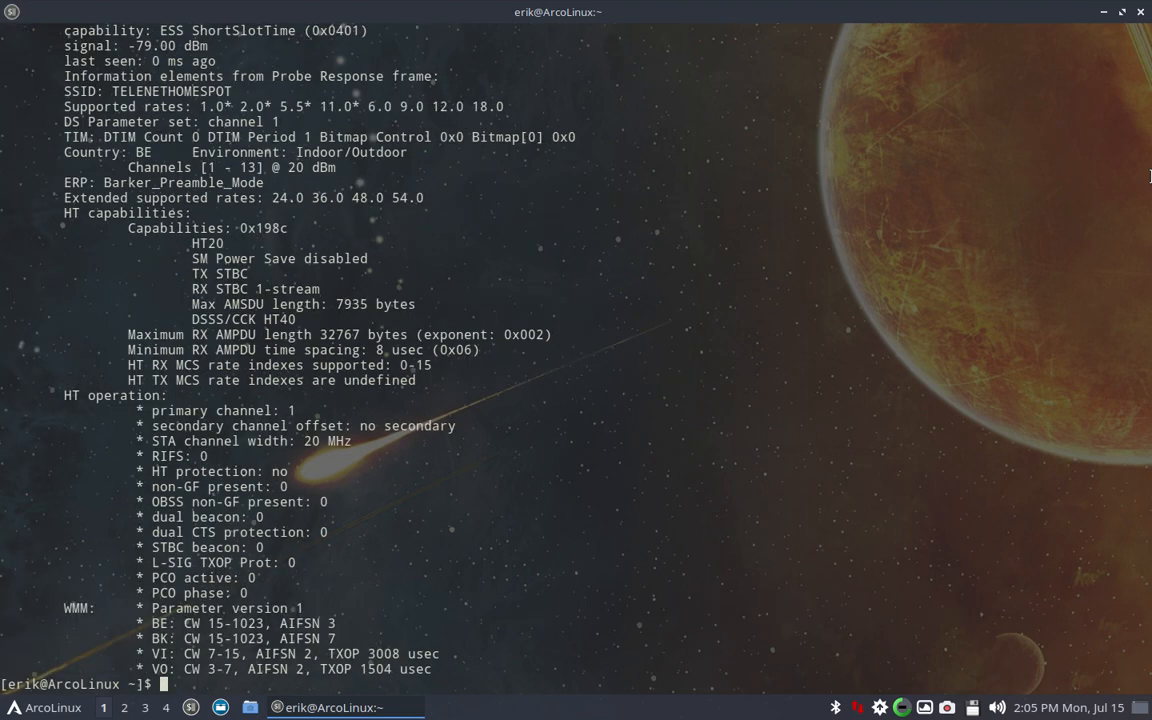
Step: Page through the sudo iw dev wlp4s0 scan results in less, then launch wifi-menu without root
type("sudo iw dev wlp4s0 scan")
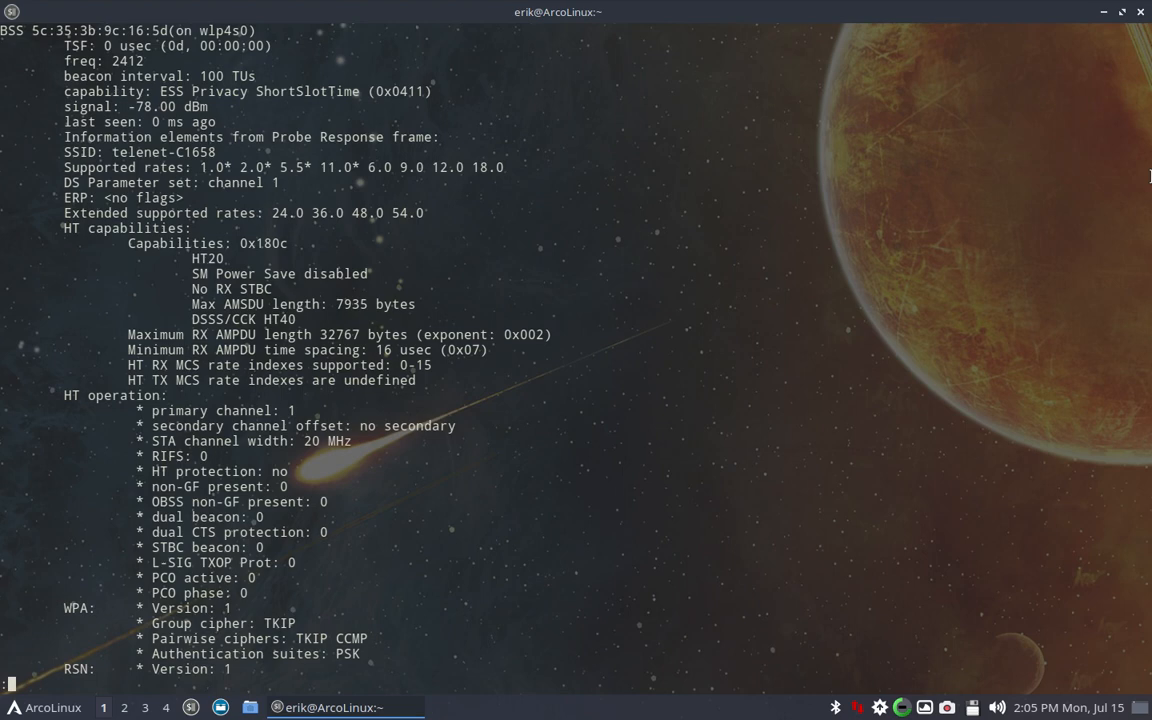
scroll("down", 3)
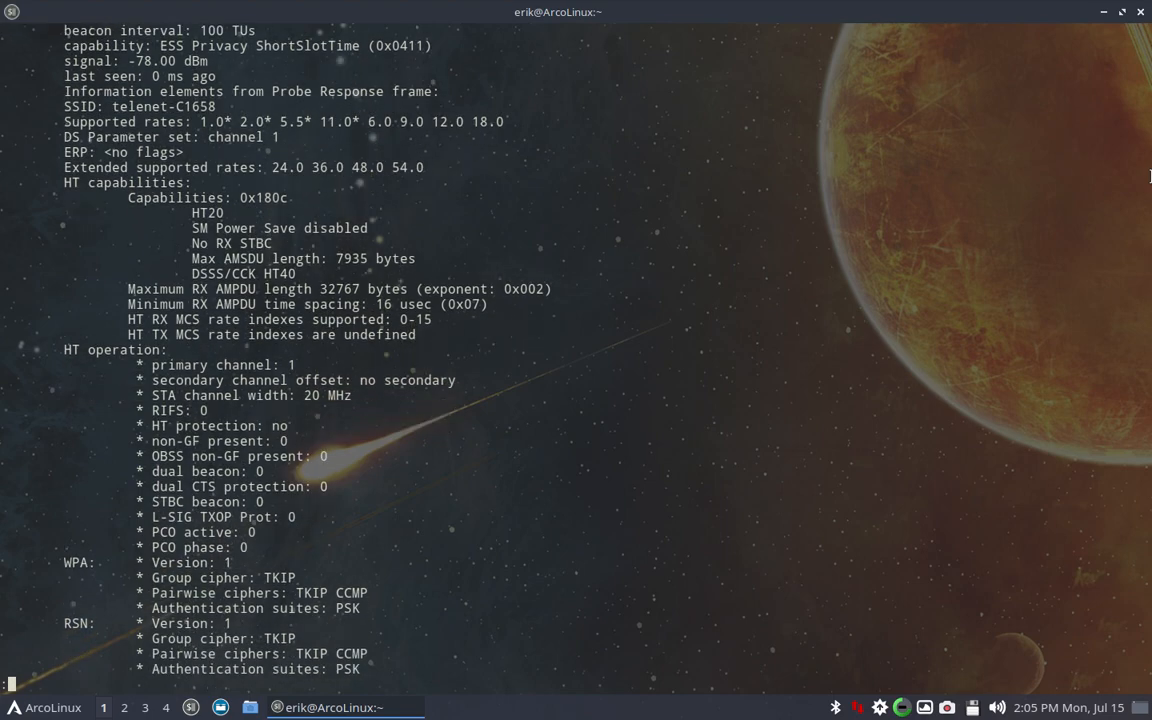
scroll("down", 3)
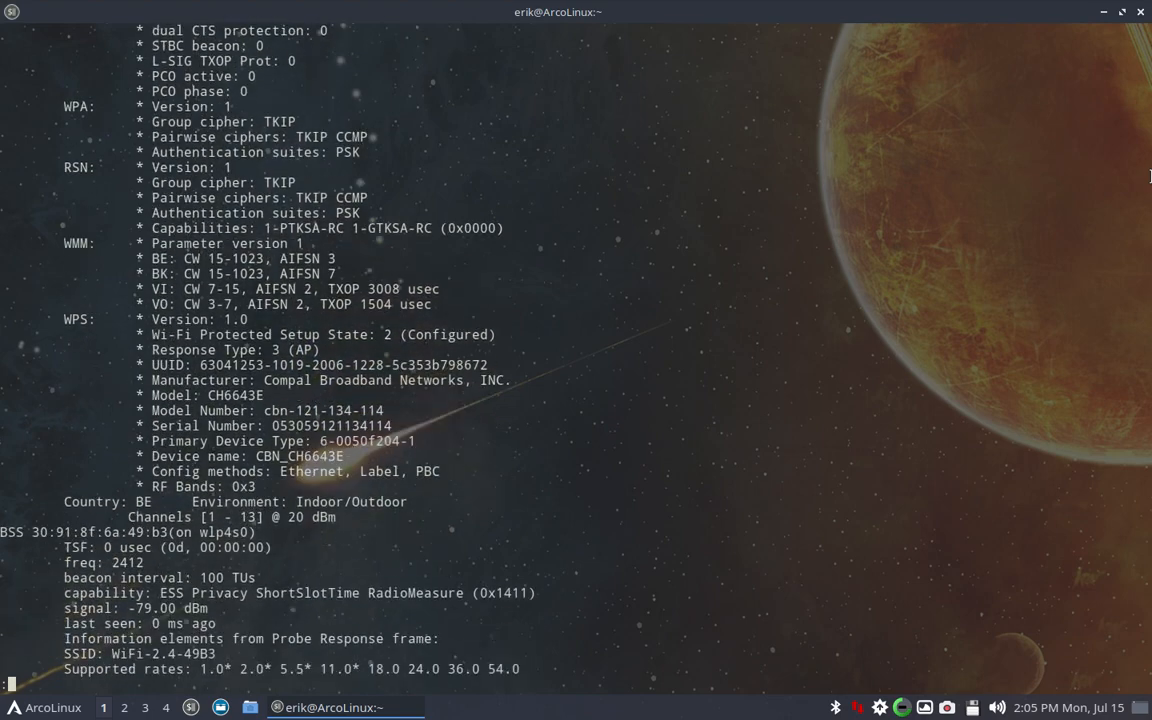
scroll("down", 3)
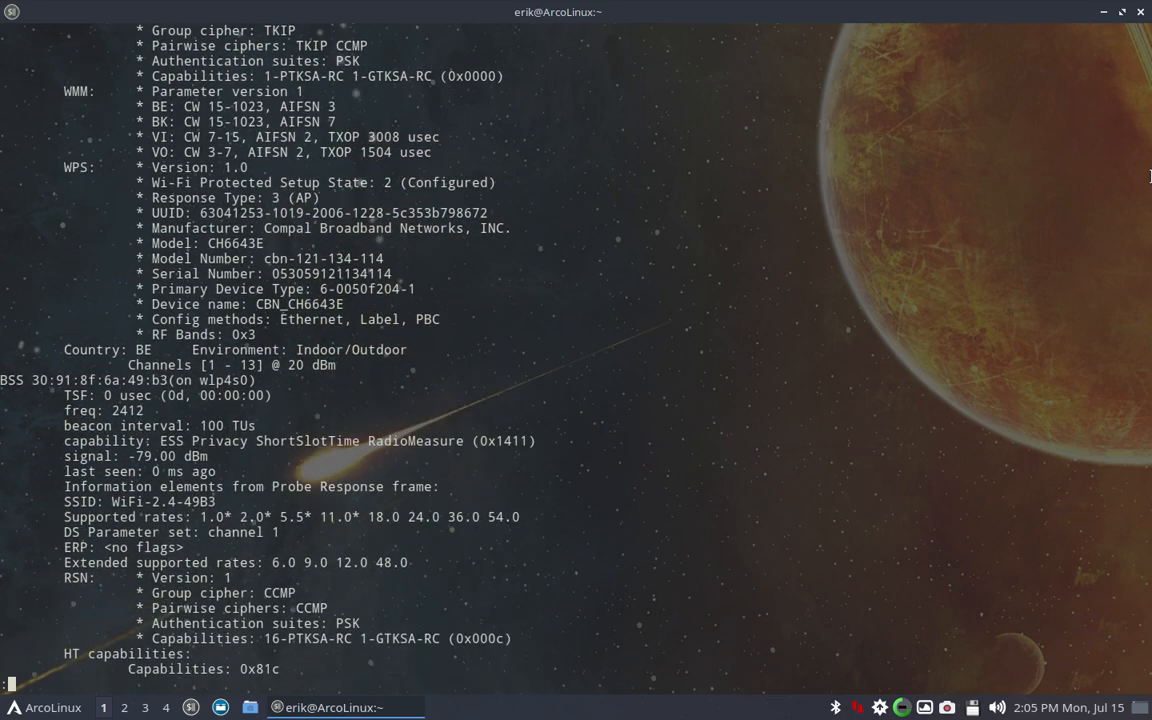
scroll("down", 3)
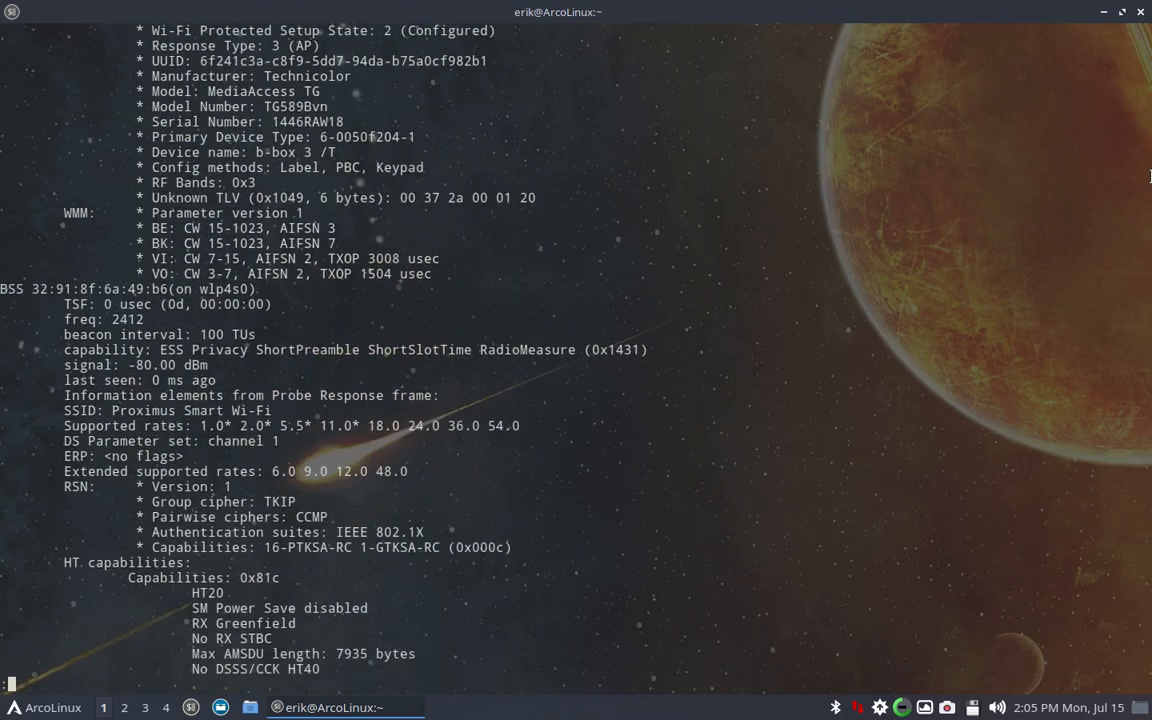
scroll("down", 3)
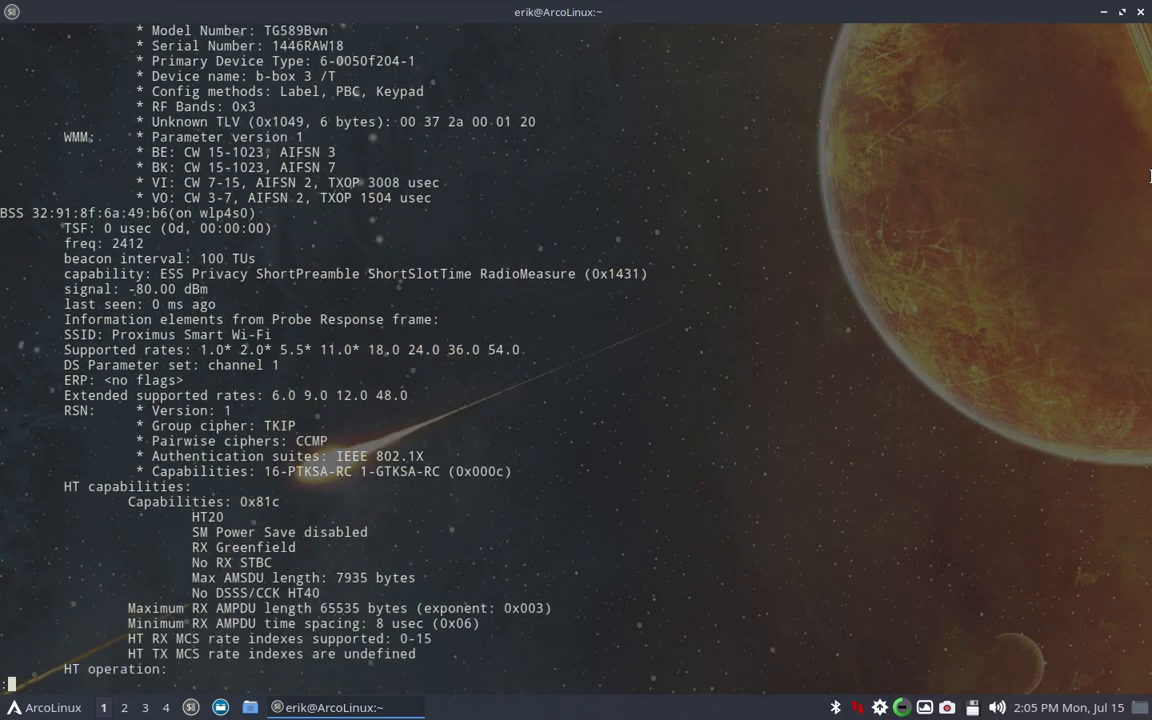
scroll("down", 3)
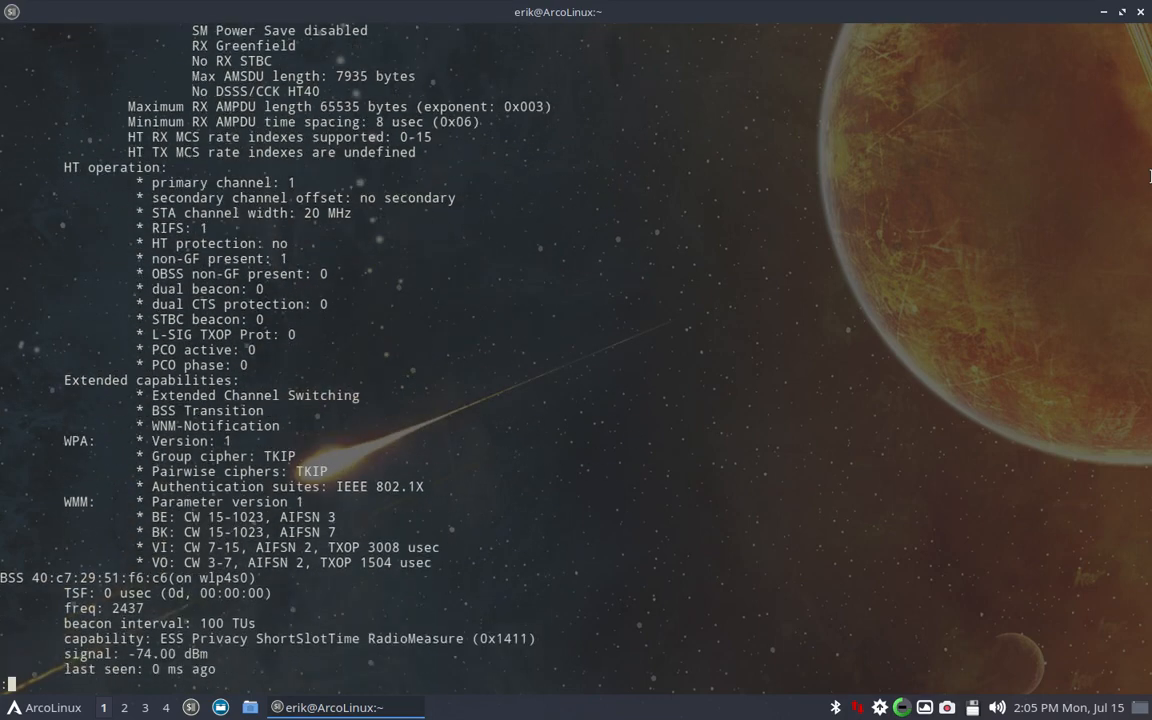
scroll("down", 3)
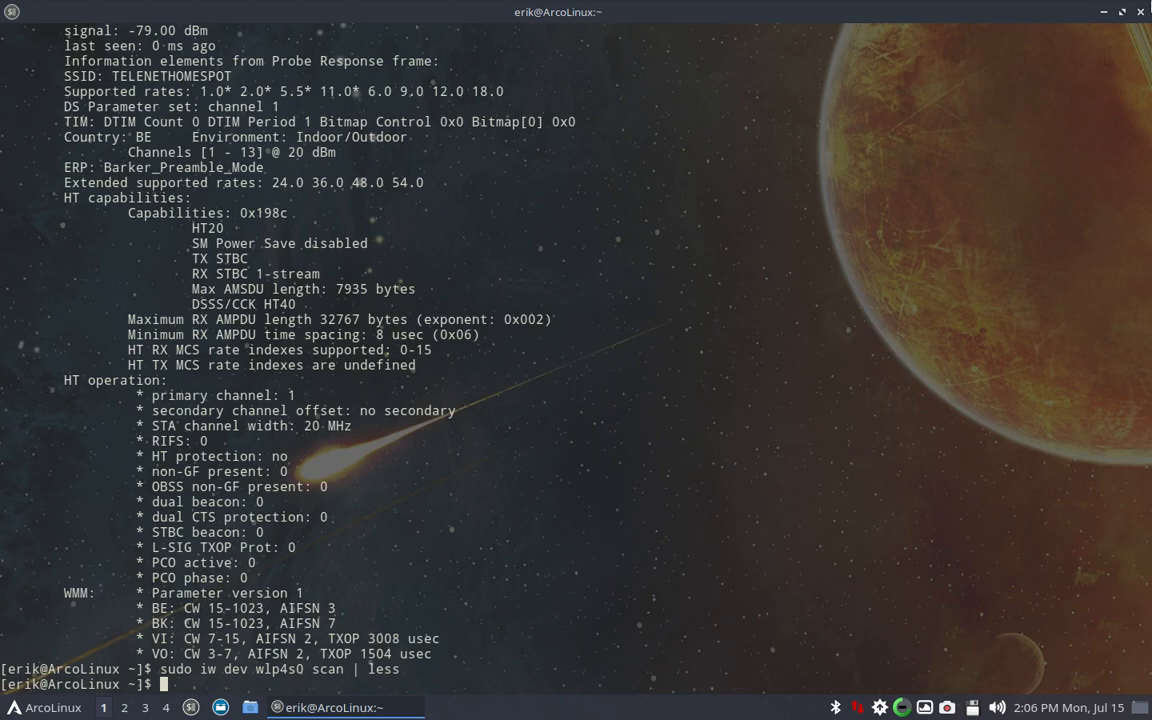
mouse_move(1136, 10)
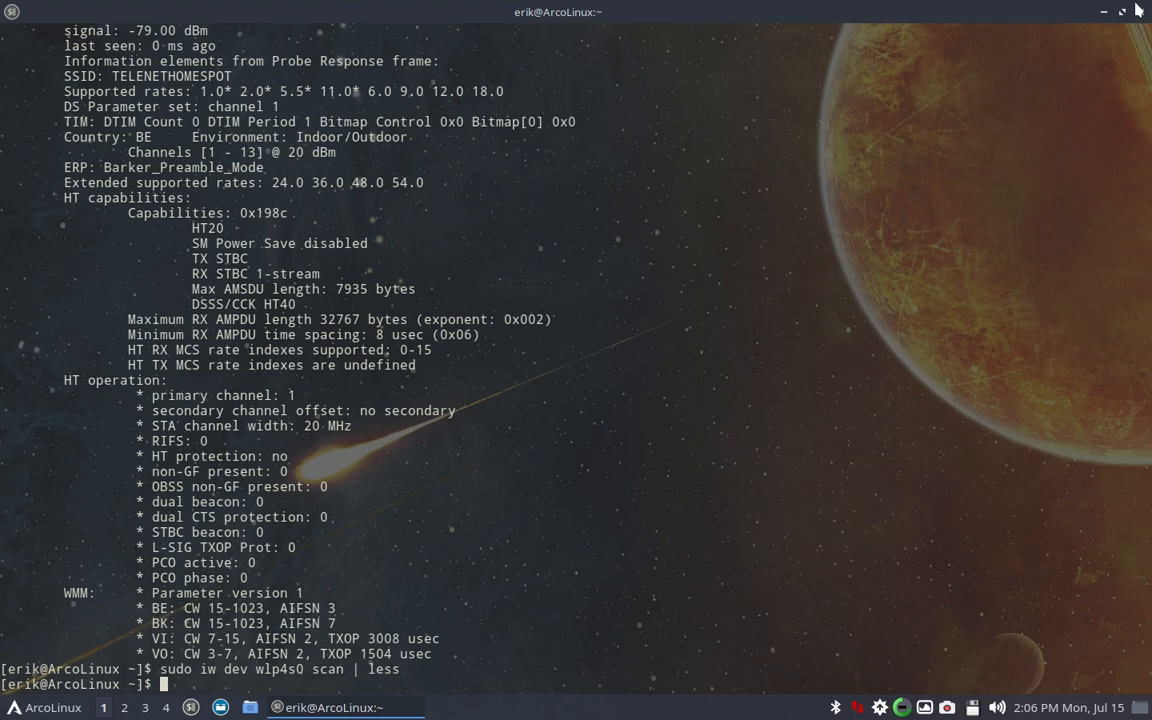
type("wifi-menu")
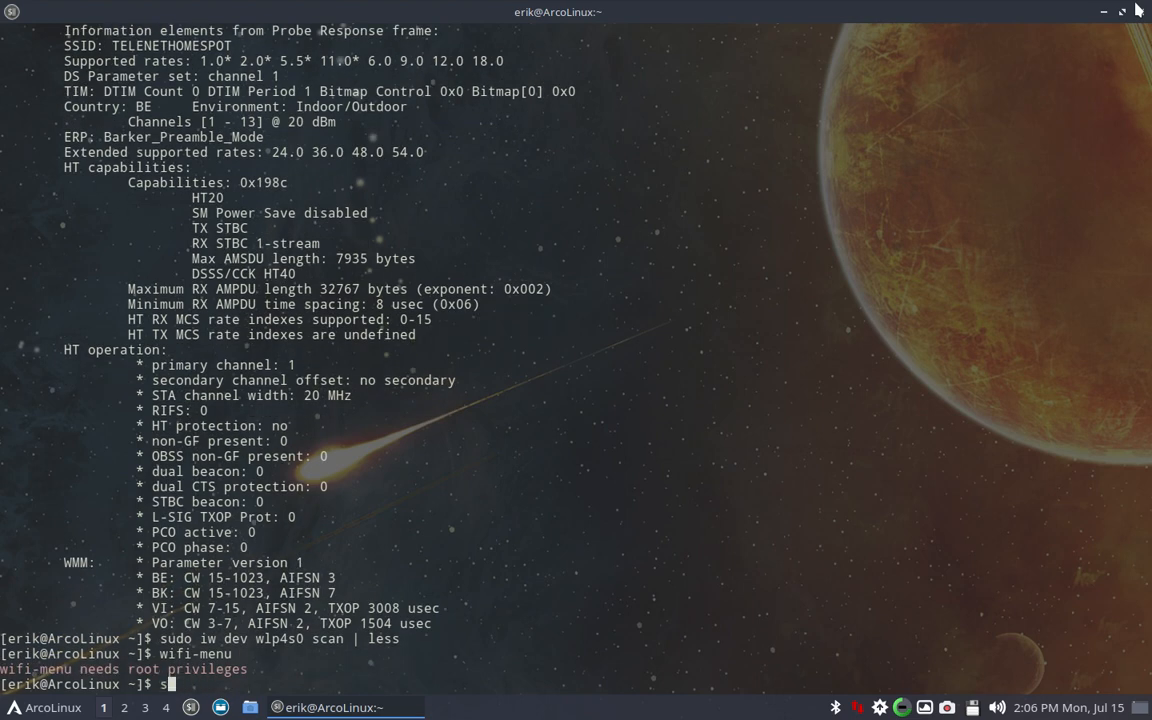
Step: Run 'sudo wifi-menu' to list nearby Wi-Fi networks with root privileges
type("udo wifi")
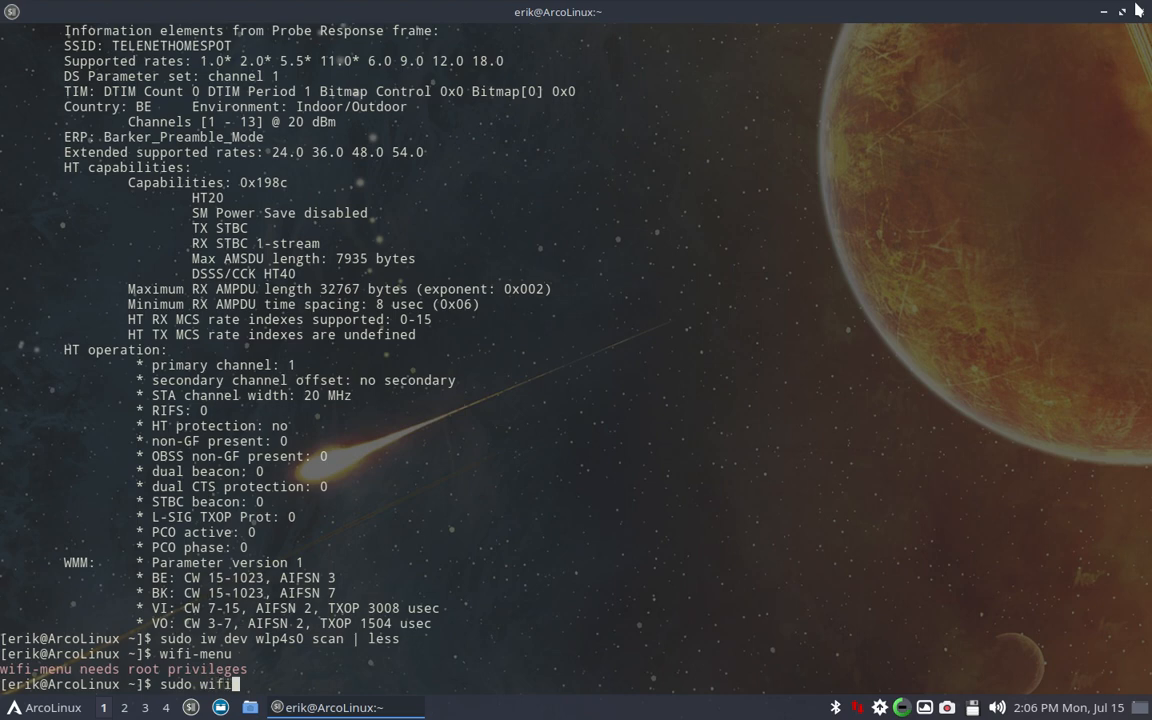
key("Return")
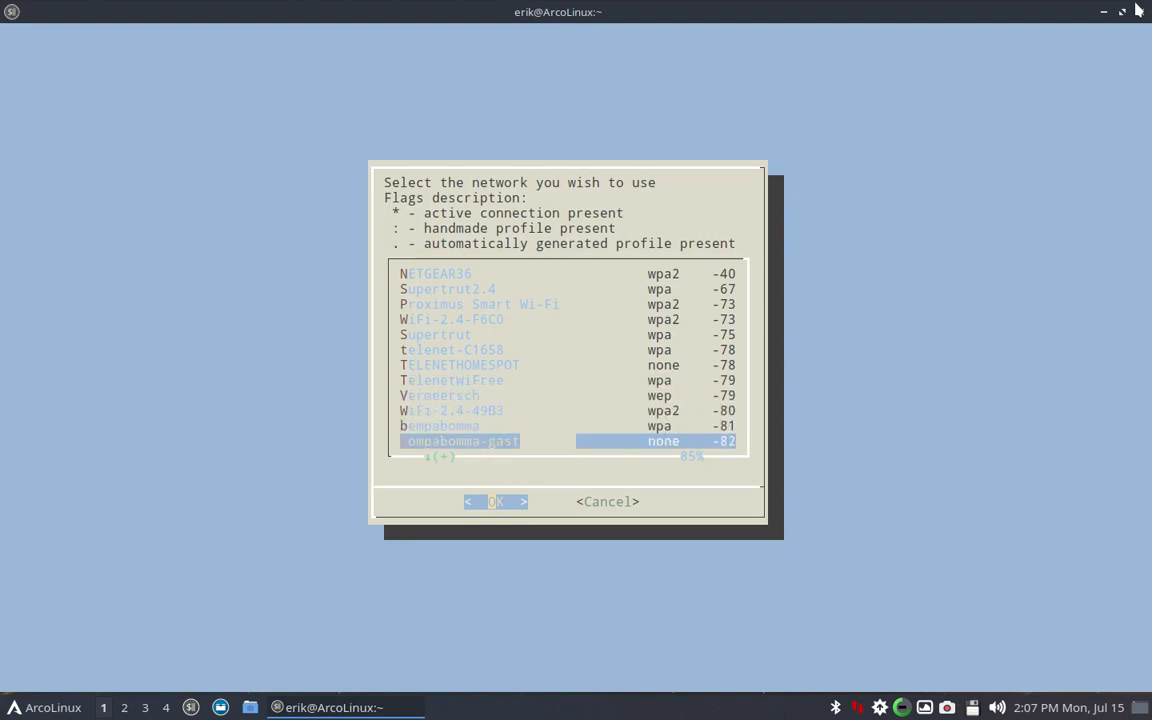
Step: Select NETGEAR36 in wifi-menu and enter its WPA security key
scroll("down", 3)
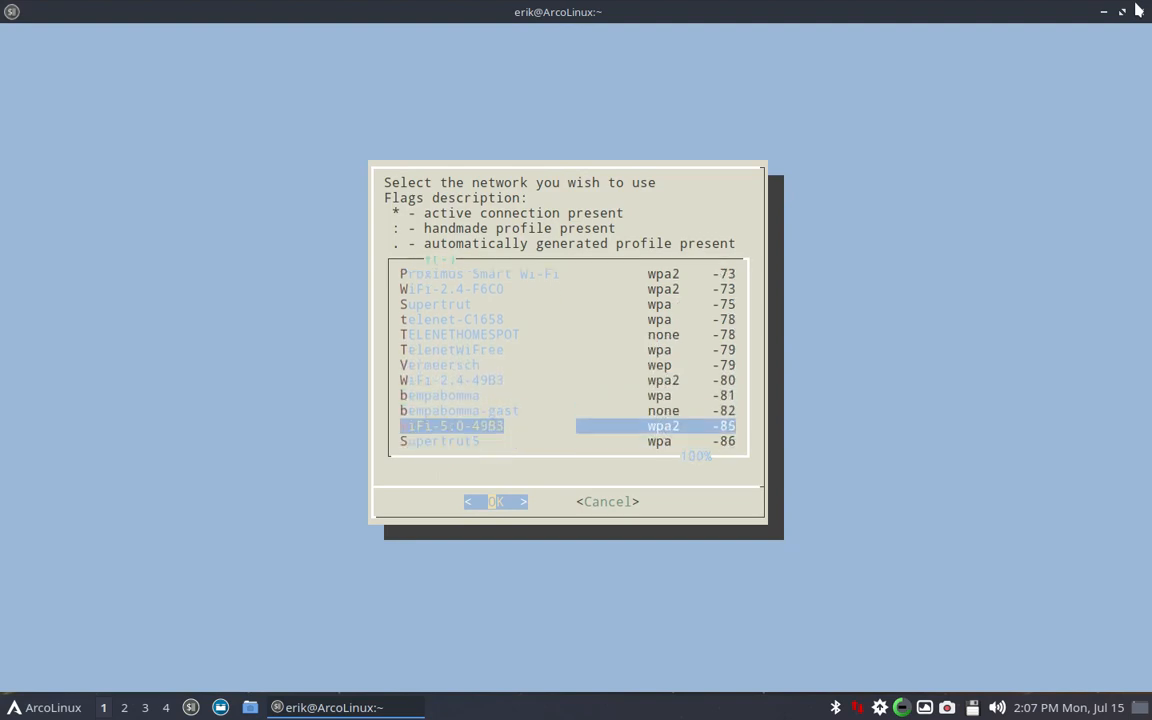
scroll("up", 3)
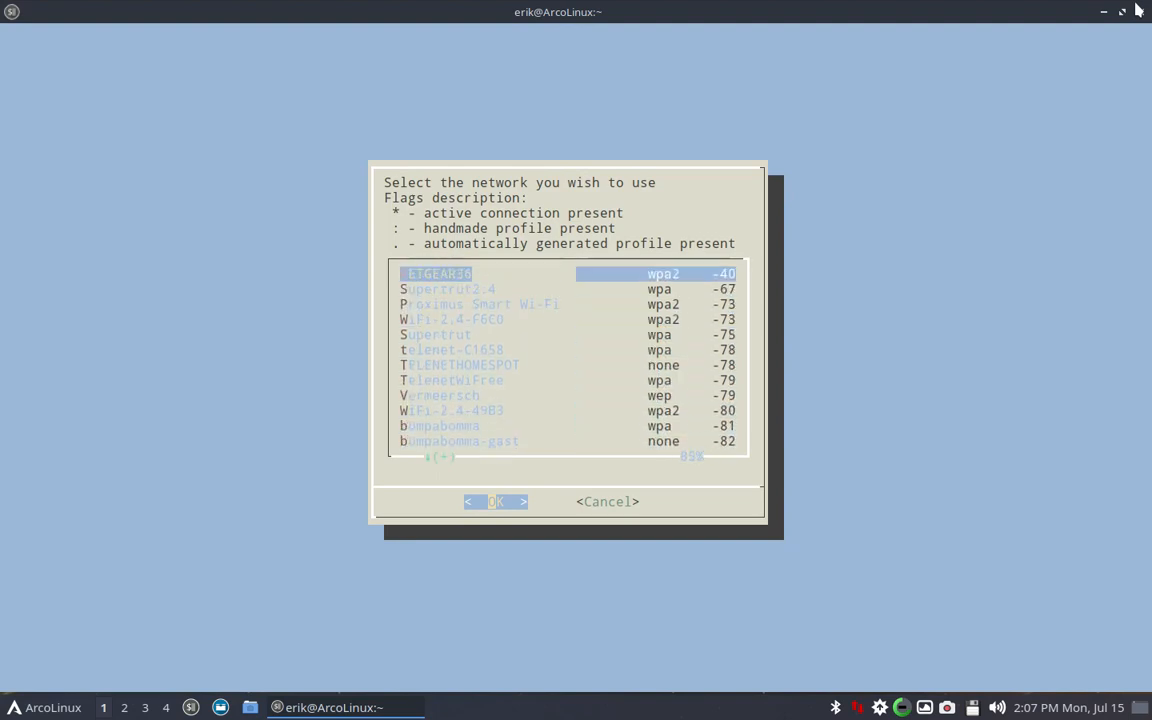
left_click(490, 500)
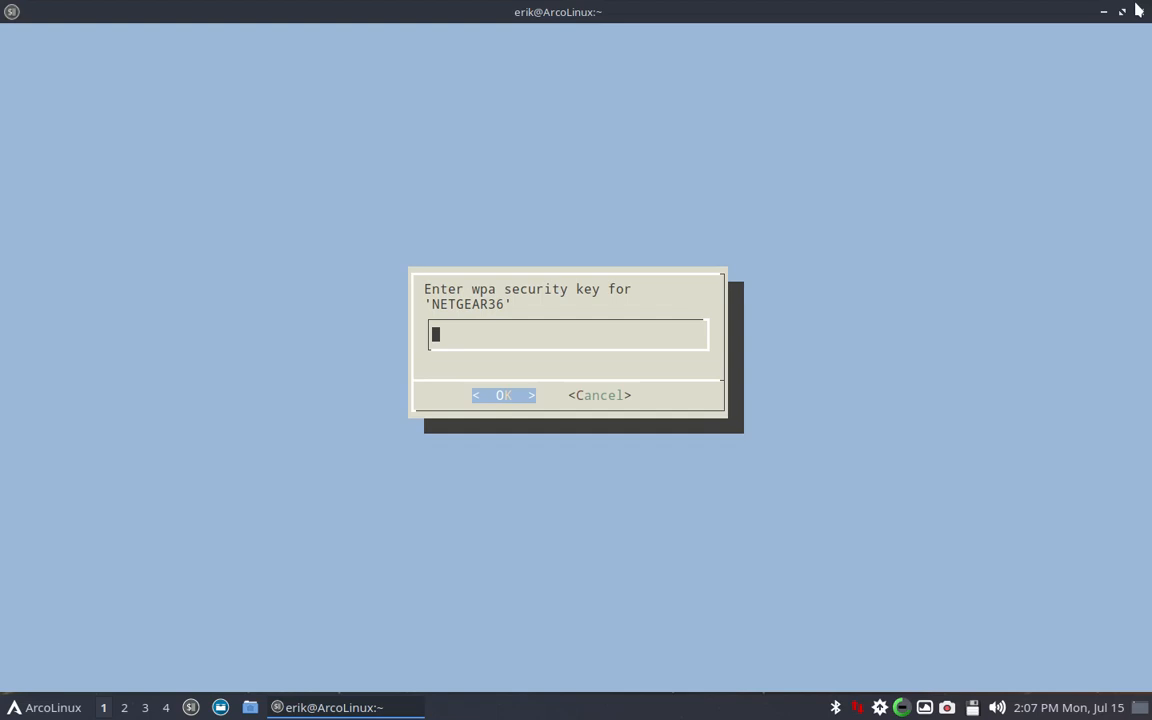
type("1")
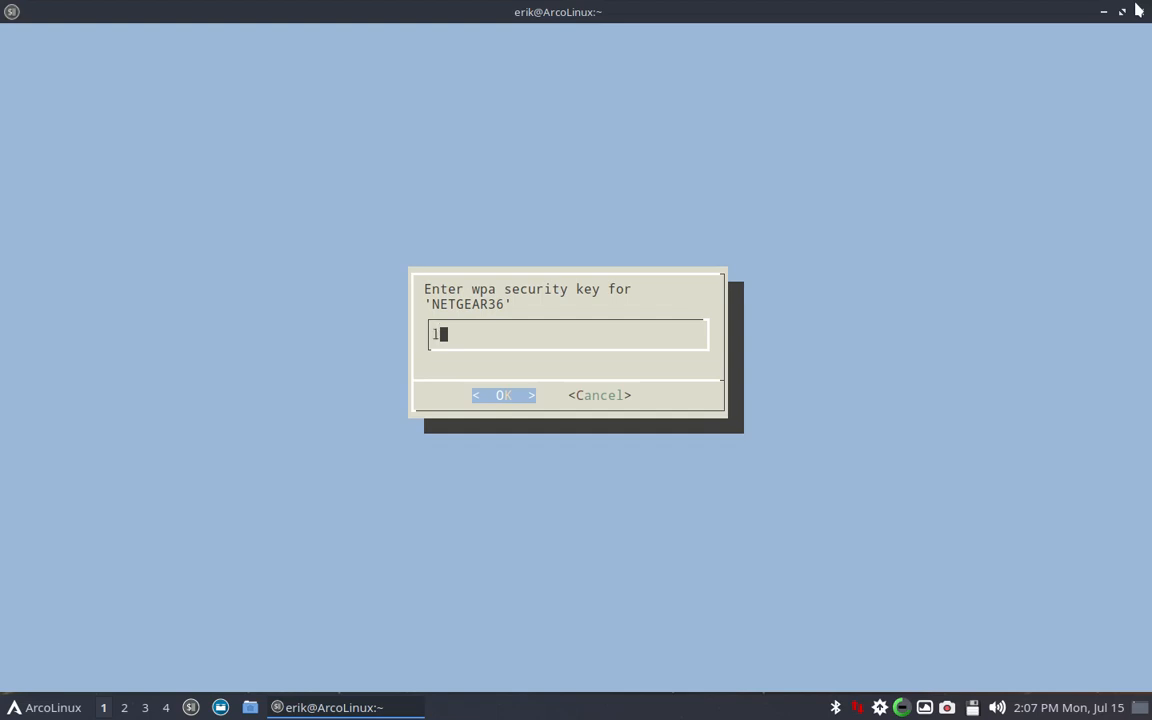
key("BackSpace")
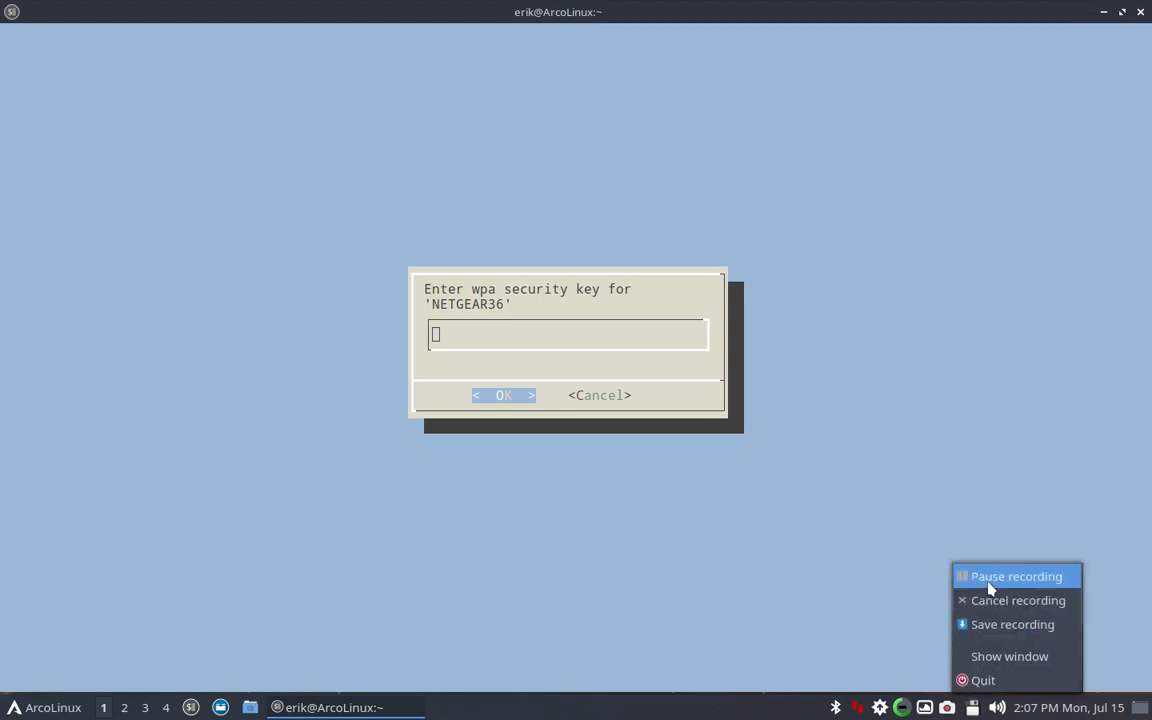
Step: Answer the 'CONNECTING FAILED' keep-profile prompt, returning to the network list
left_click(504, 396)
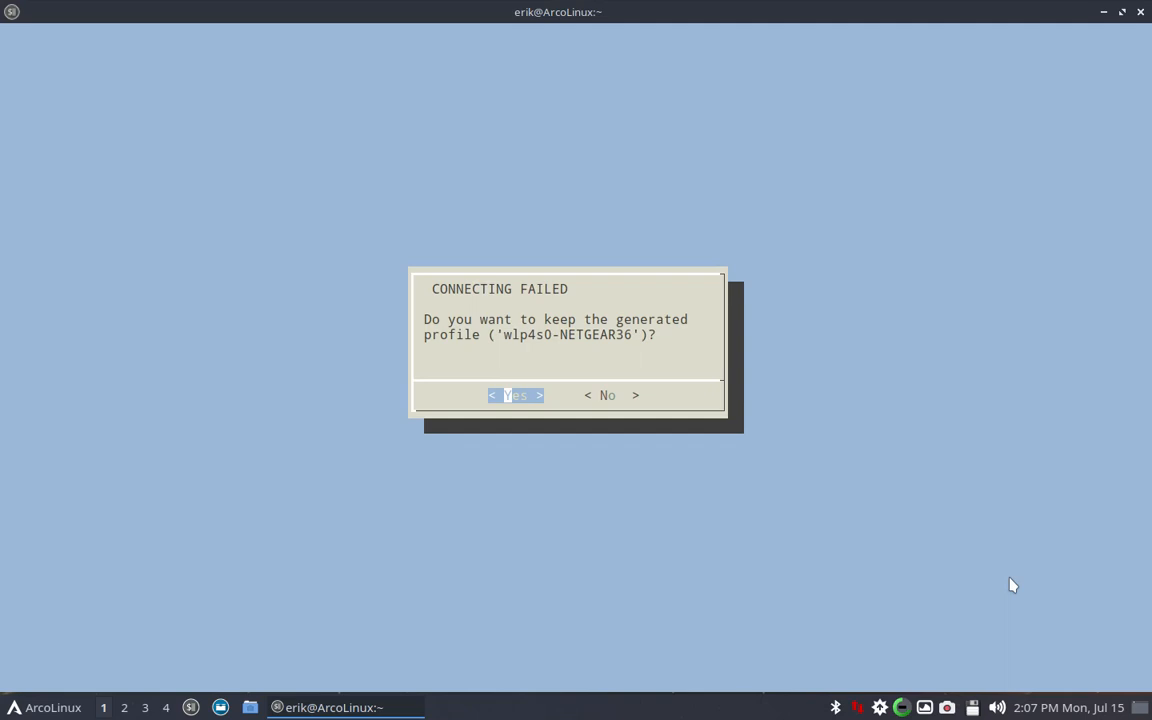
key("Tab")
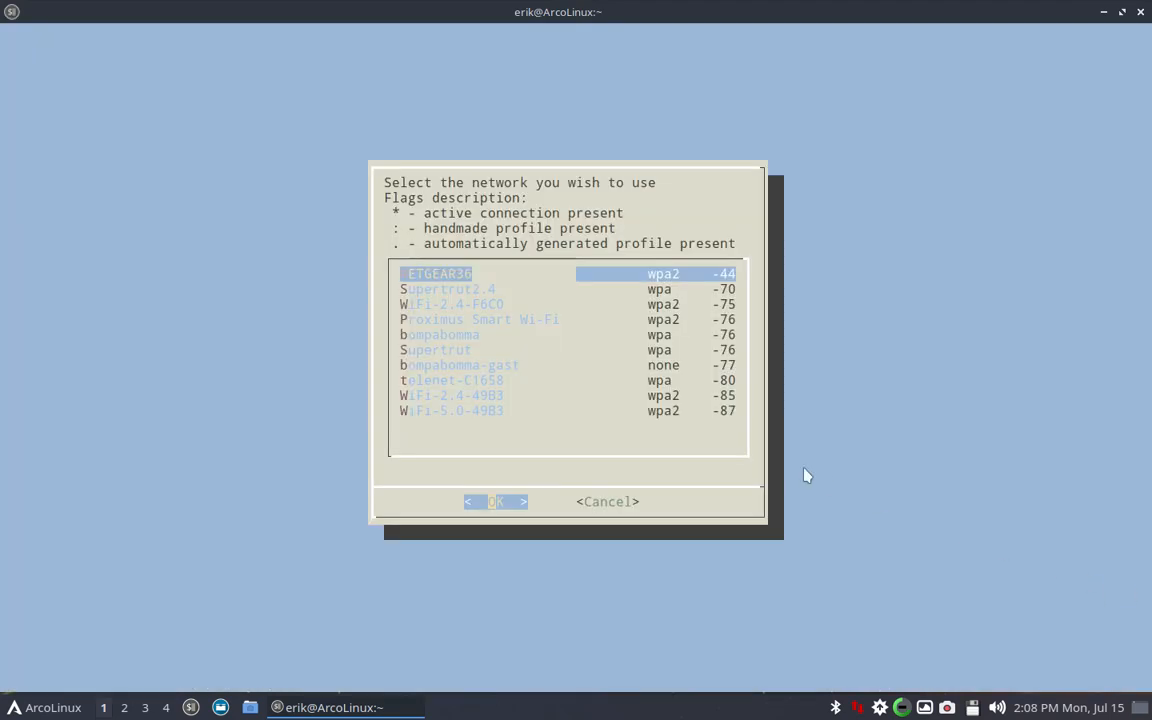
Step: Retry NETGEAR36, accepting profile name wlp4s0-NETGEAR36 and confirming the security key
left_click(496, 500)
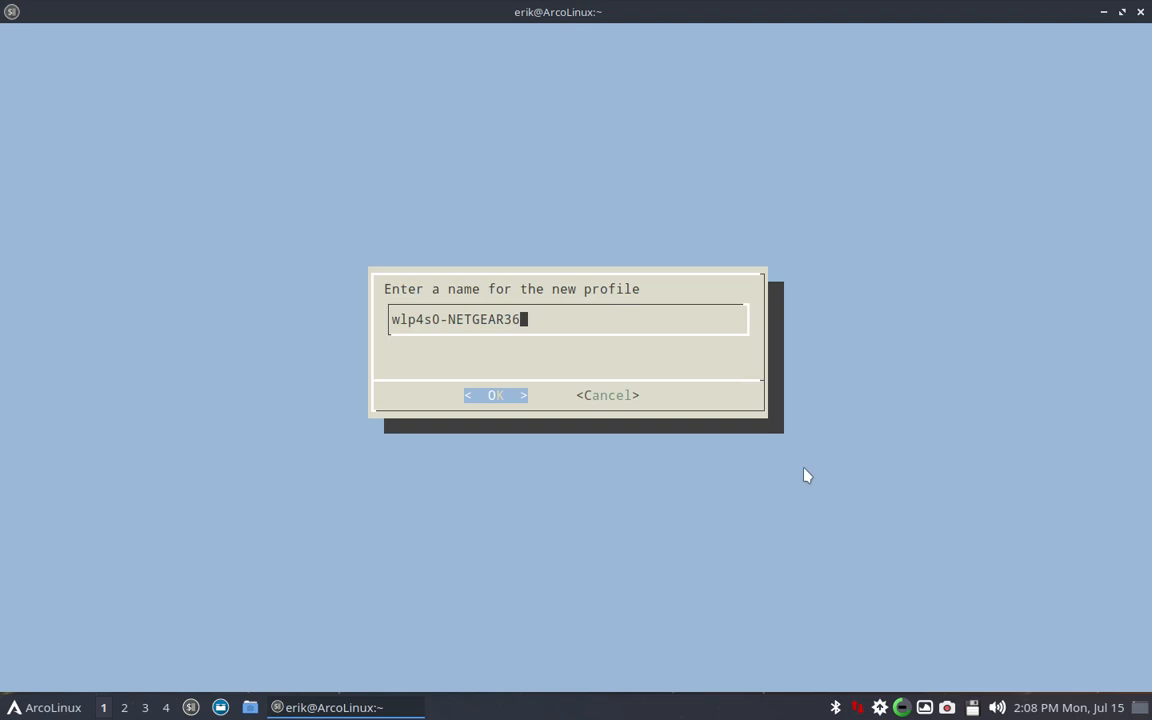
left_click(496, 396)
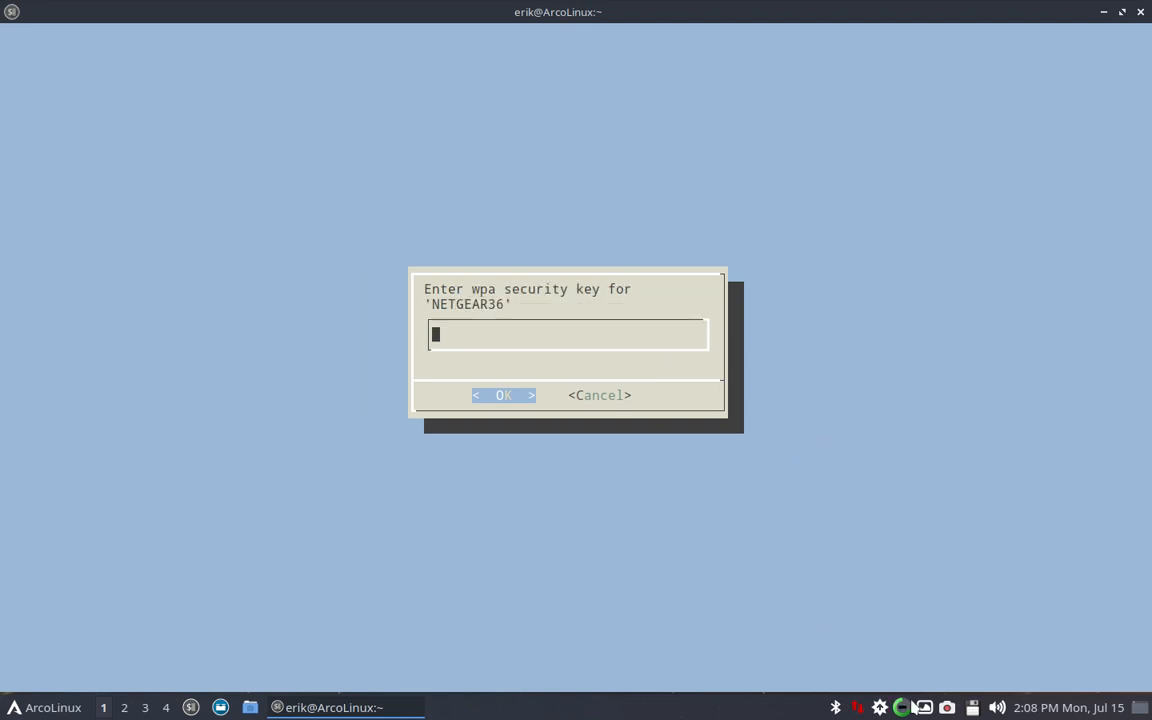
left_click(504, 396)
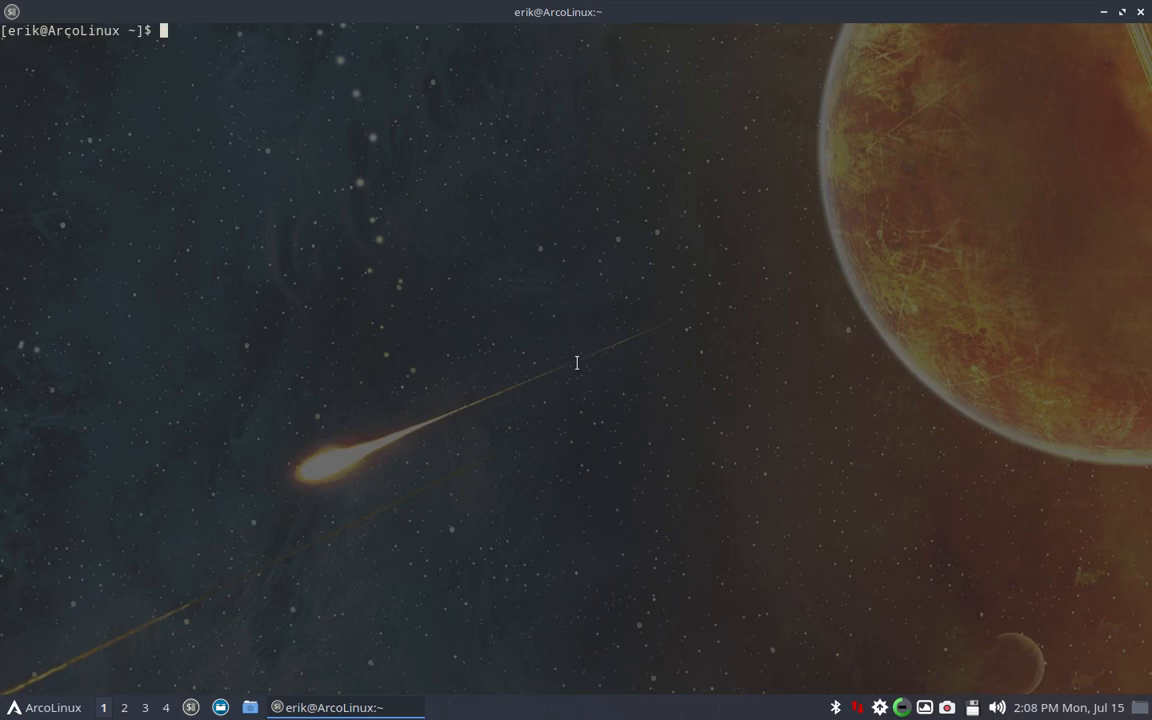
Step: Run 'ping telenet.be' to test connectivity; the name cannot be resolved
type("ping tele")
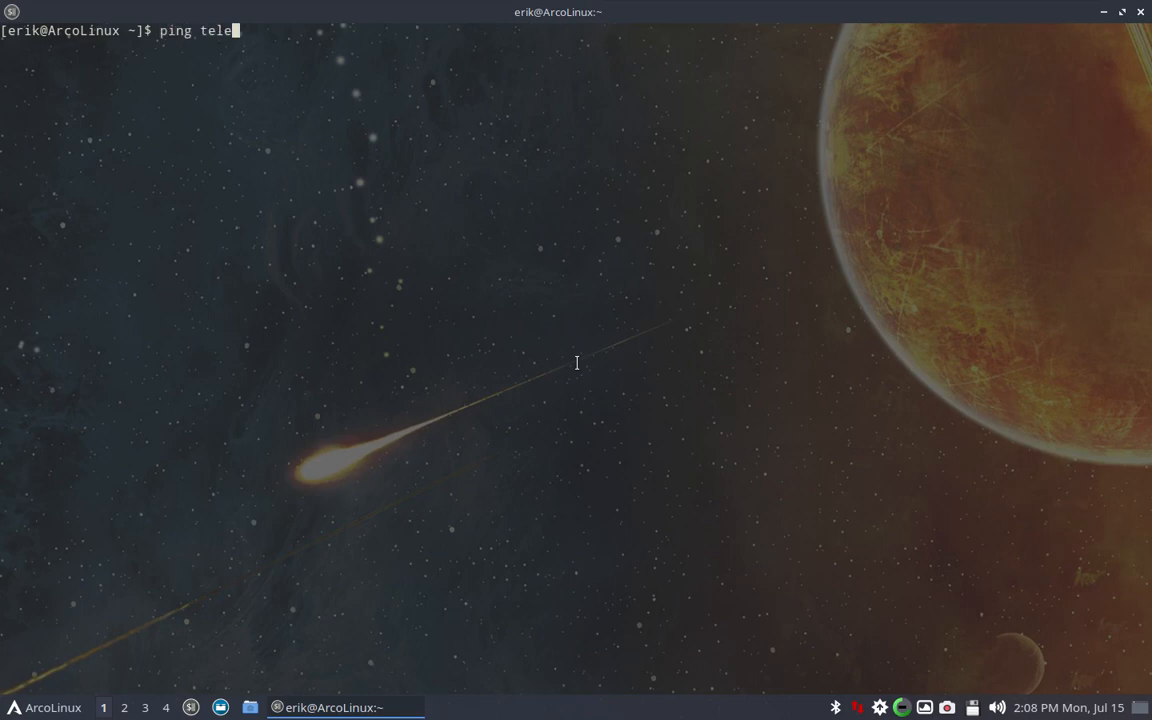
key("Return")
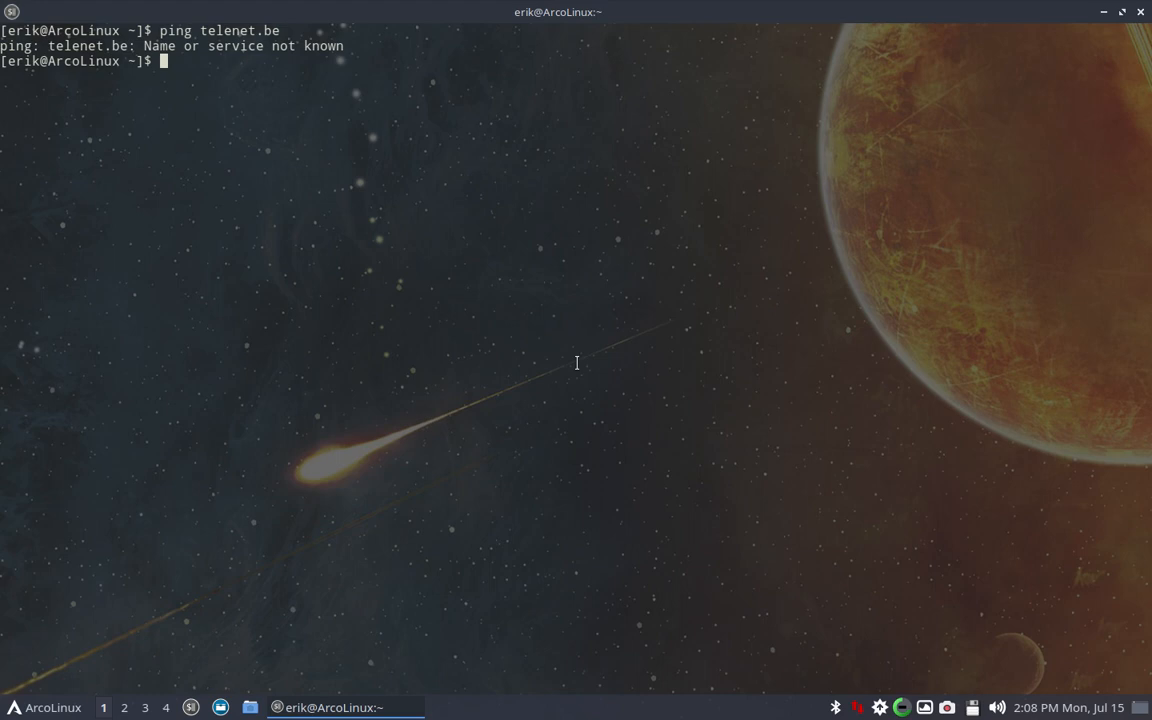
mouse_move(572, 364)
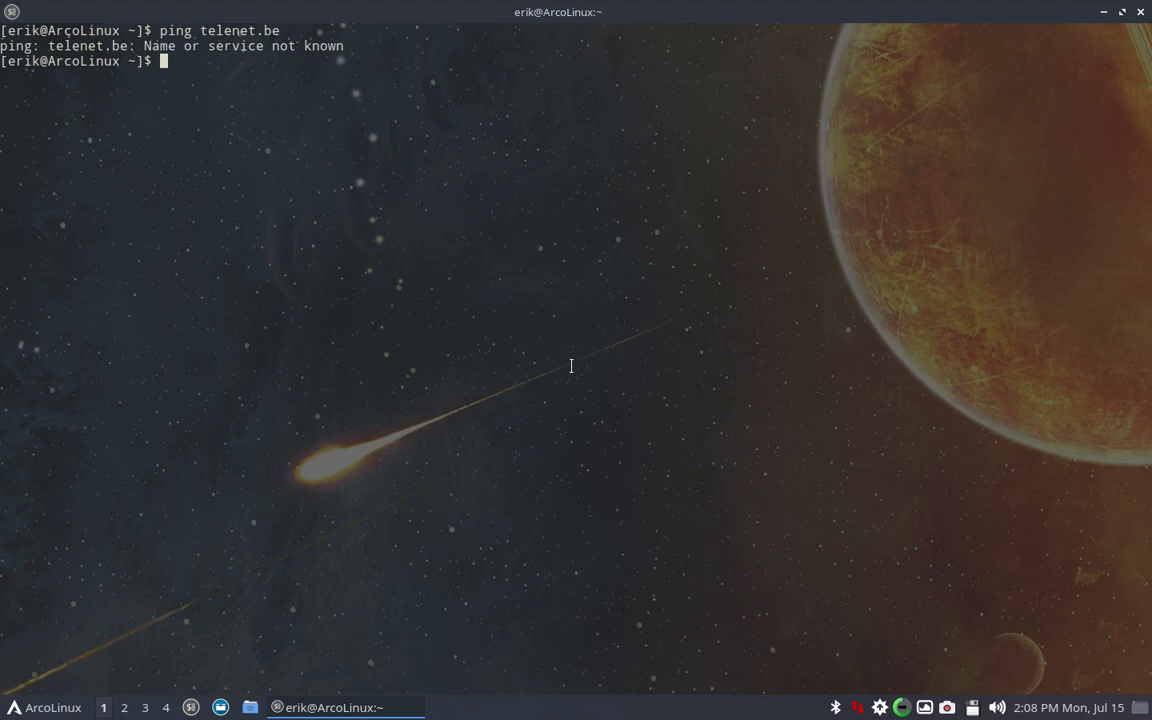
left_click(948, 708)
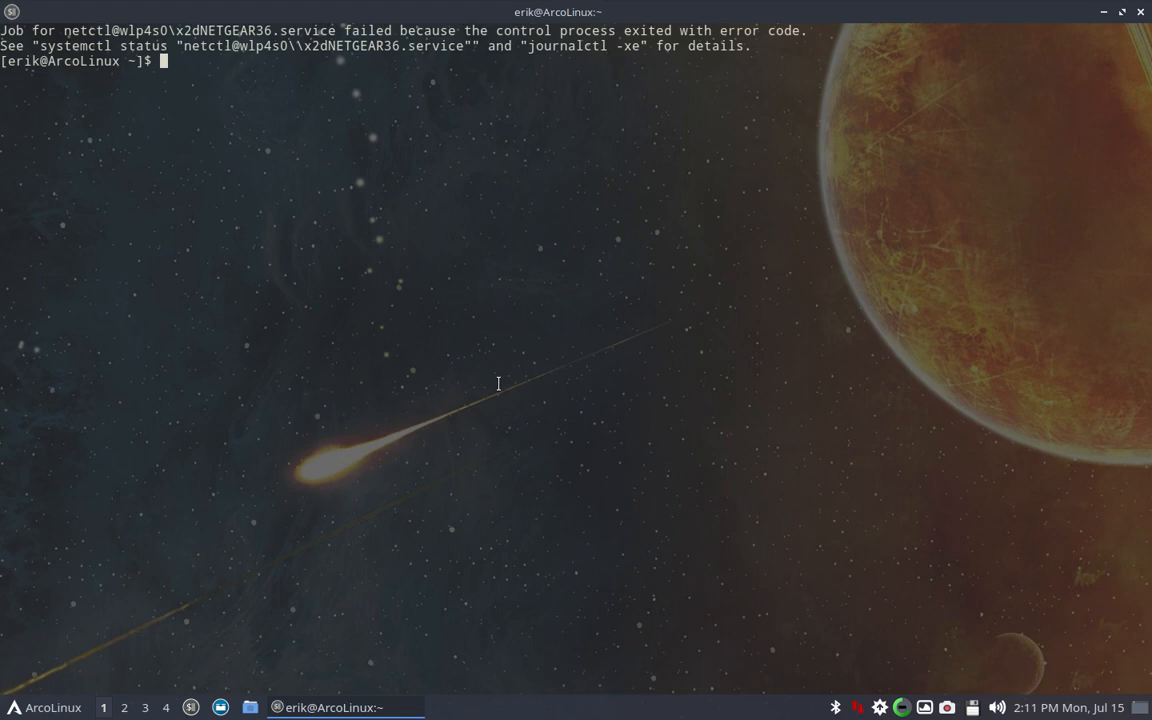
Step: Run 'sudo systemctl status netctl@wlp4s0\x2dNETGEAR36.service' with Tab completion to see it failed
type("s")
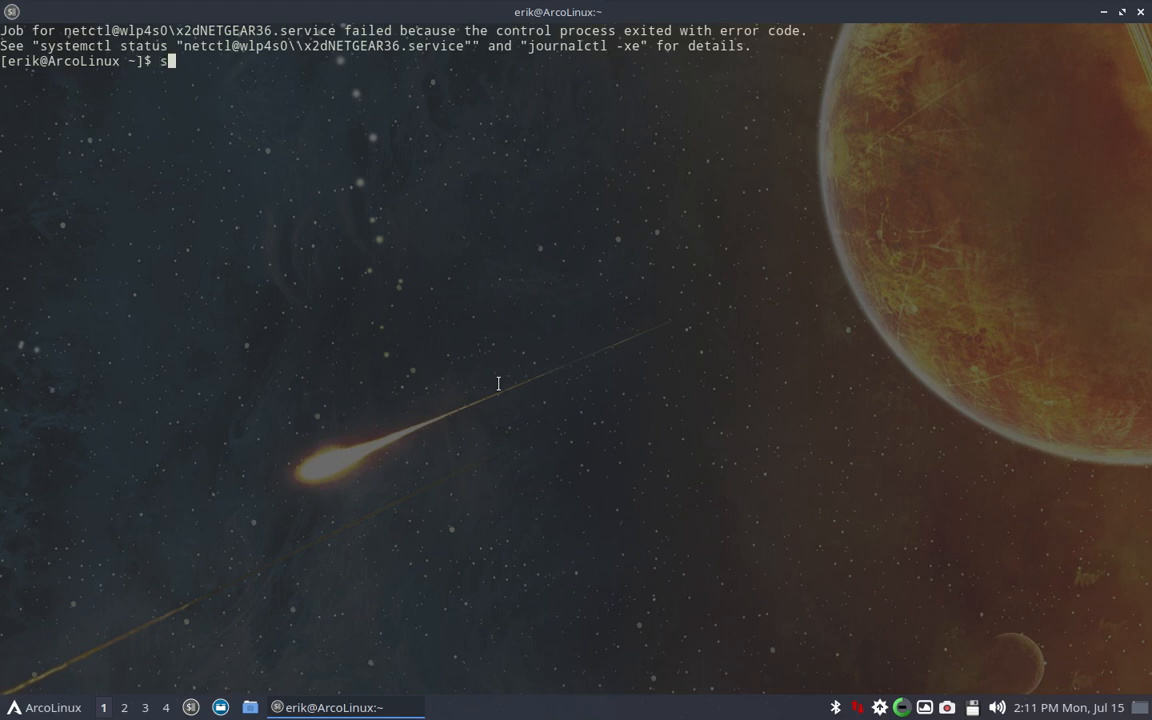
type("udo systemc")
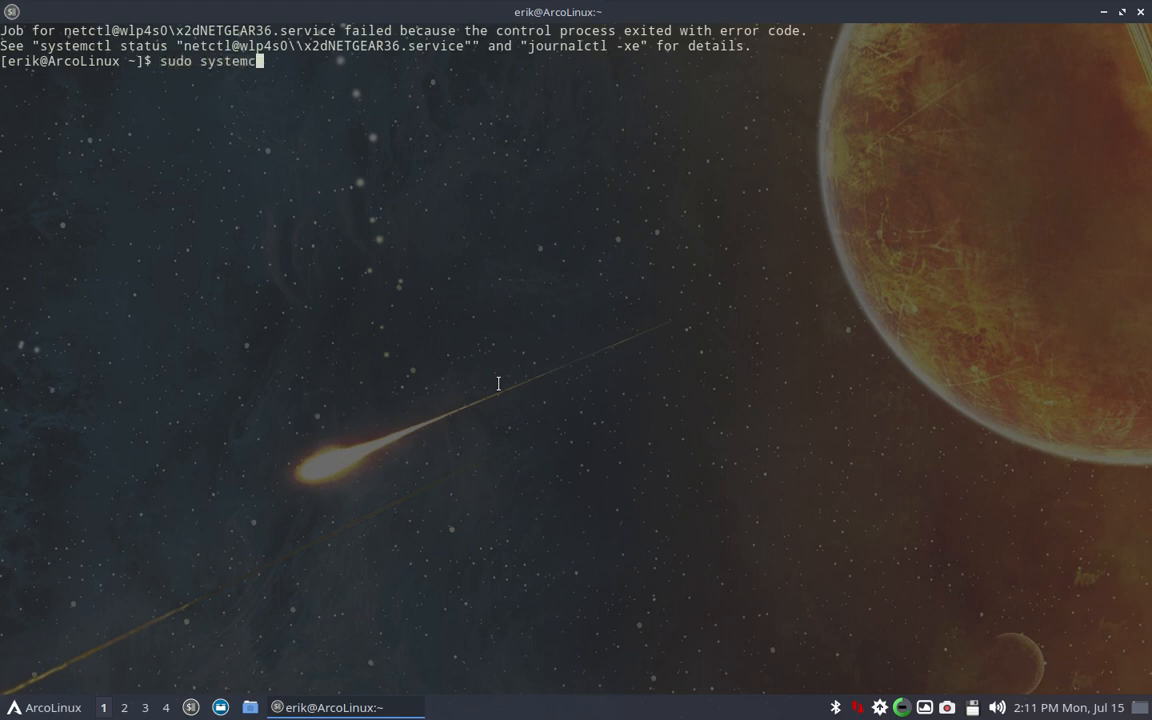
type("l")
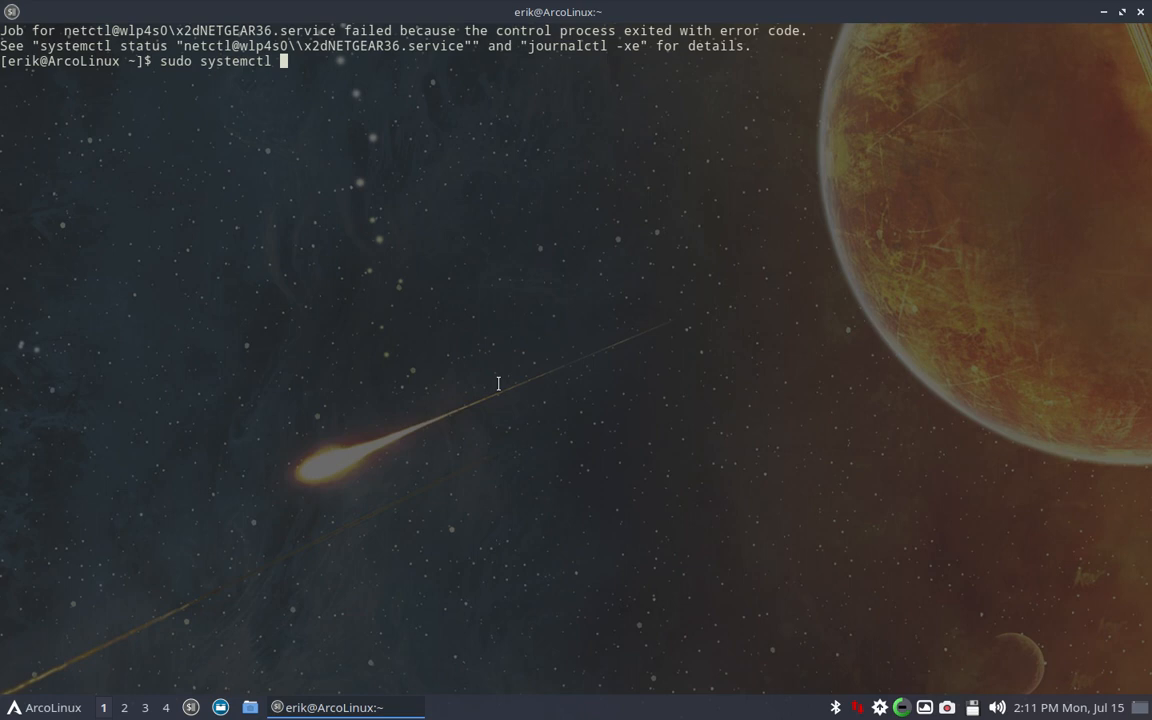
type("stat")
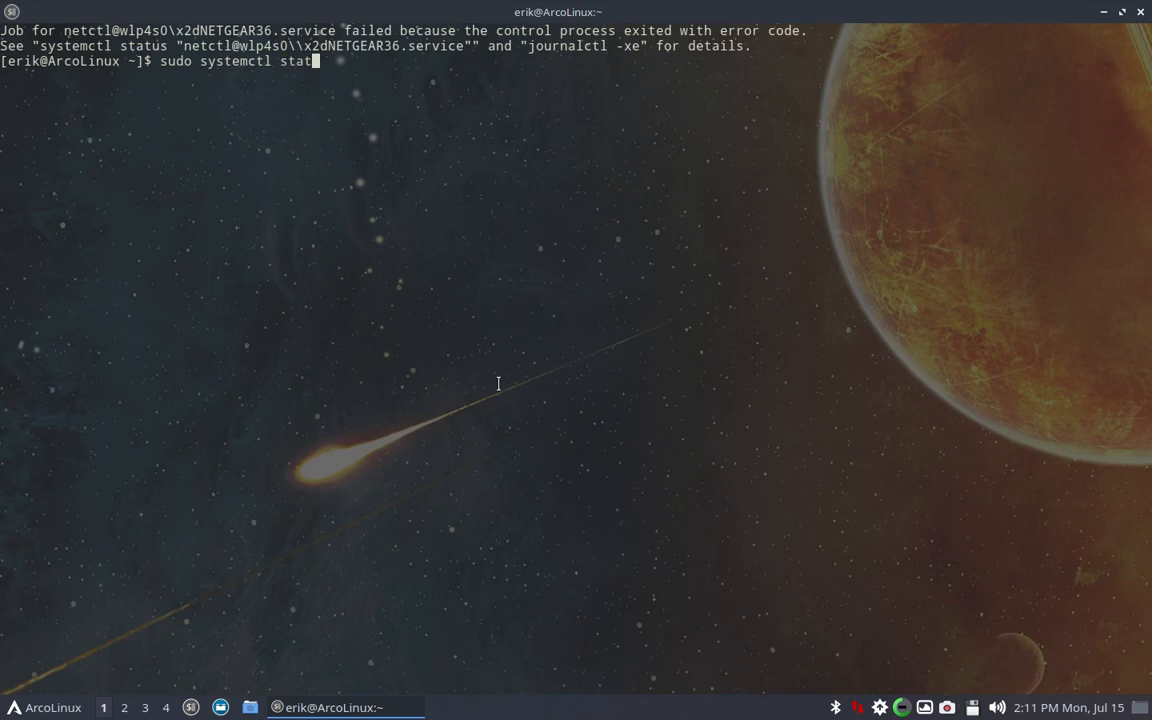
type("us")
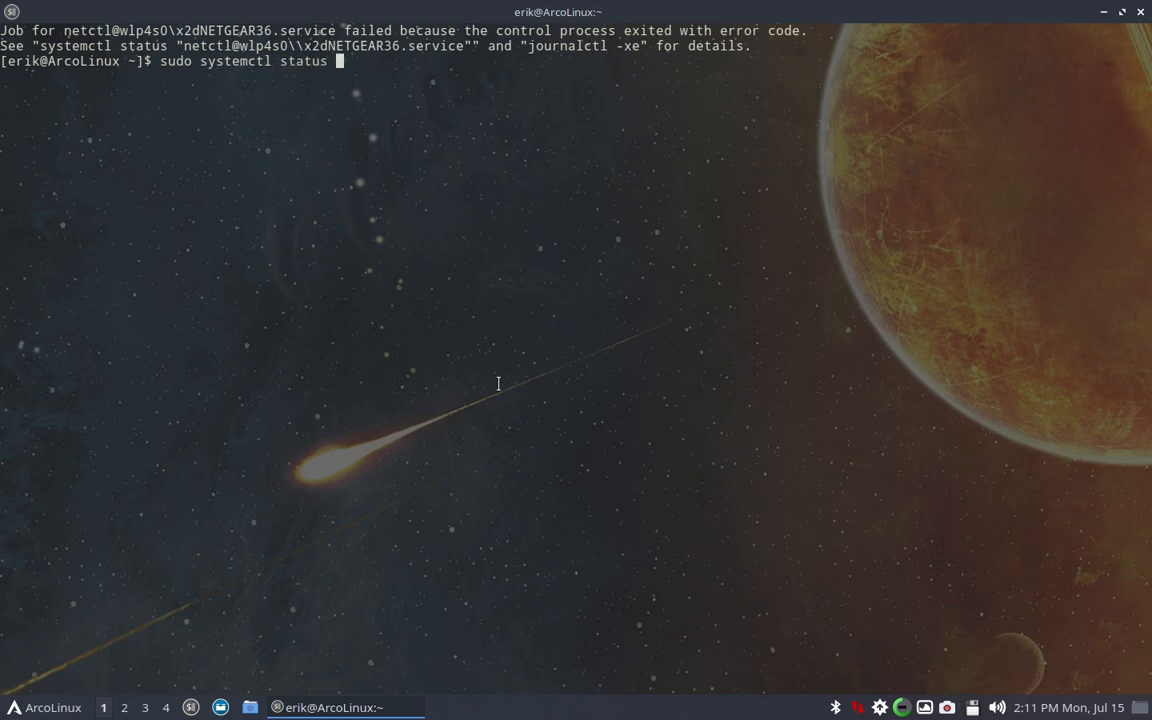
type("netctl")
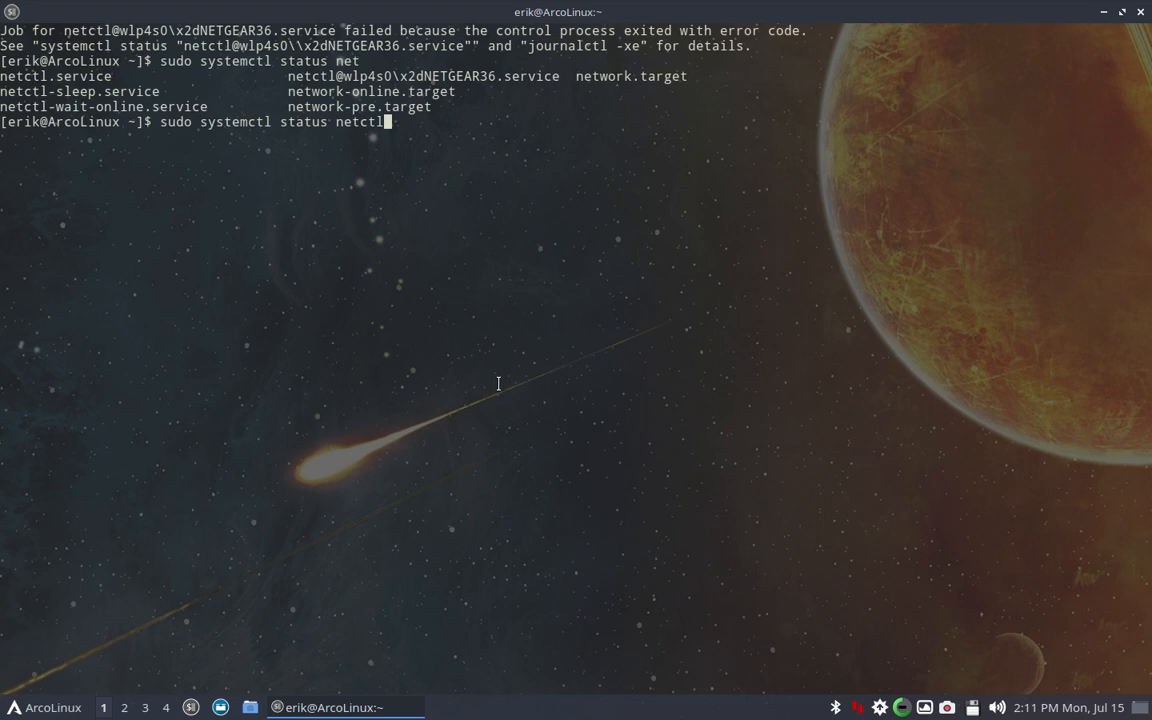
type("s")
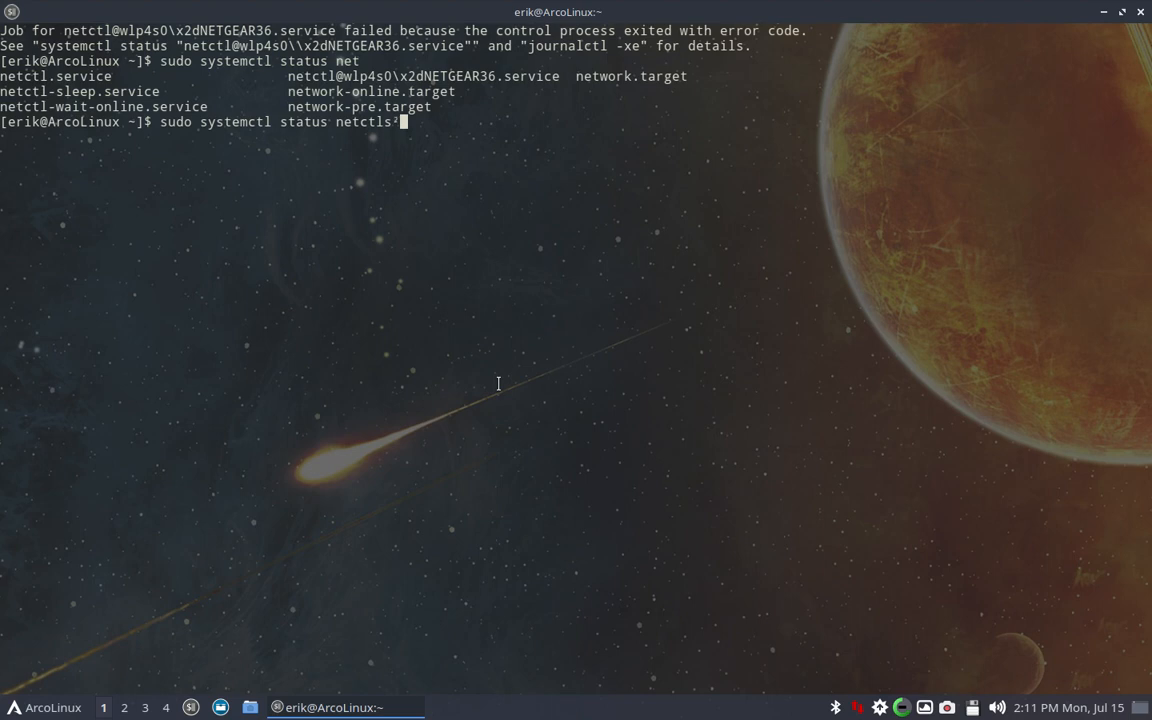
type("@")
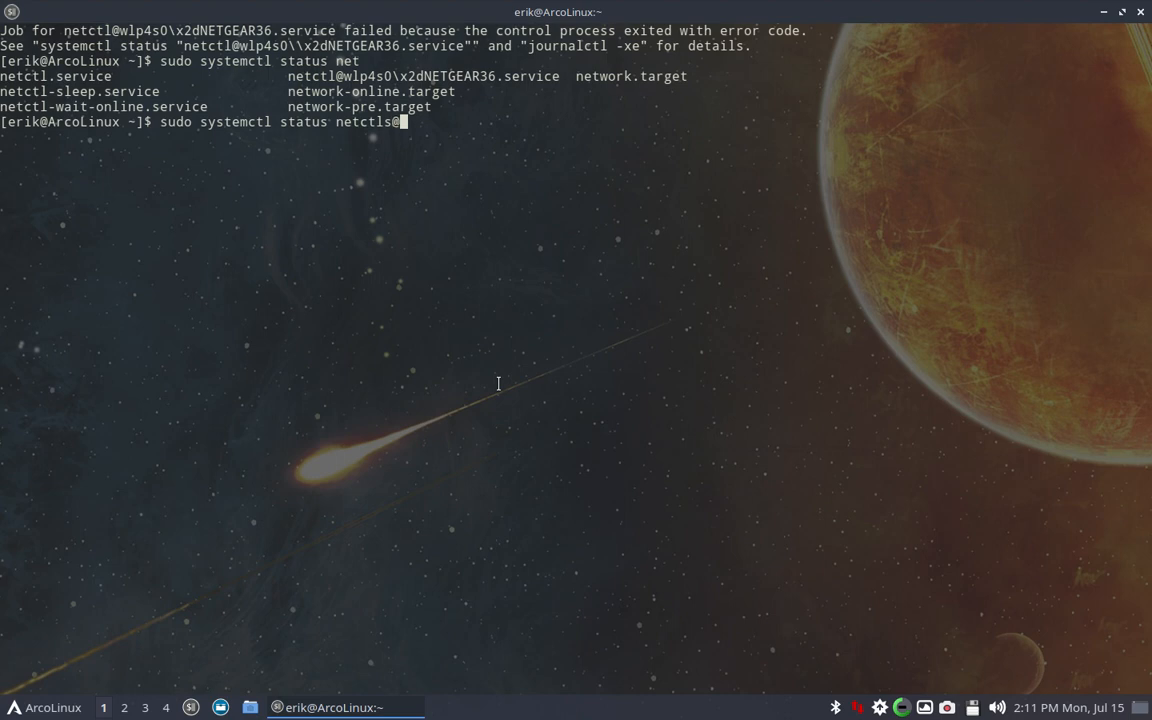
type("w")
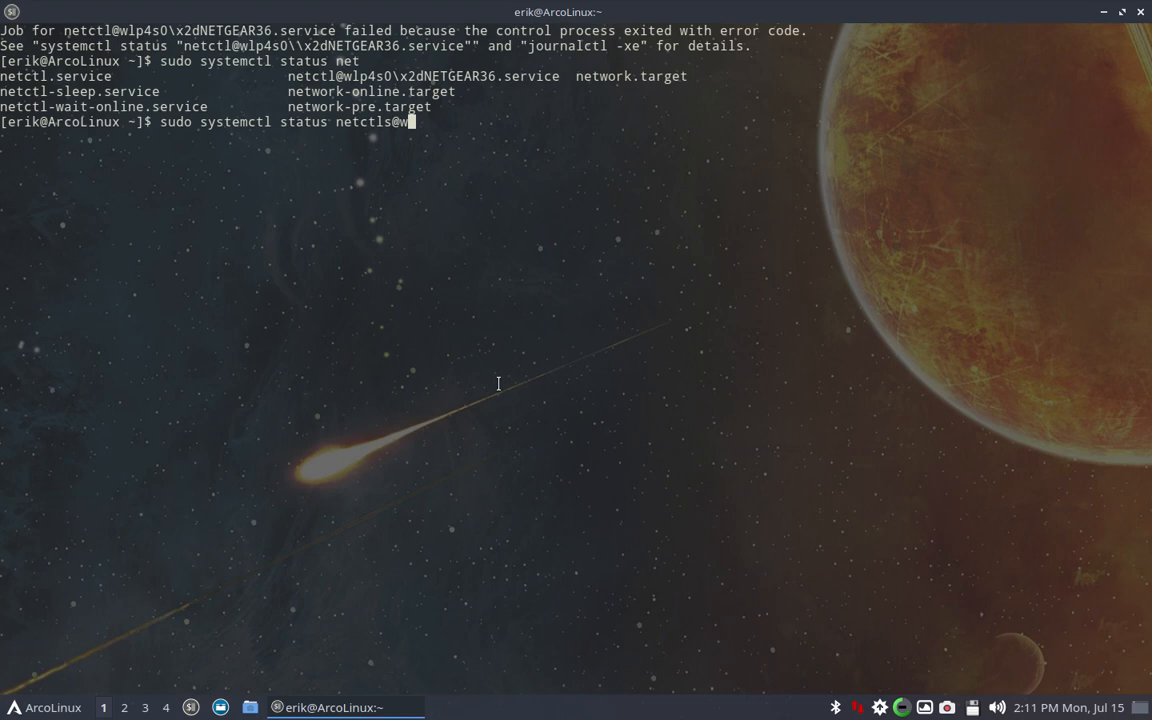
key("Left")
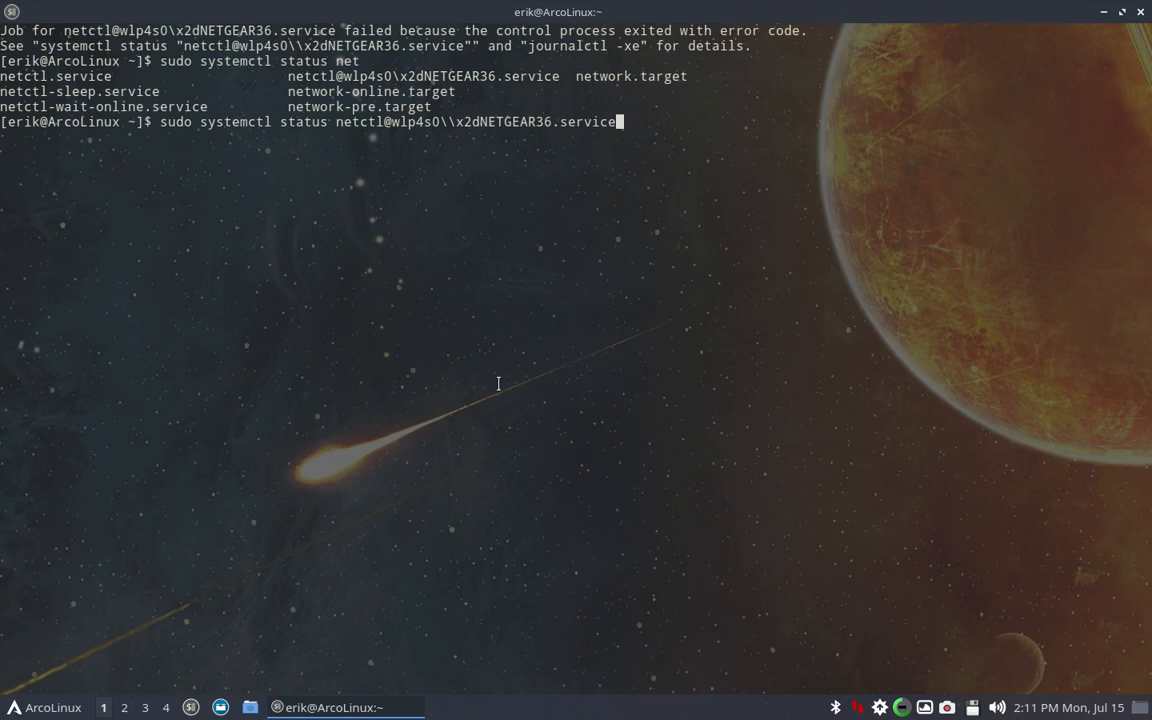
key("Return")
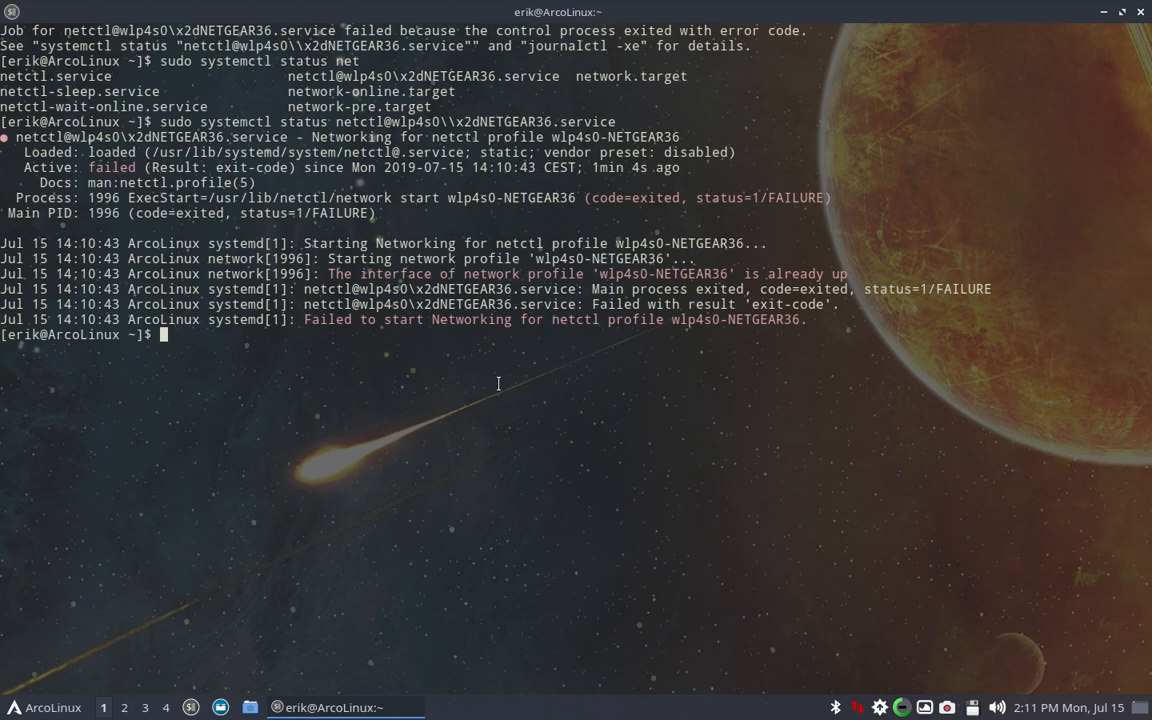
Step: Change the command to 'systemctl enable' for the NETGEAR36 netctl service and run it
type("sudo systemctl status netctl@wlp4sO\\\\x2dNETGEAR36.service")
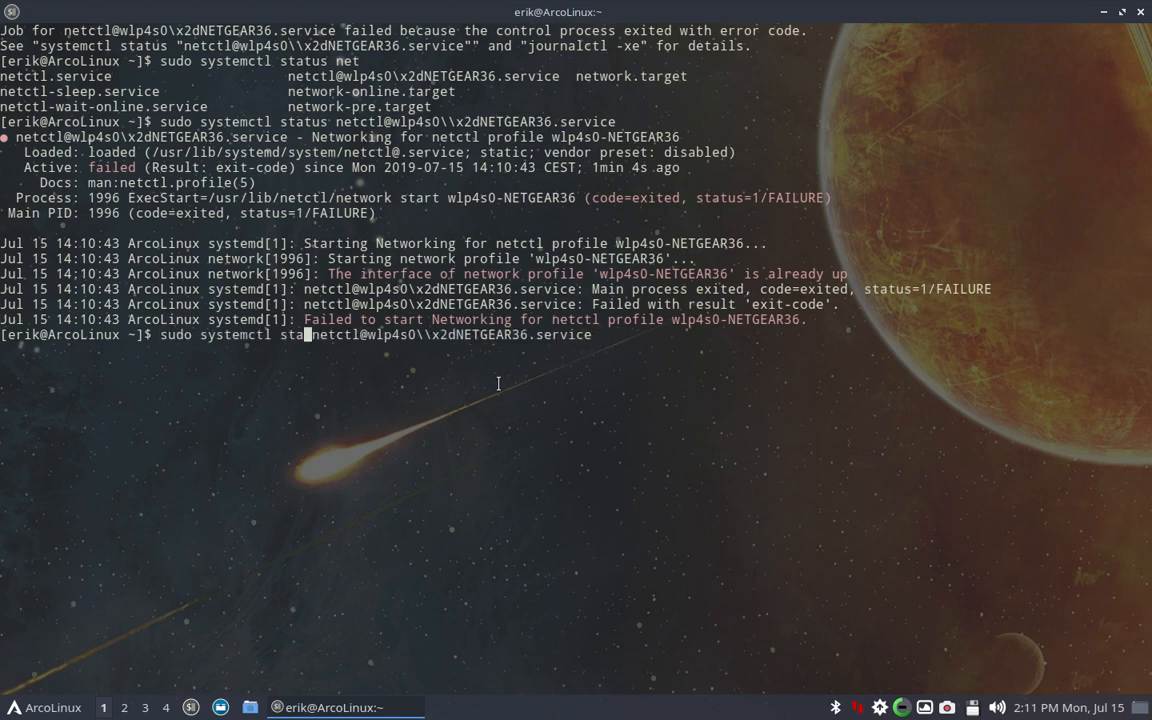
type("enable")
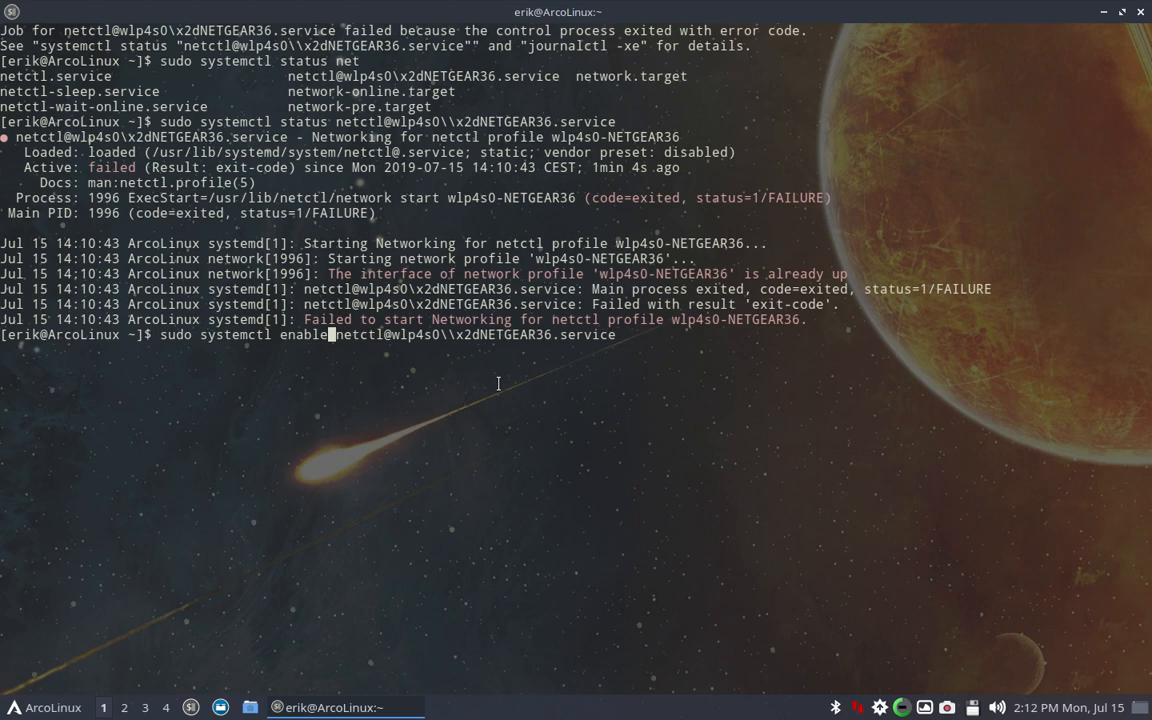
key("Return")
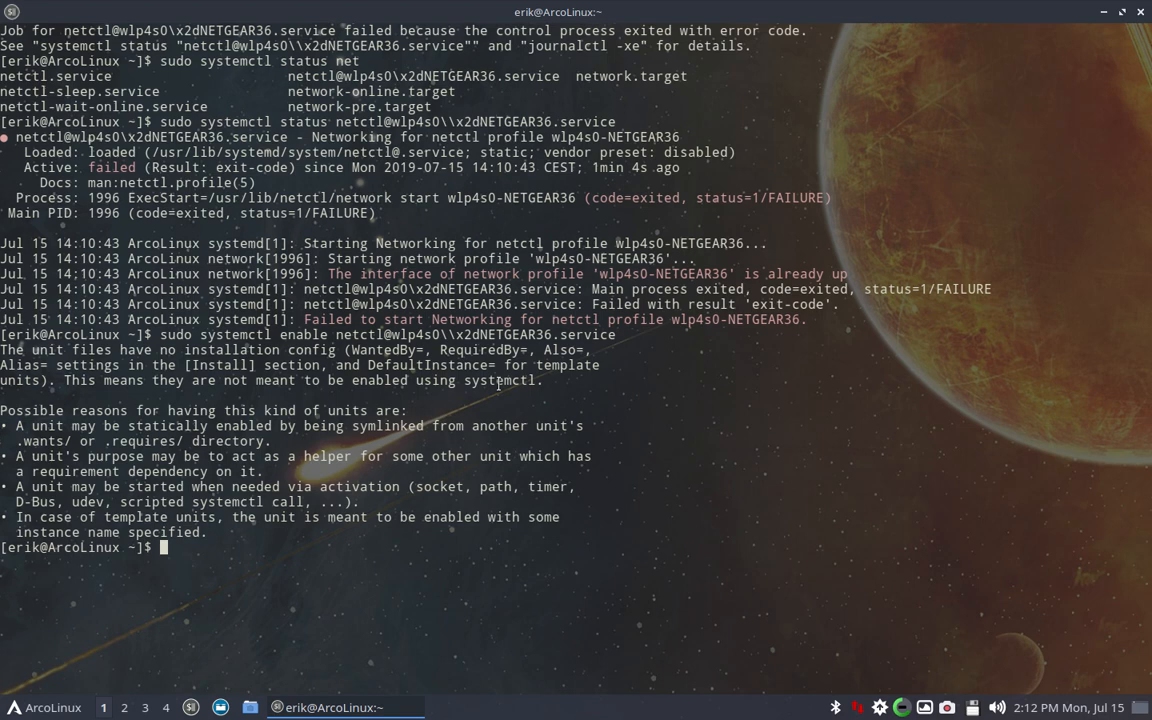
Step: Run 'sudo systemctl start netctl@wlp4s0\x2dNETGEAR36.service' to try starting the service
type("sudo systemctl enable netctl@wlp4s0\\\\x2dNETGEAR36.service")
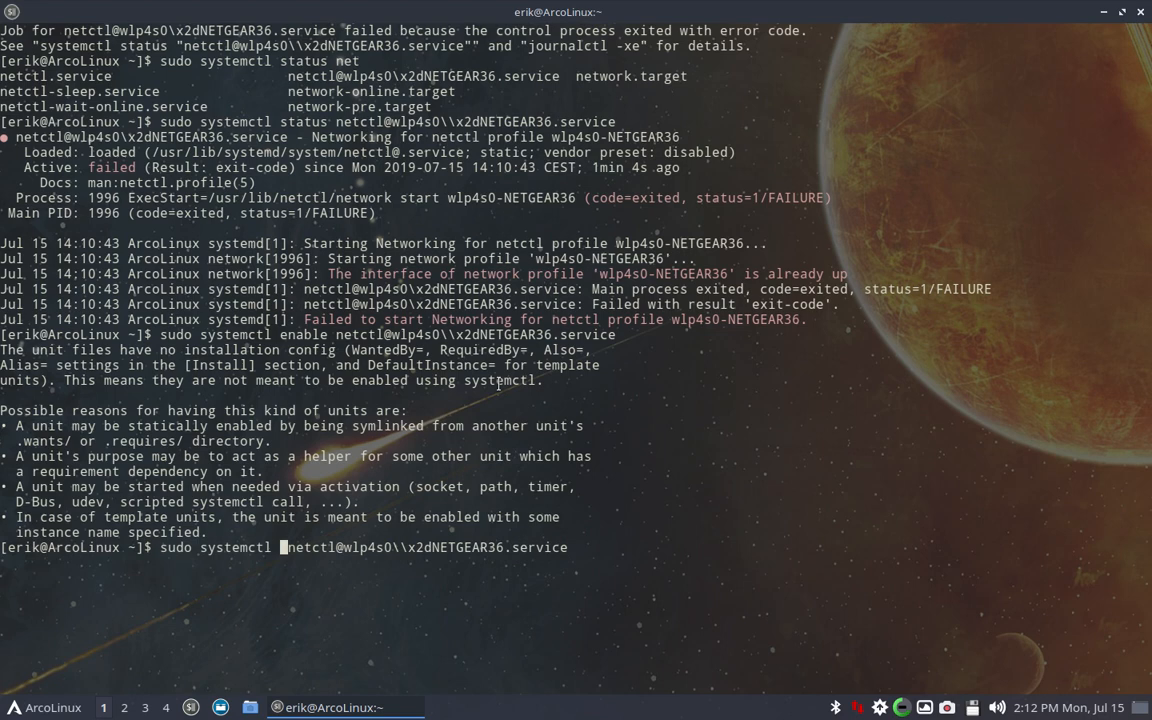
type("start")
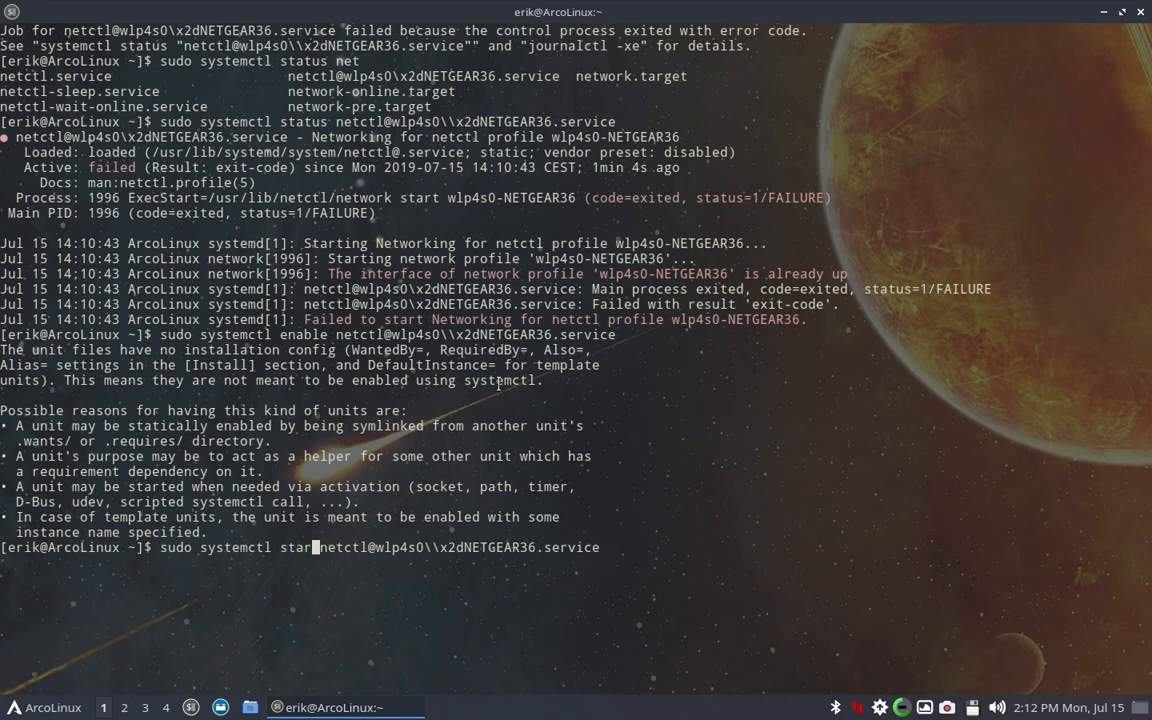
key("Return")
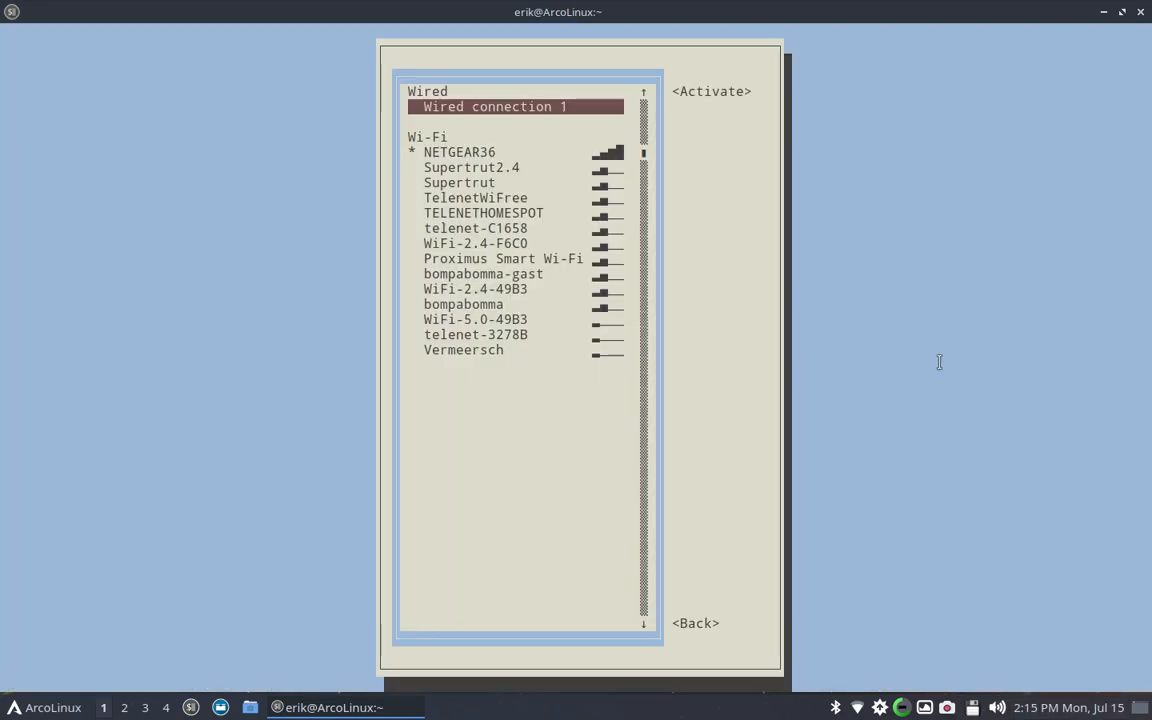
mouse_move(888, 632)
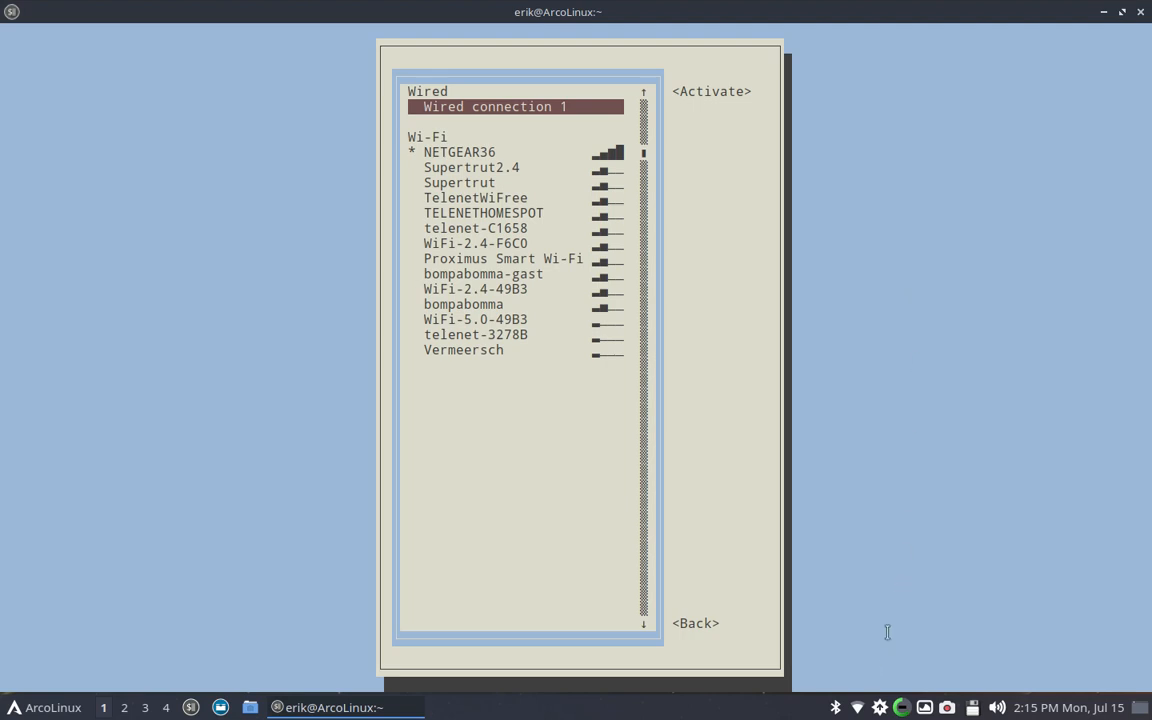
mouse_move(858, 708)
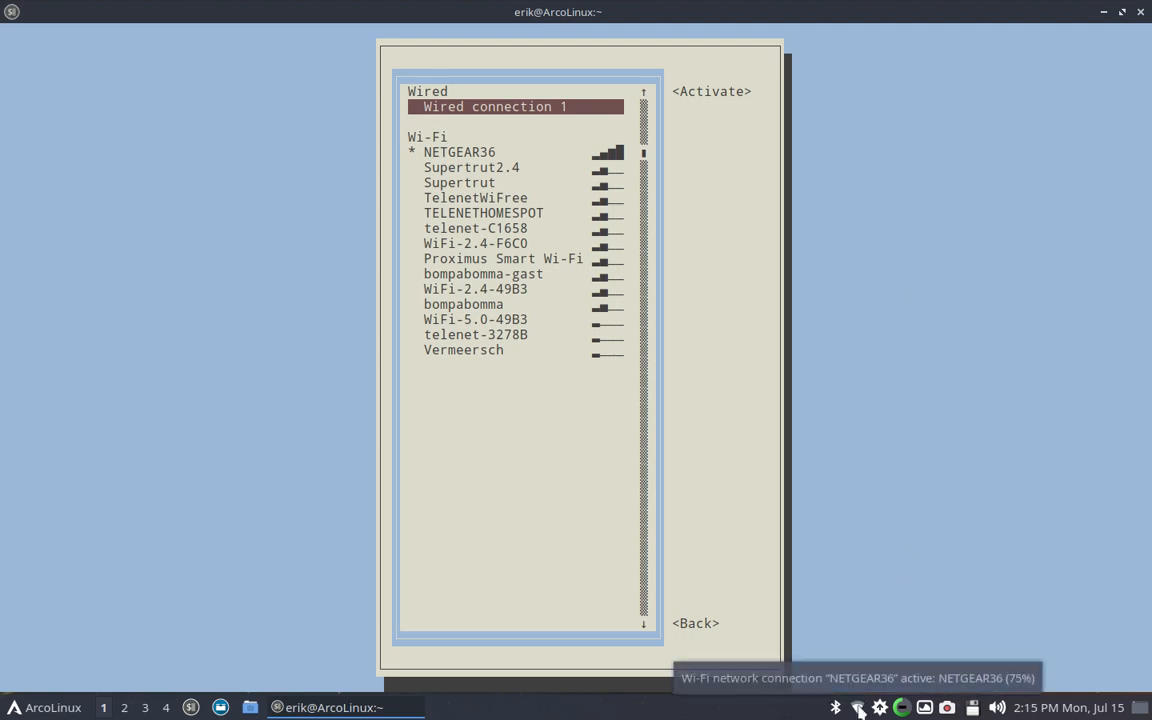
left_click(858, 708)
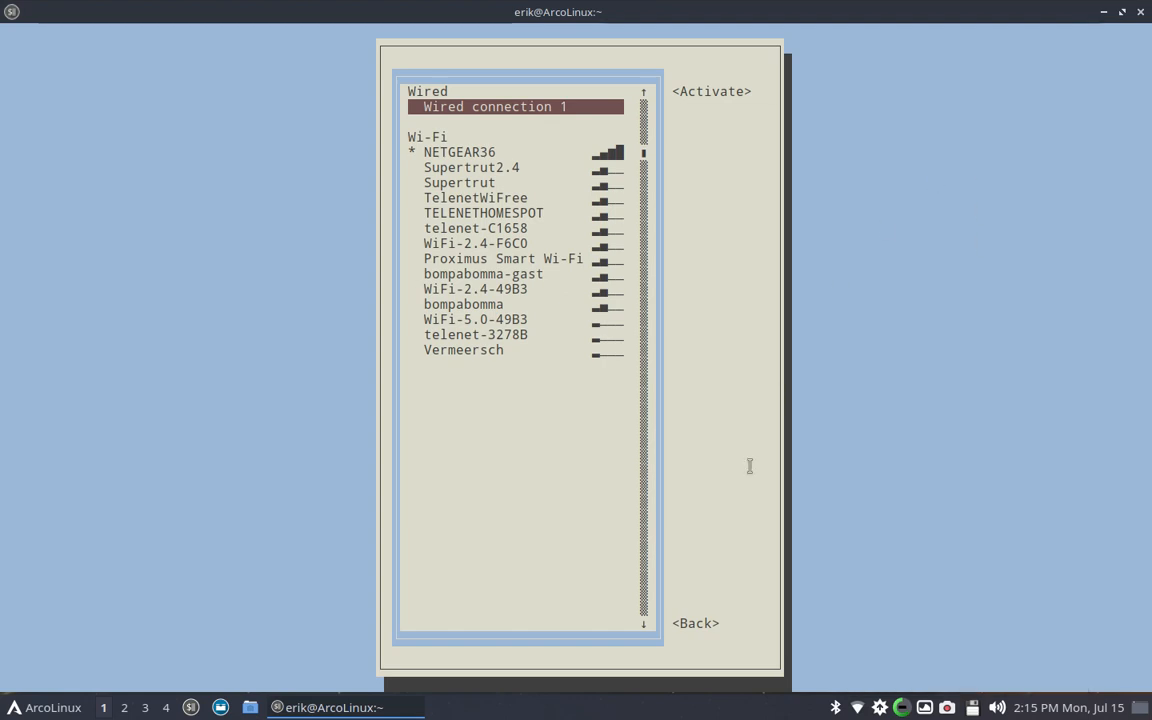
mouse_move(700, 624)
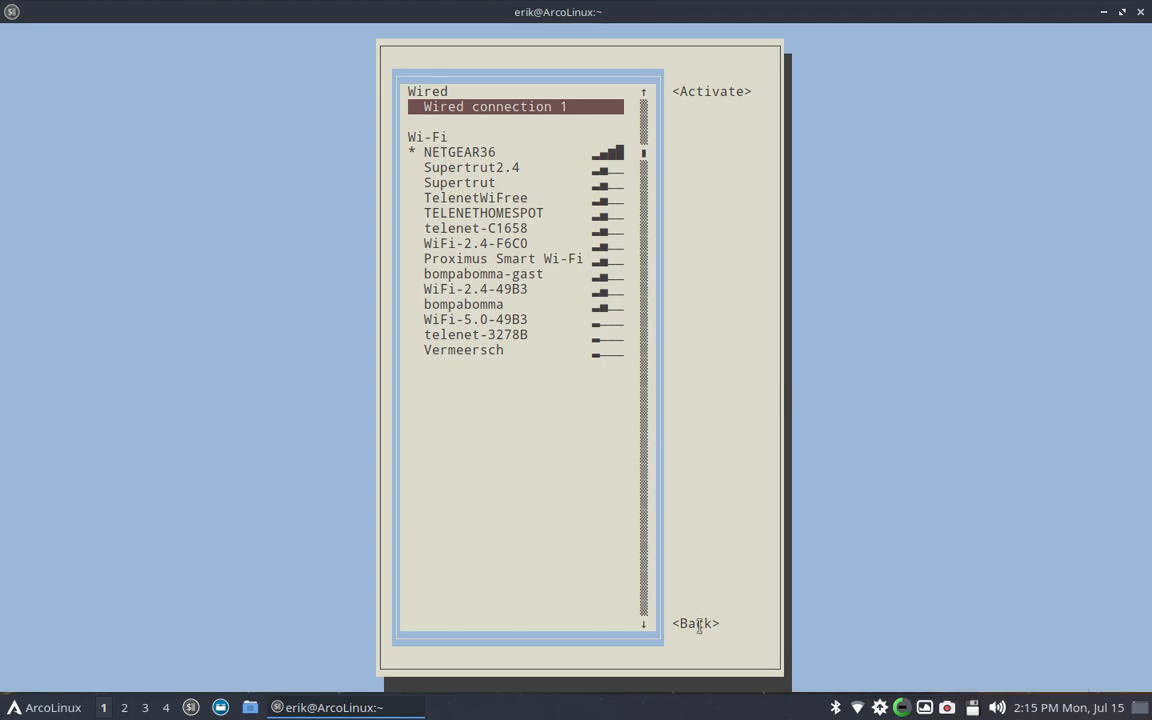
mouse_move(504, 122)
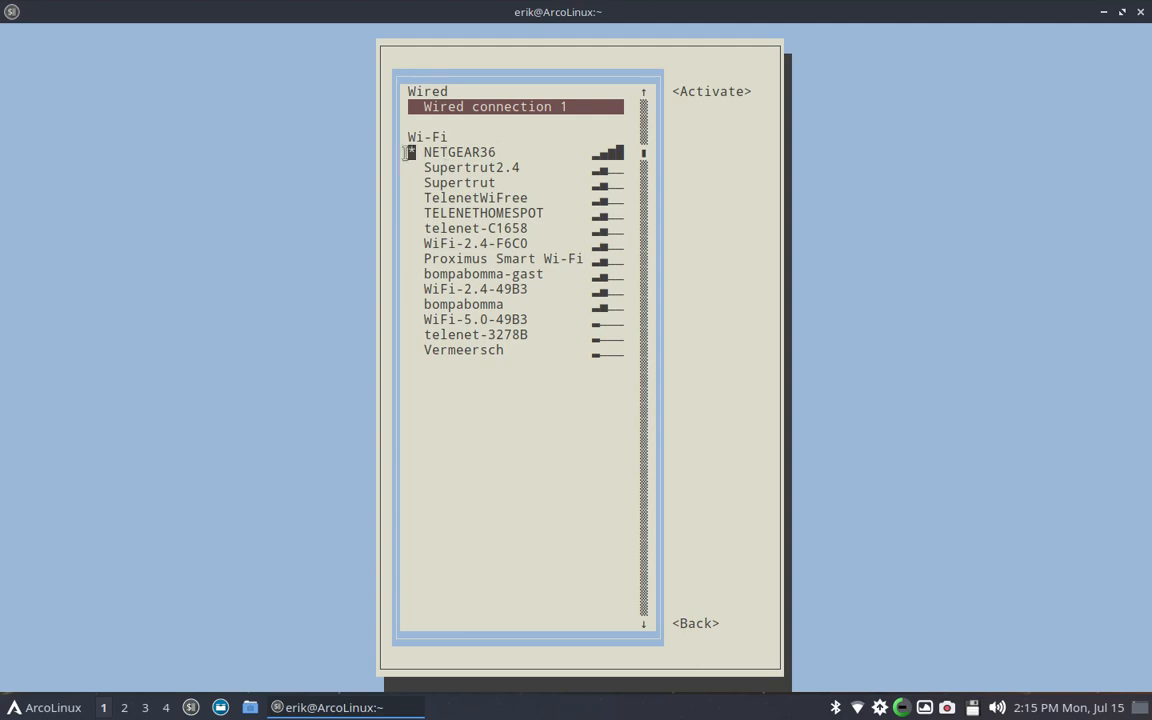
mouse_move(616, 528)
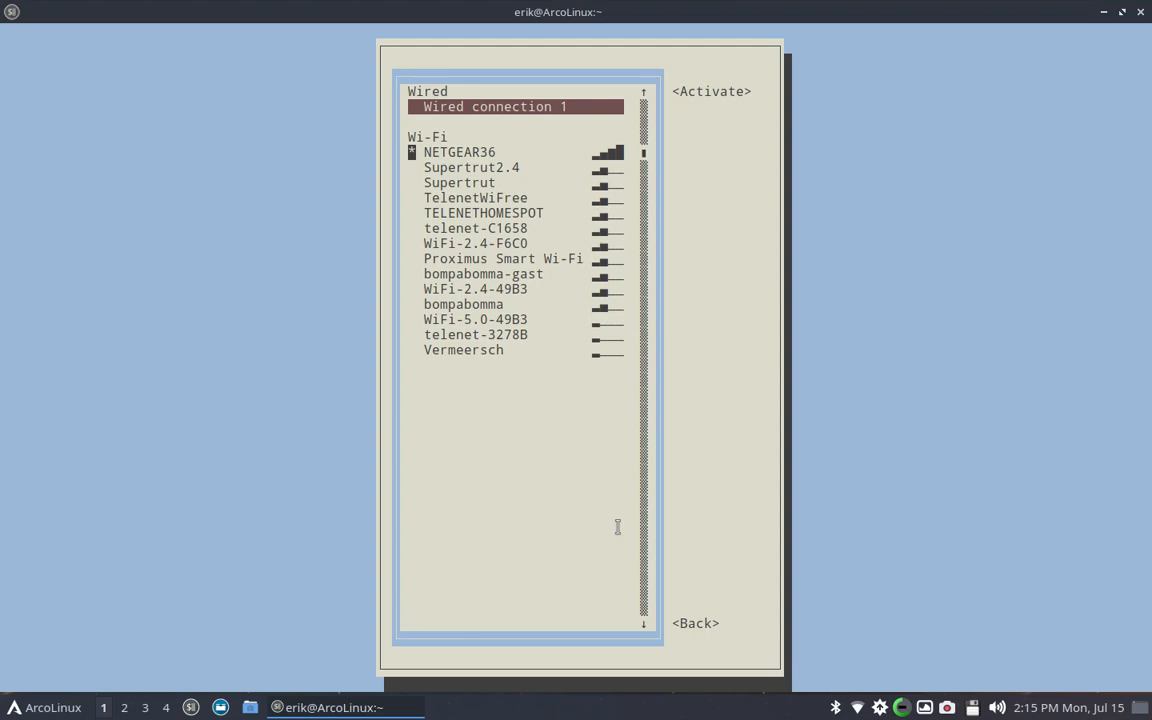
mouse_move(620, 132)
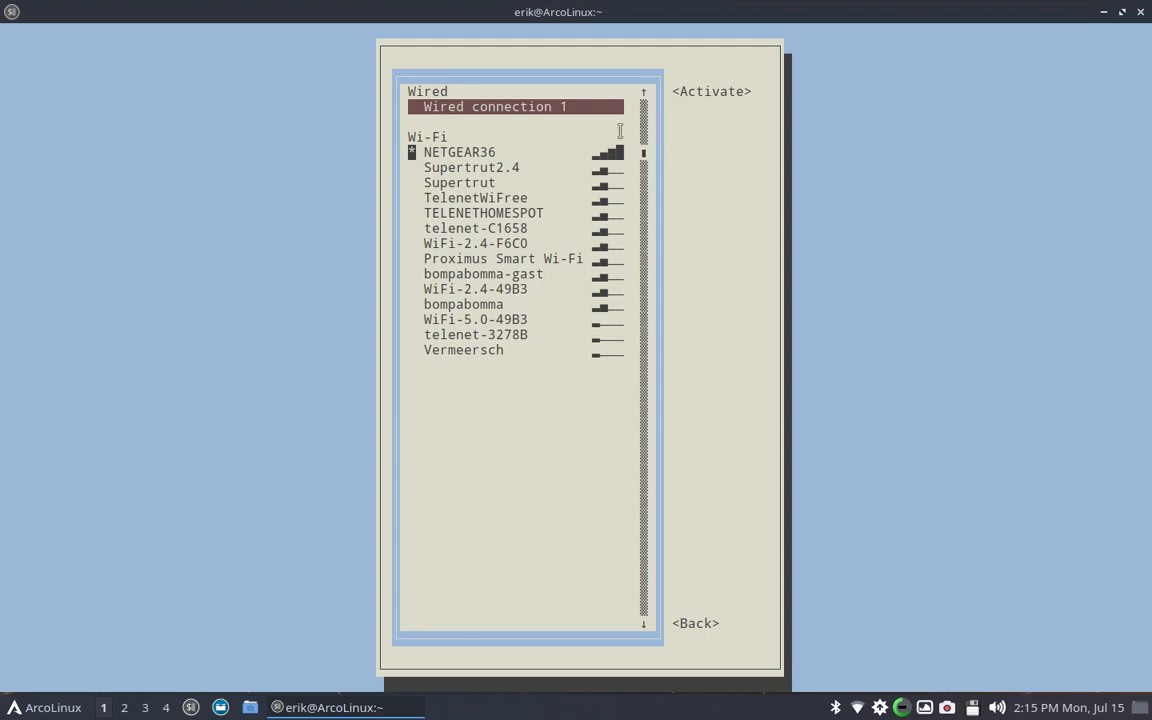
mouse_move(700, 624)
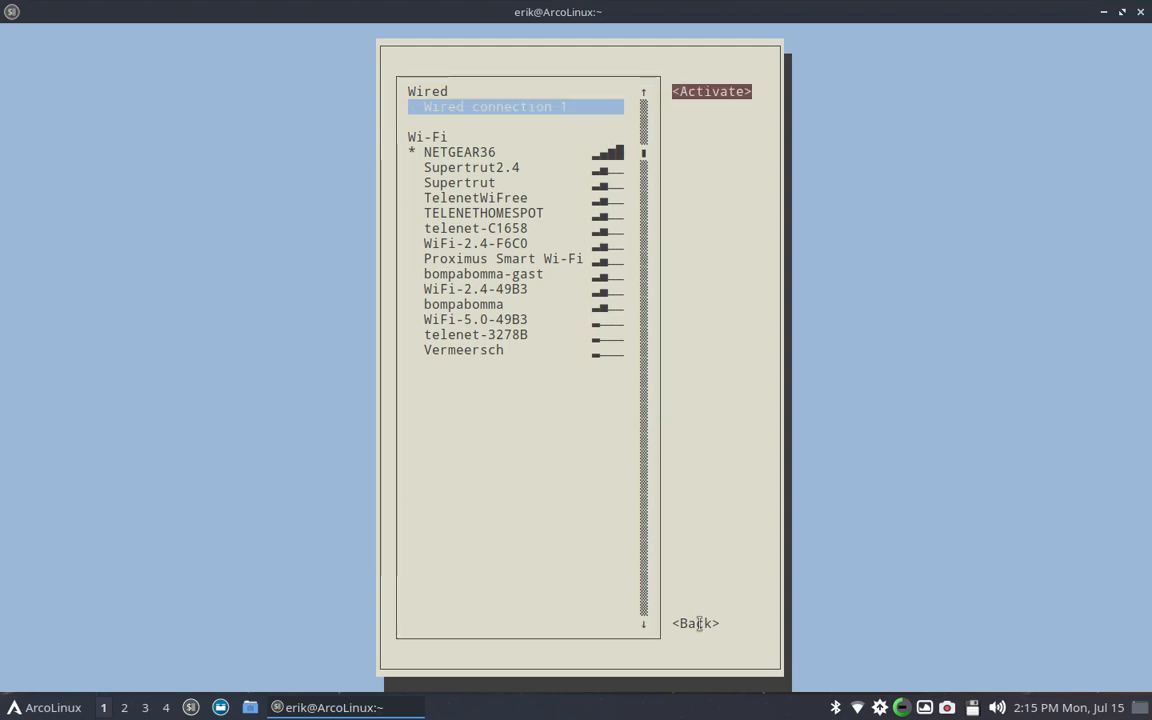
left_click(694, 622)
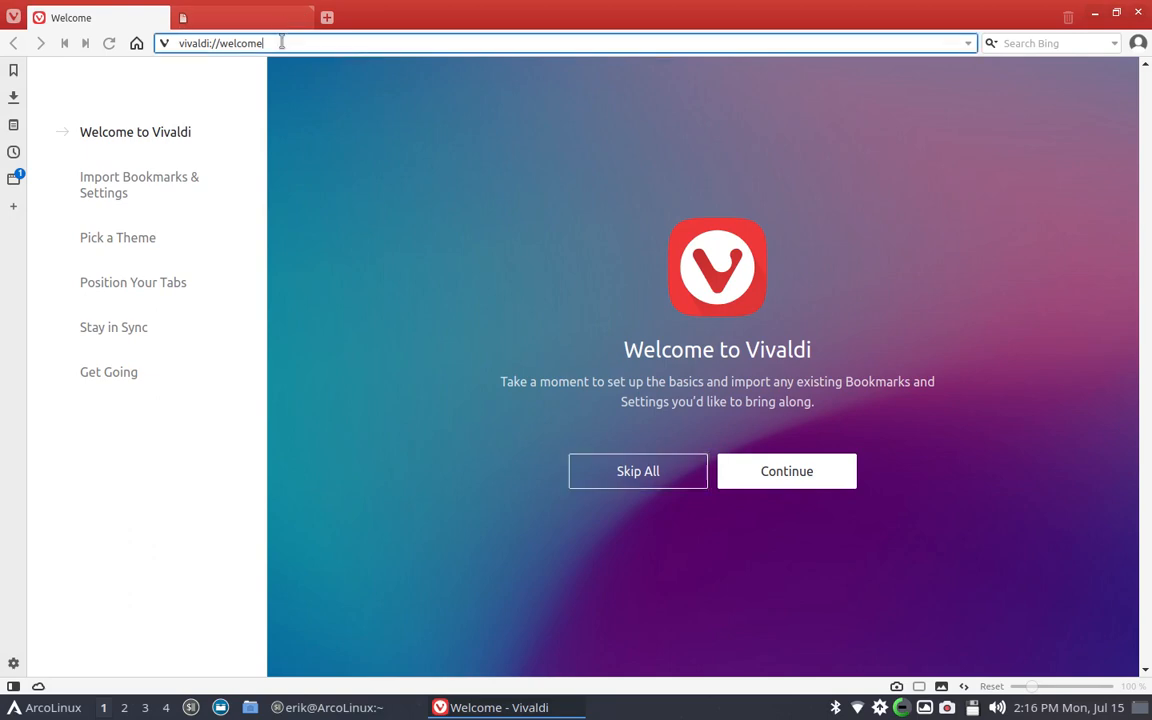
Step: Search the web for 'arch wifi config' from the Vivaldi address bar
left_click(326, 16)
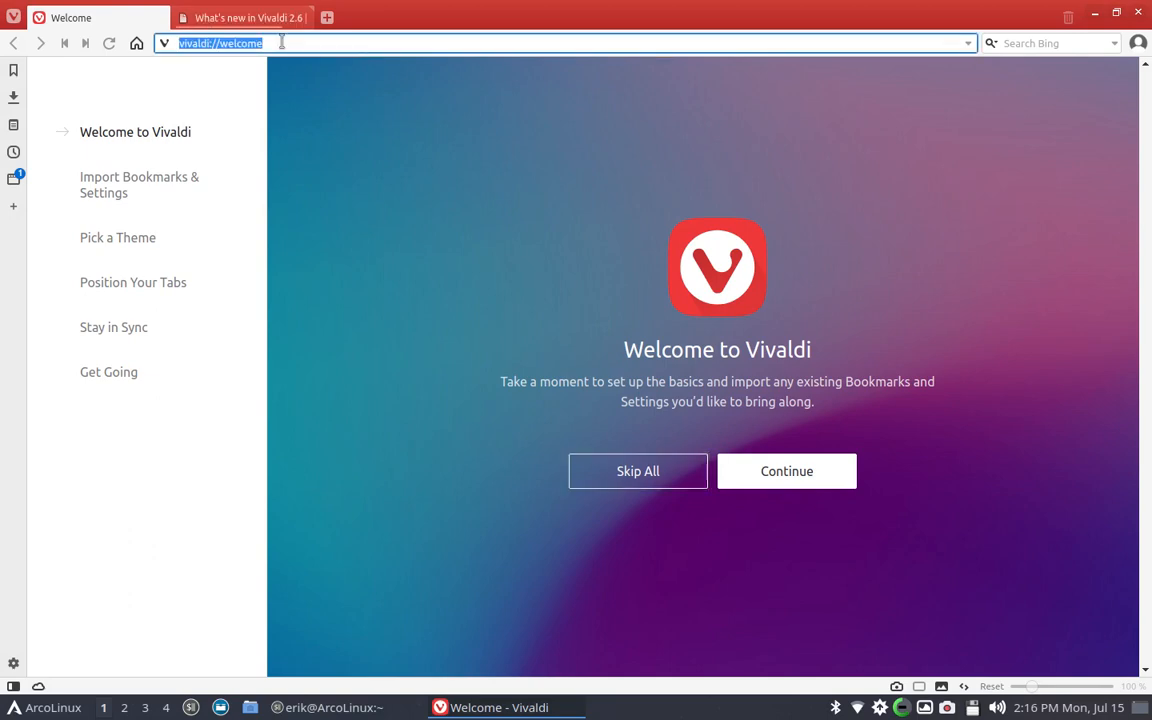
type("arch")
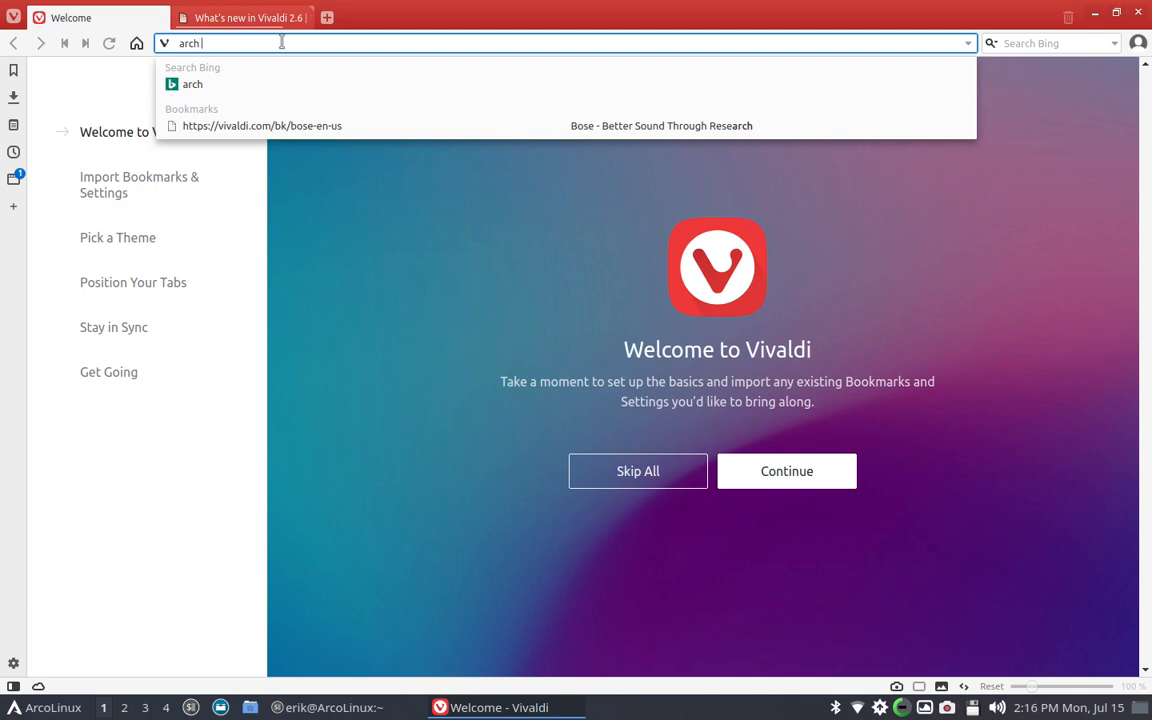
type("wifi")
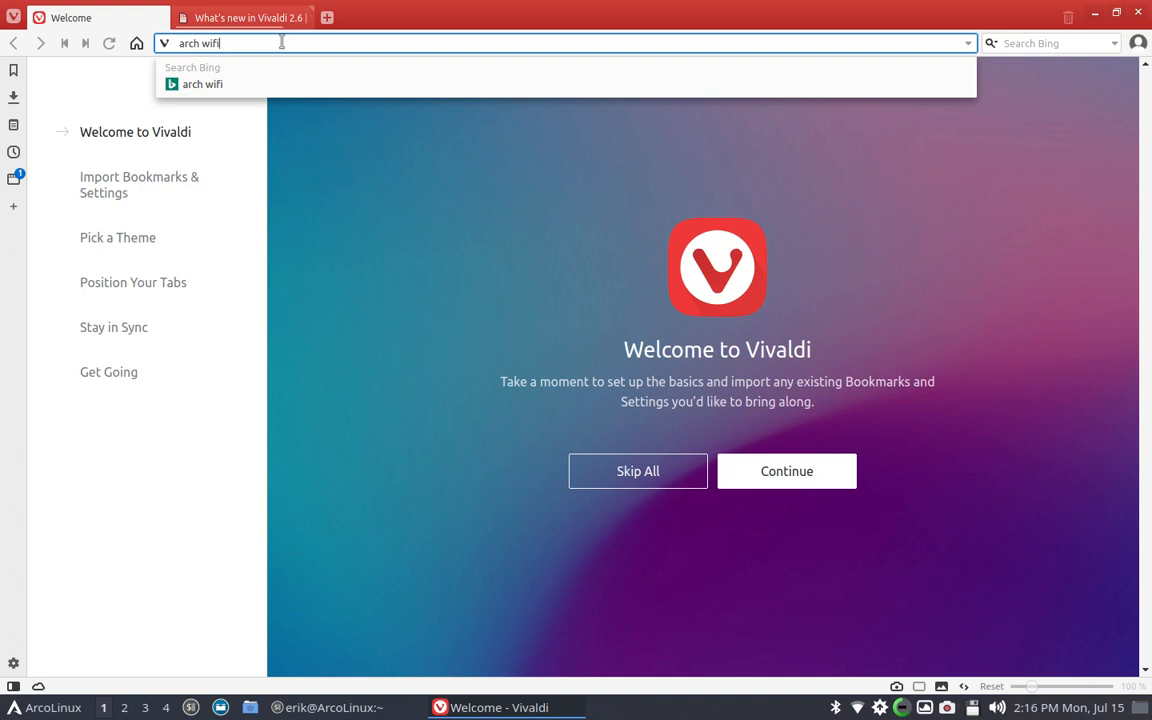
key("BackSpace")
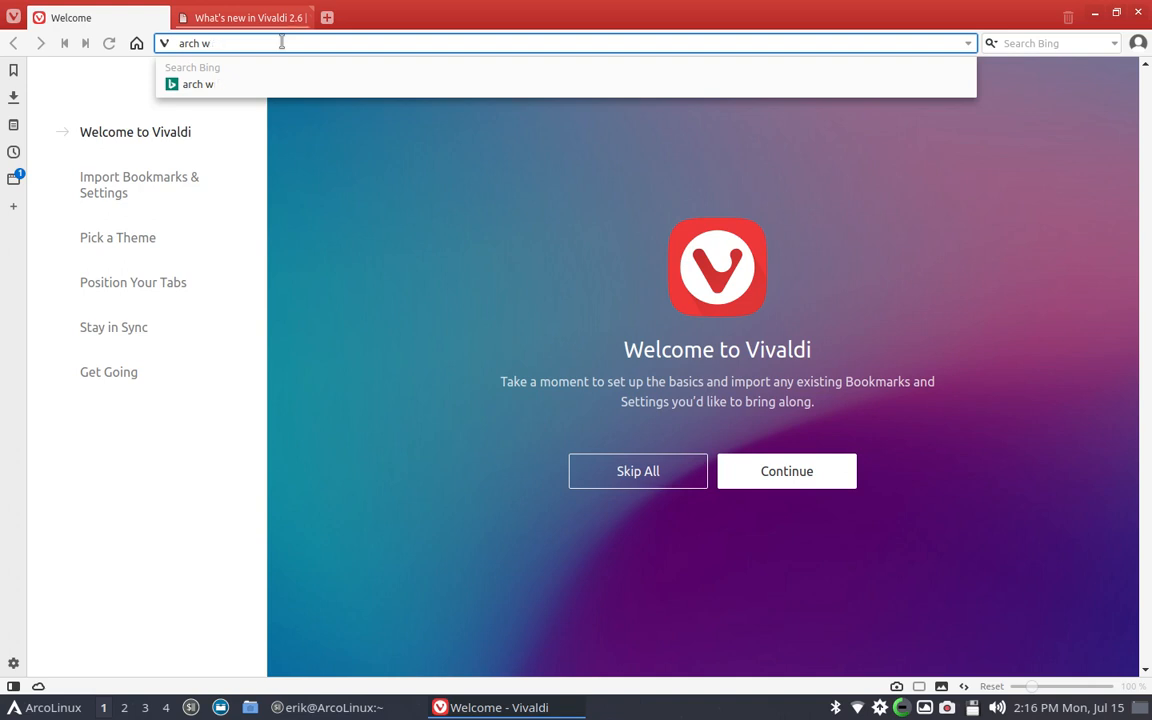
type("ifi config")
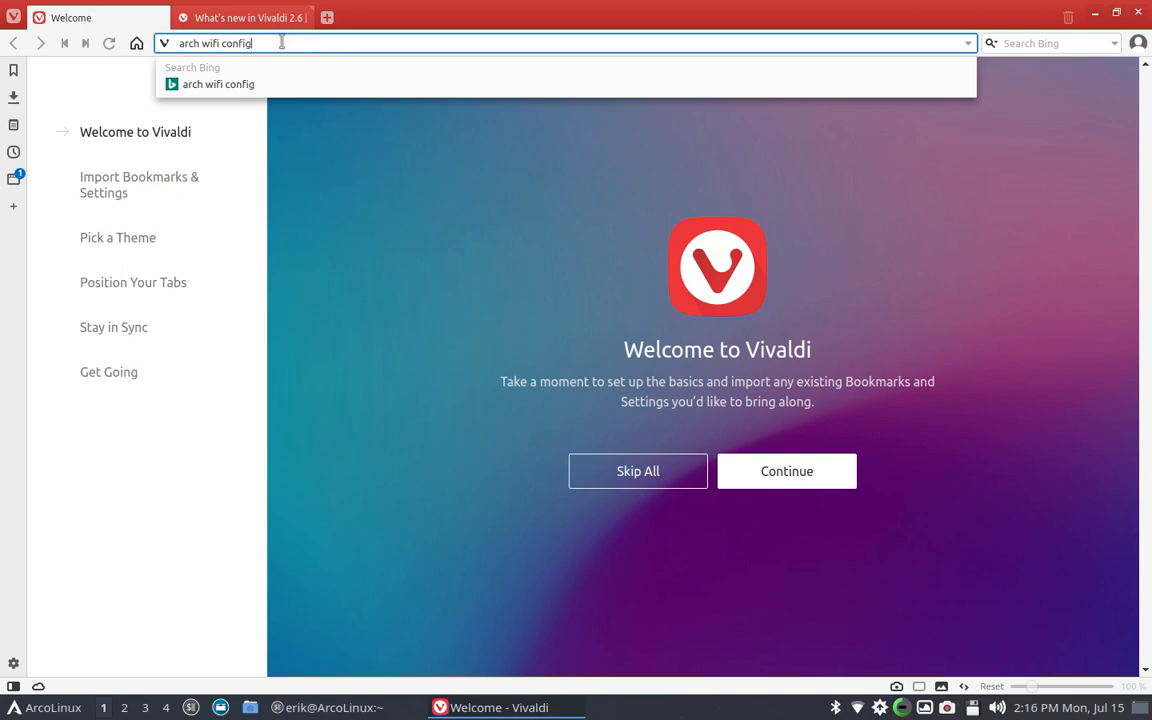
key("Return")
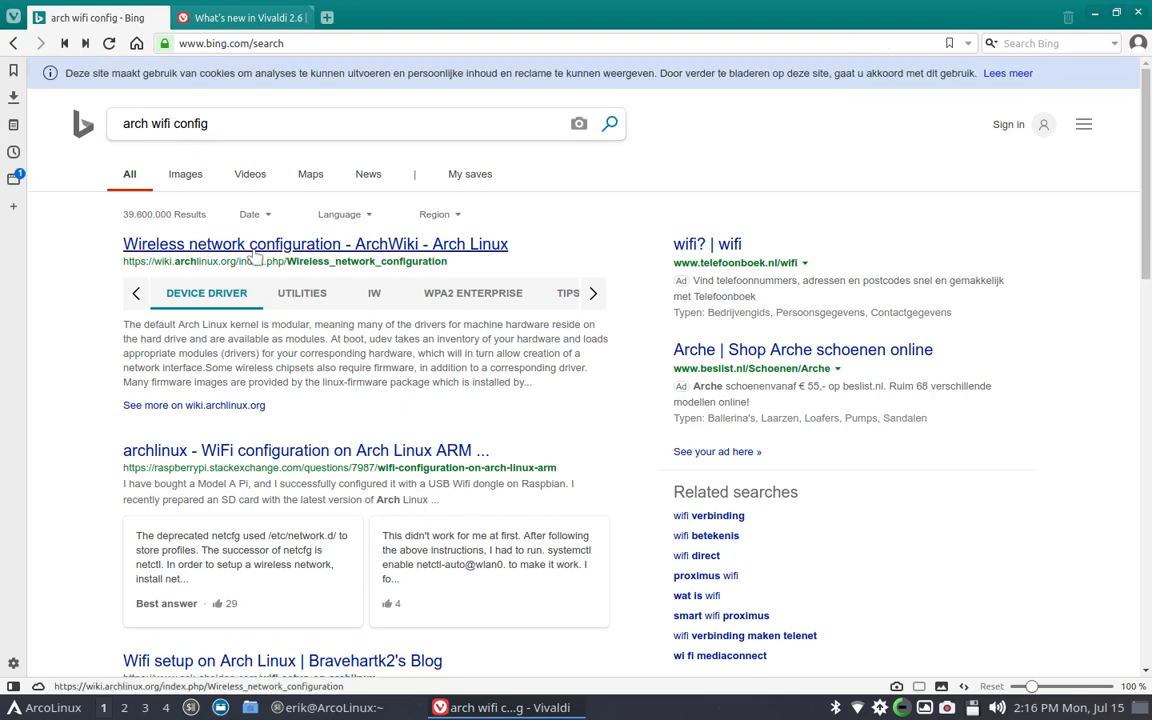
Step: Open the ArchWiki Wireless network configuration article and start an in-page search for 'connec'
left_click(316, 244)
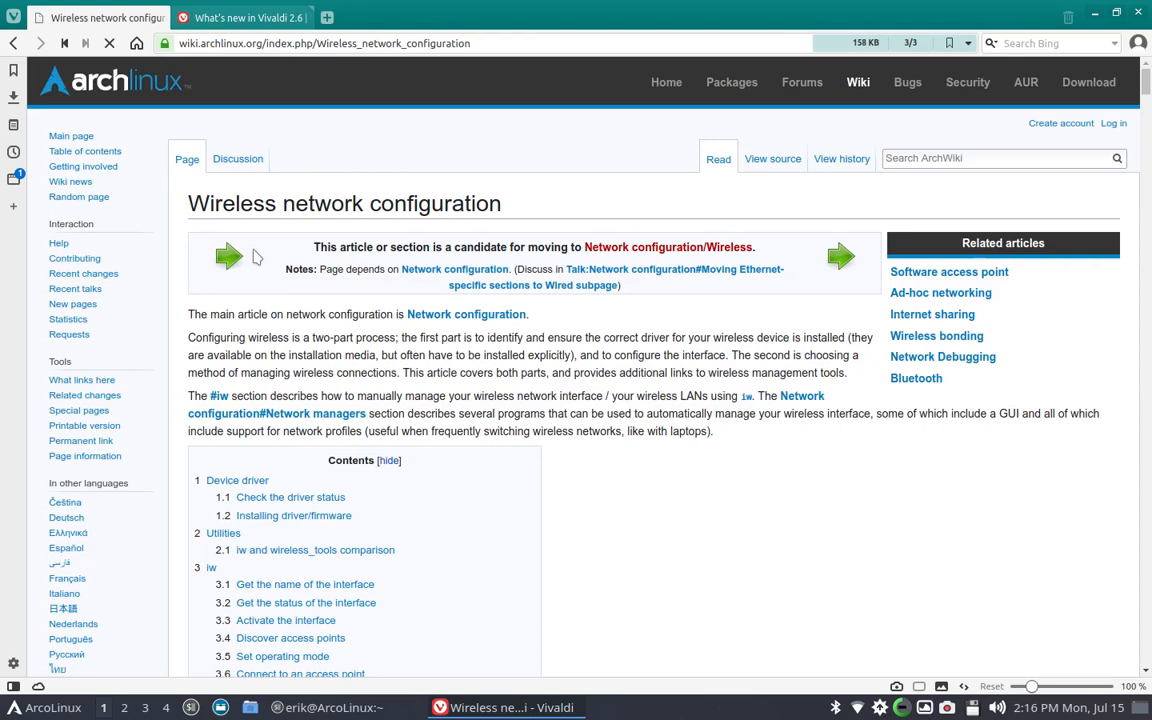
scroll("down", 3)
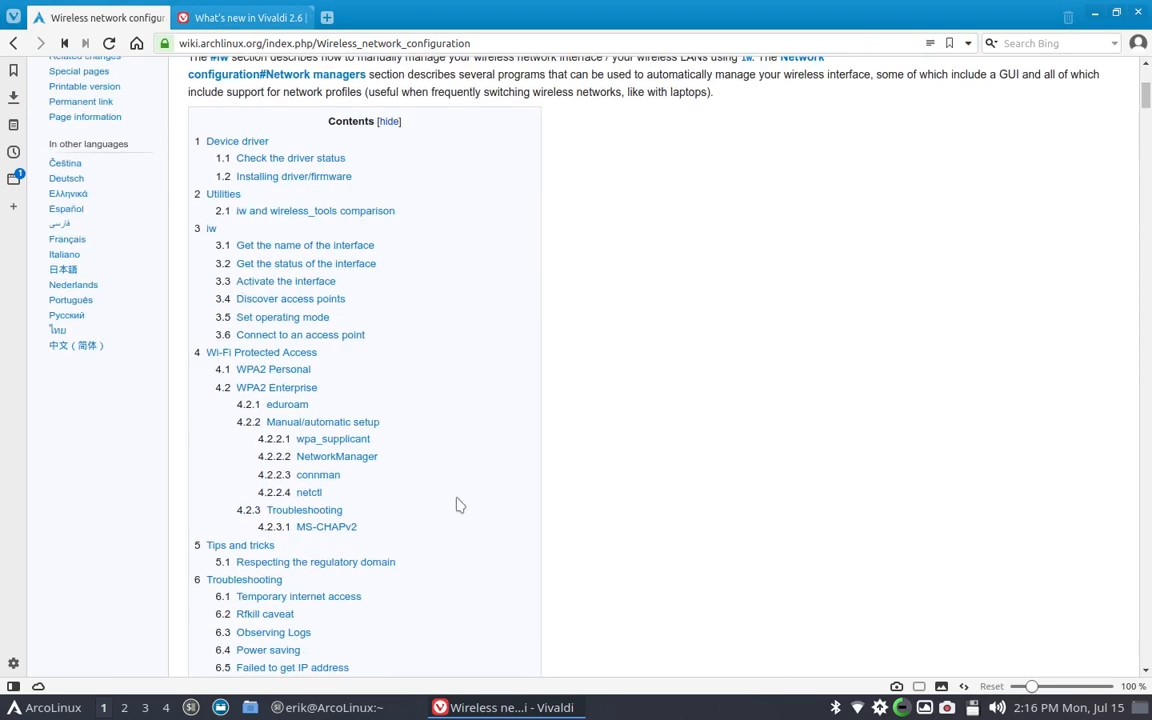
scroll("down", 3)
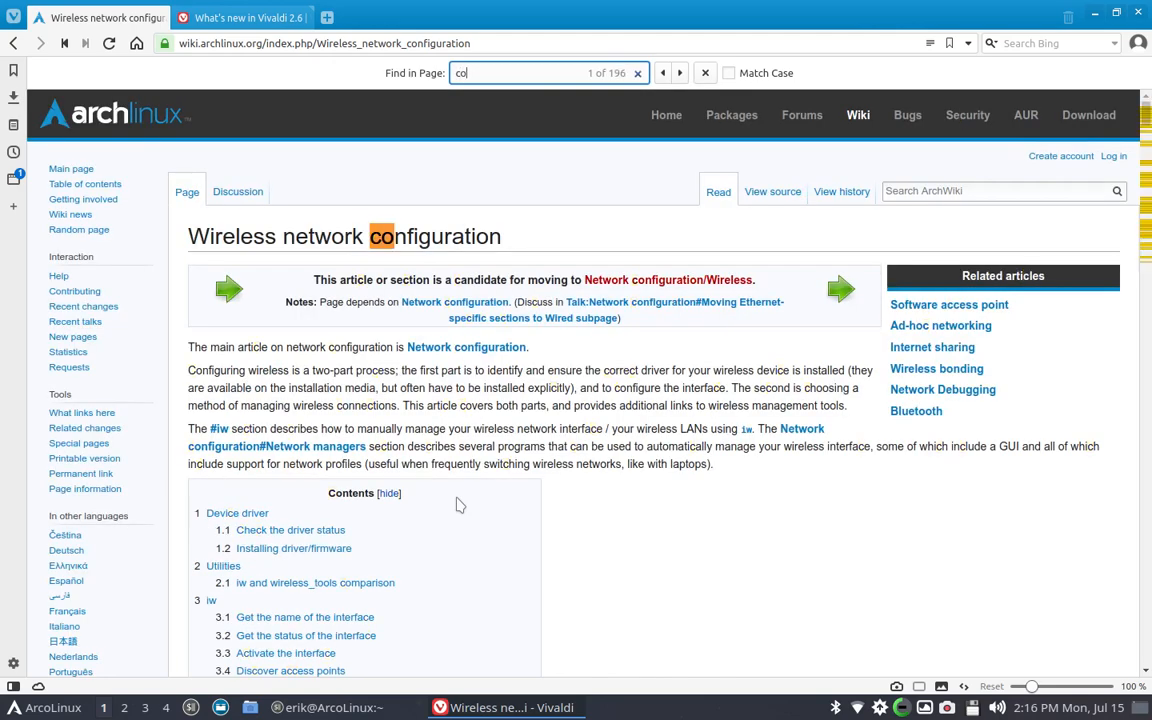
type("nned")
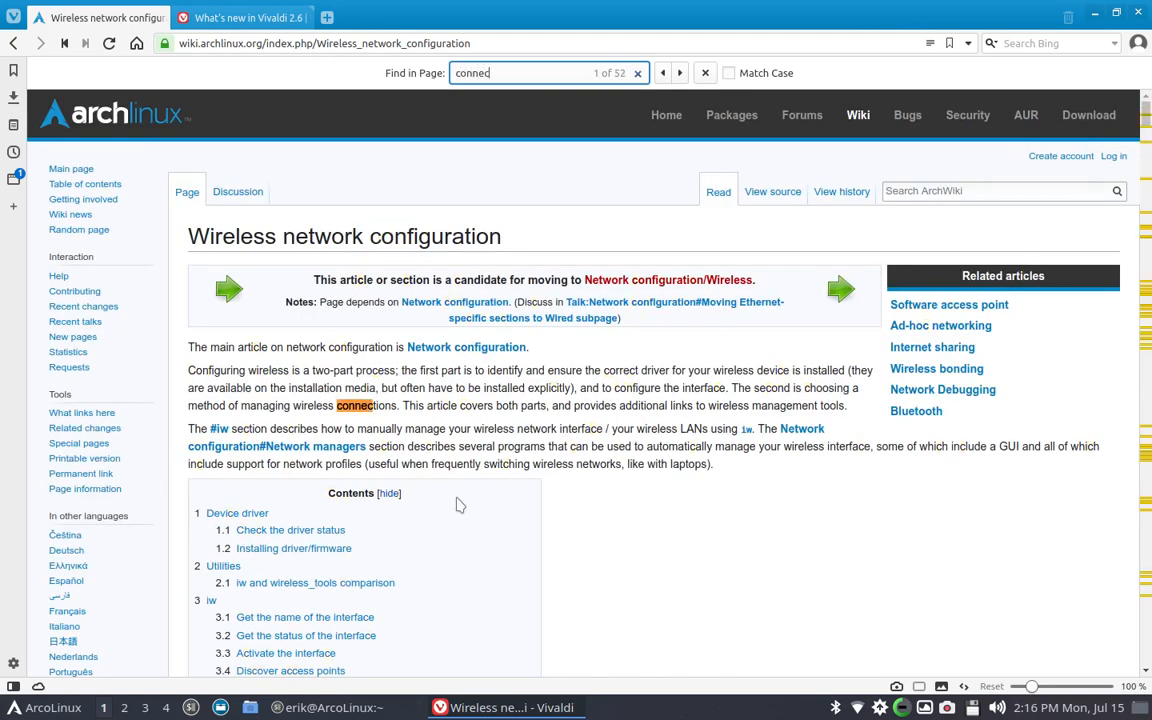
Step: Step through successive 'connec' matches toward the Connect to an access point section
left_click(680, 72)
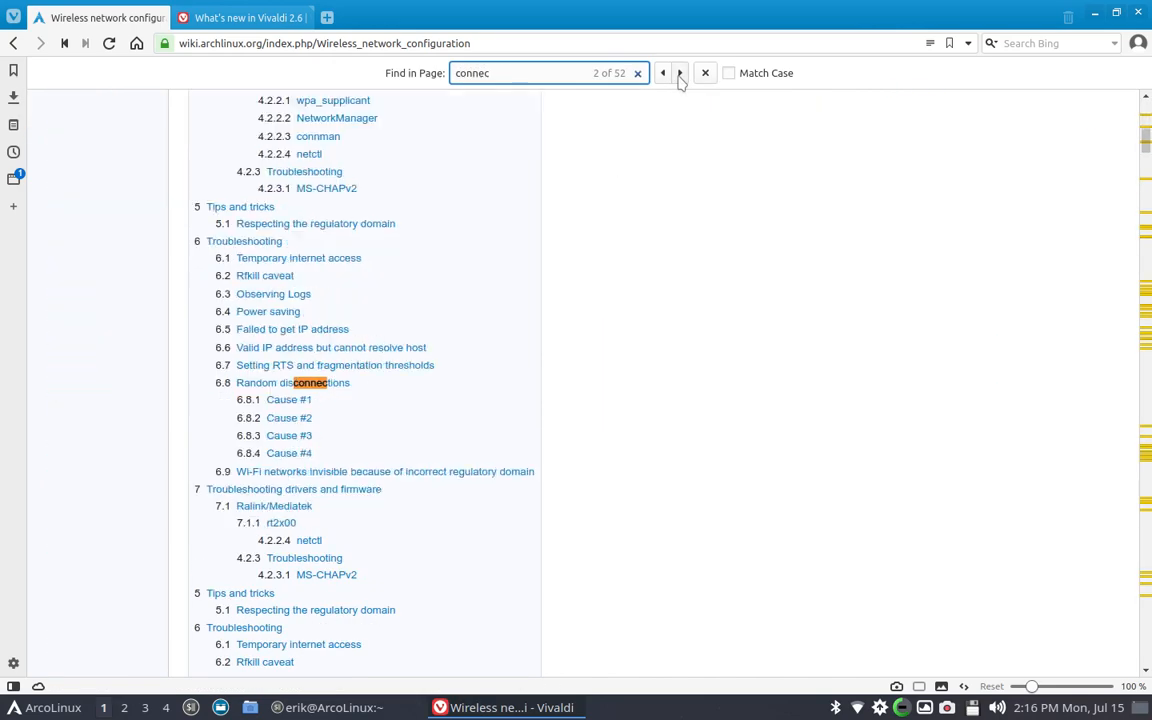
left_click(680, 72)
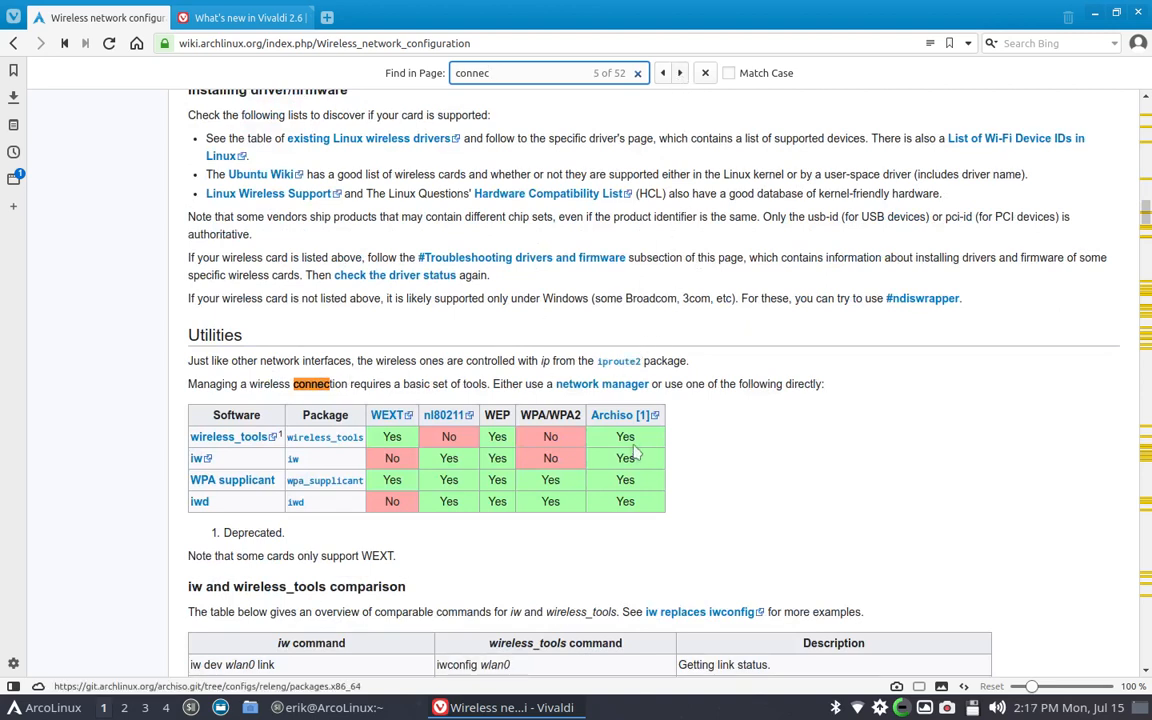
type("d")
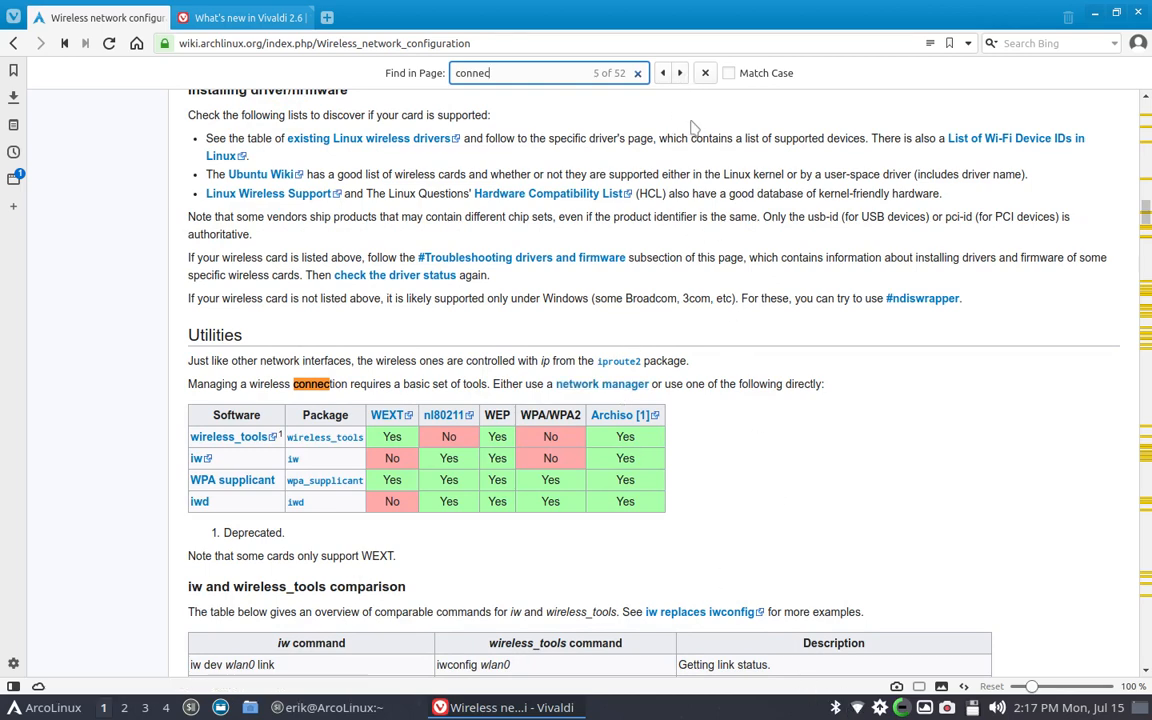
left_click(680, 72)
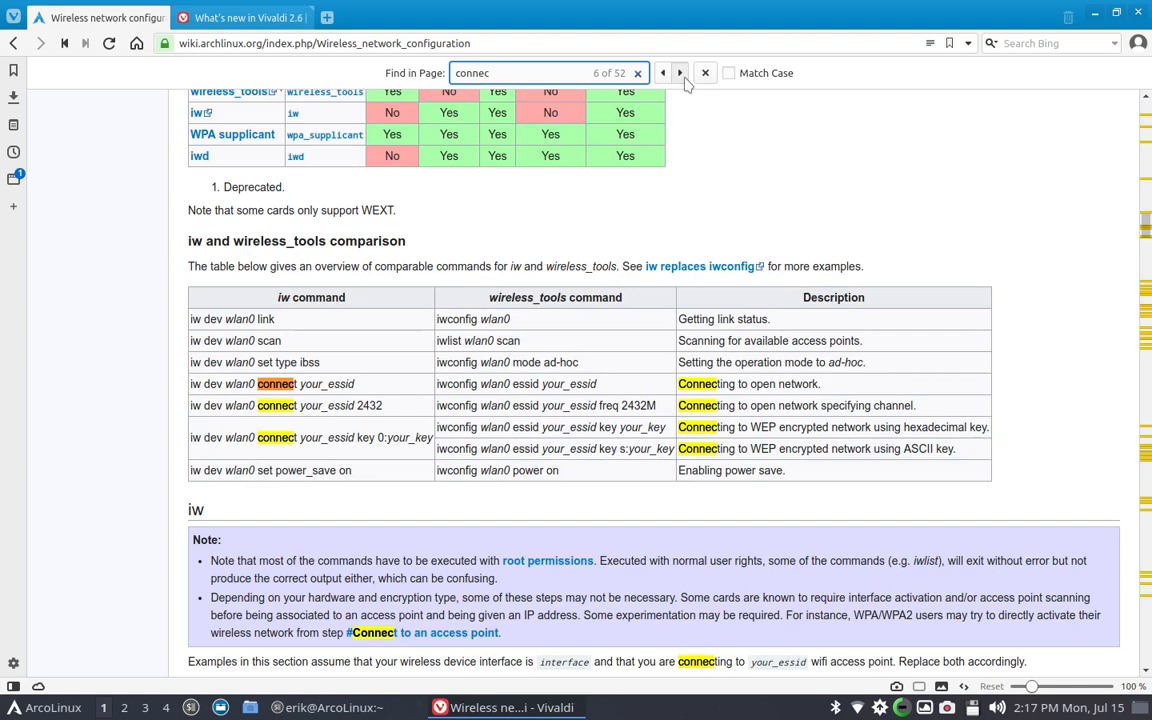
left_click(680, 72)
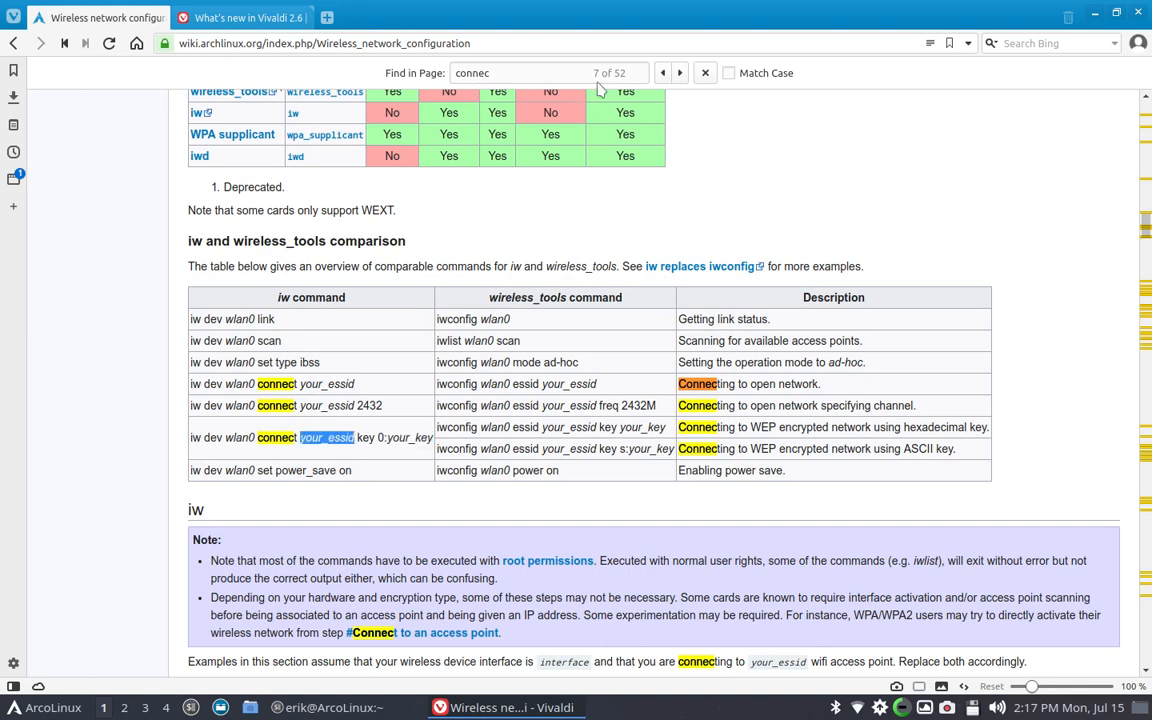
left_click(680, 72)
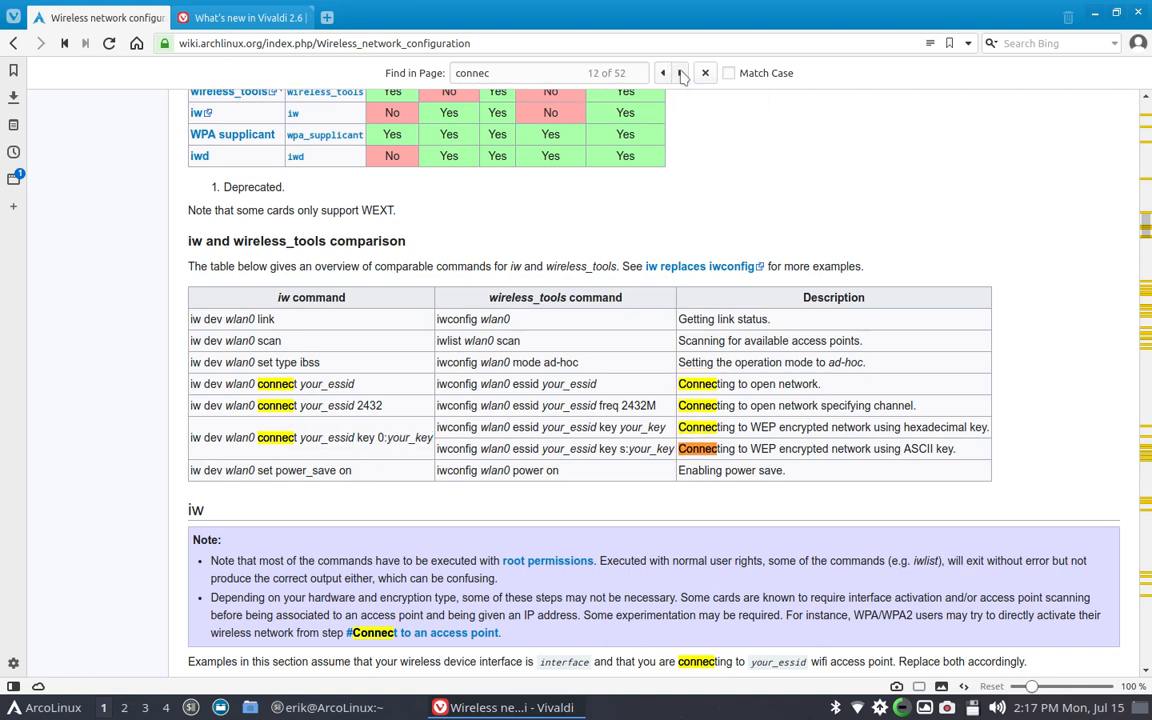
left_click(680, 72)
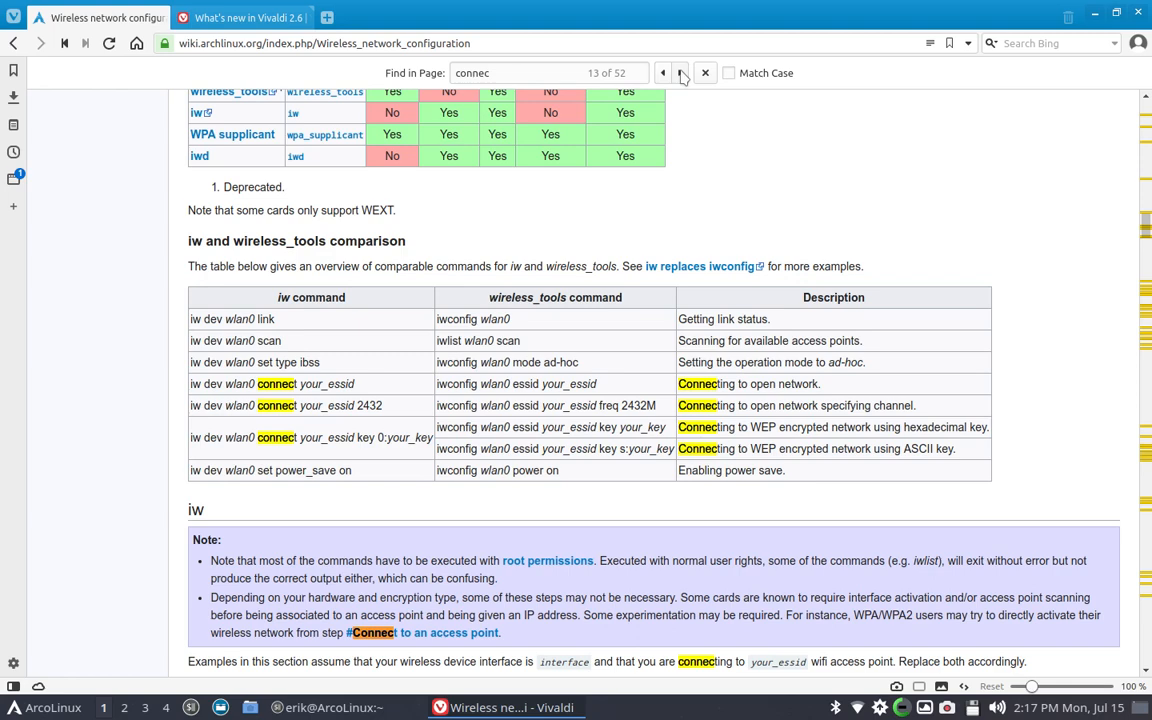
left_click(680, 72)
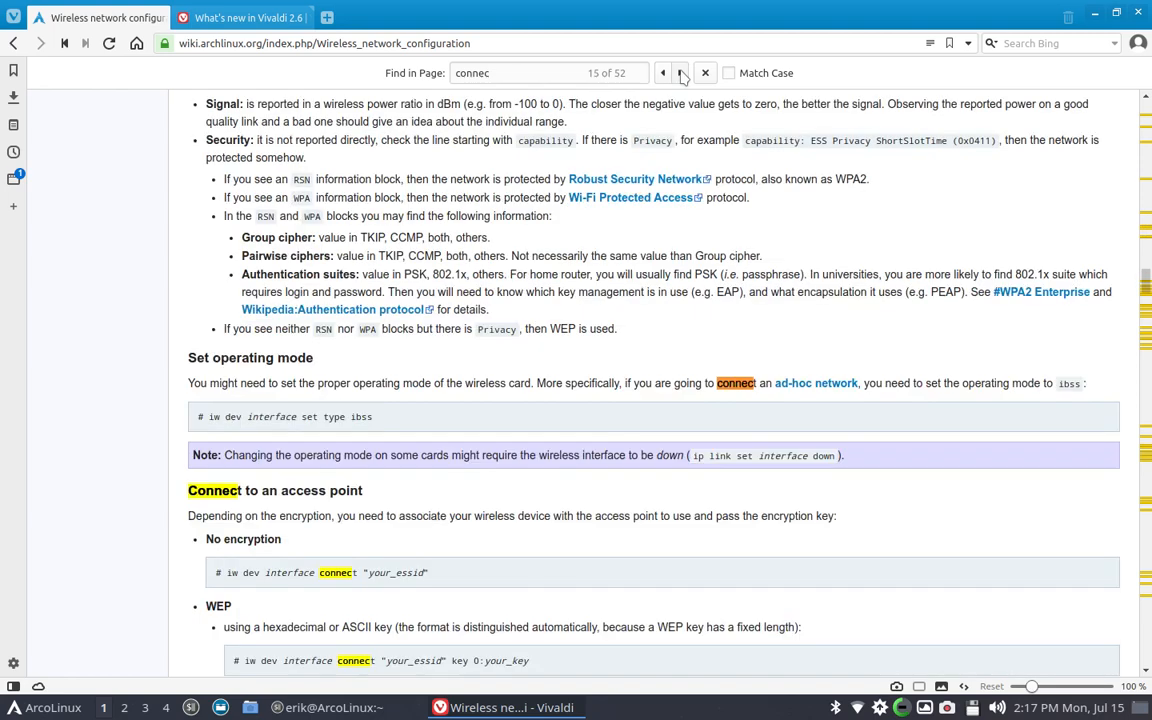
Step: Advance the 'connec' matches to the WPA2 Personal section and follow the network manager link
left_click(680, 72)
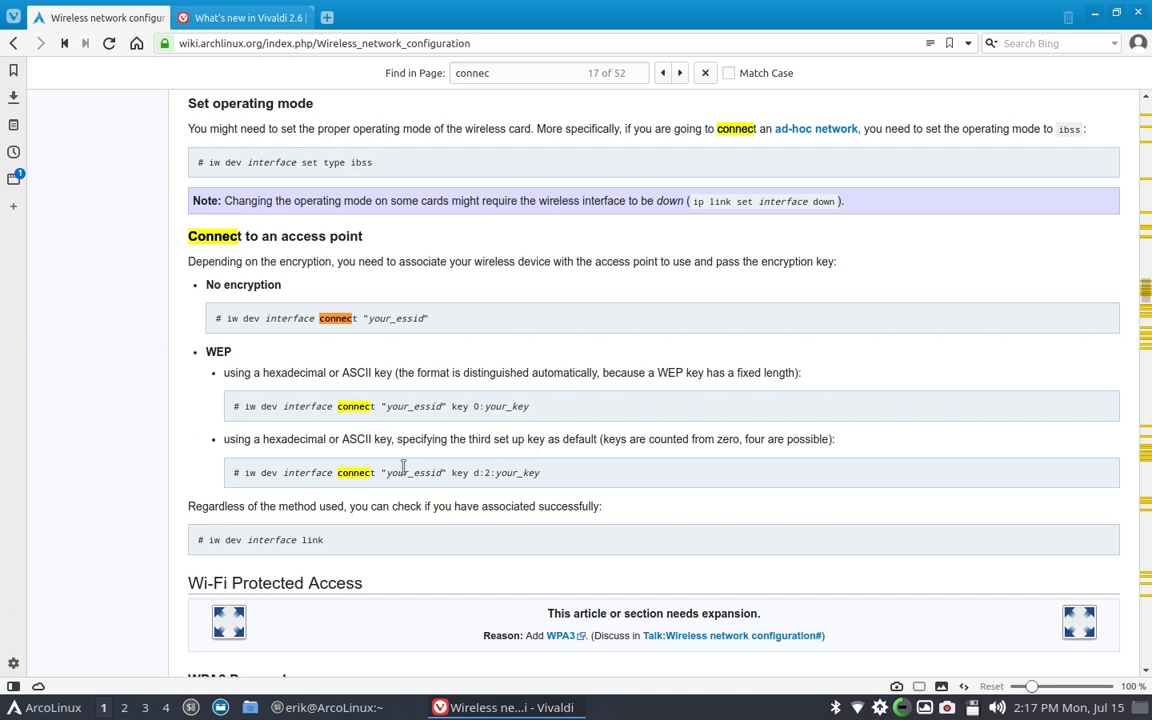
mouse_move(412, 504)
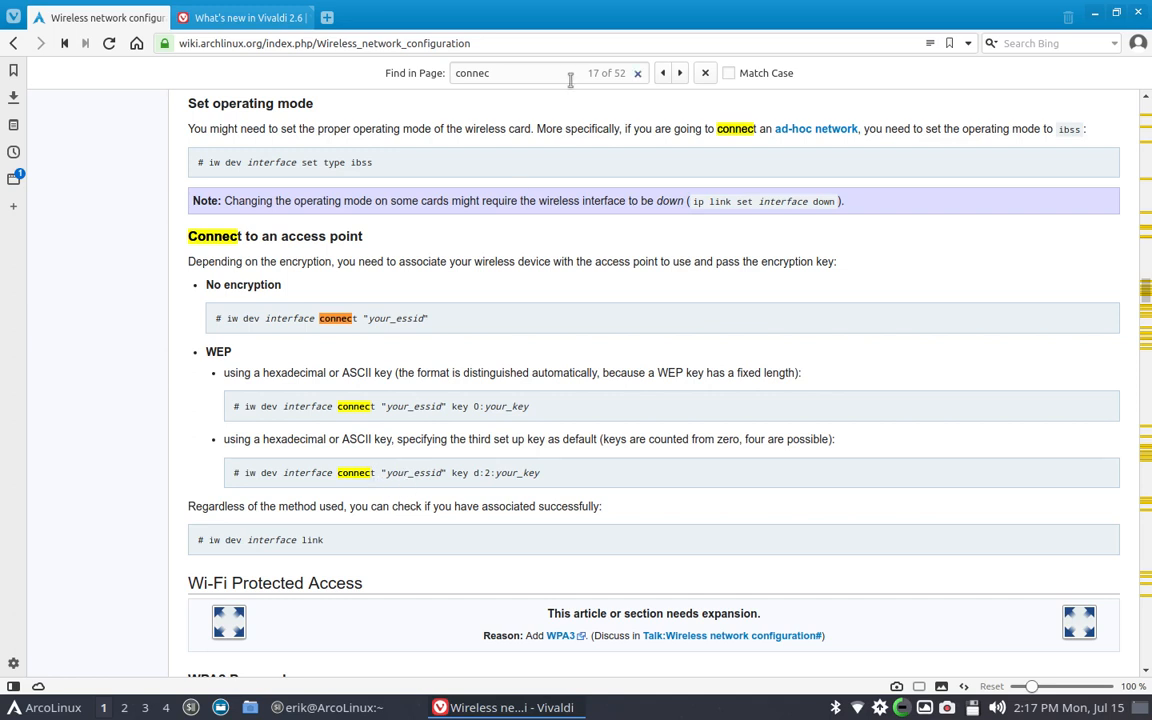
left_click(680, 72)
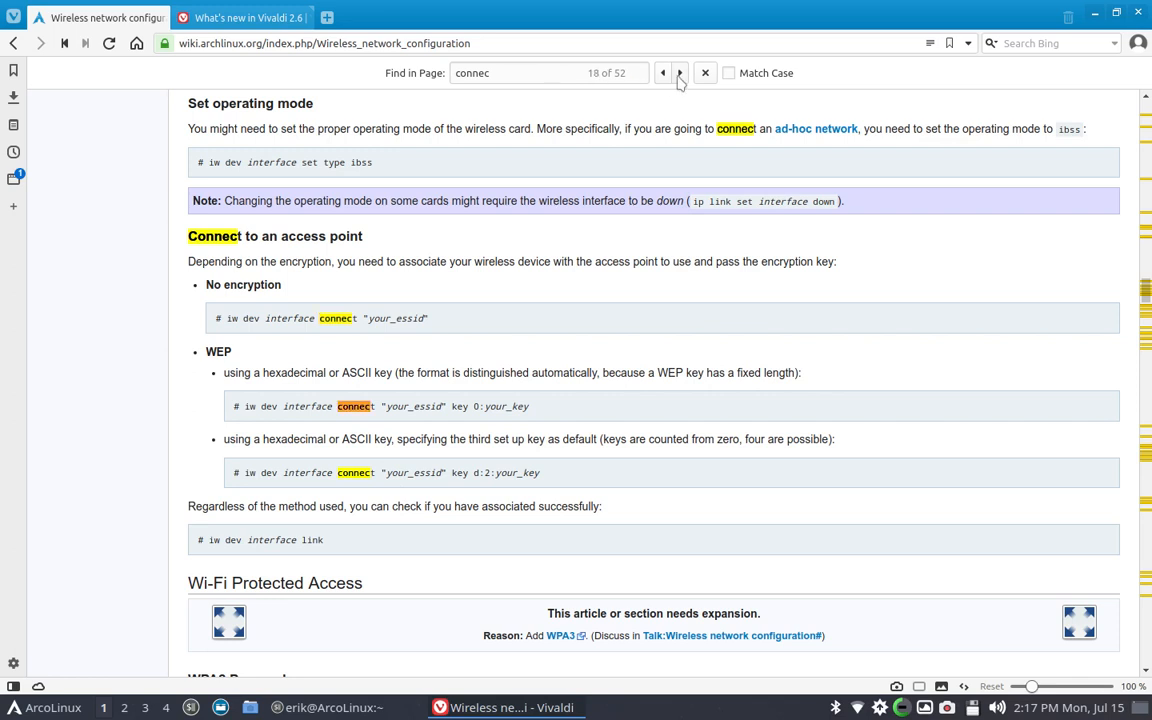
left_click(680, 72)
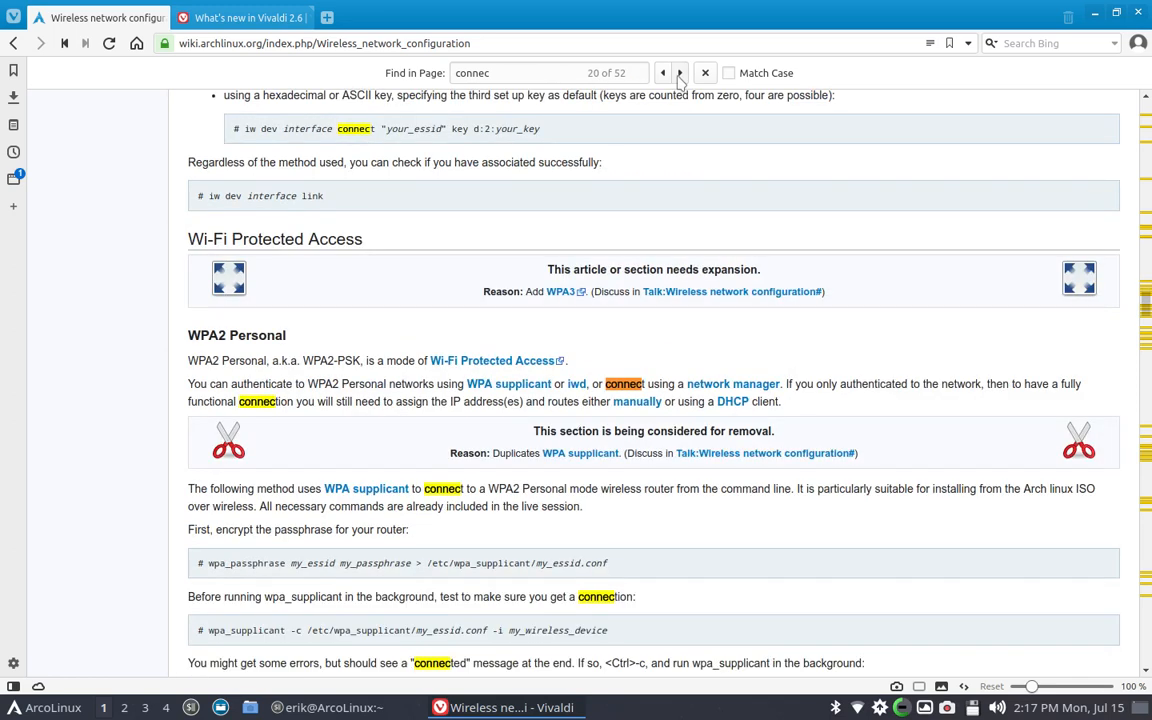
mouse_move(252, 378)
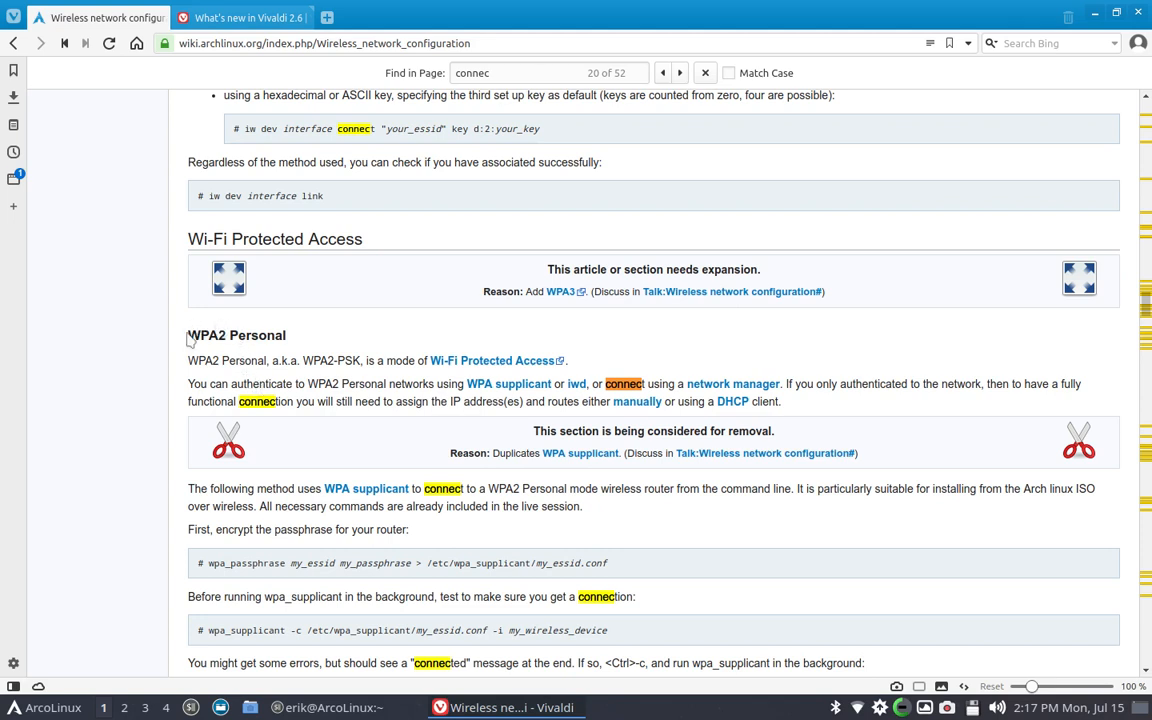
double_click(236, 336)
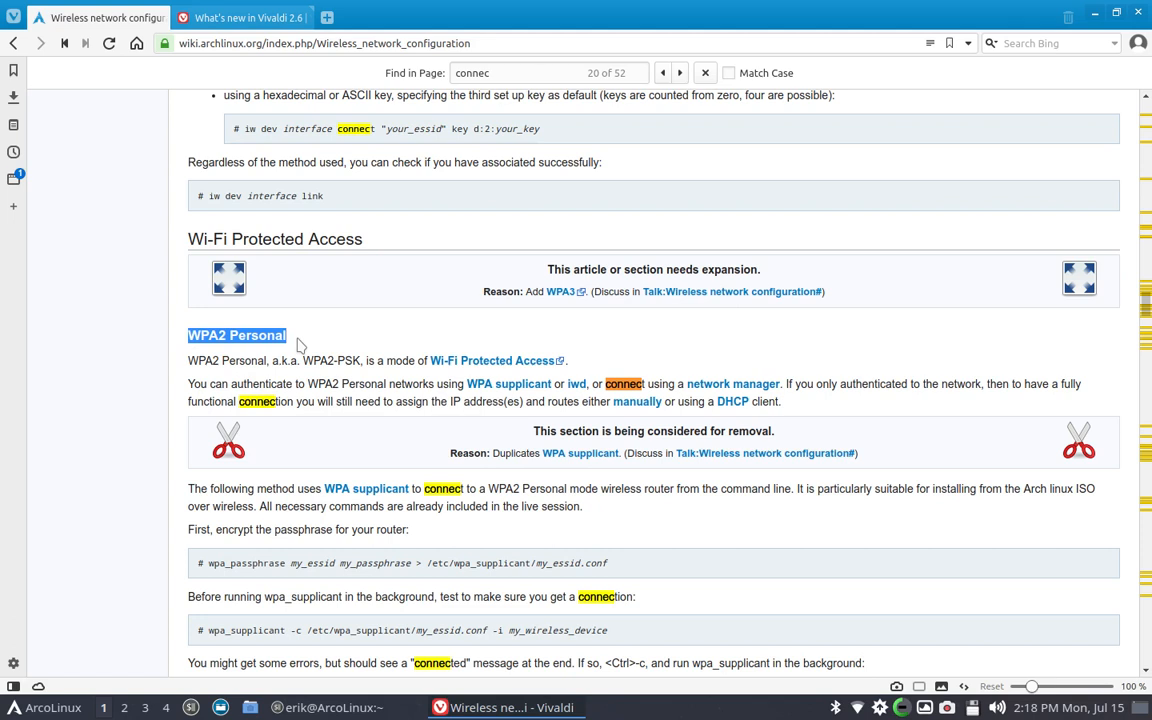
mouse_move(508, 384)
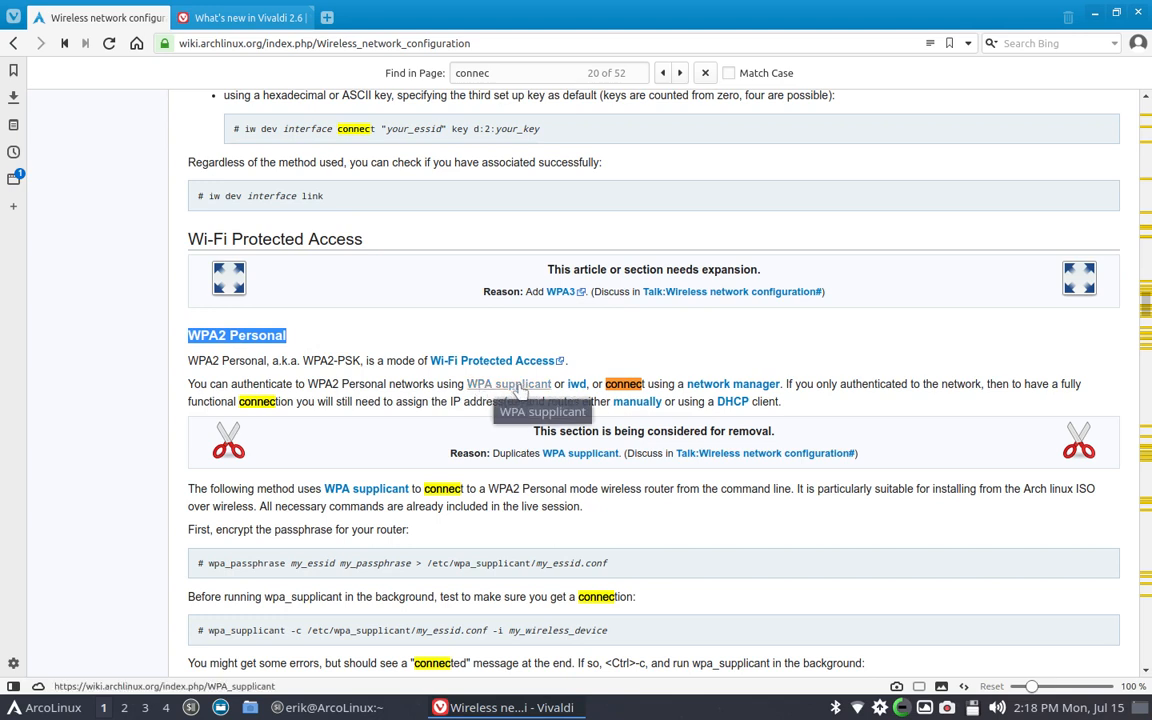
mouse_move(572, 384)
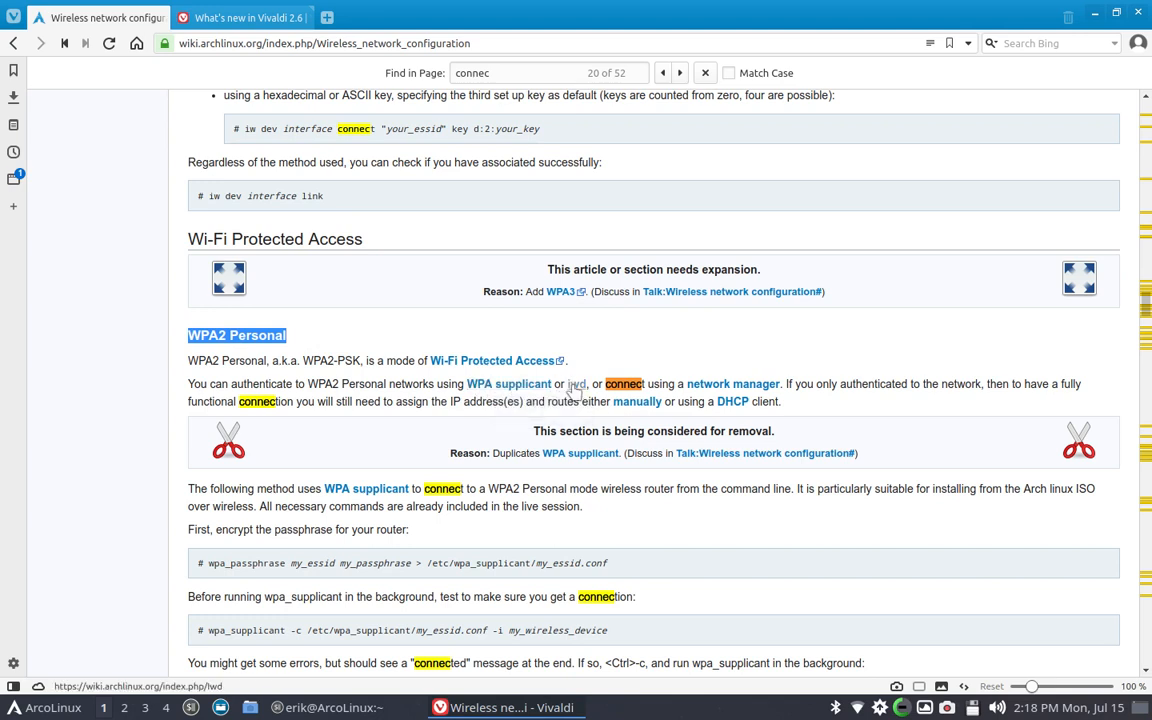
mouse_move(732, 384)
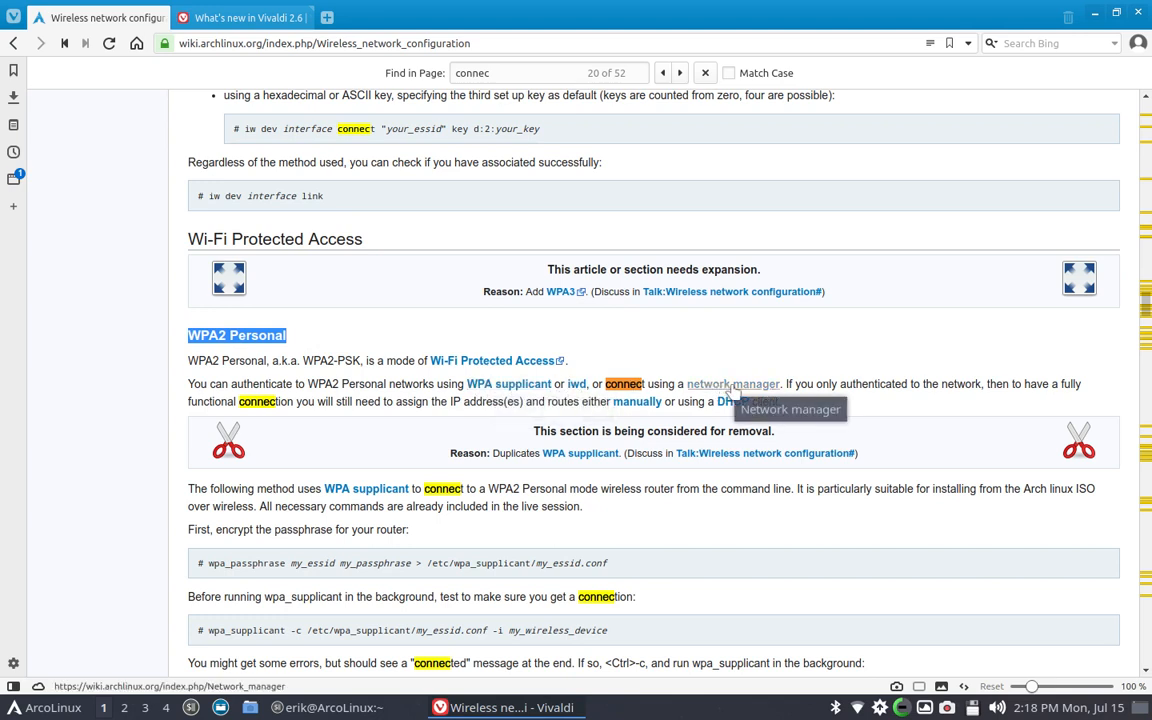
left_click(732, 384)
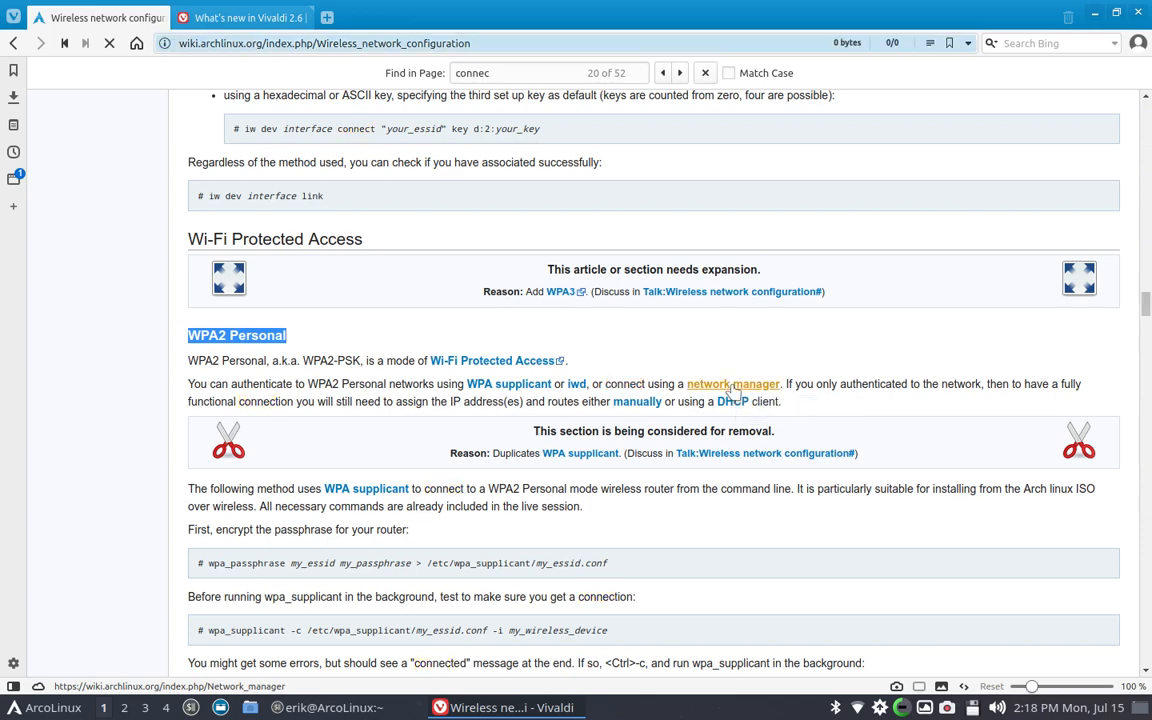
Step: Open the NetworkManager article from the network managers table and search the page for 'connect'
left_click(732, 384)
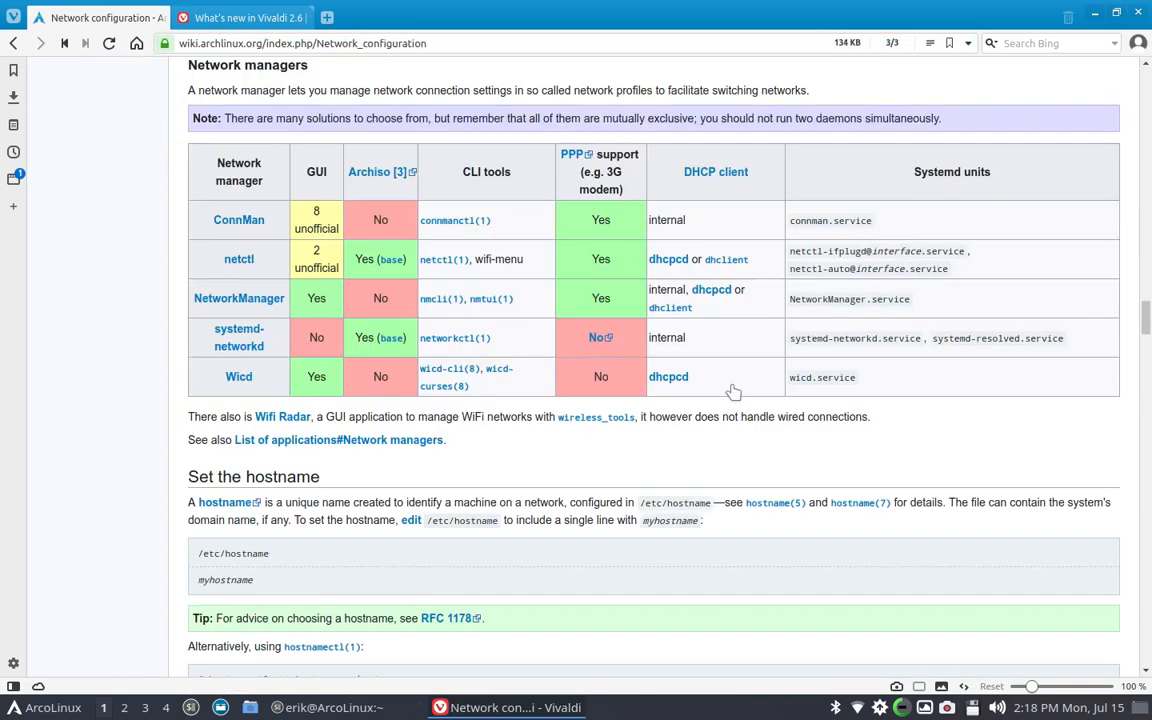
mouse_move(732, 392)
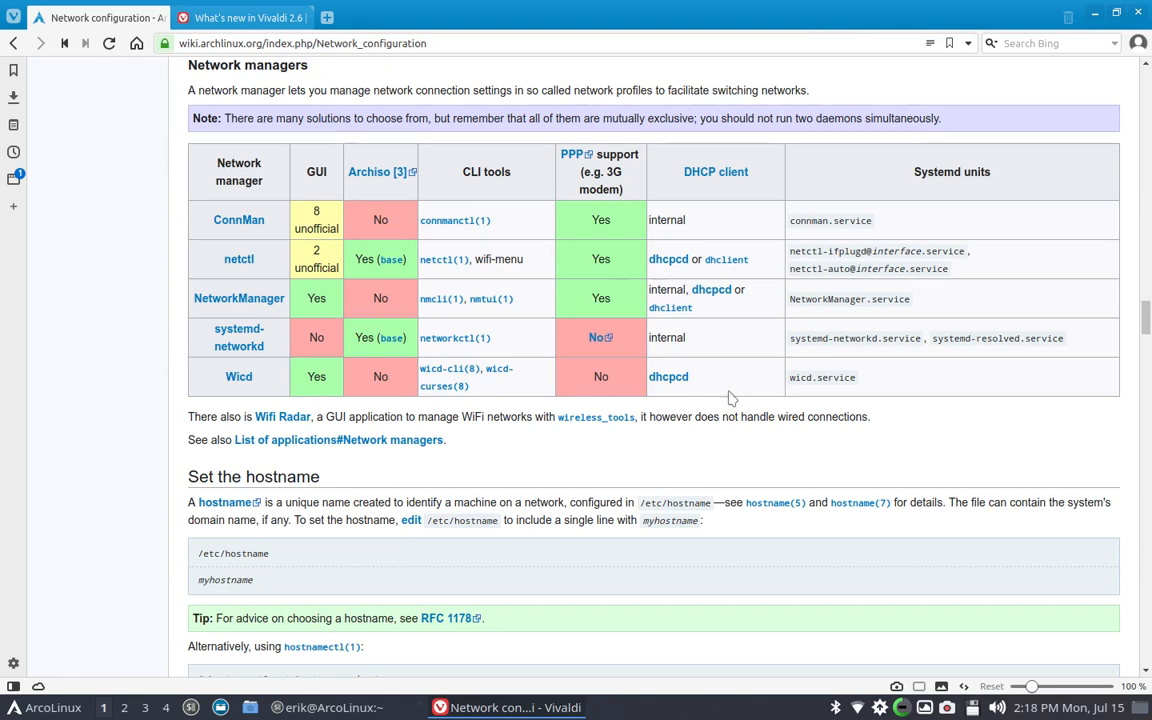
scroll("down", 3)
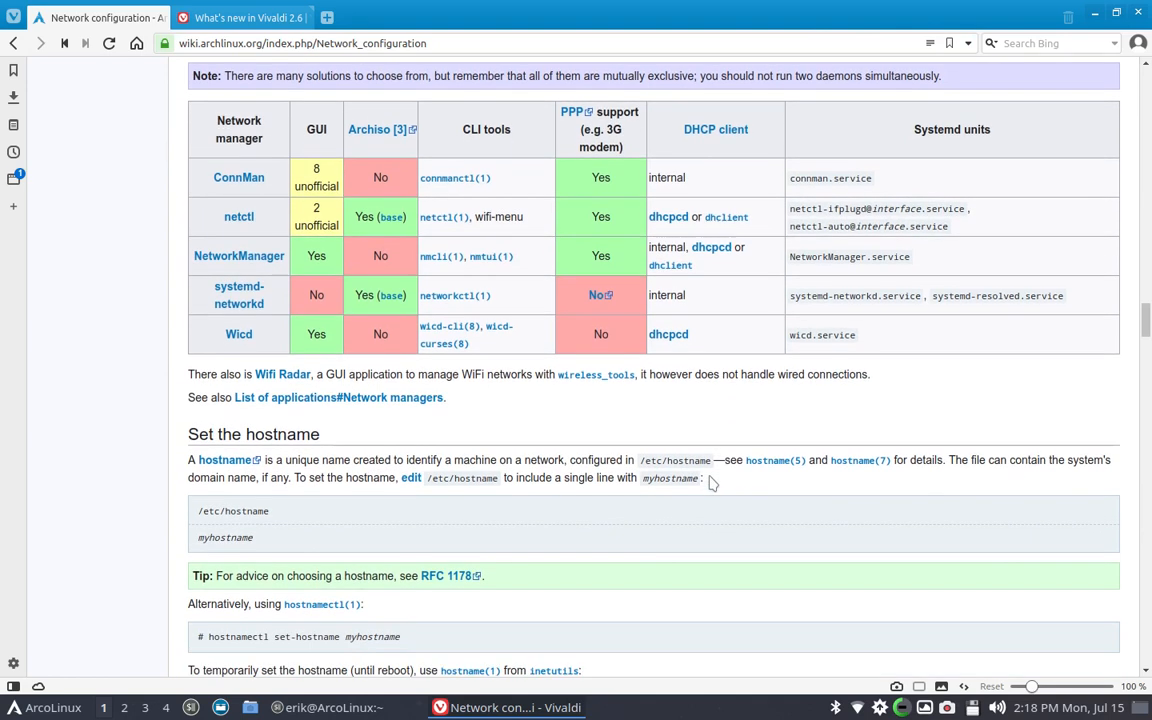
mouse_move(238, 256)
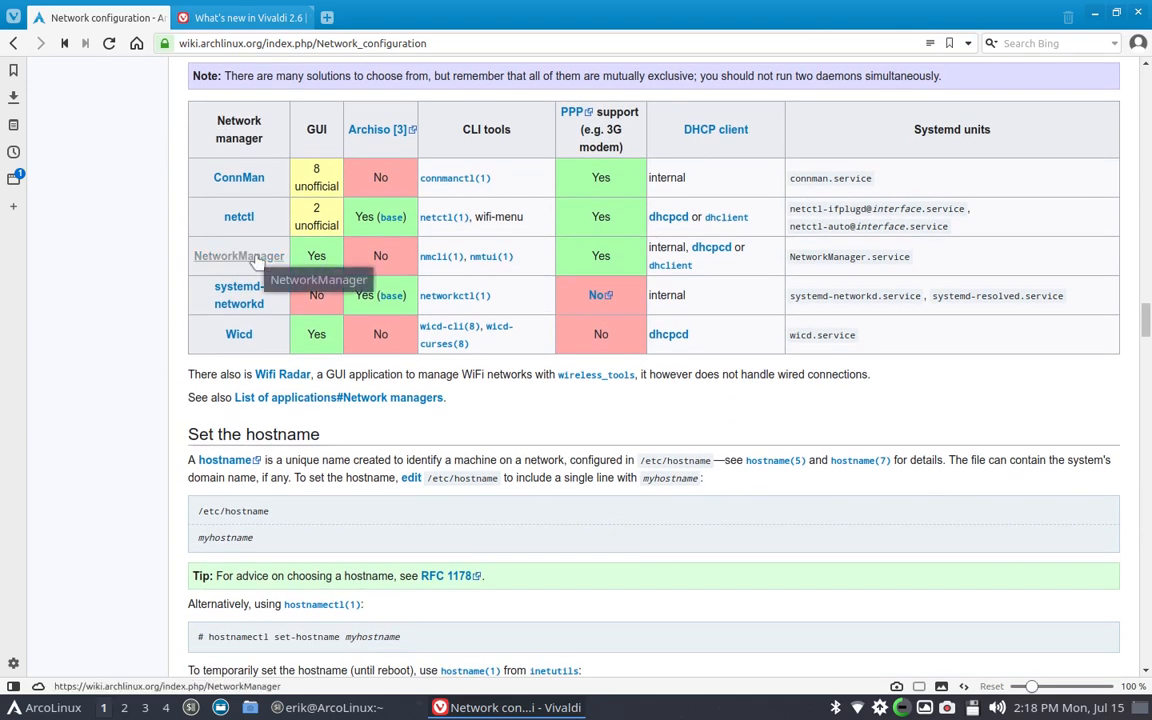
left_click(238, 256)
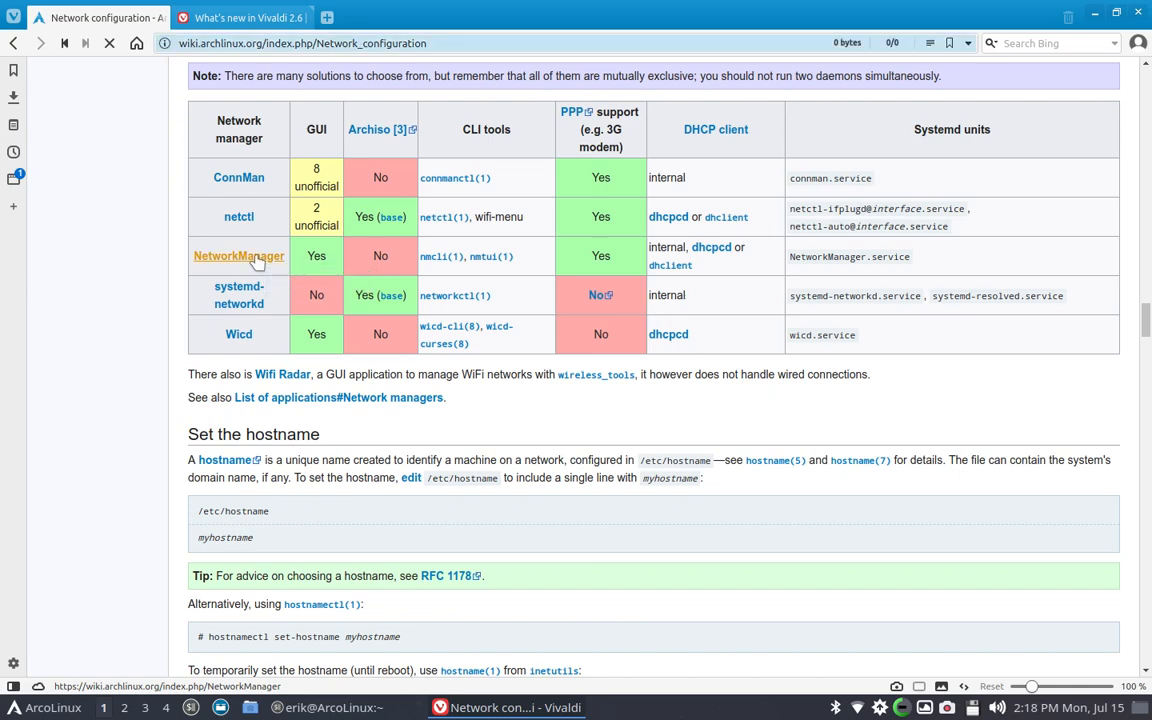
left_click(238, 256)
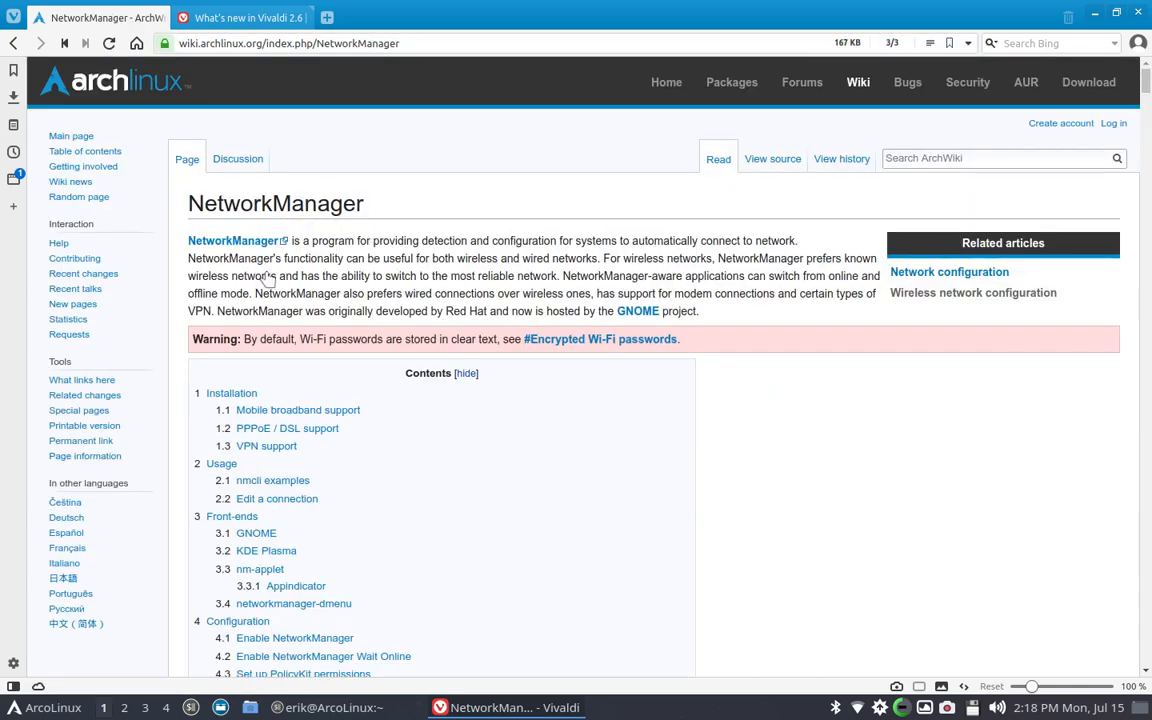
scroll("down", 3)
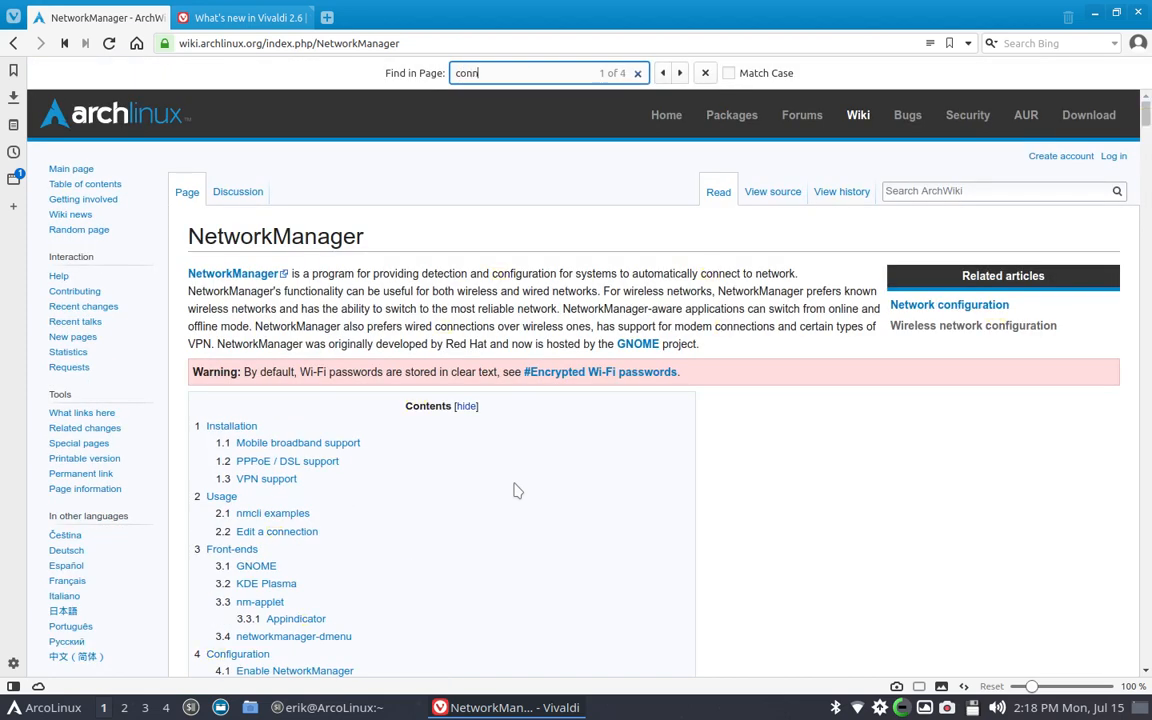
type("ect")
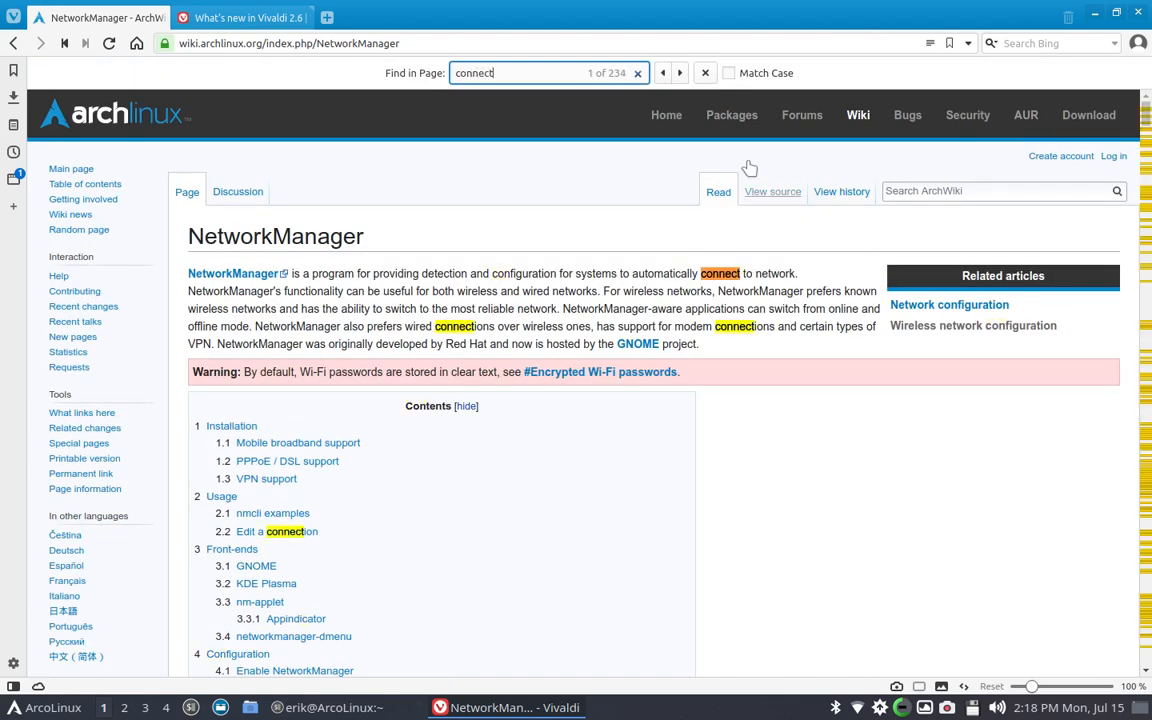
mouse_move(300, 548)
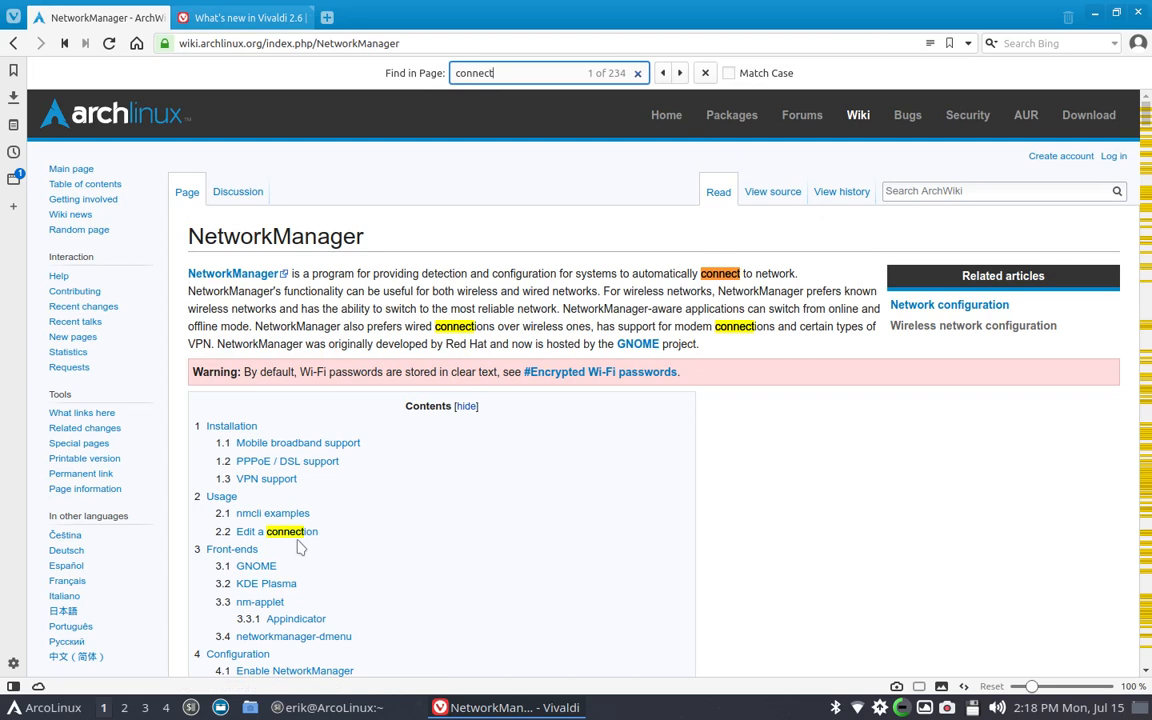
Step: Skim through the many 'connect' matches and scroll around the NetworkManager article
left_click(680, 72)
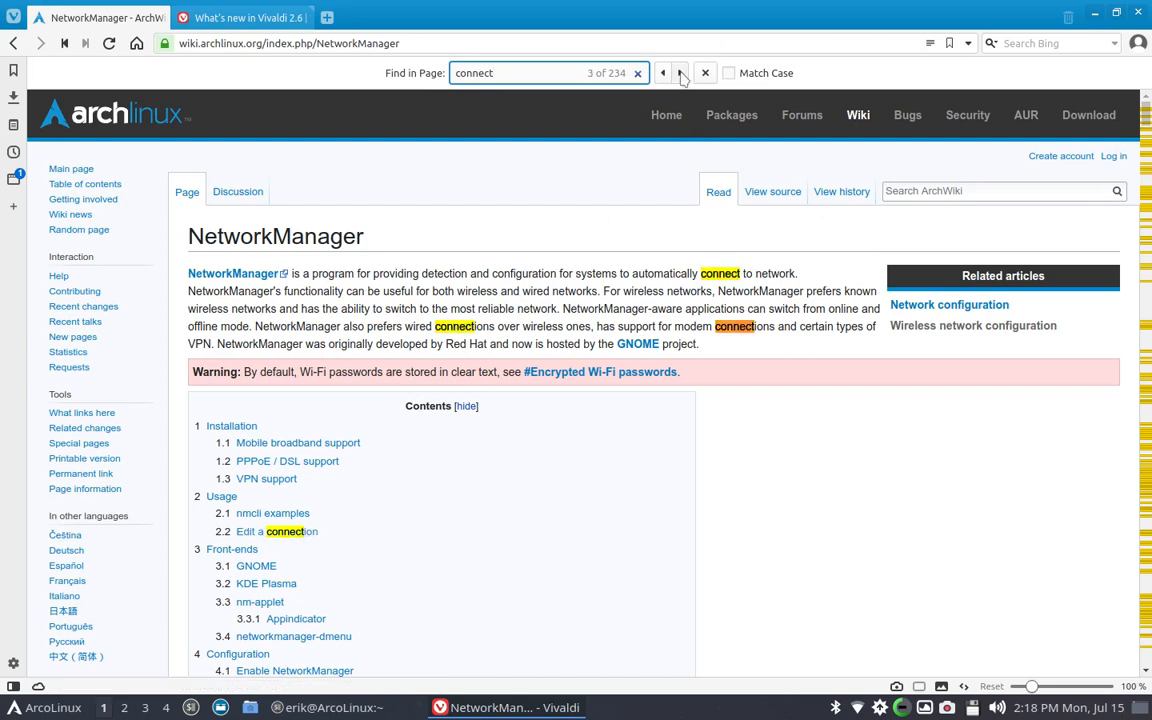
left_click(680, 72)
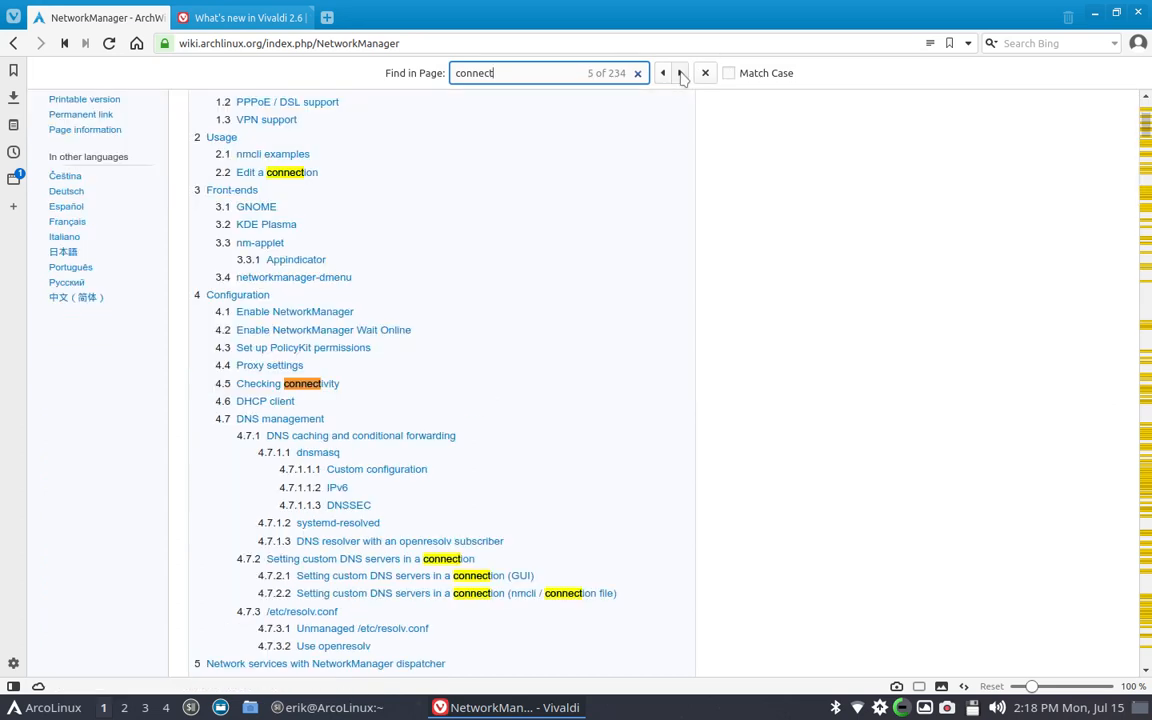
left_click(680, 72)
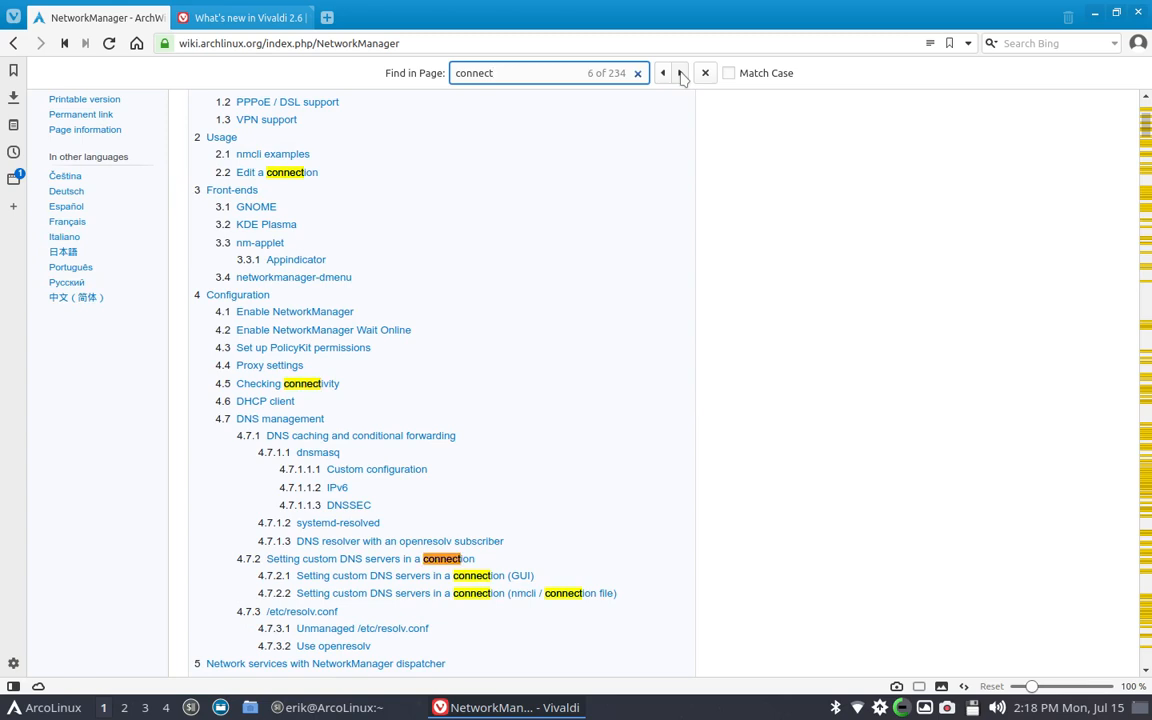
left_click(680, 72)
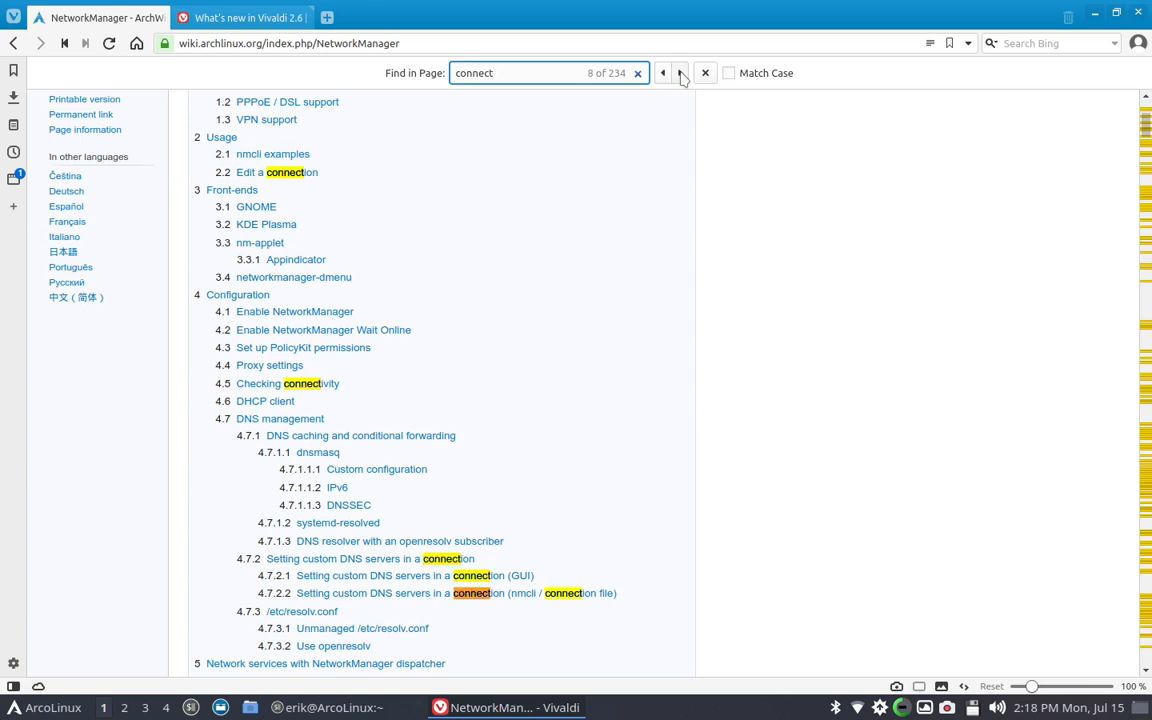
left_click(680, 72)
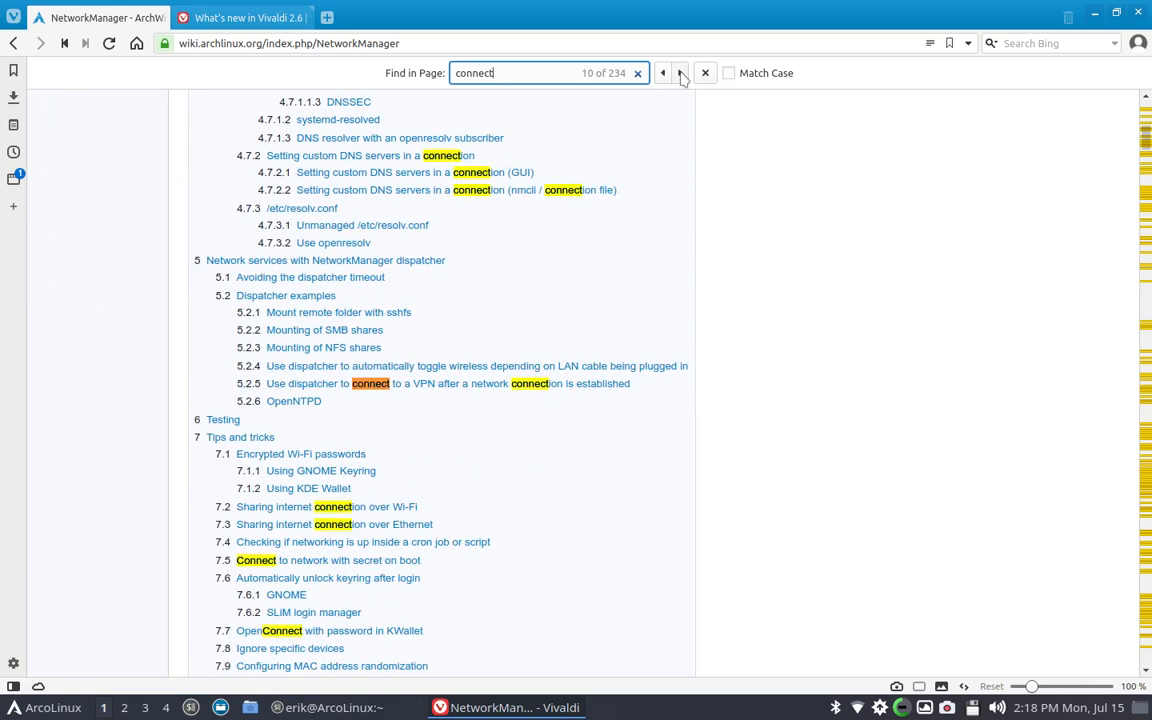
left_click(680, 72)
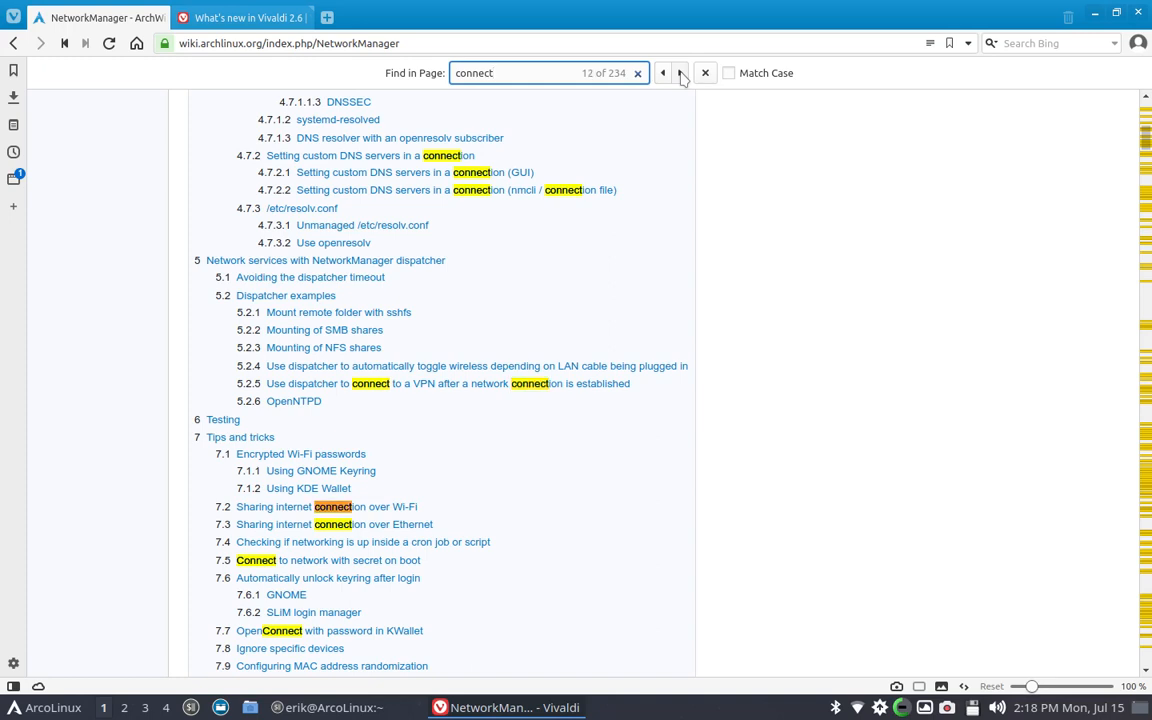
left_click(680, 72)
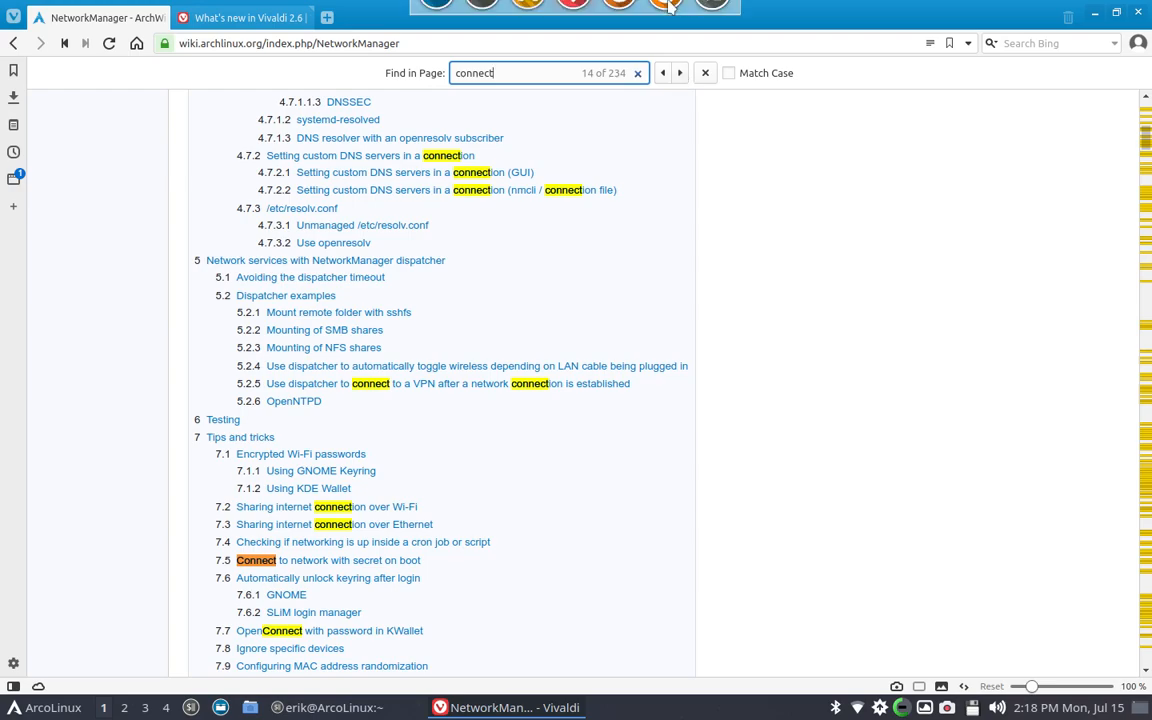
scroll("up", 3)
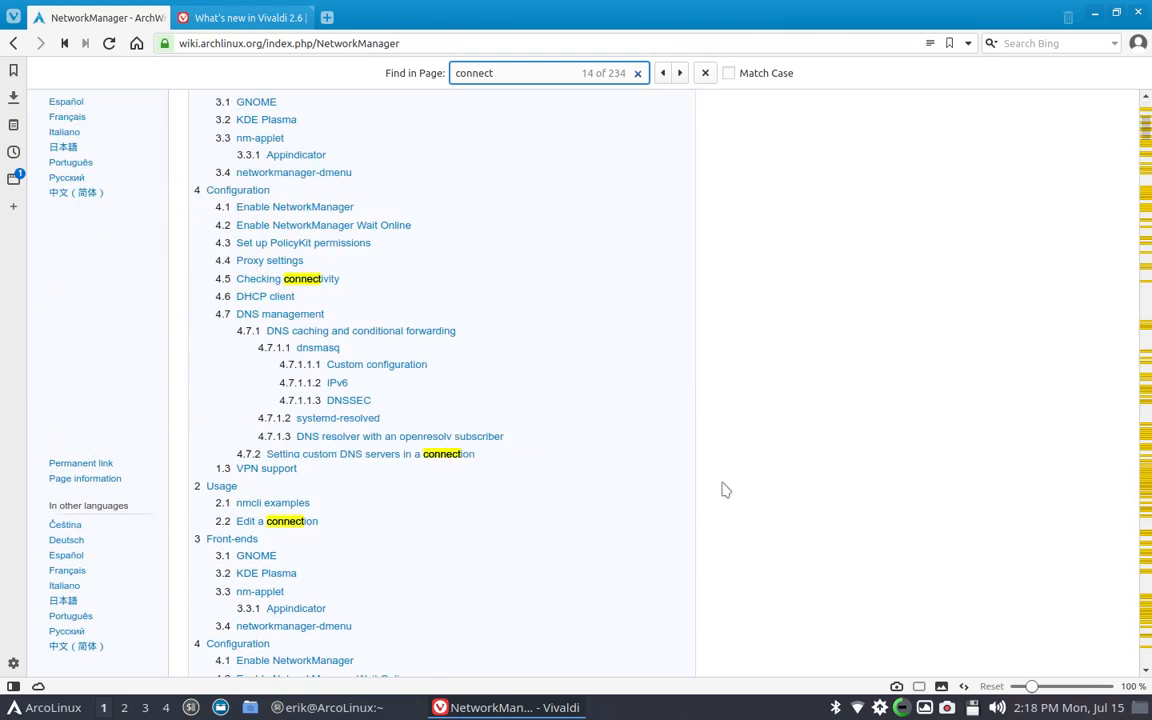
scroll("down", 3)
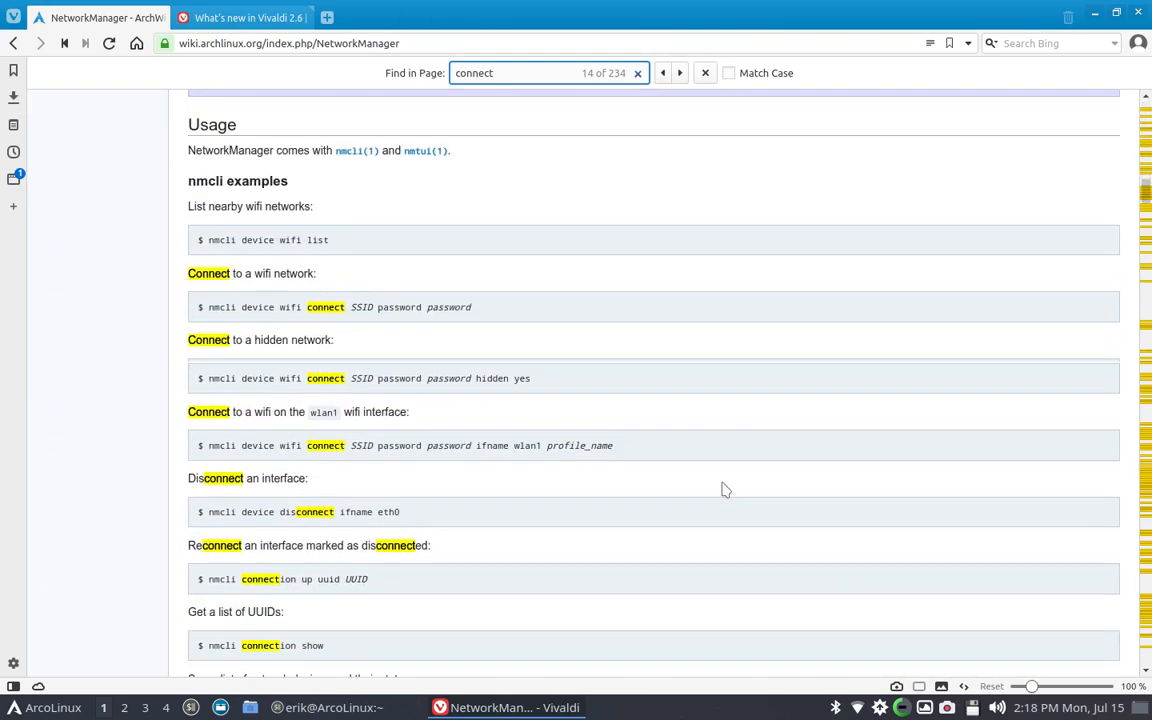
scroll("down", 3)
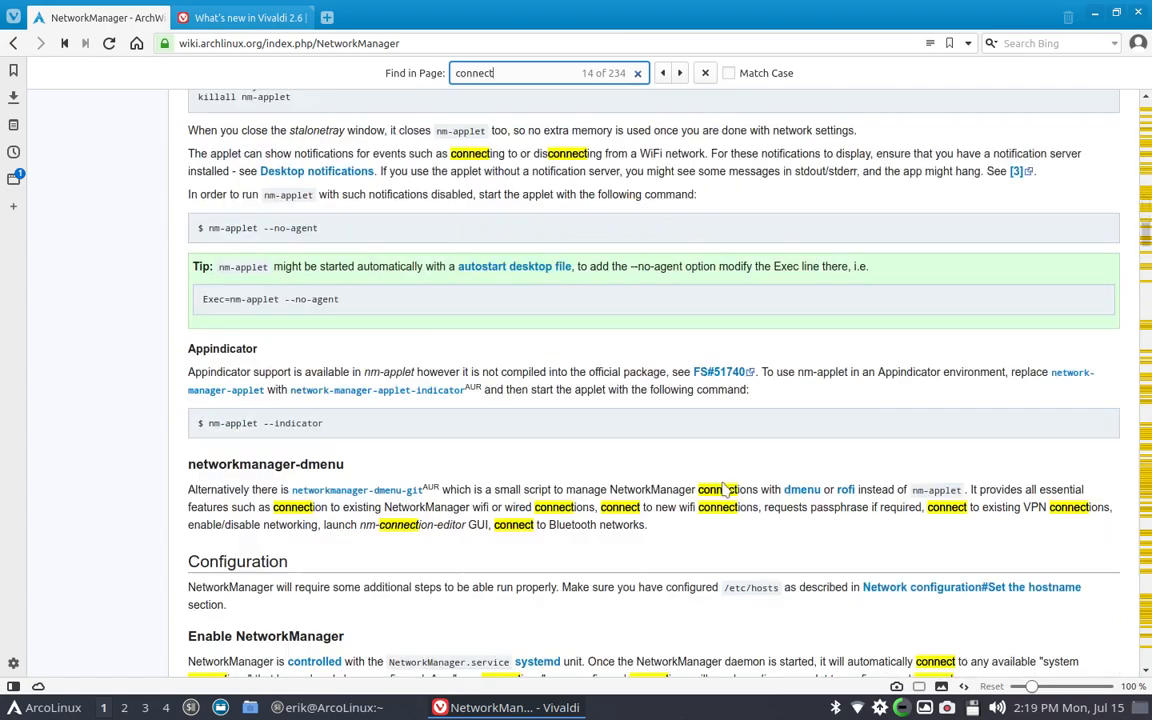
scroll("down", 3)
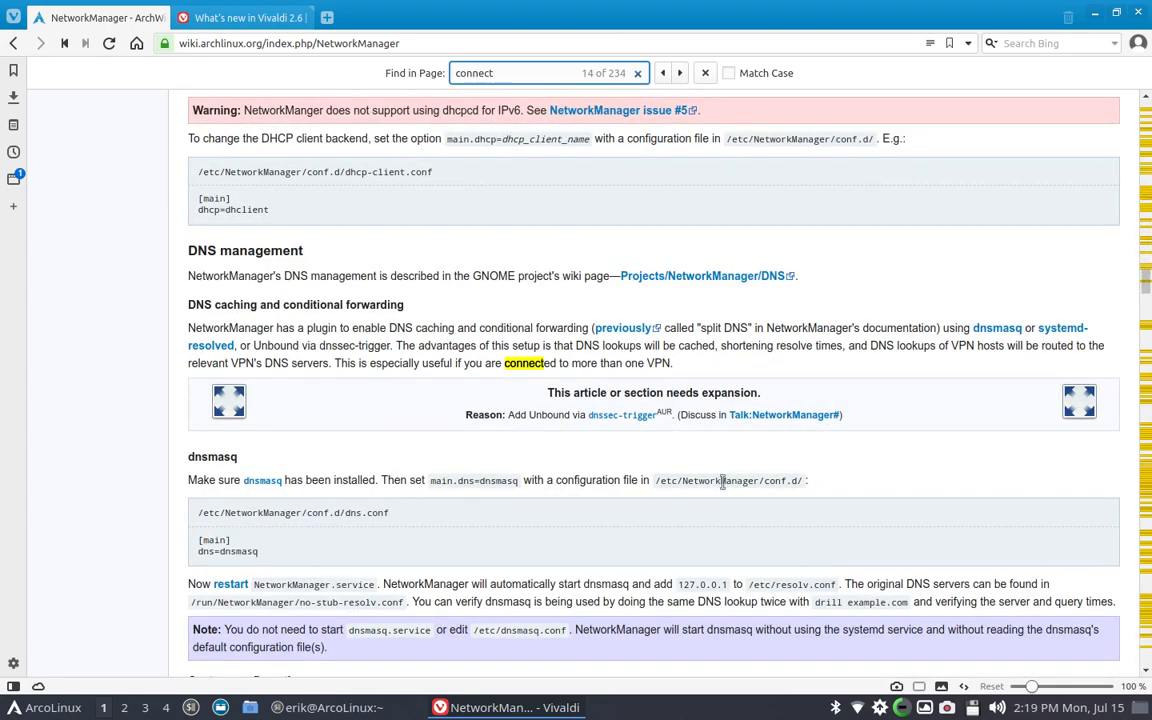
scroll("down", 3)
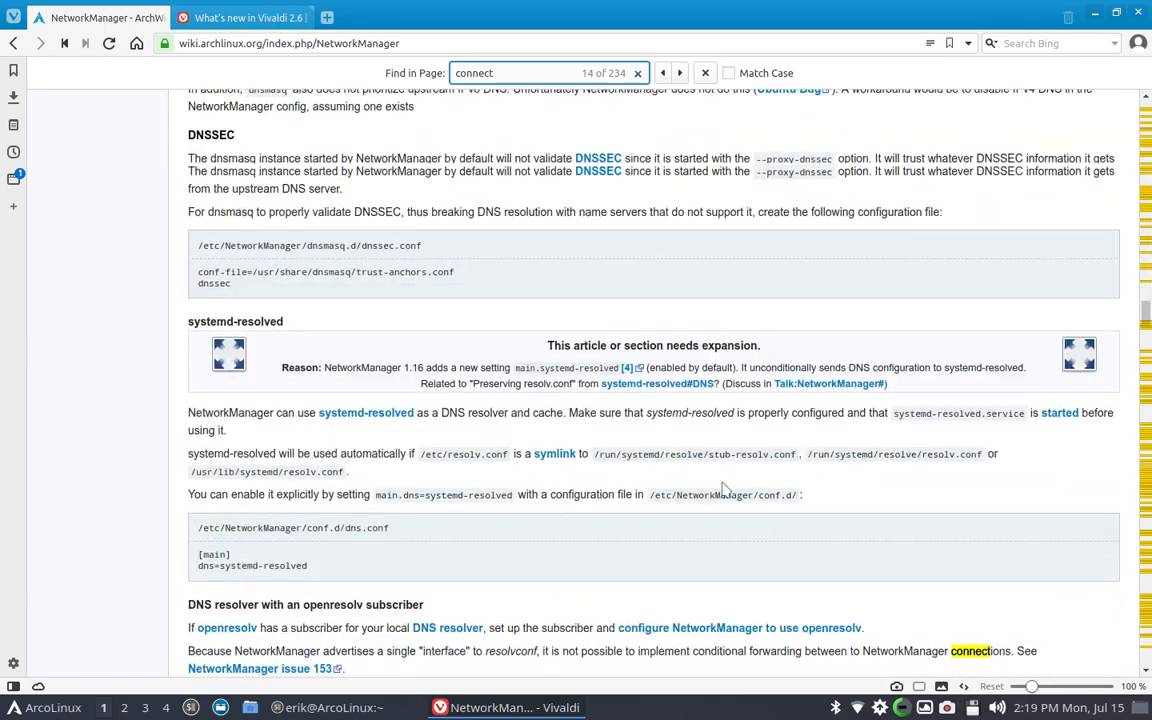
scroll("down", 3)
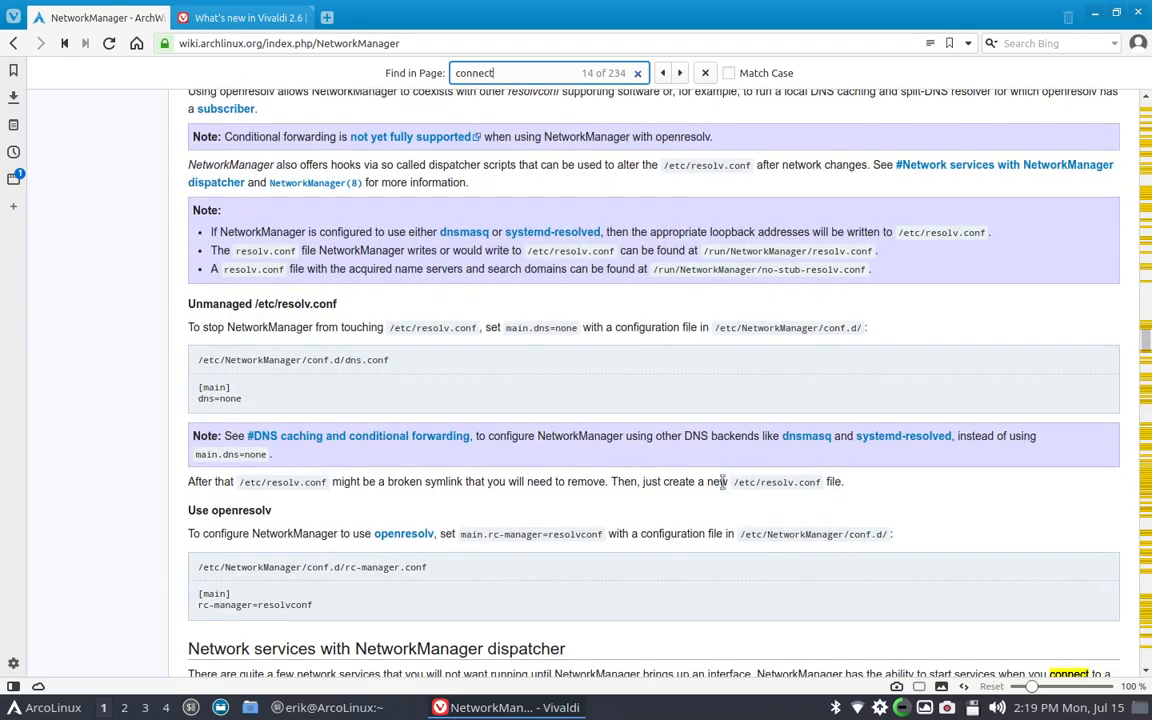
scroll("up", 3)
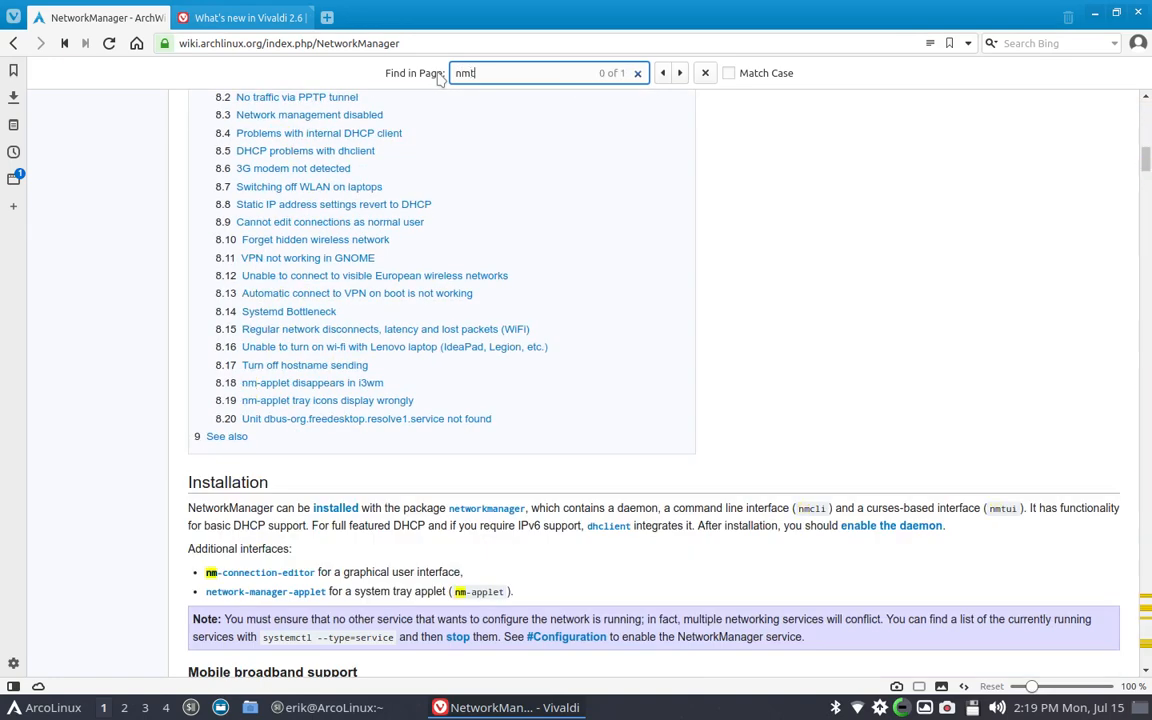
Step: Locate the 'nmtui' mention in the NetworkManager article and bring up the nmtui(1) manual page
type("ui")
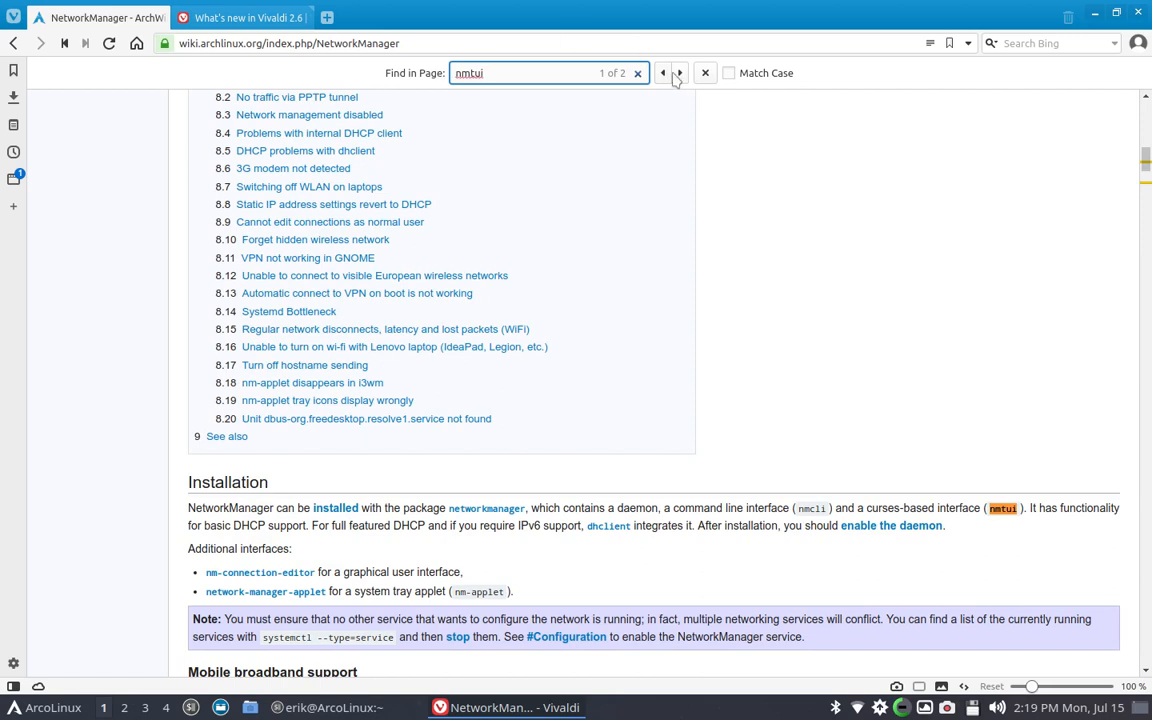
left_click(680, 72)
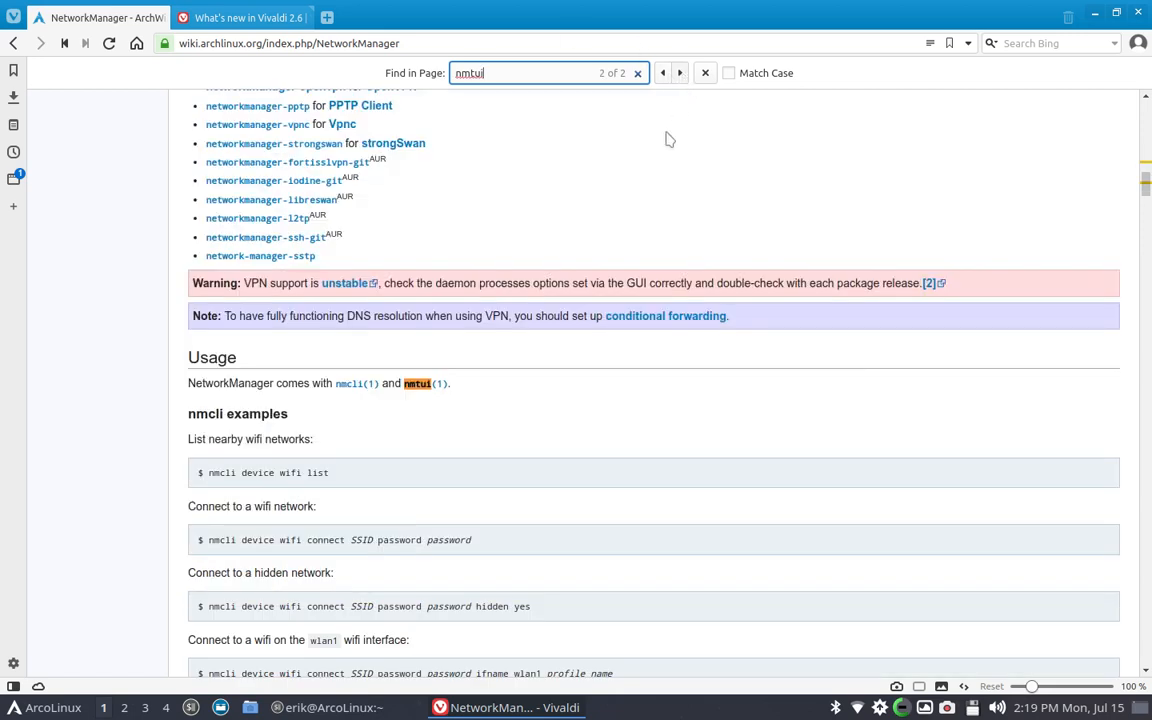
mouse_move(448, 370)
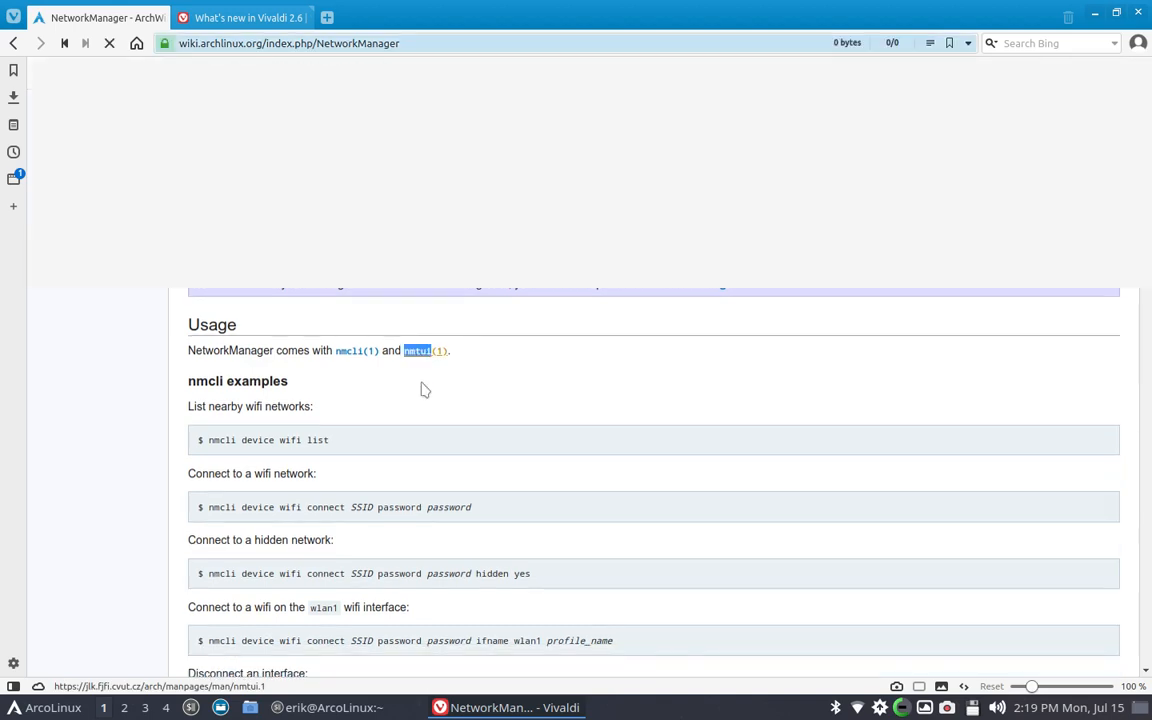
left_click(416, 350)
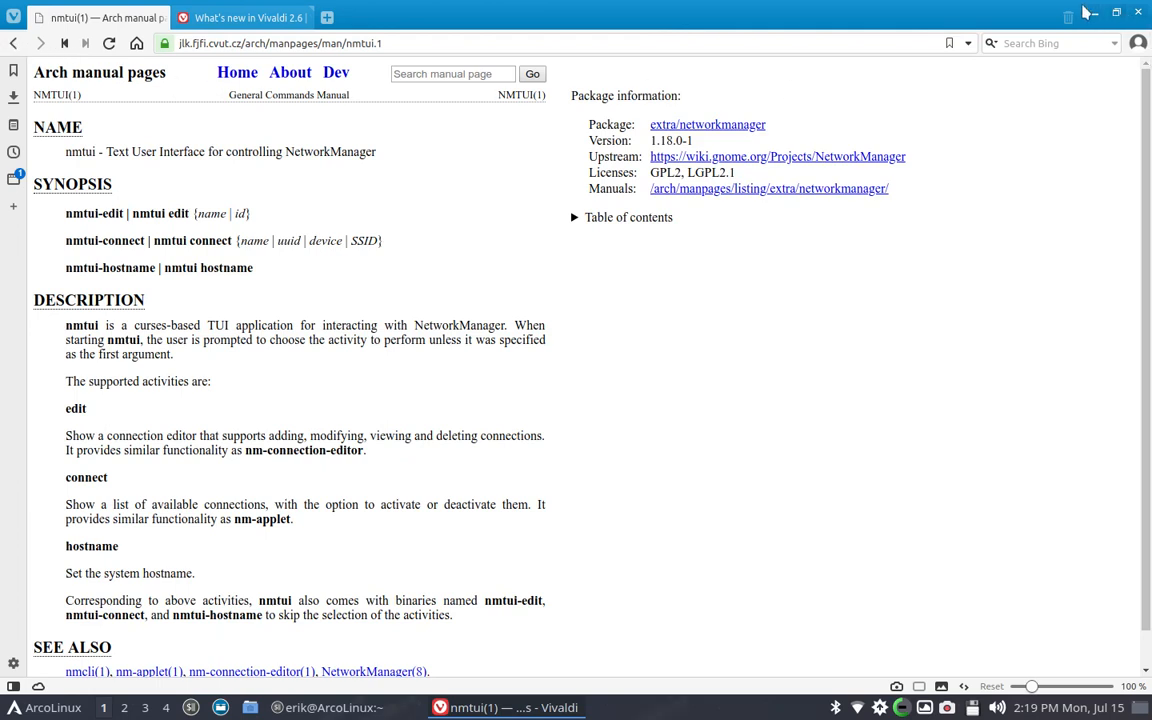
left_click(330, 708)
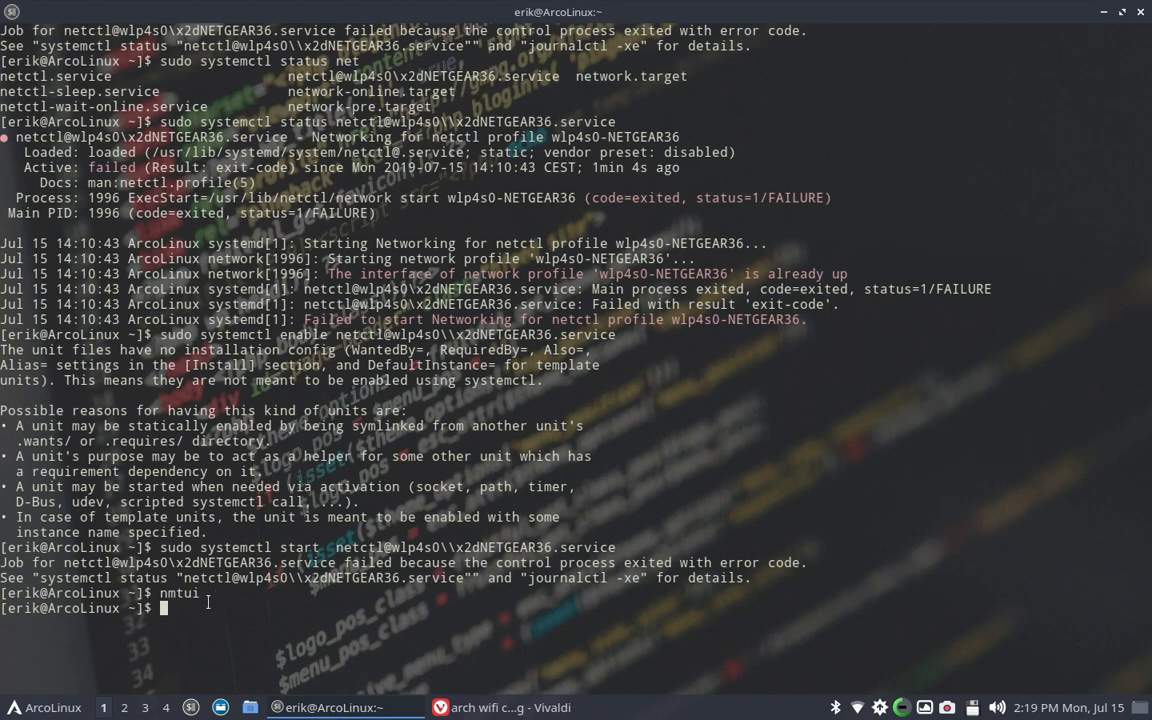
Step: Search Pamac for 'networkmanager' and show the installed package details (version 1.18.0-1)
type("n")
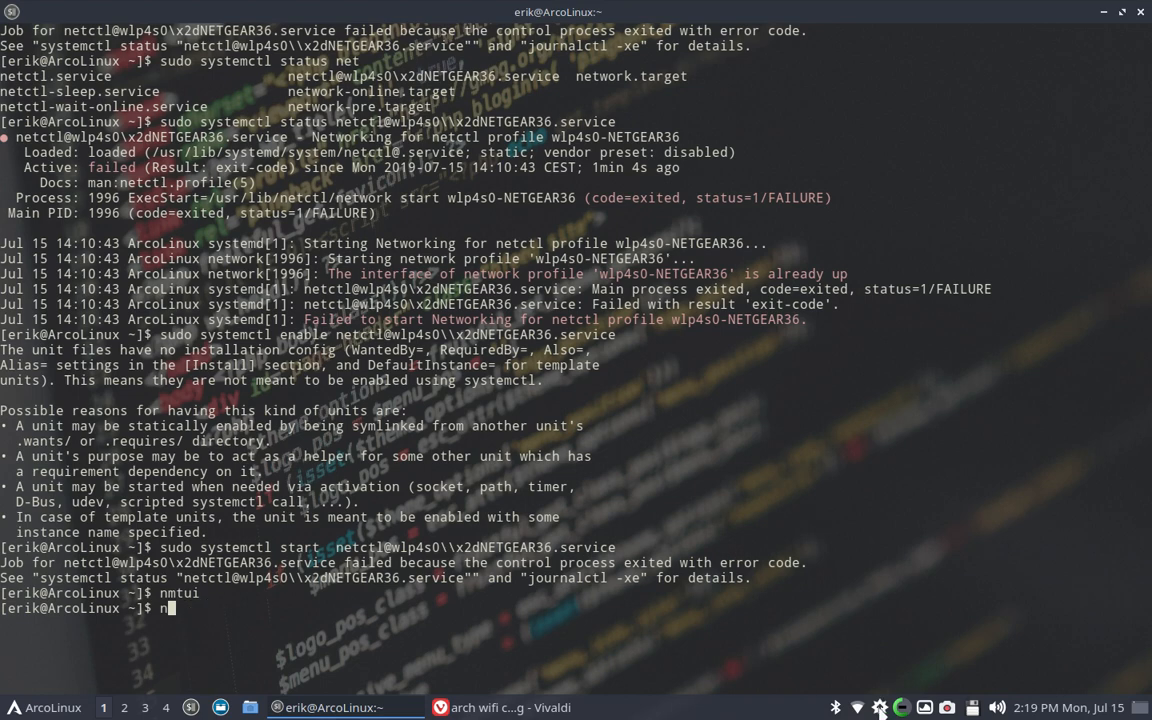
mouse_move(824, 346)
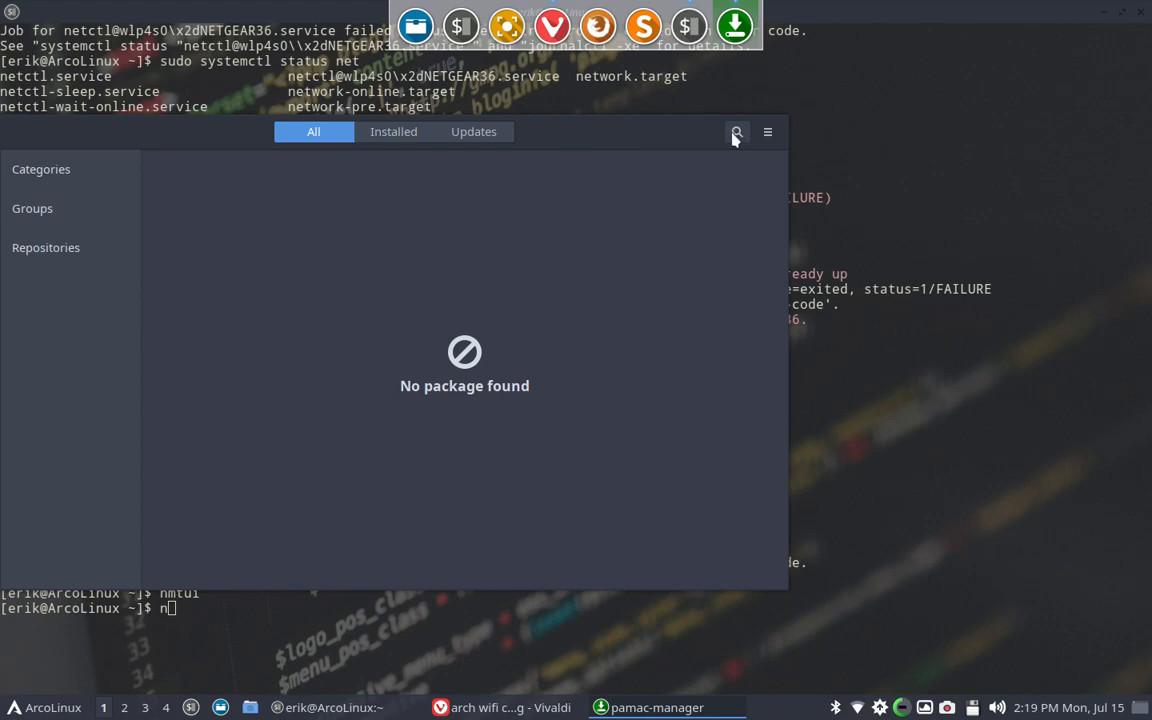
left_click(736, 132)
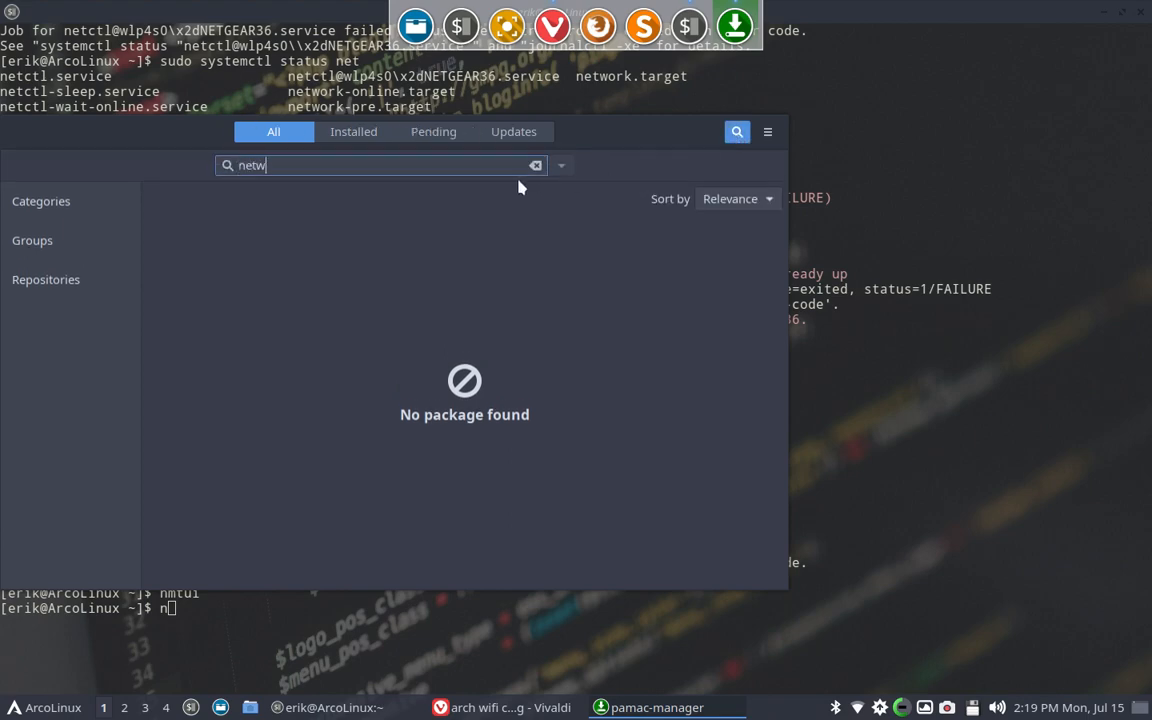
type("ok")
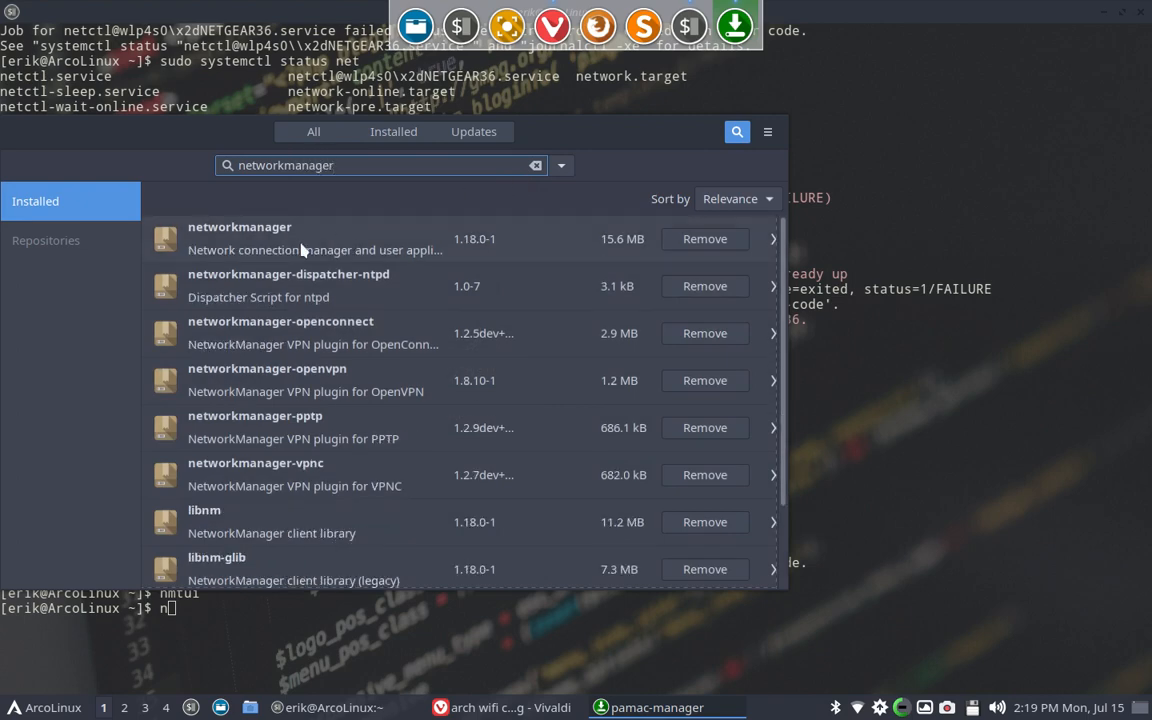
left_click(300, 238)
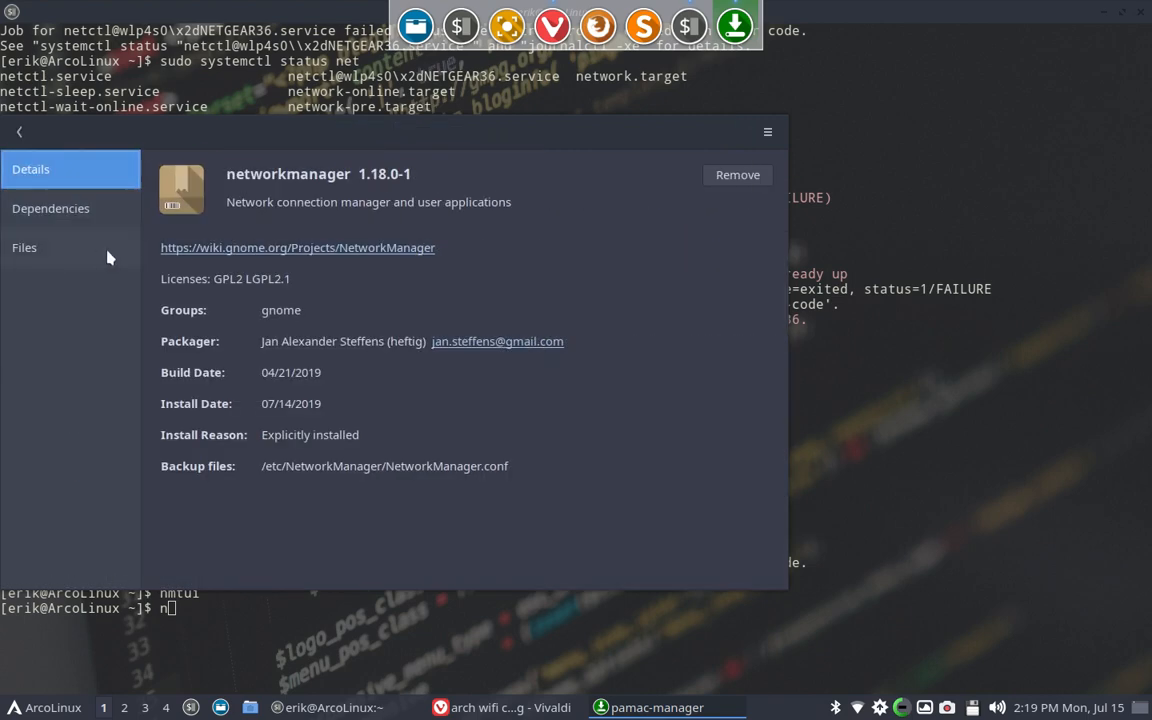
Step: Review the package's file list including /usr/bin/nmtui, then close Pamac
left_click(24, 248)
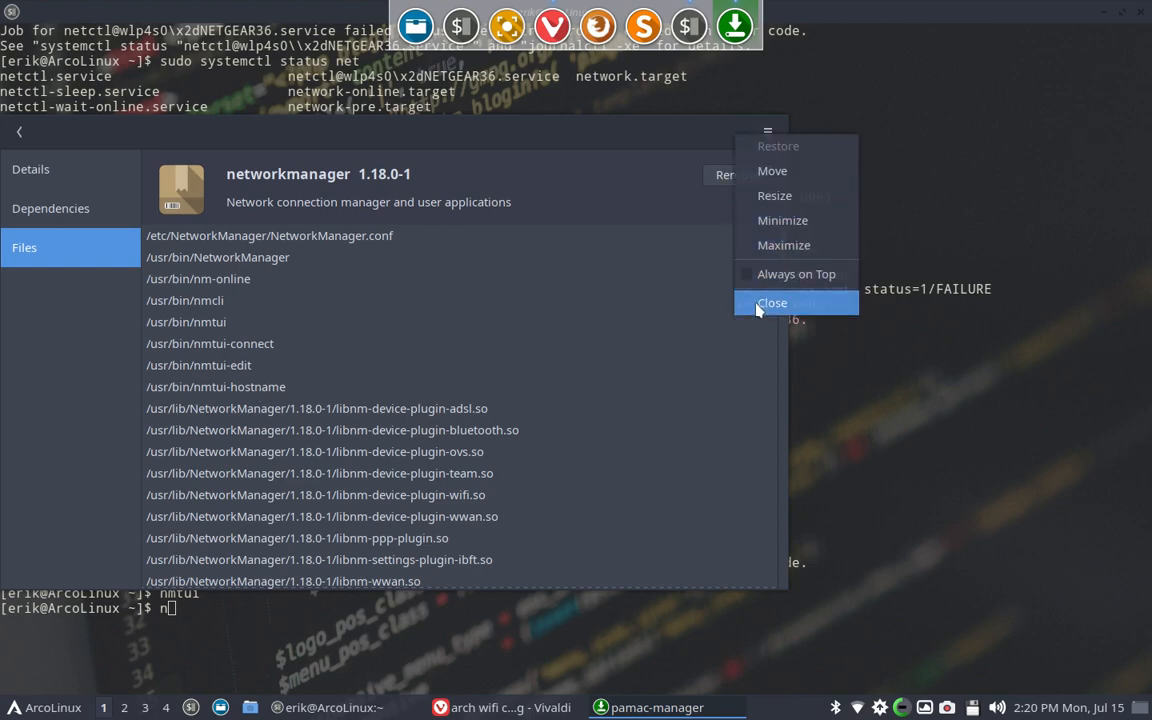
left_click(772, 302)
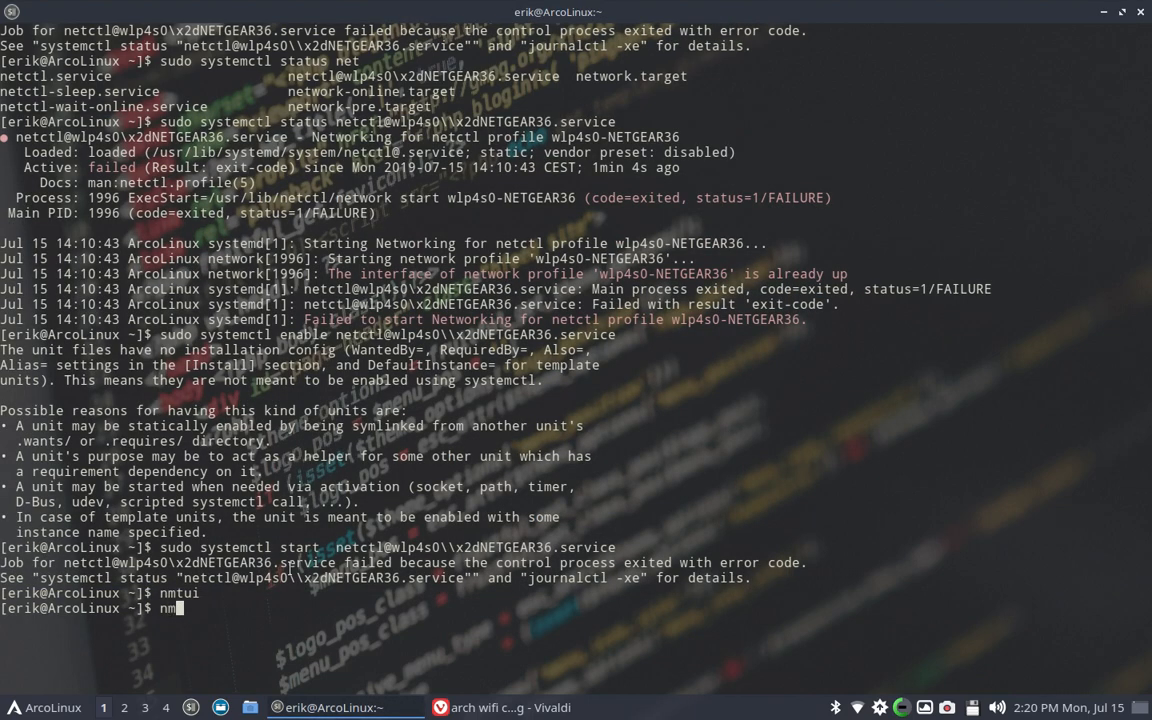
Step: Run nmtui and enter the Edit a connection list of saved connections
type("tui")
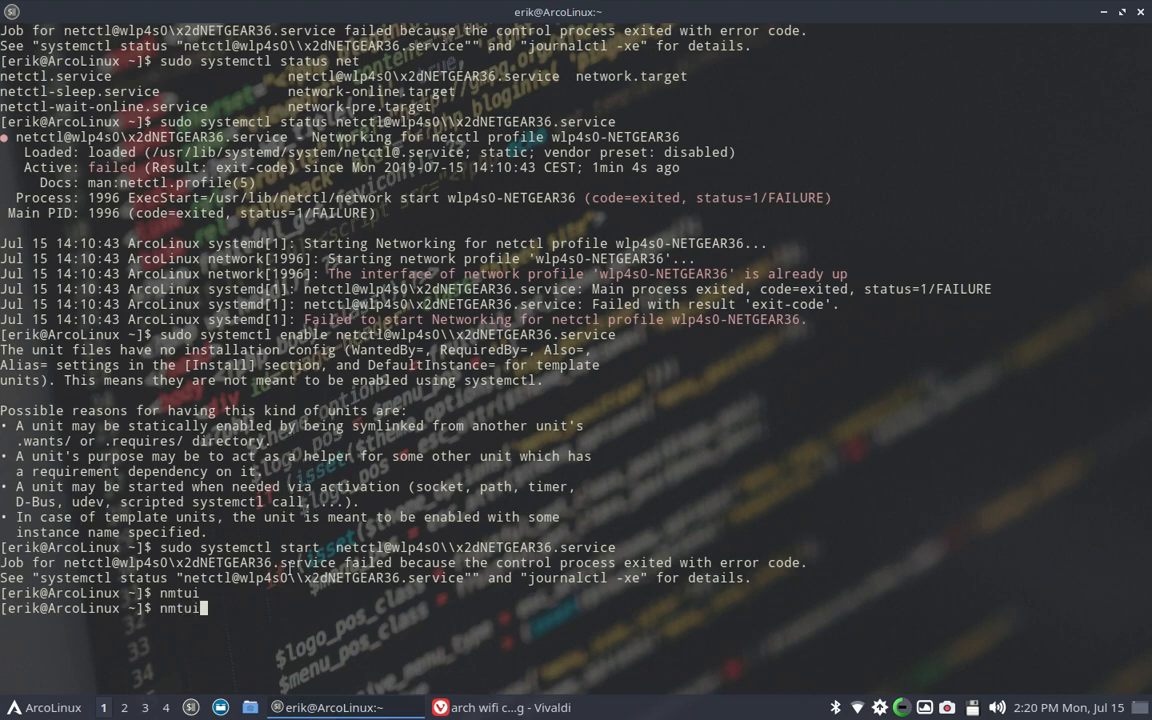
key("Return")
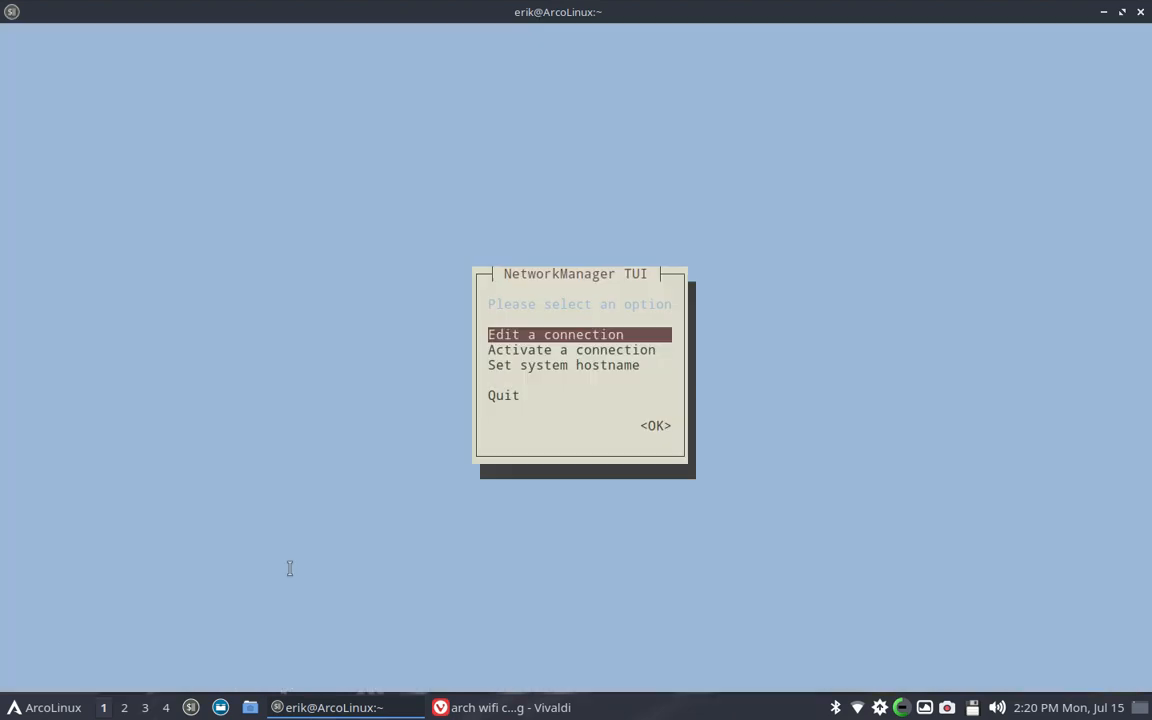
key("Down")
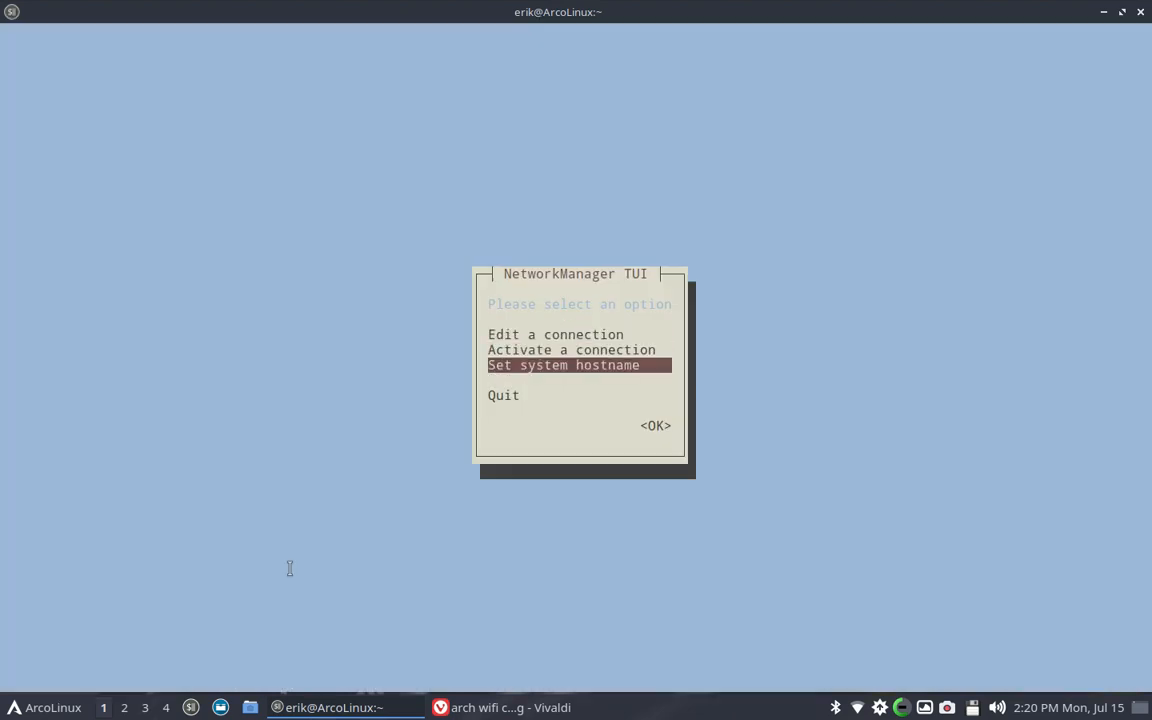
key("Up")
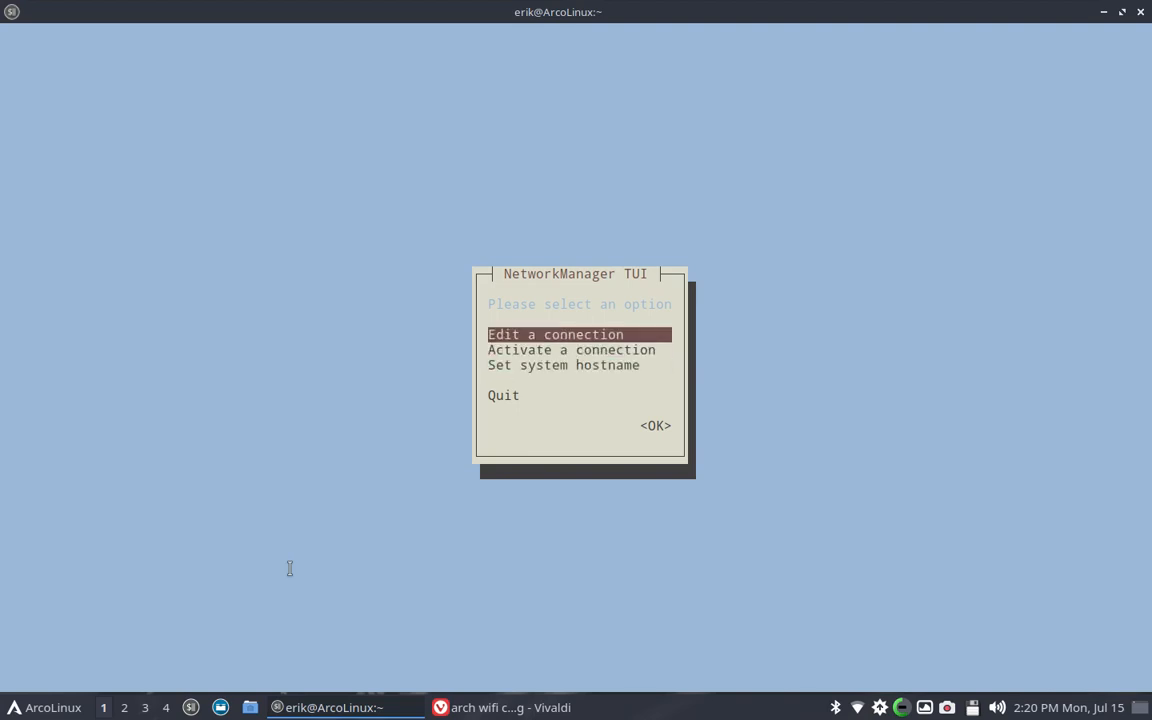
left_click(656, 424)
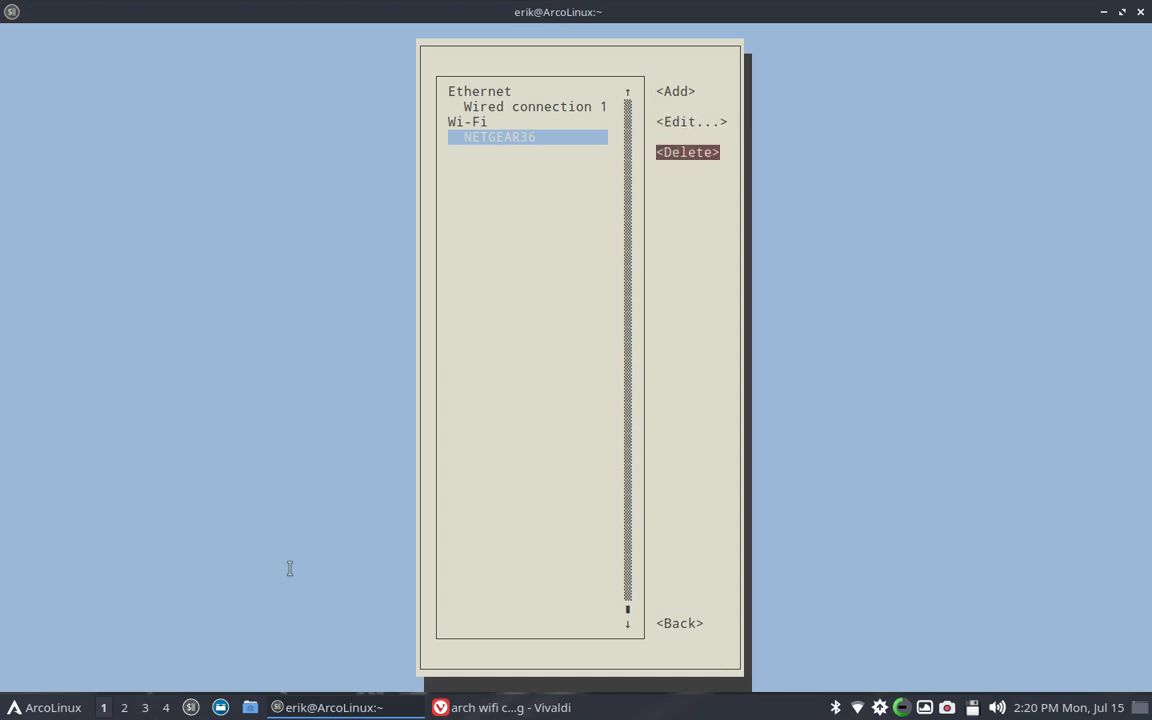
Step: Back out to see NETGEAR36 starred as the active Wi-Fi, then close the terminal
left_click(680, 622)
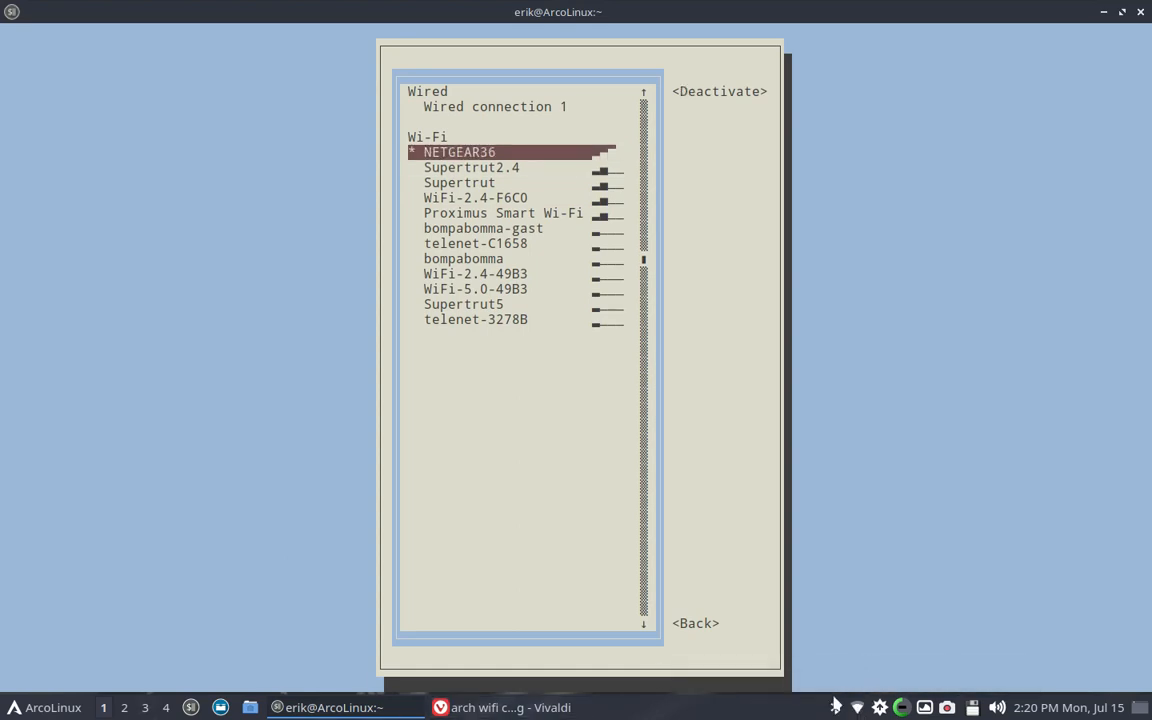
mouse_move(1146, 18)
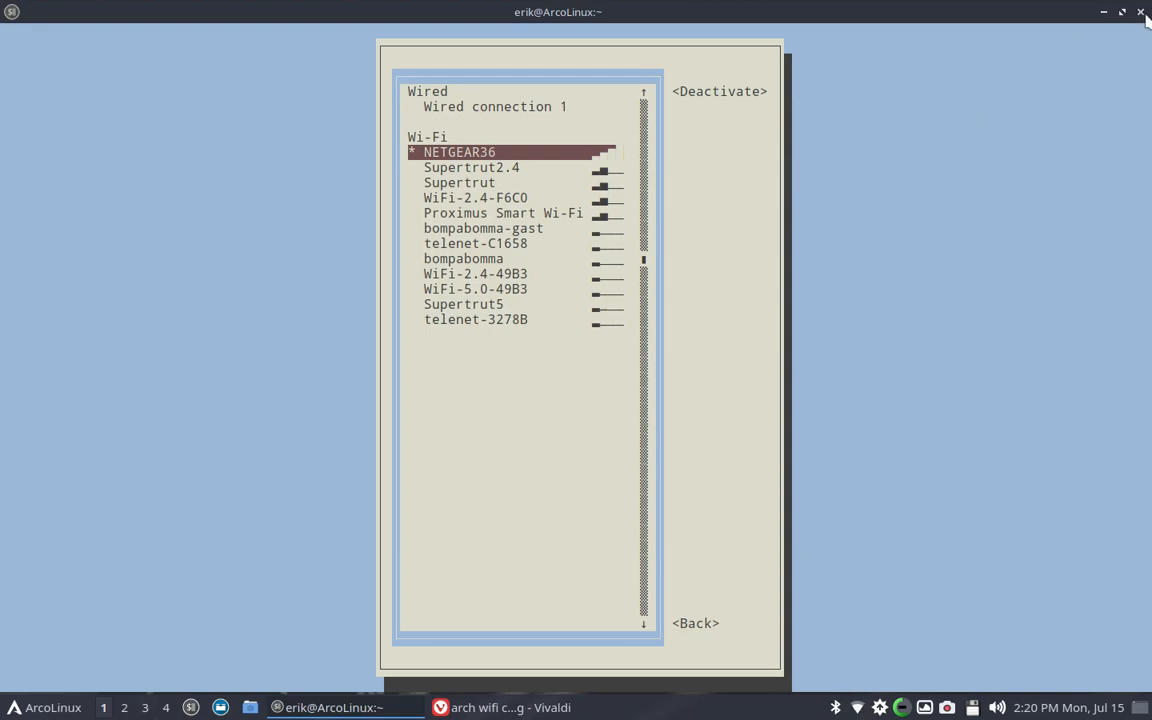
left_click(1140, 12)
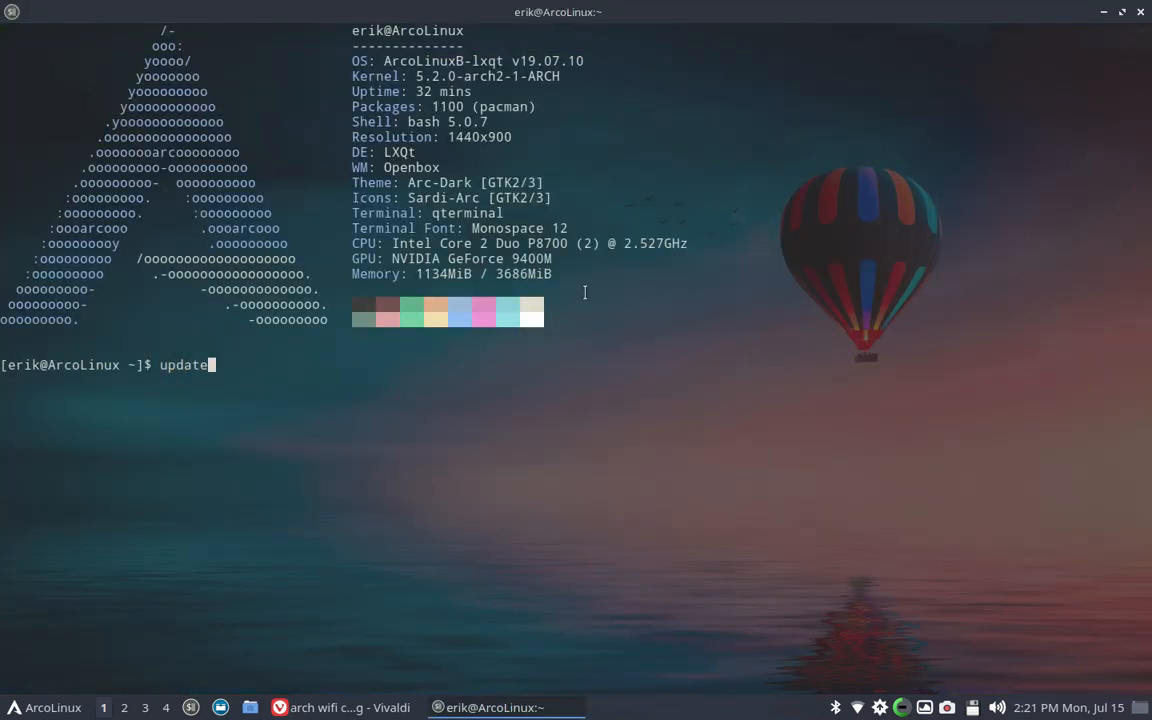
Step: Run 'update' with the sudo password and confirm 'y' to install all eight package upgrades
key("Return")
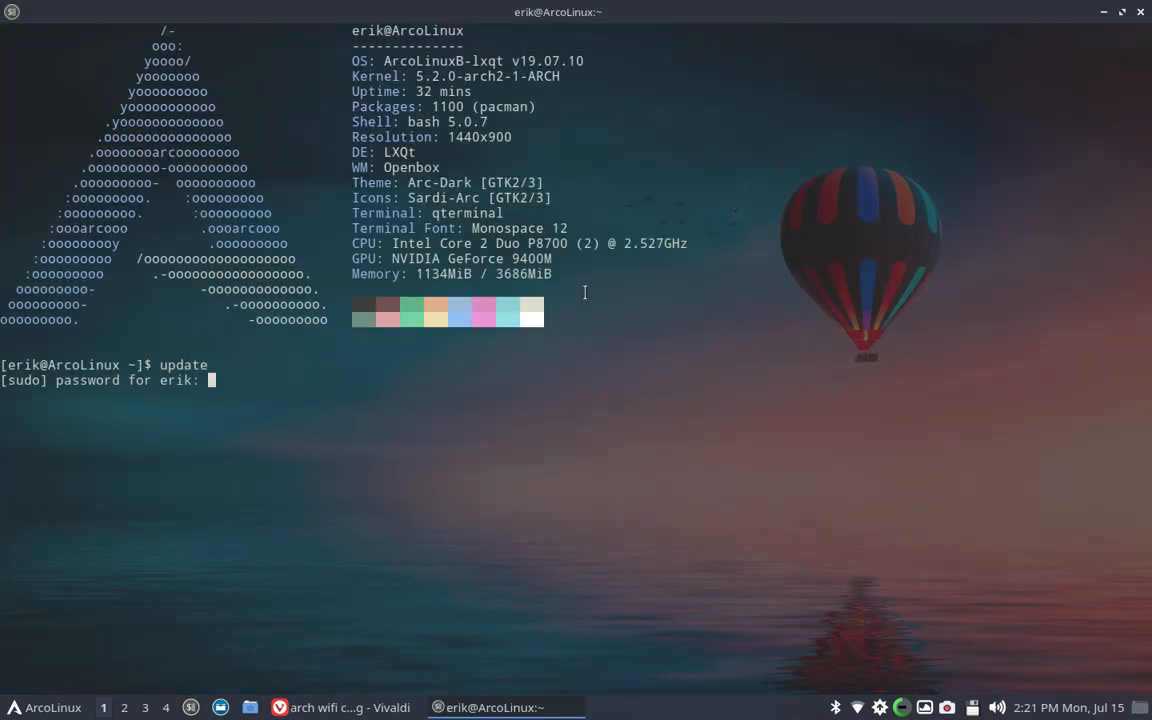
key("Return")
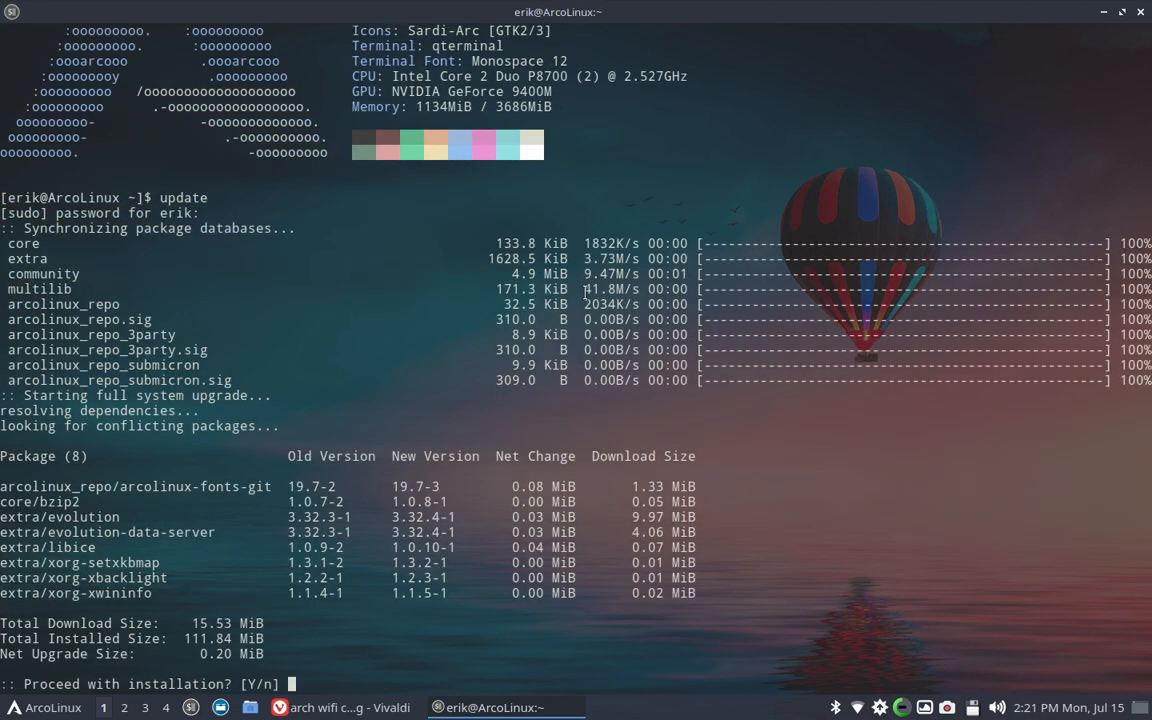
type("y")
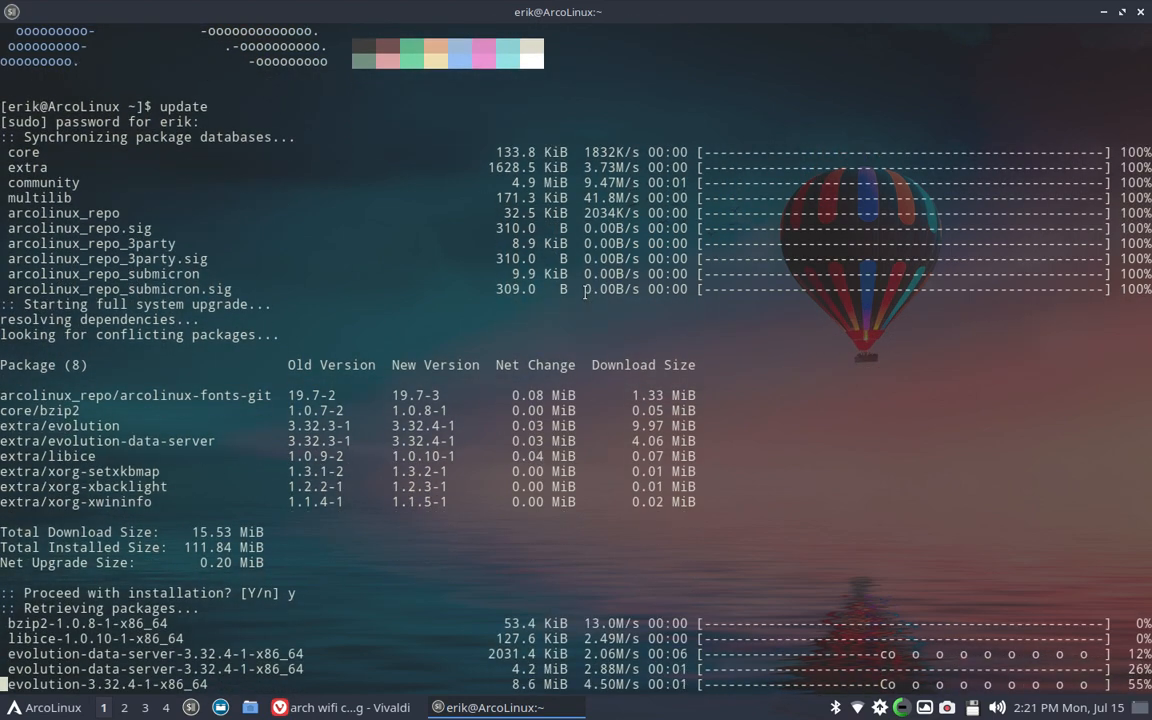
scroll("down", 3)
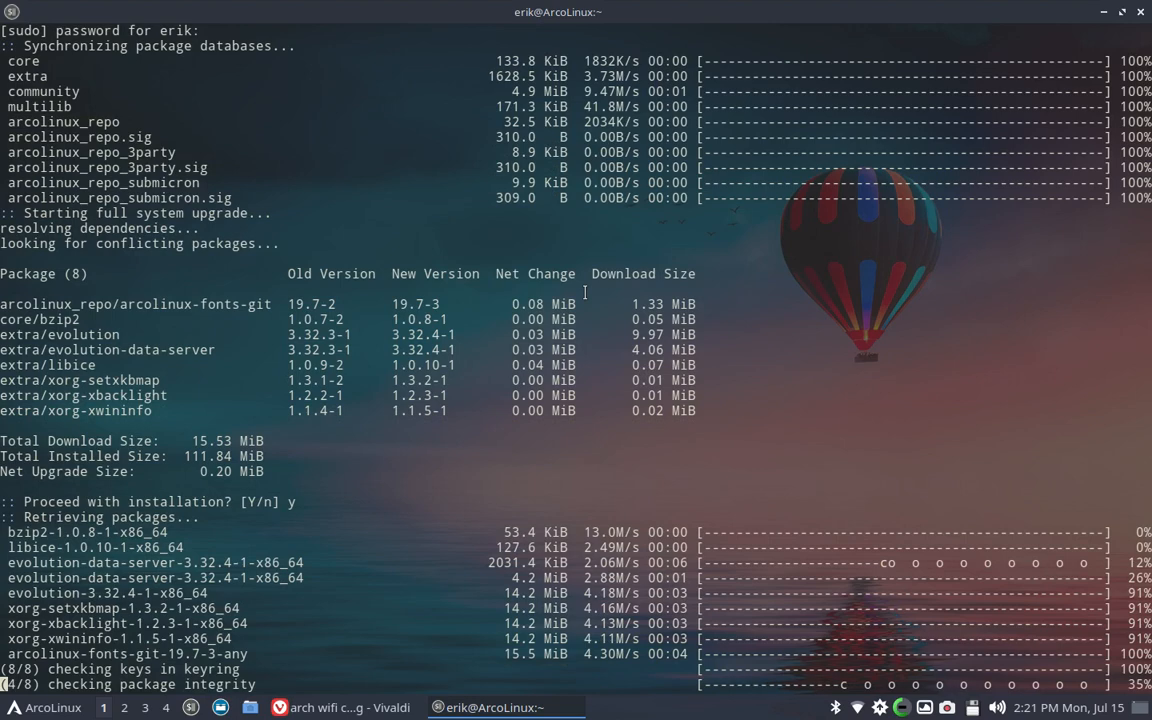
scroll("down", 3)
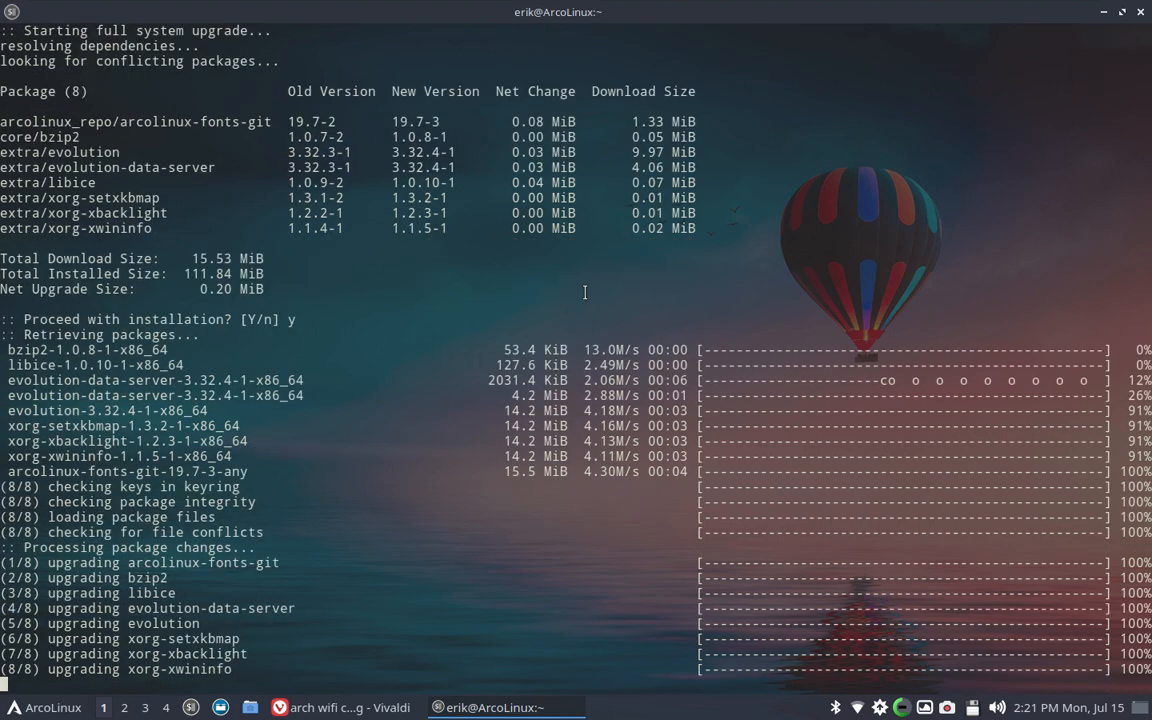
scroll("down", 3)
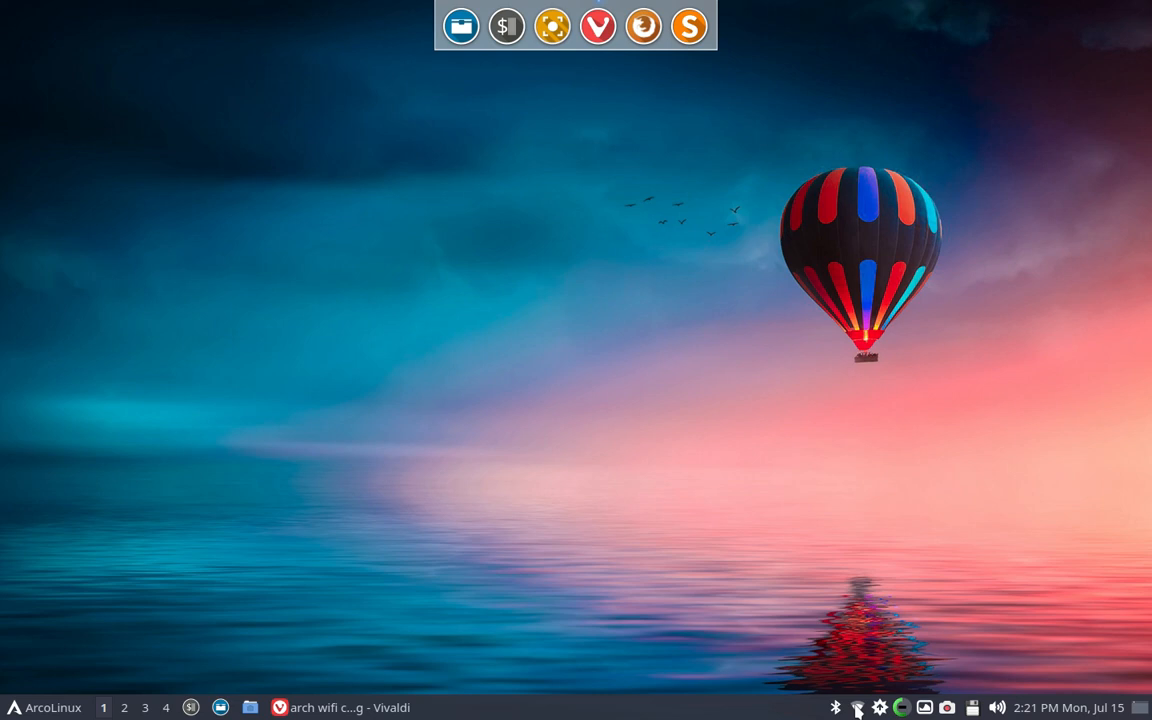
mouse_move(704, 538)
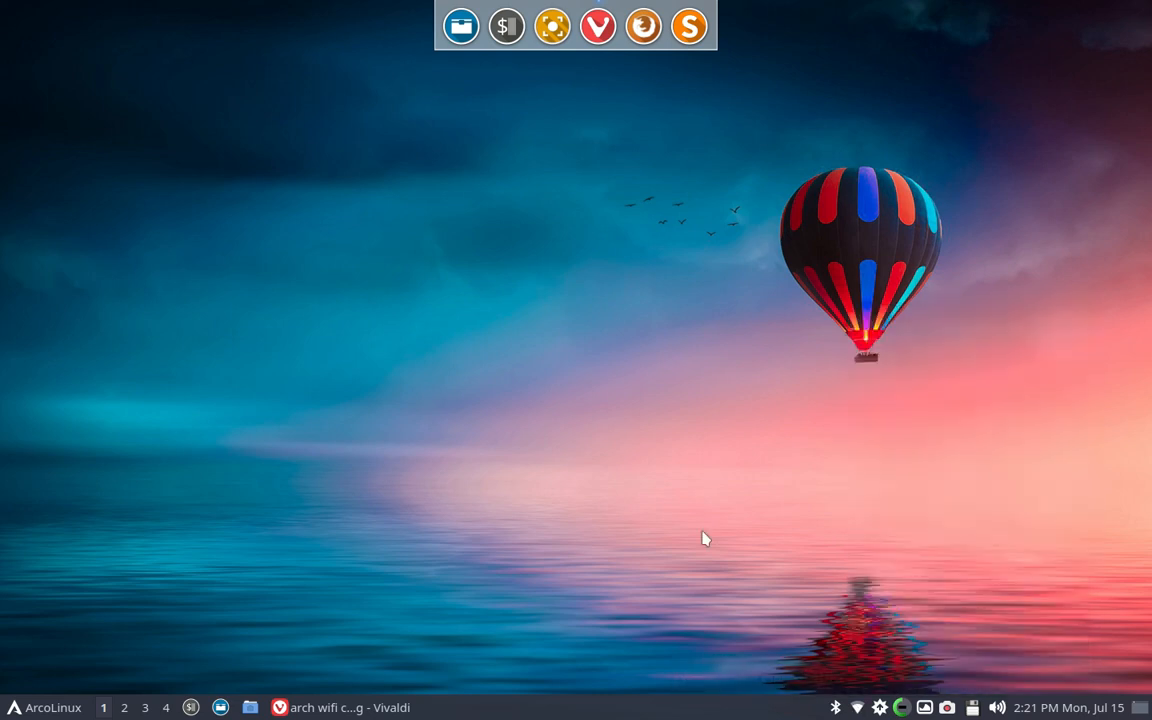
mouse_move(866, 532)
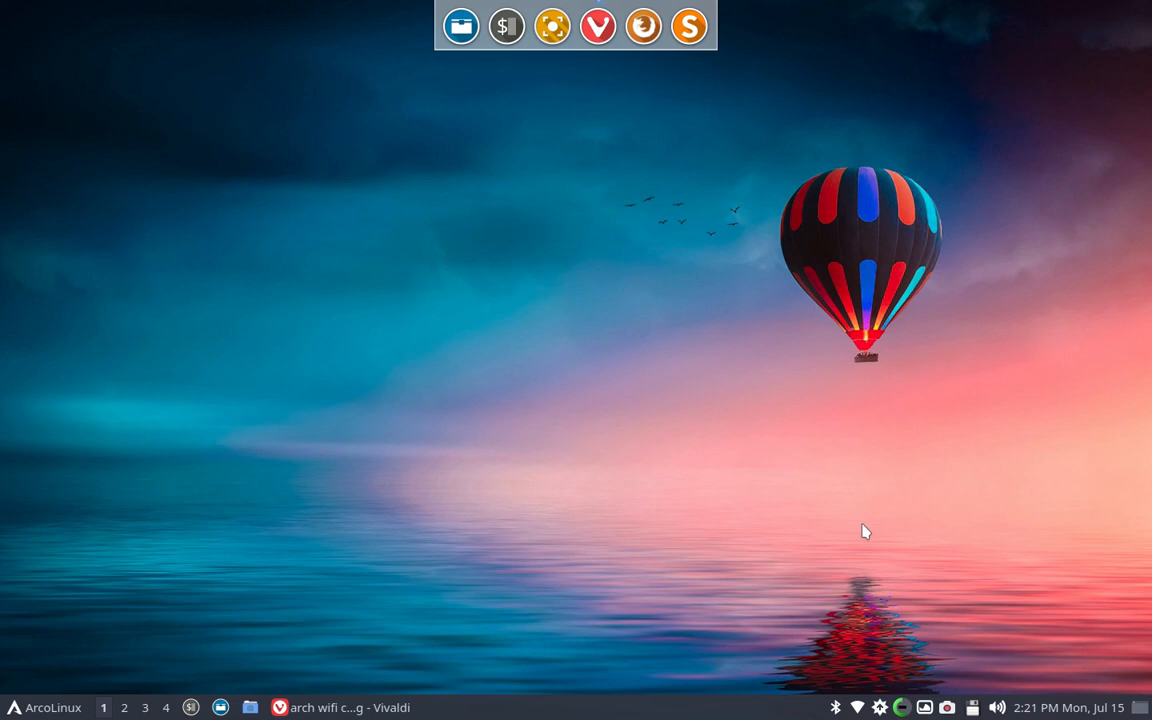
mouse_move(752, 524)
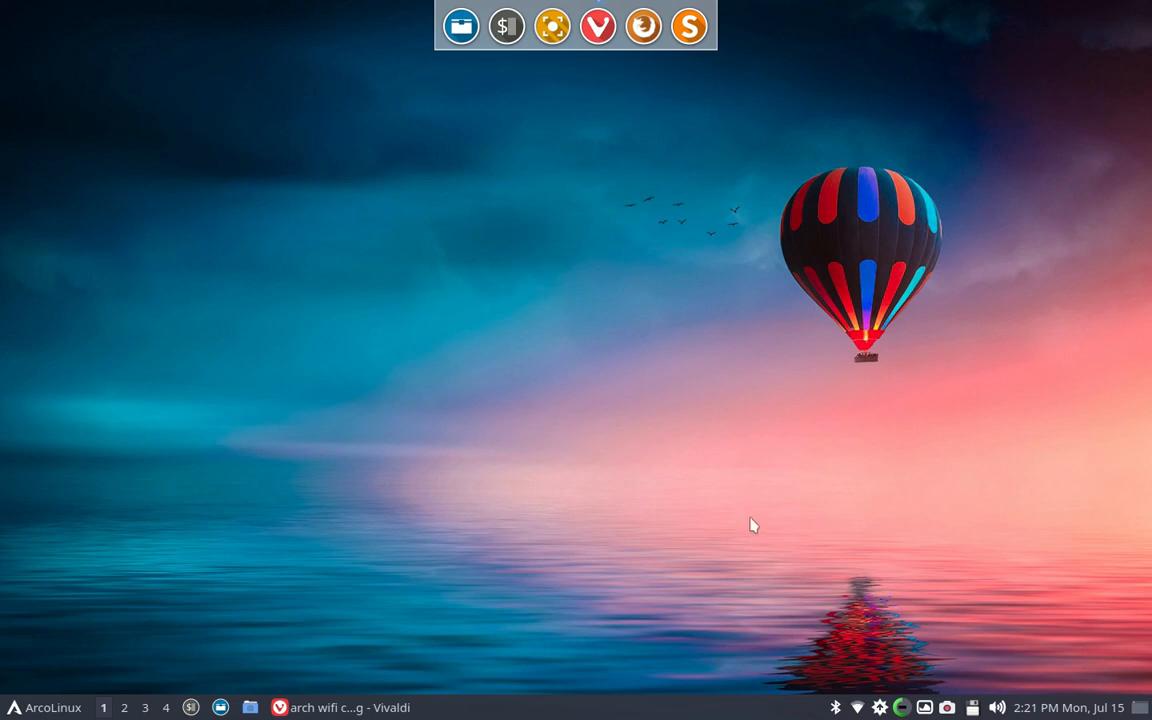